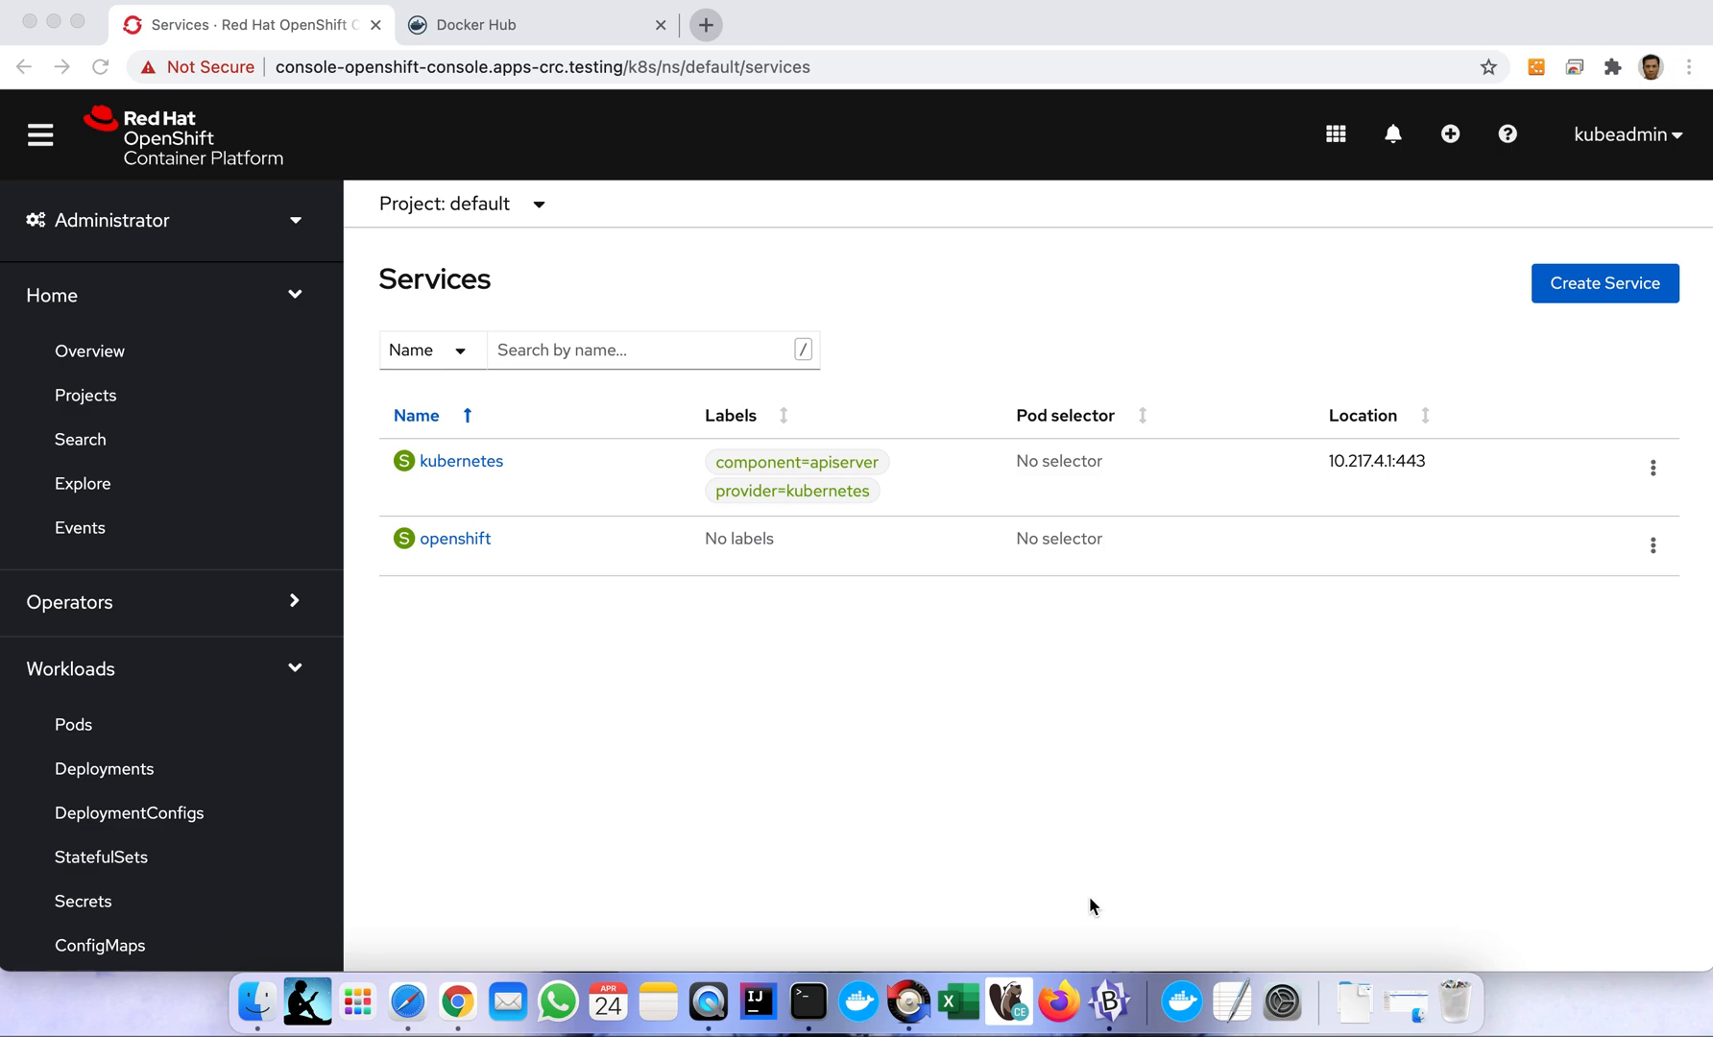
mouse_move(842, 757)
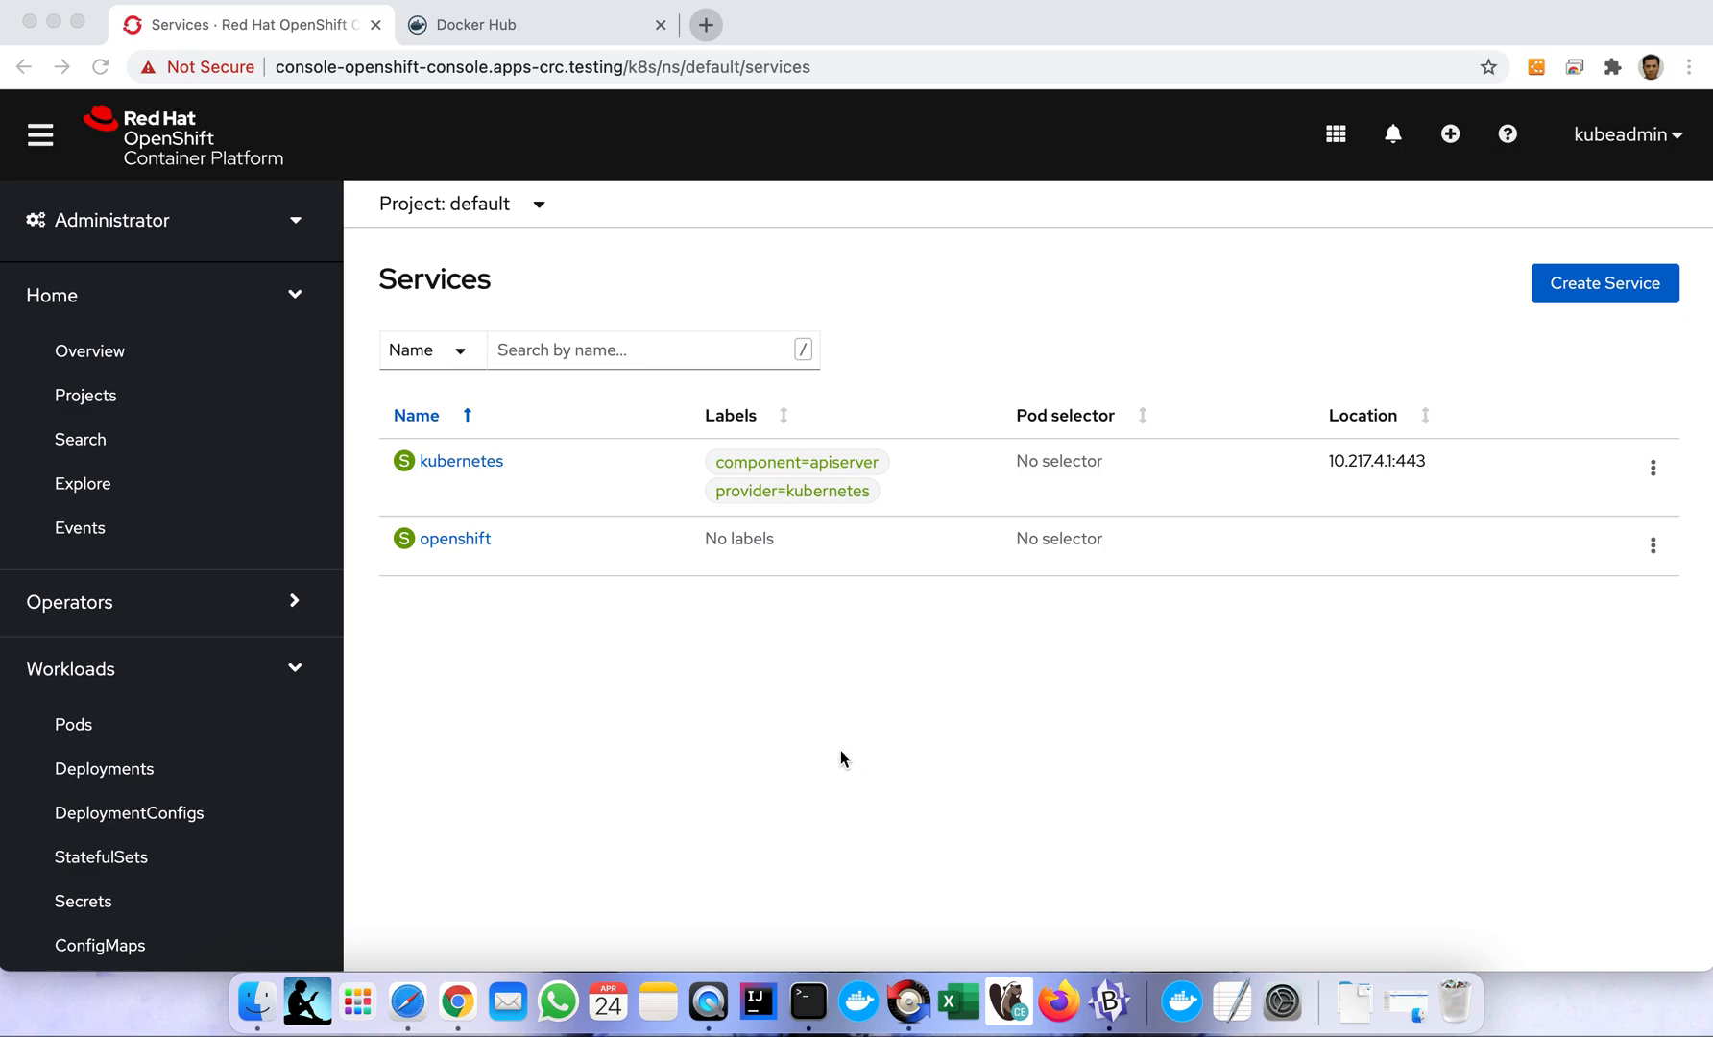
mouse_move(548, 675)
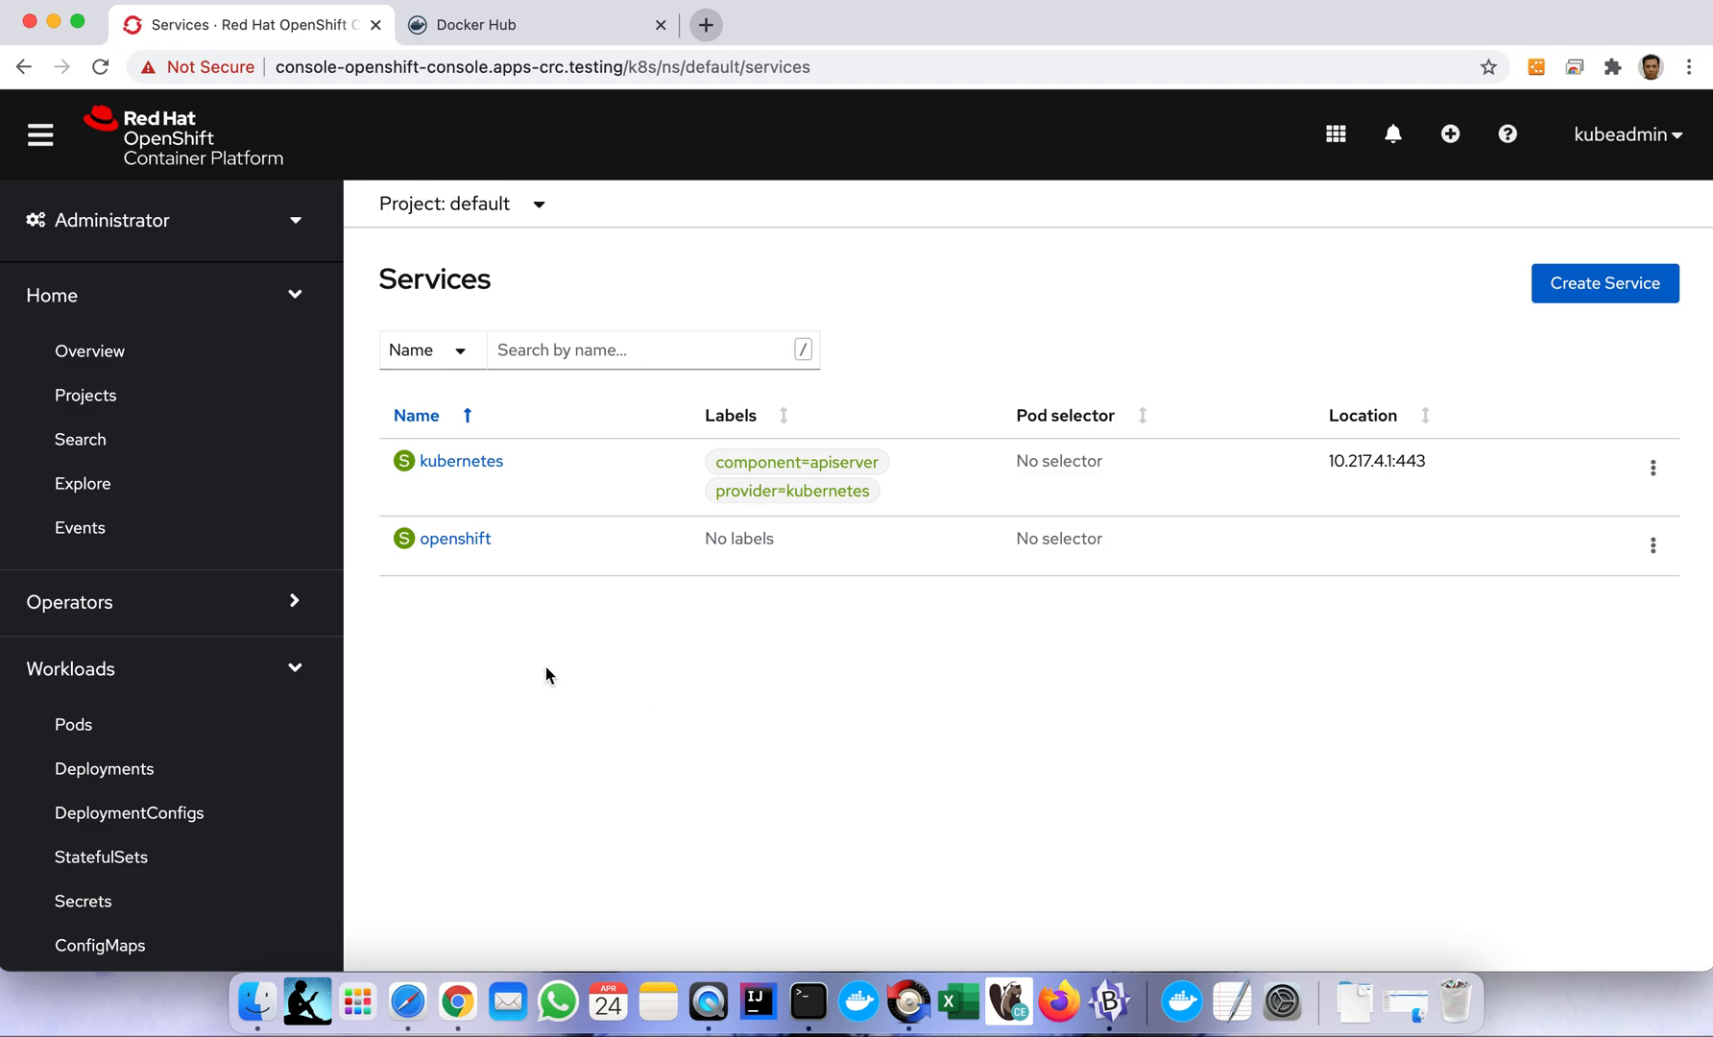
mouse_move(571, 725)
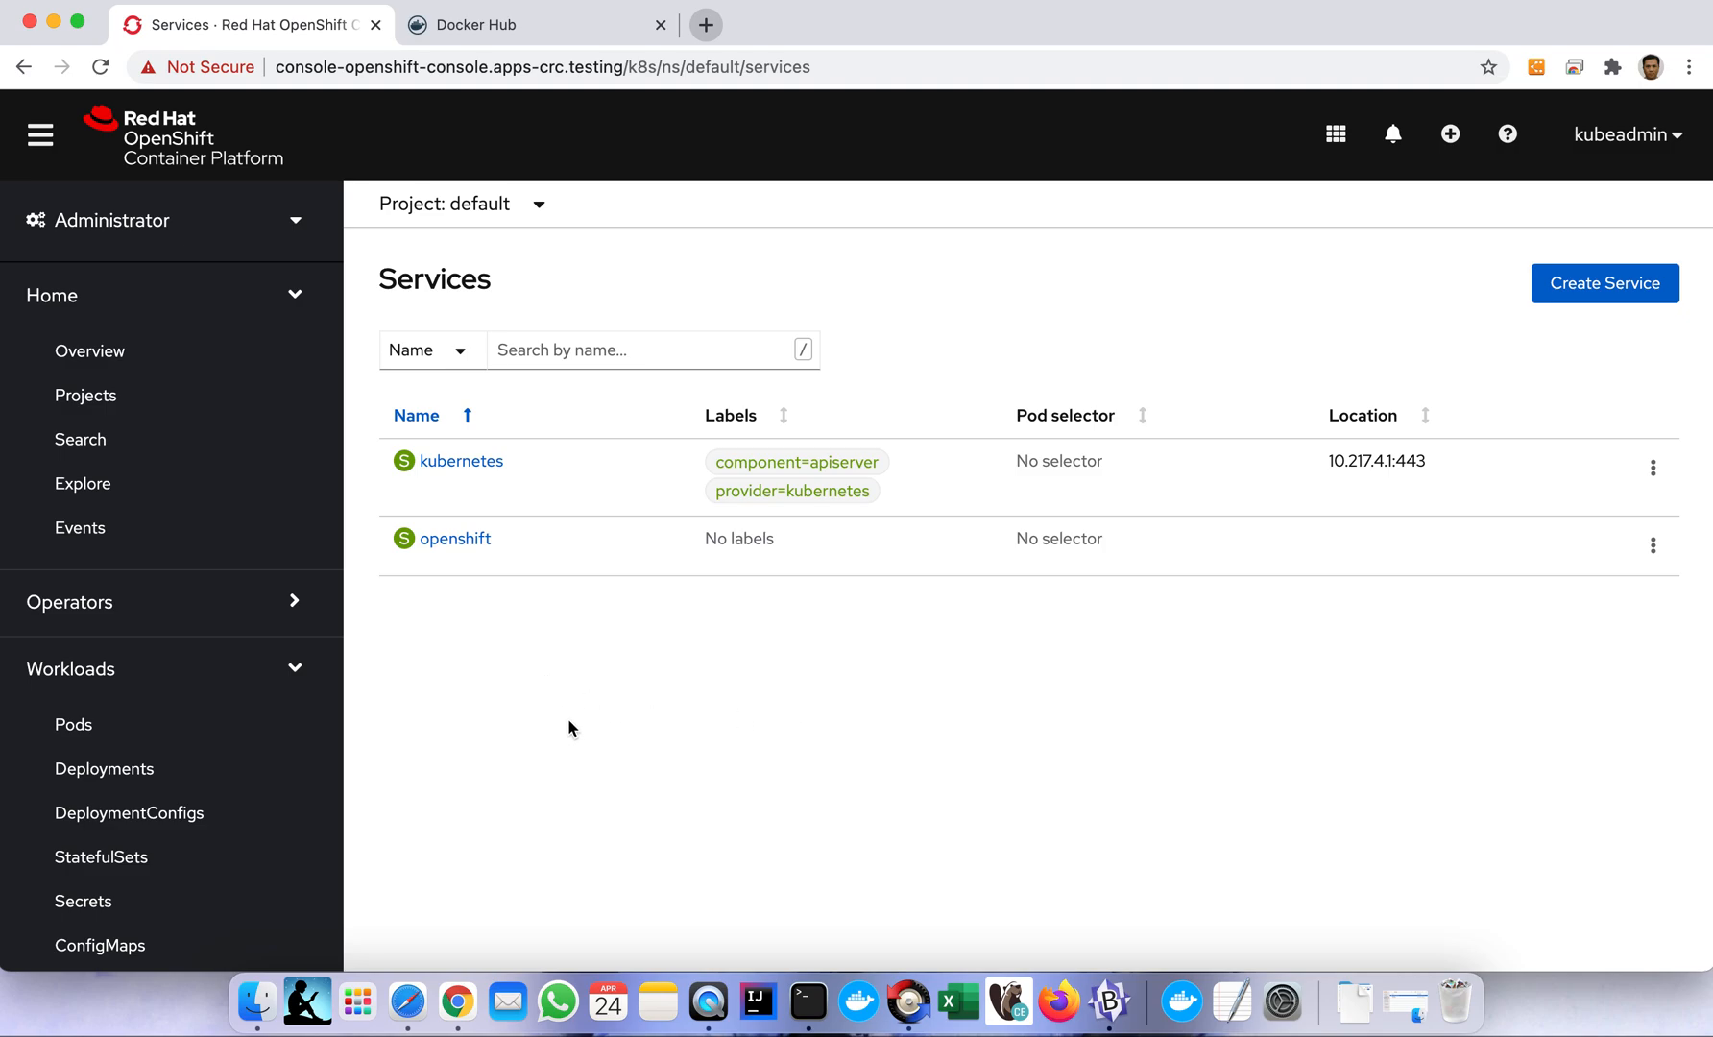
mouse_move(596, 730)
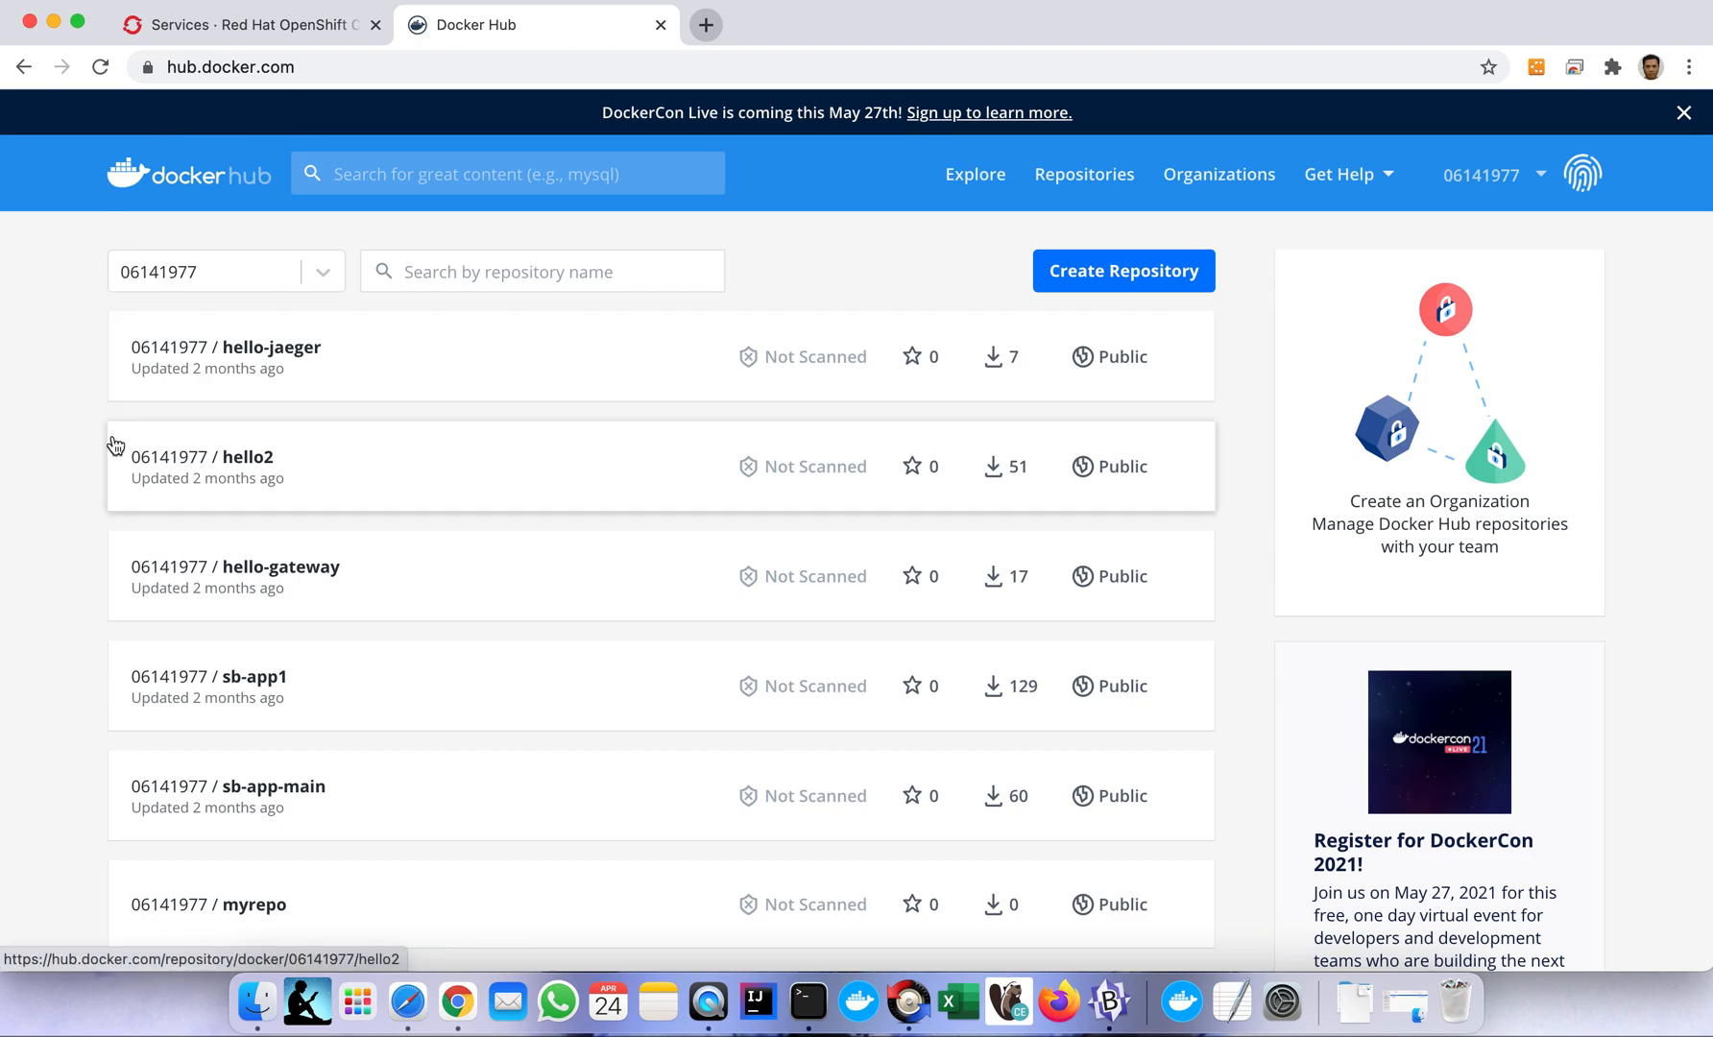
mouse_move(230, 526)
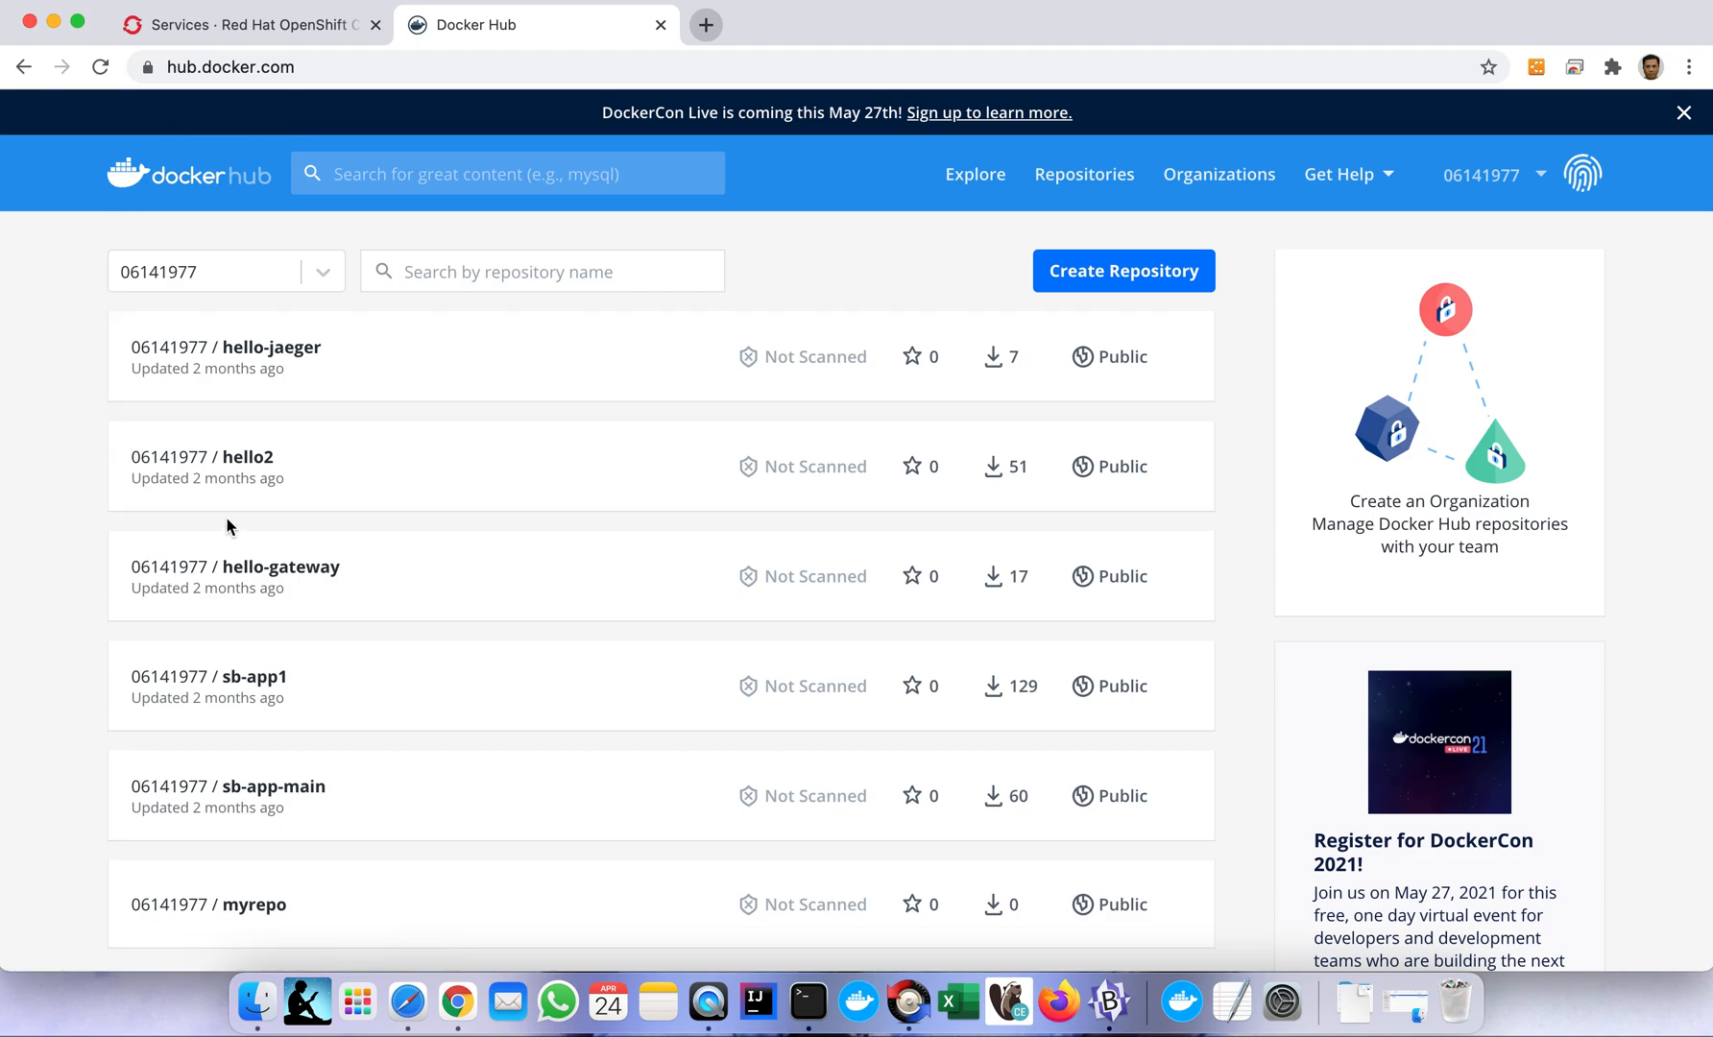
mouse_move(276, 477)
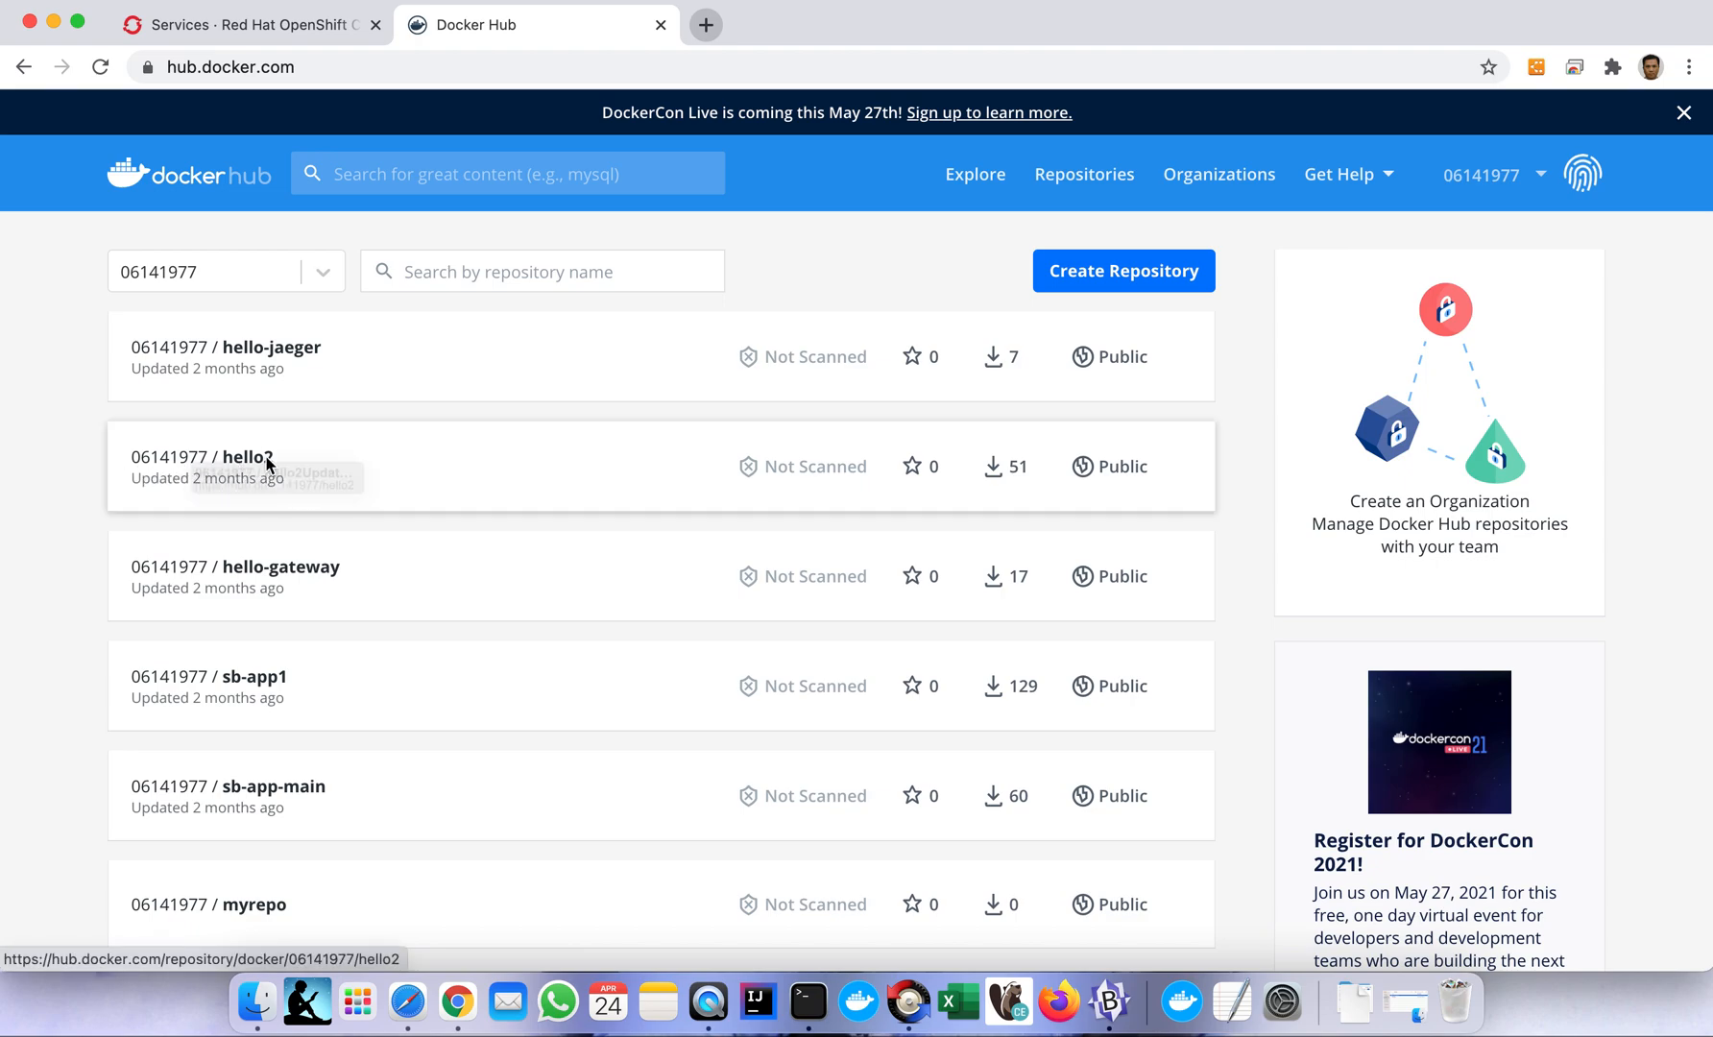
mouse_move(321, 477)
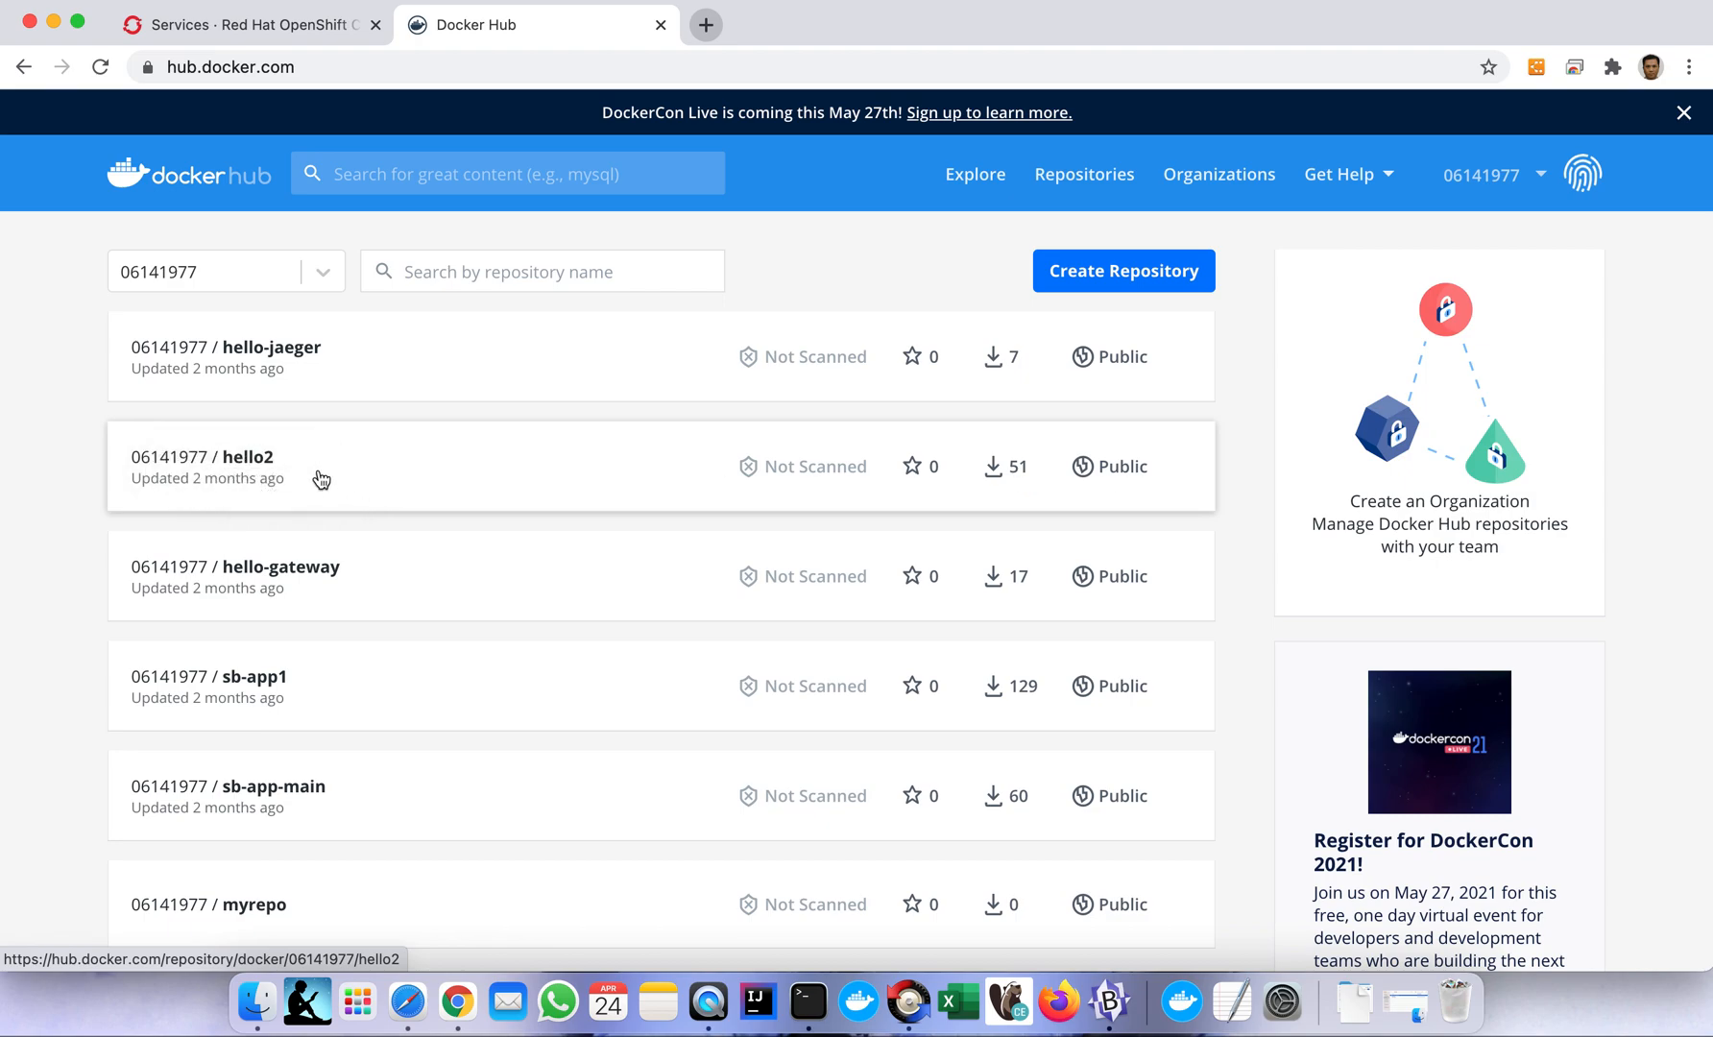
mouse_move(323, 497)
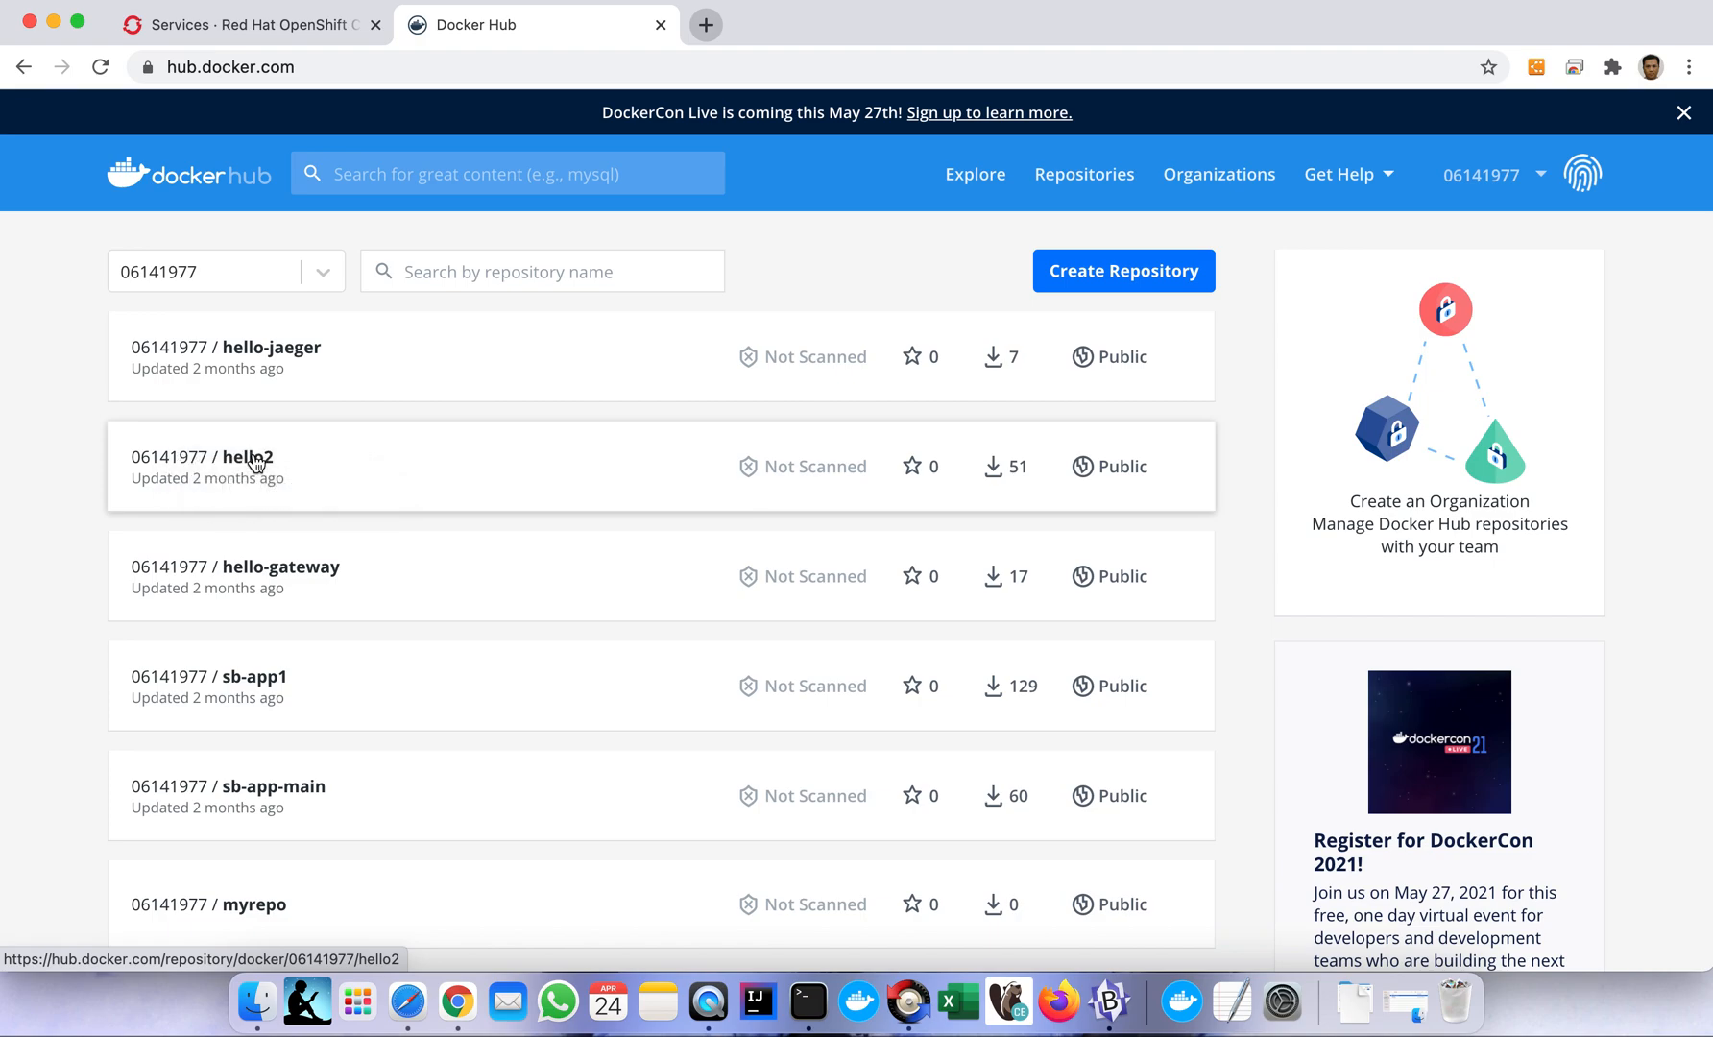
mouse_move(240, 458)
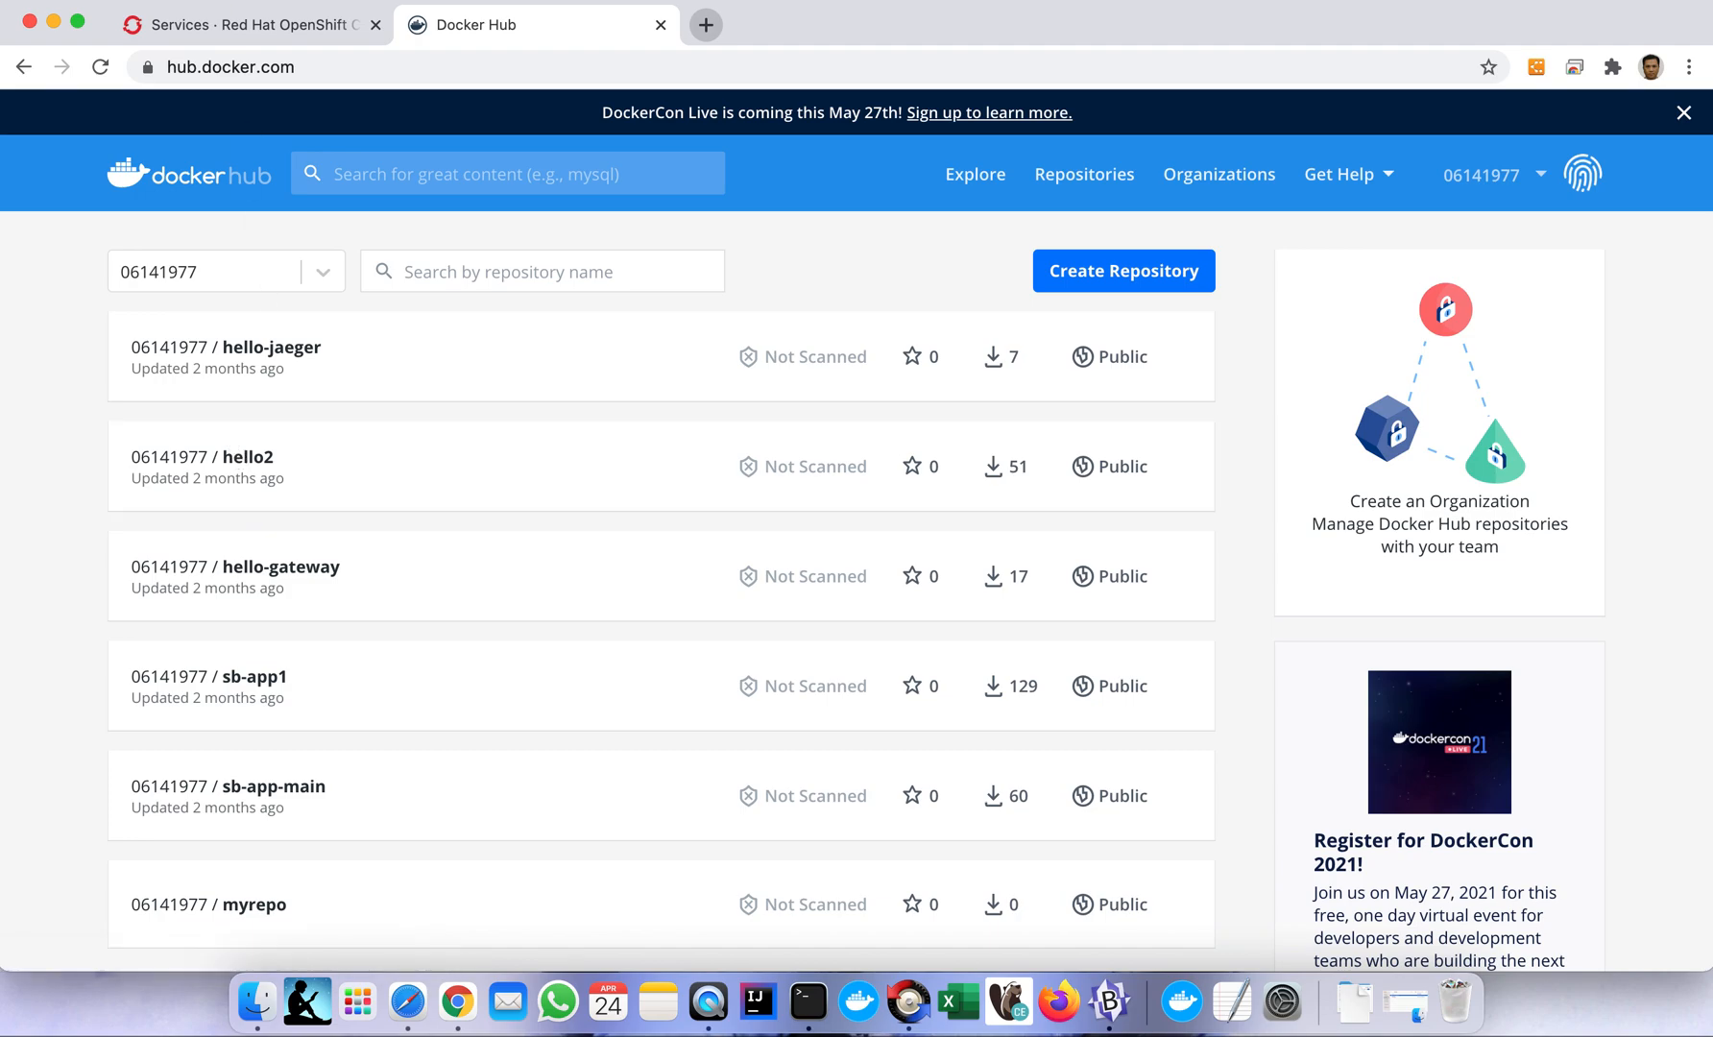
Go back to the OpenShift console tab showing the default project's services.
left_click(250, 25)
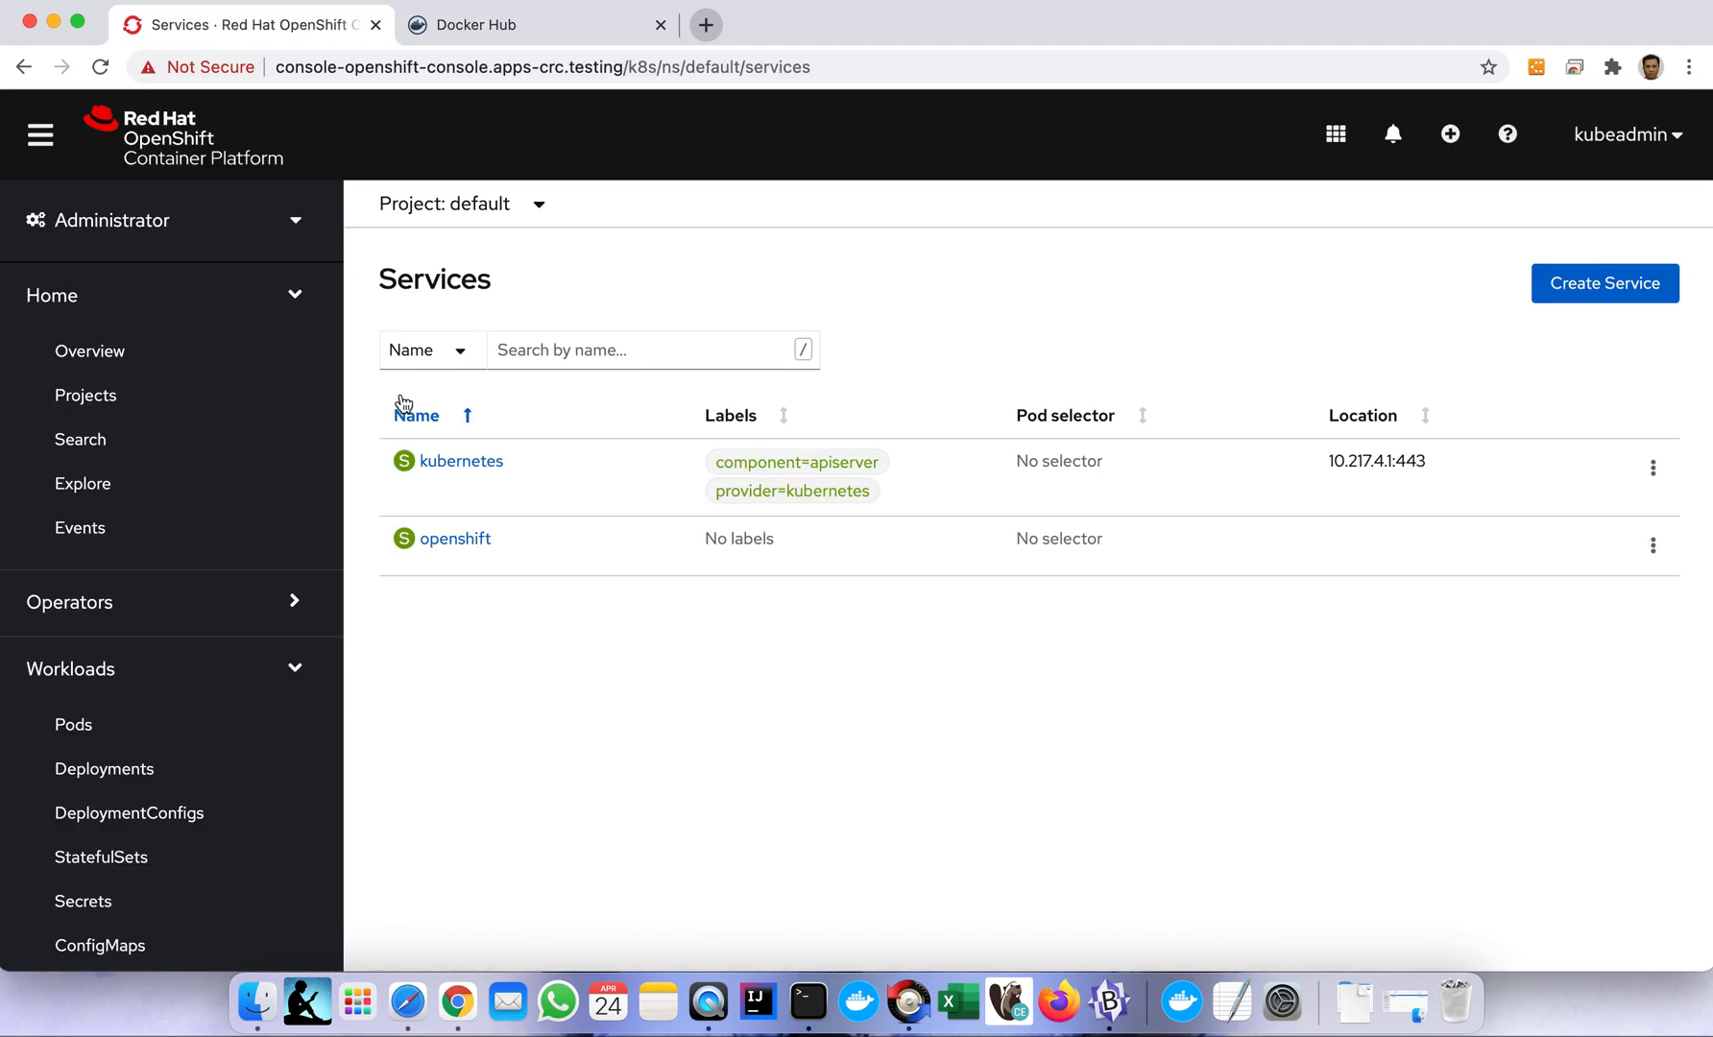
mouse_move(1197, 398)
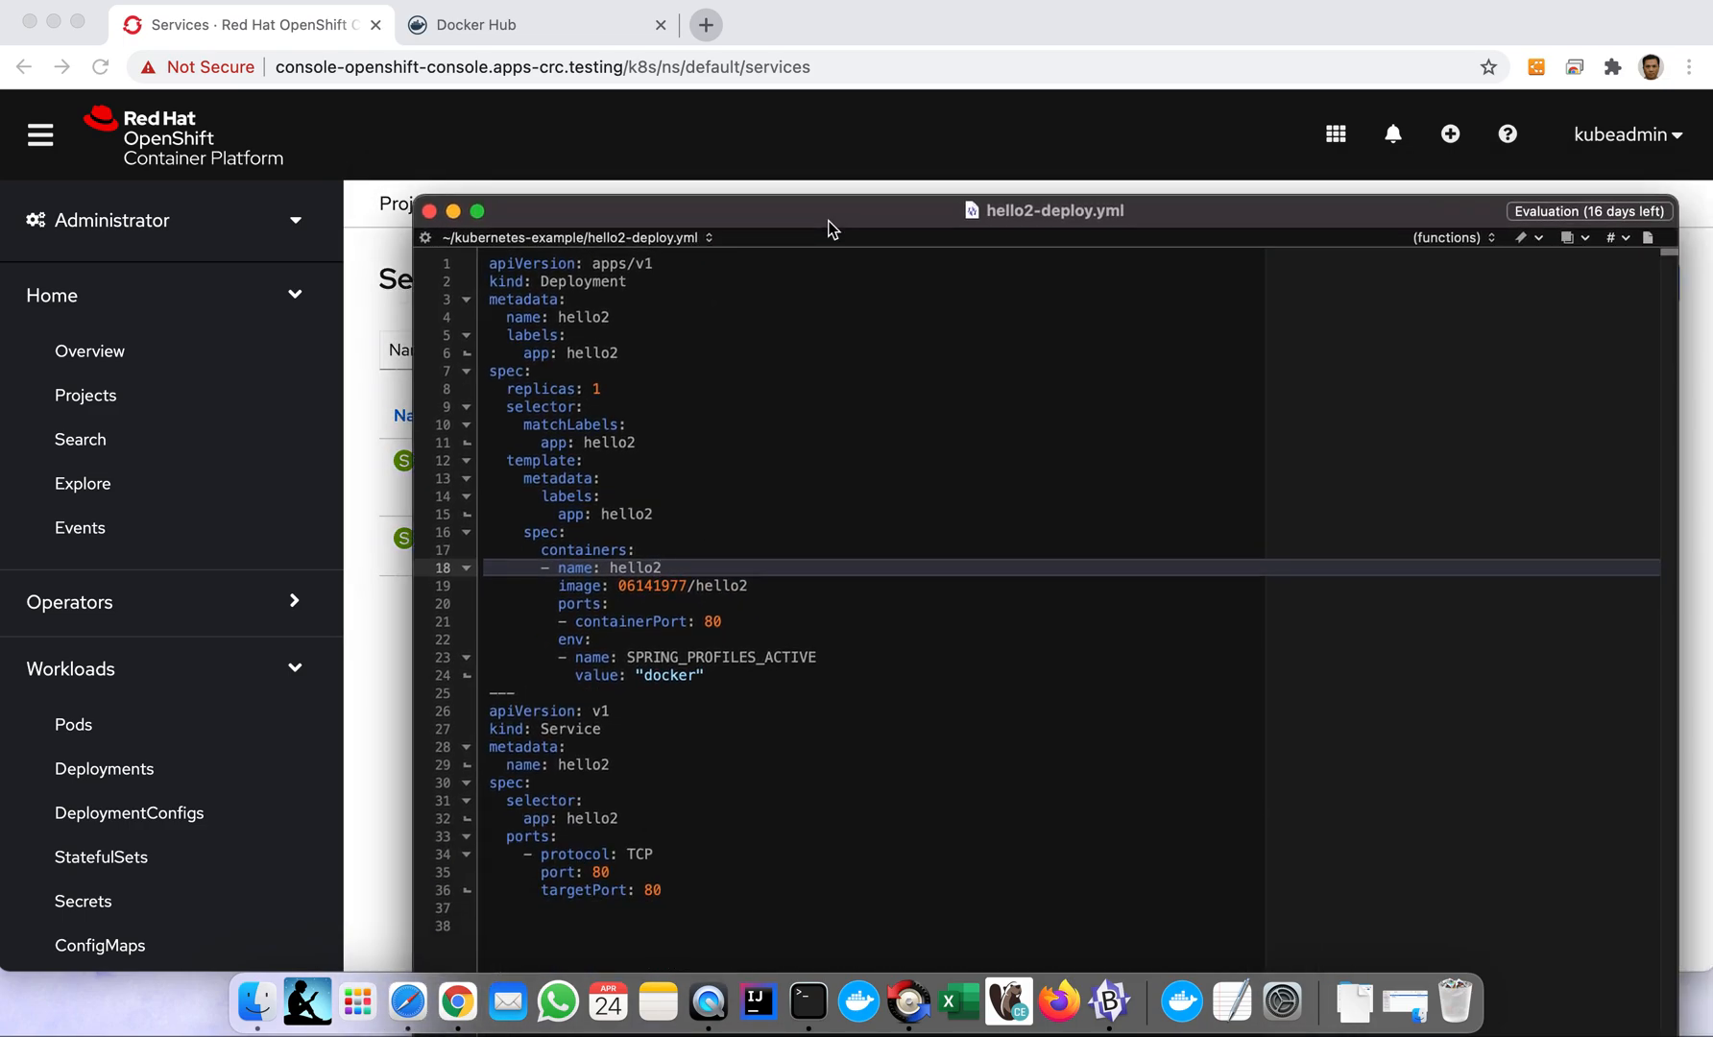
Review hello2-deploy.yml, marking line 26 where the Service definition begins.
left_click(789, 711)
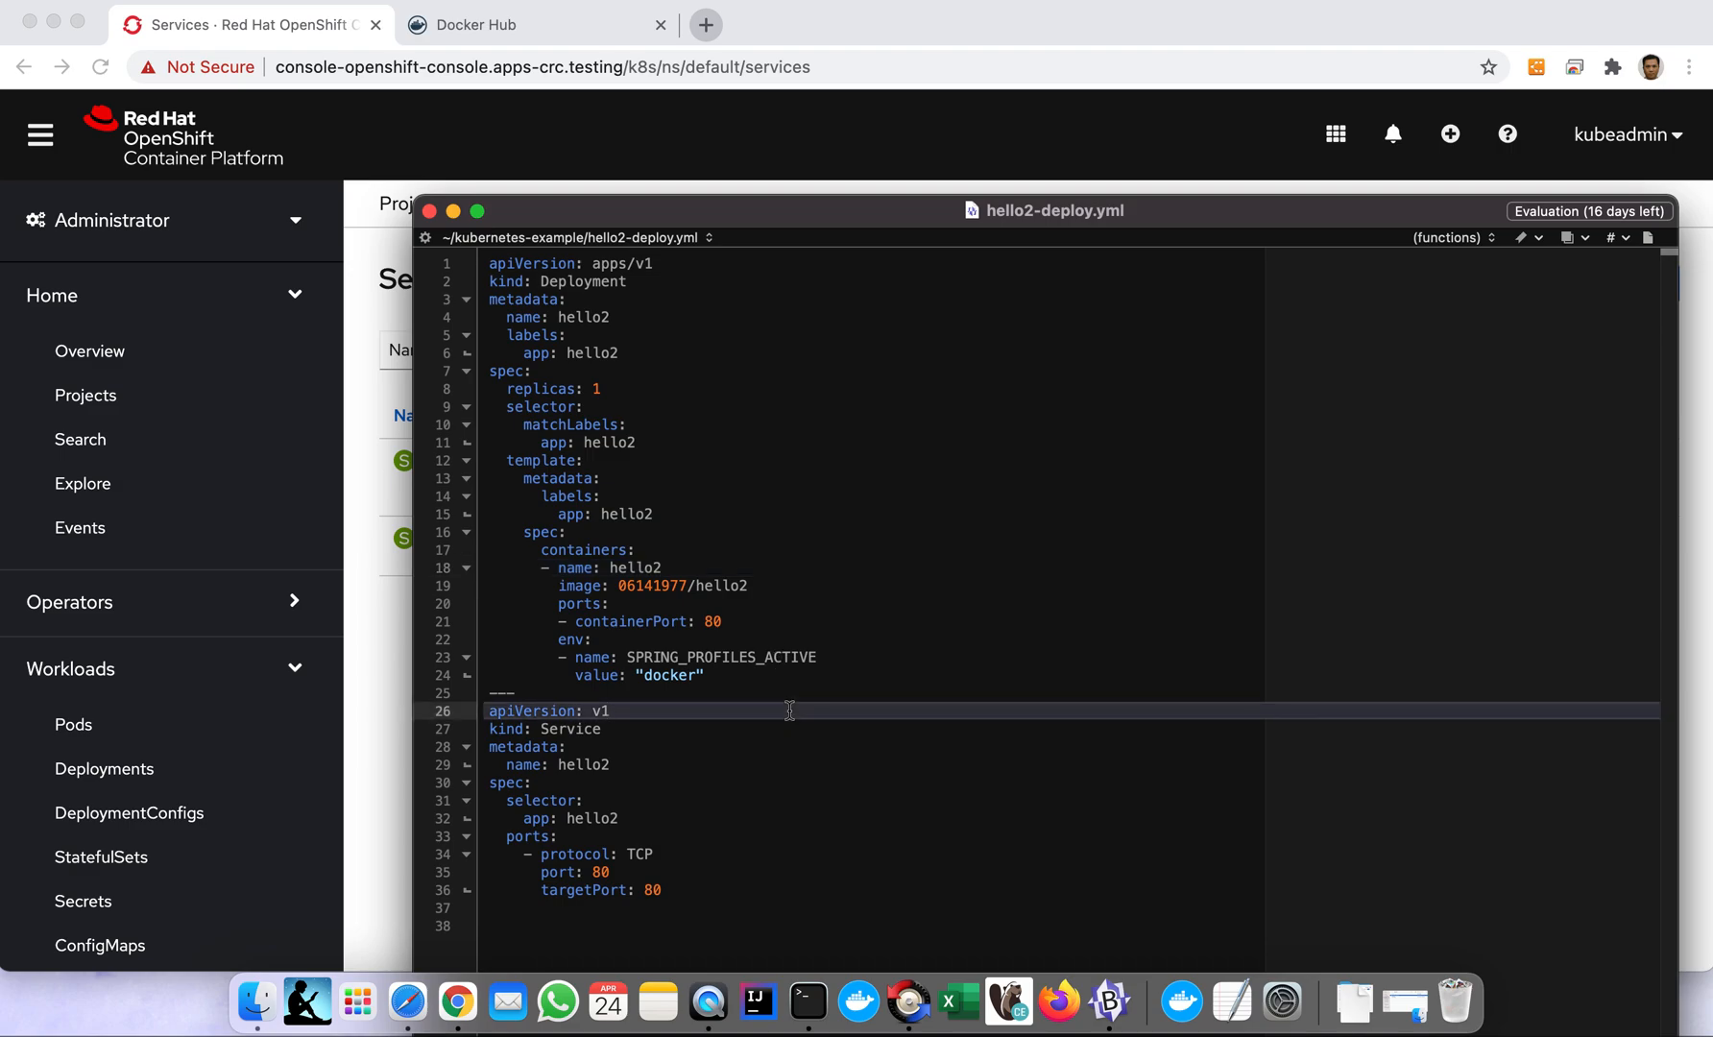
mouse_move(167, 425)
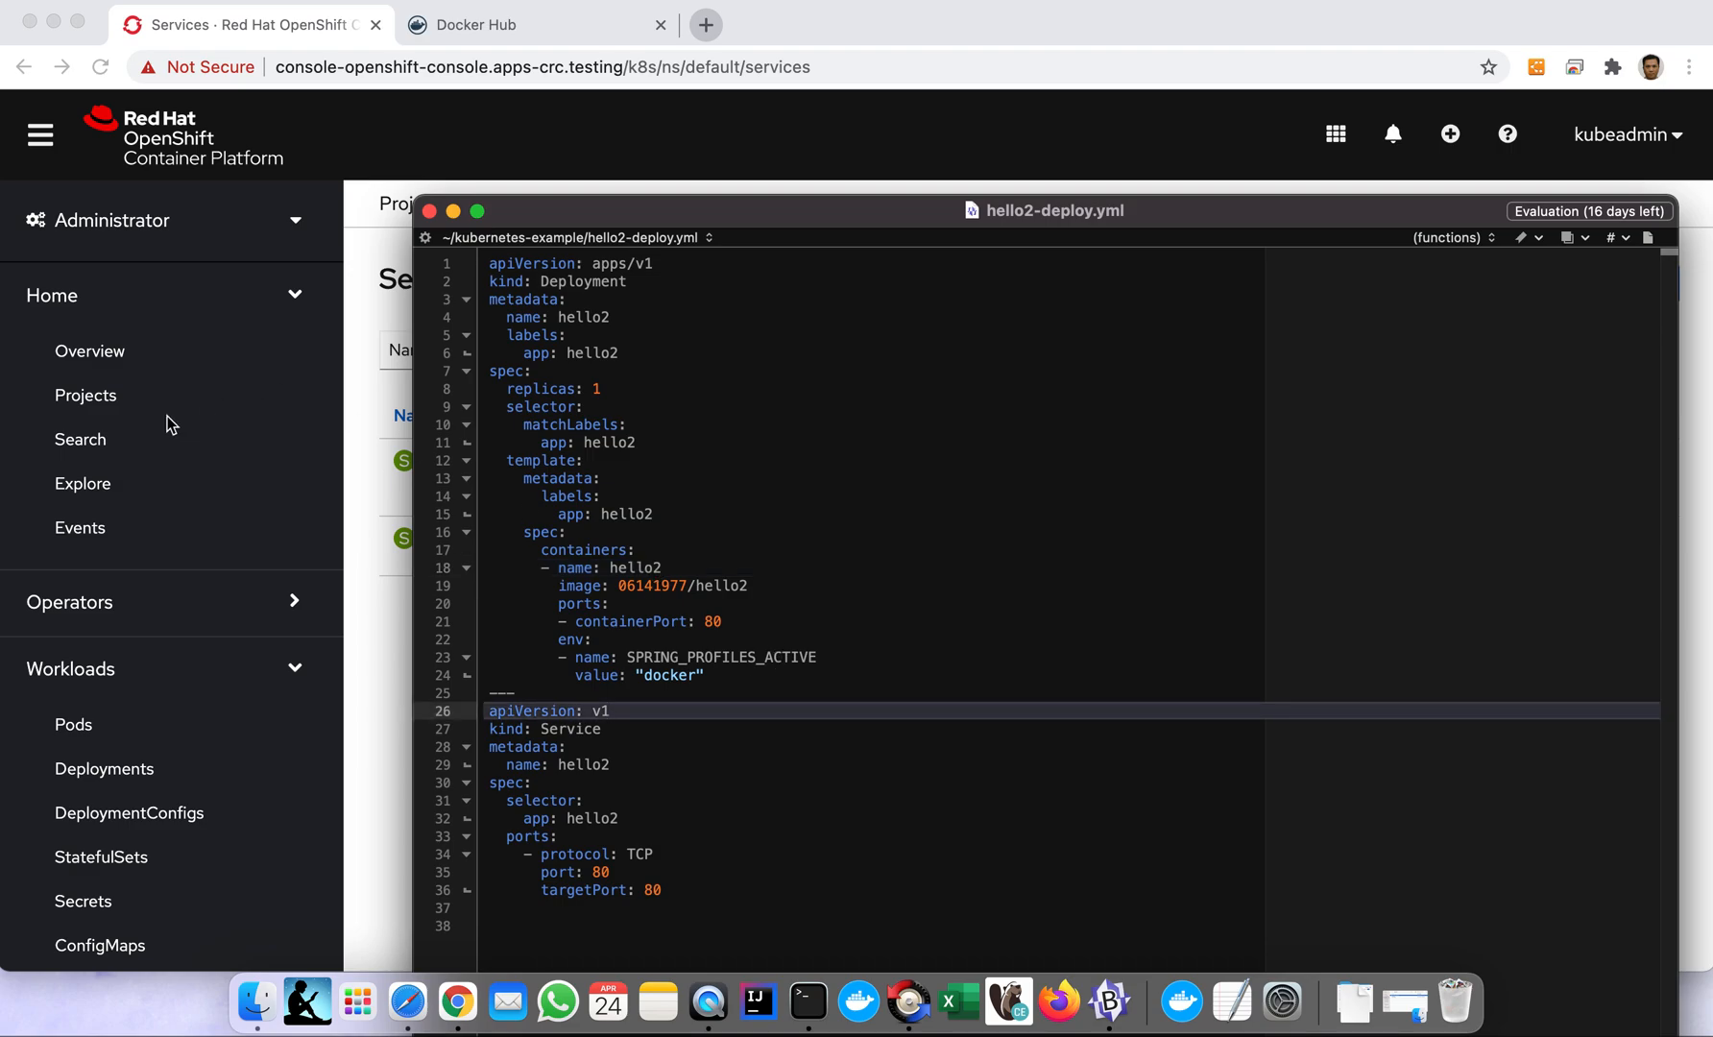
left_click(607, 710)
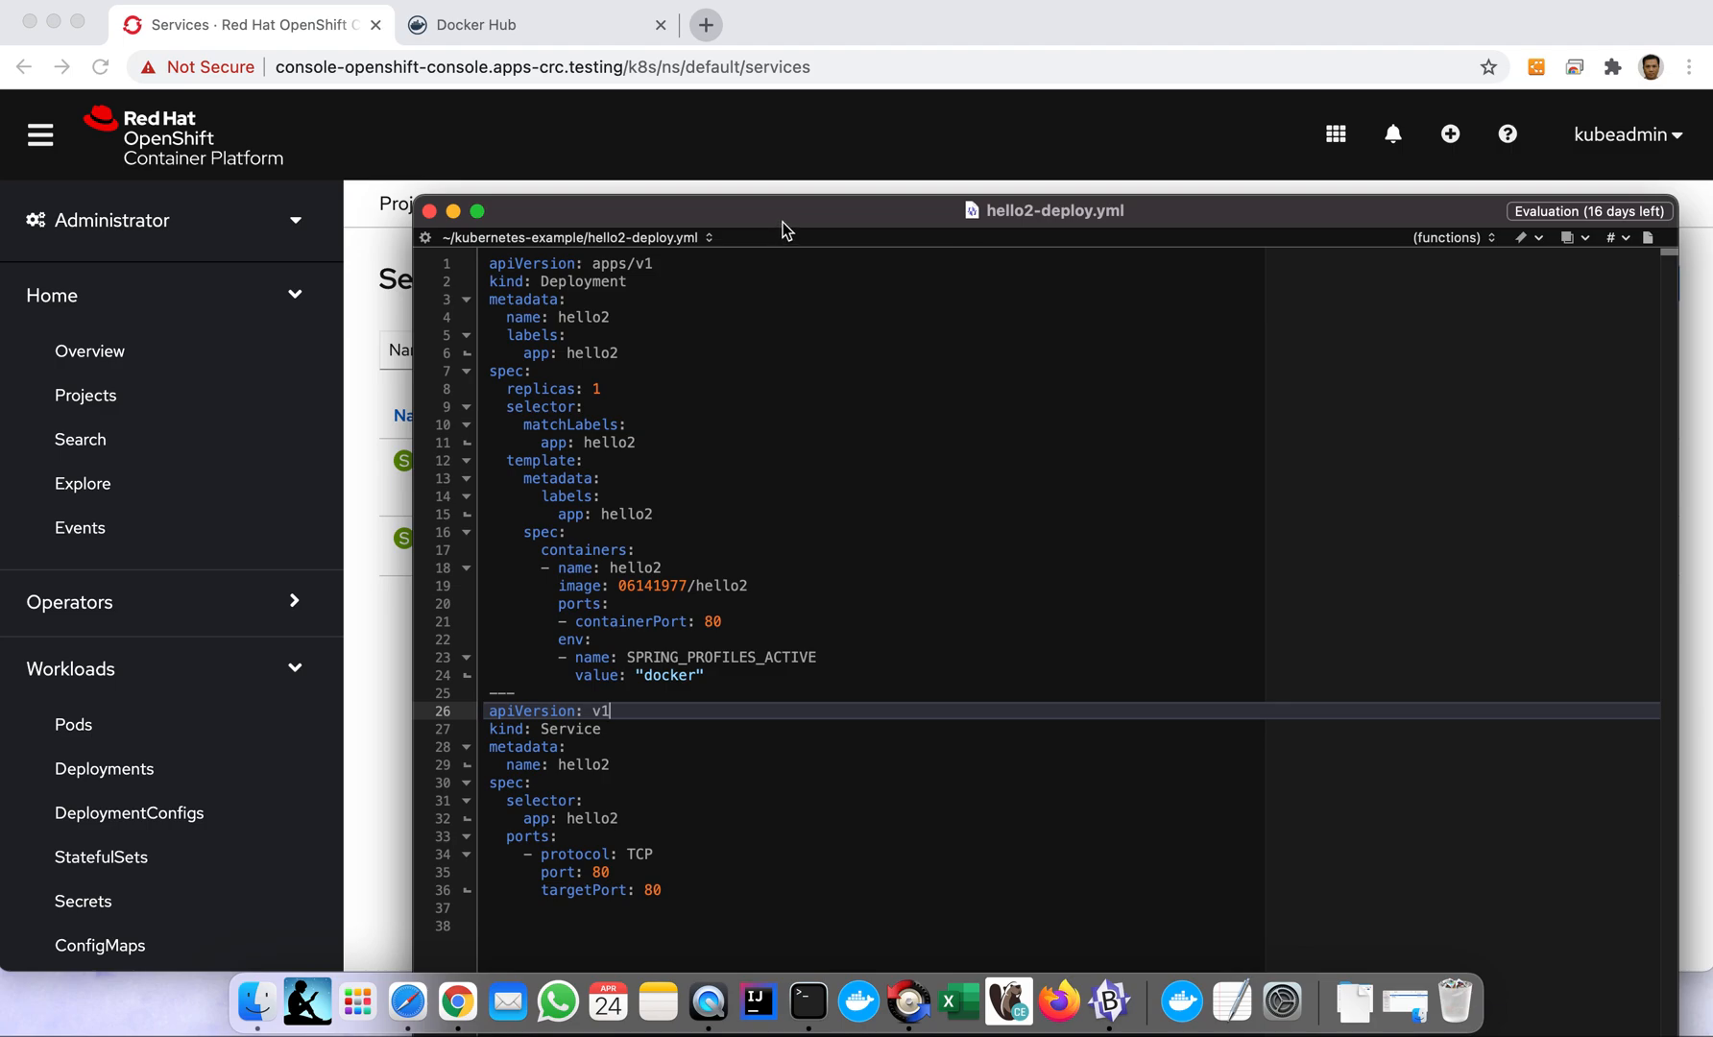
mouse_move(434, 147)
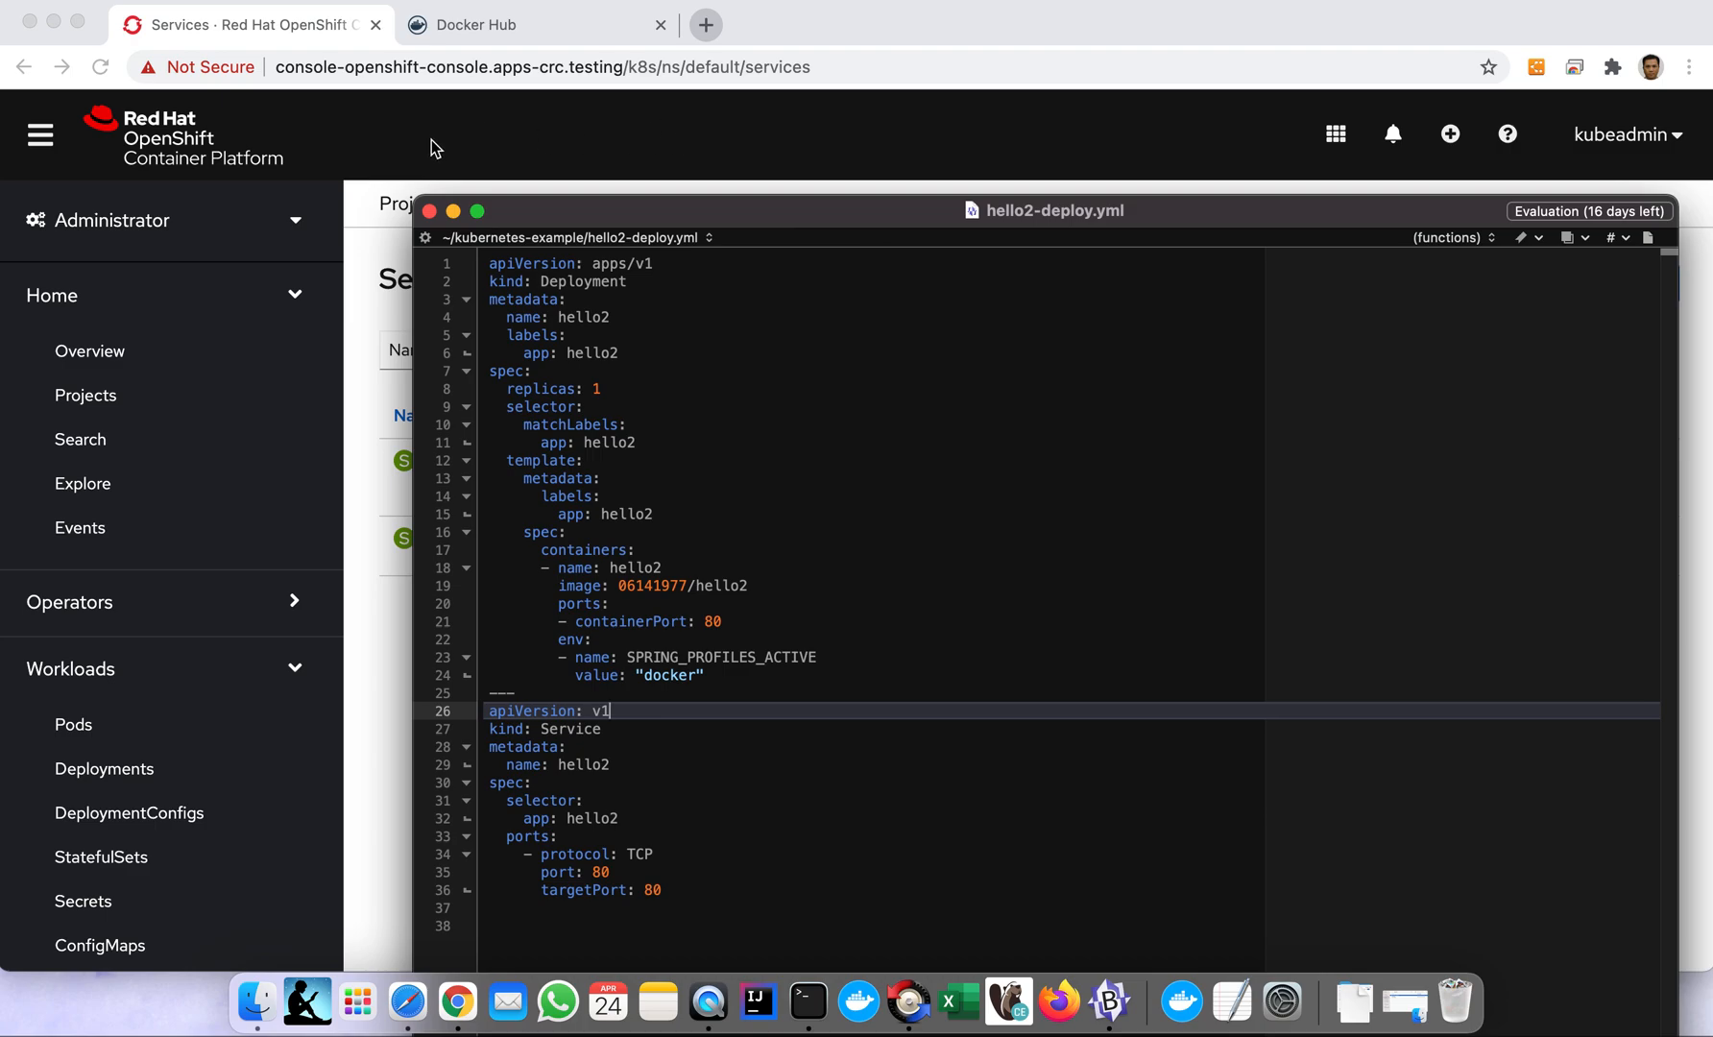
mouse_move(374, 152)
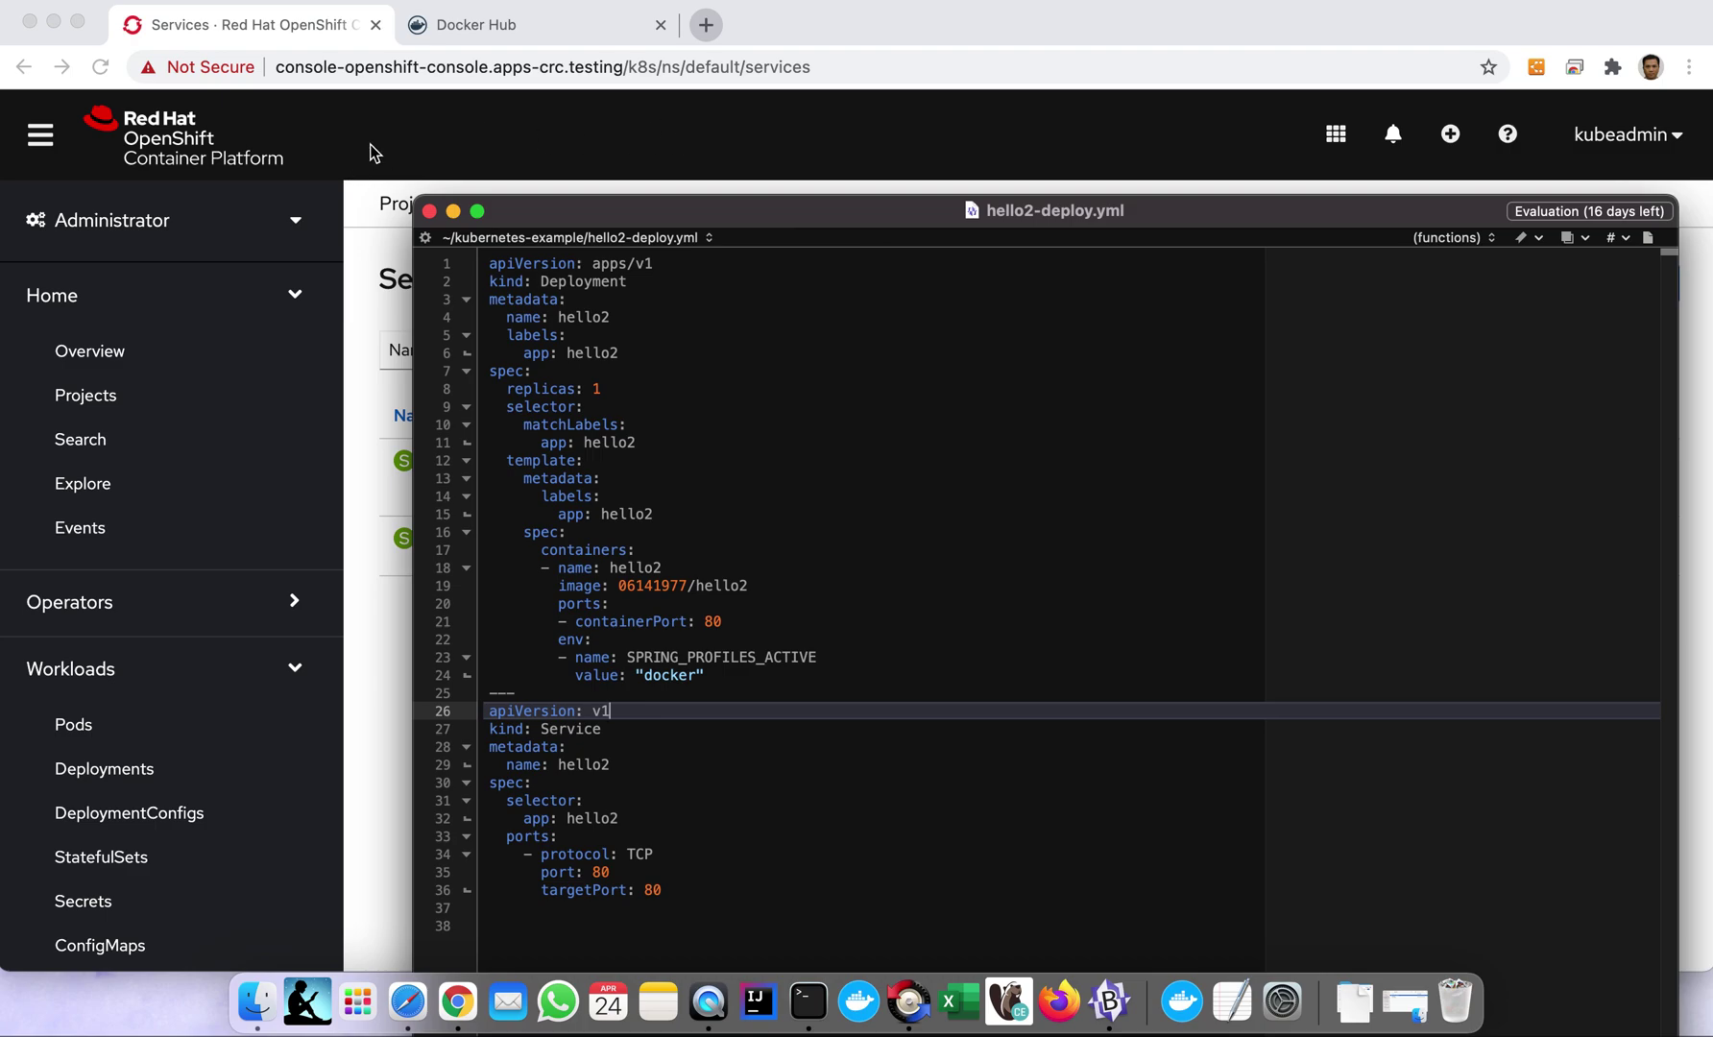
mouse_move(479, 257)
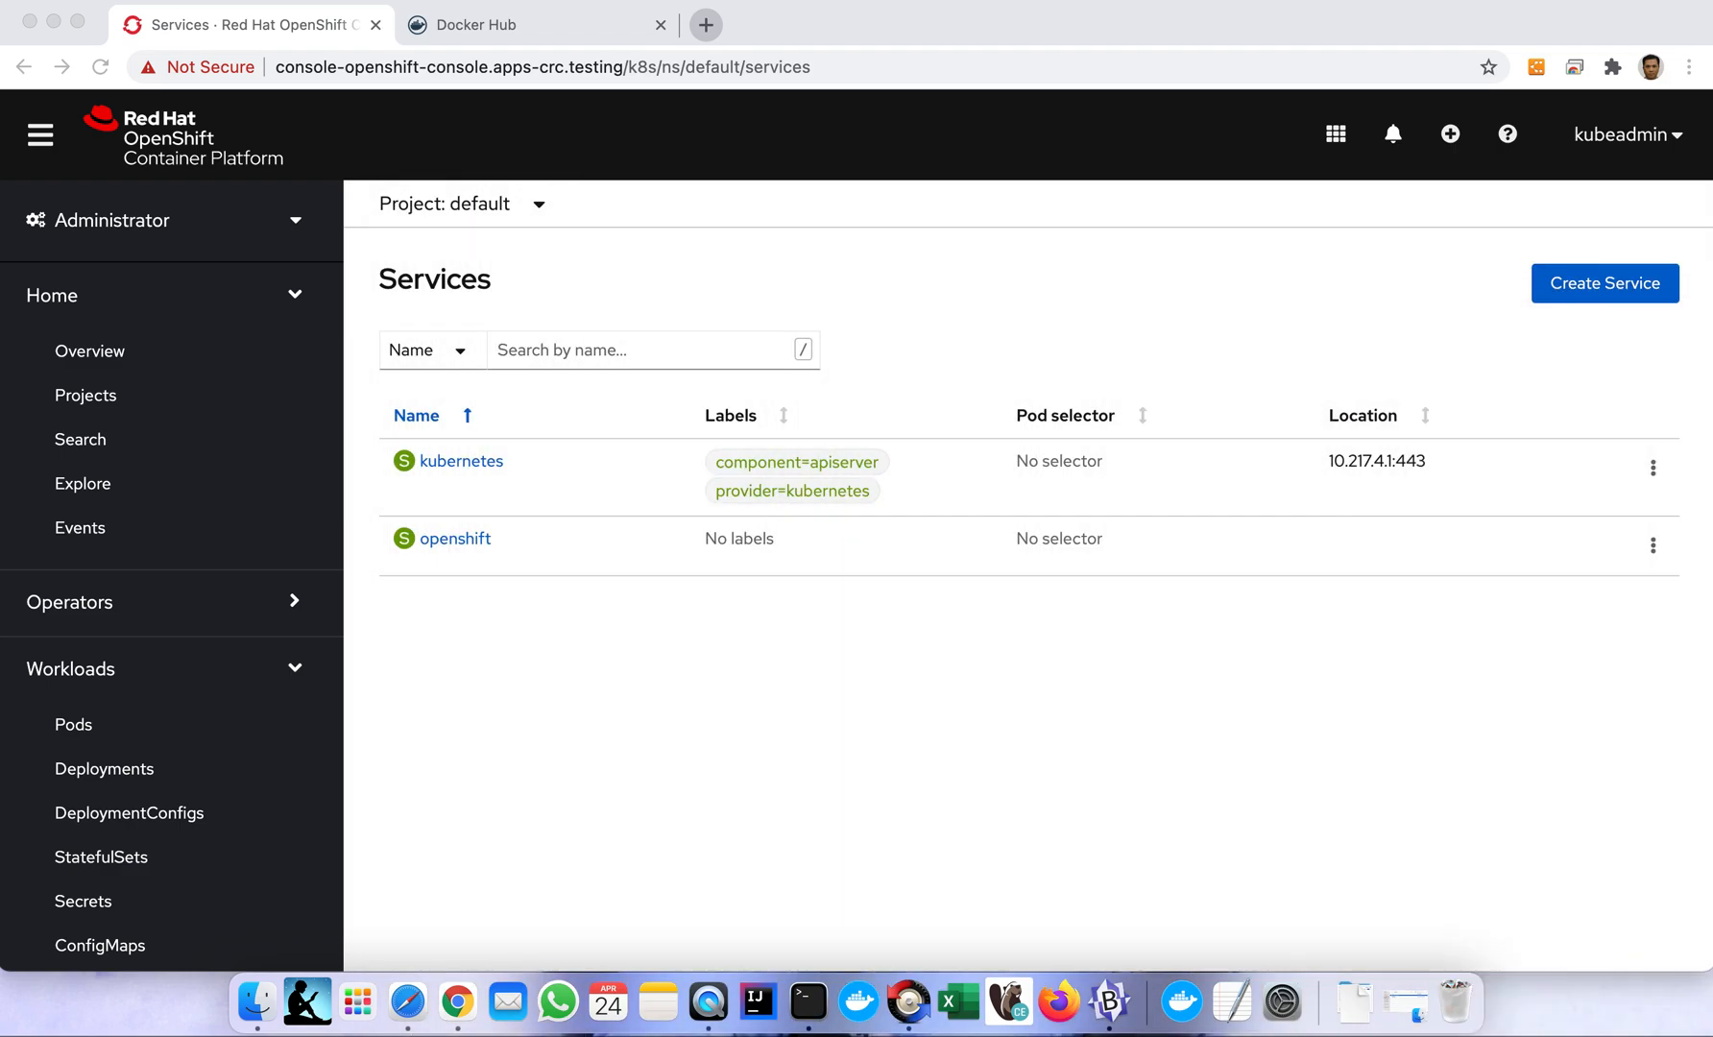
mouse_move(996, 271)
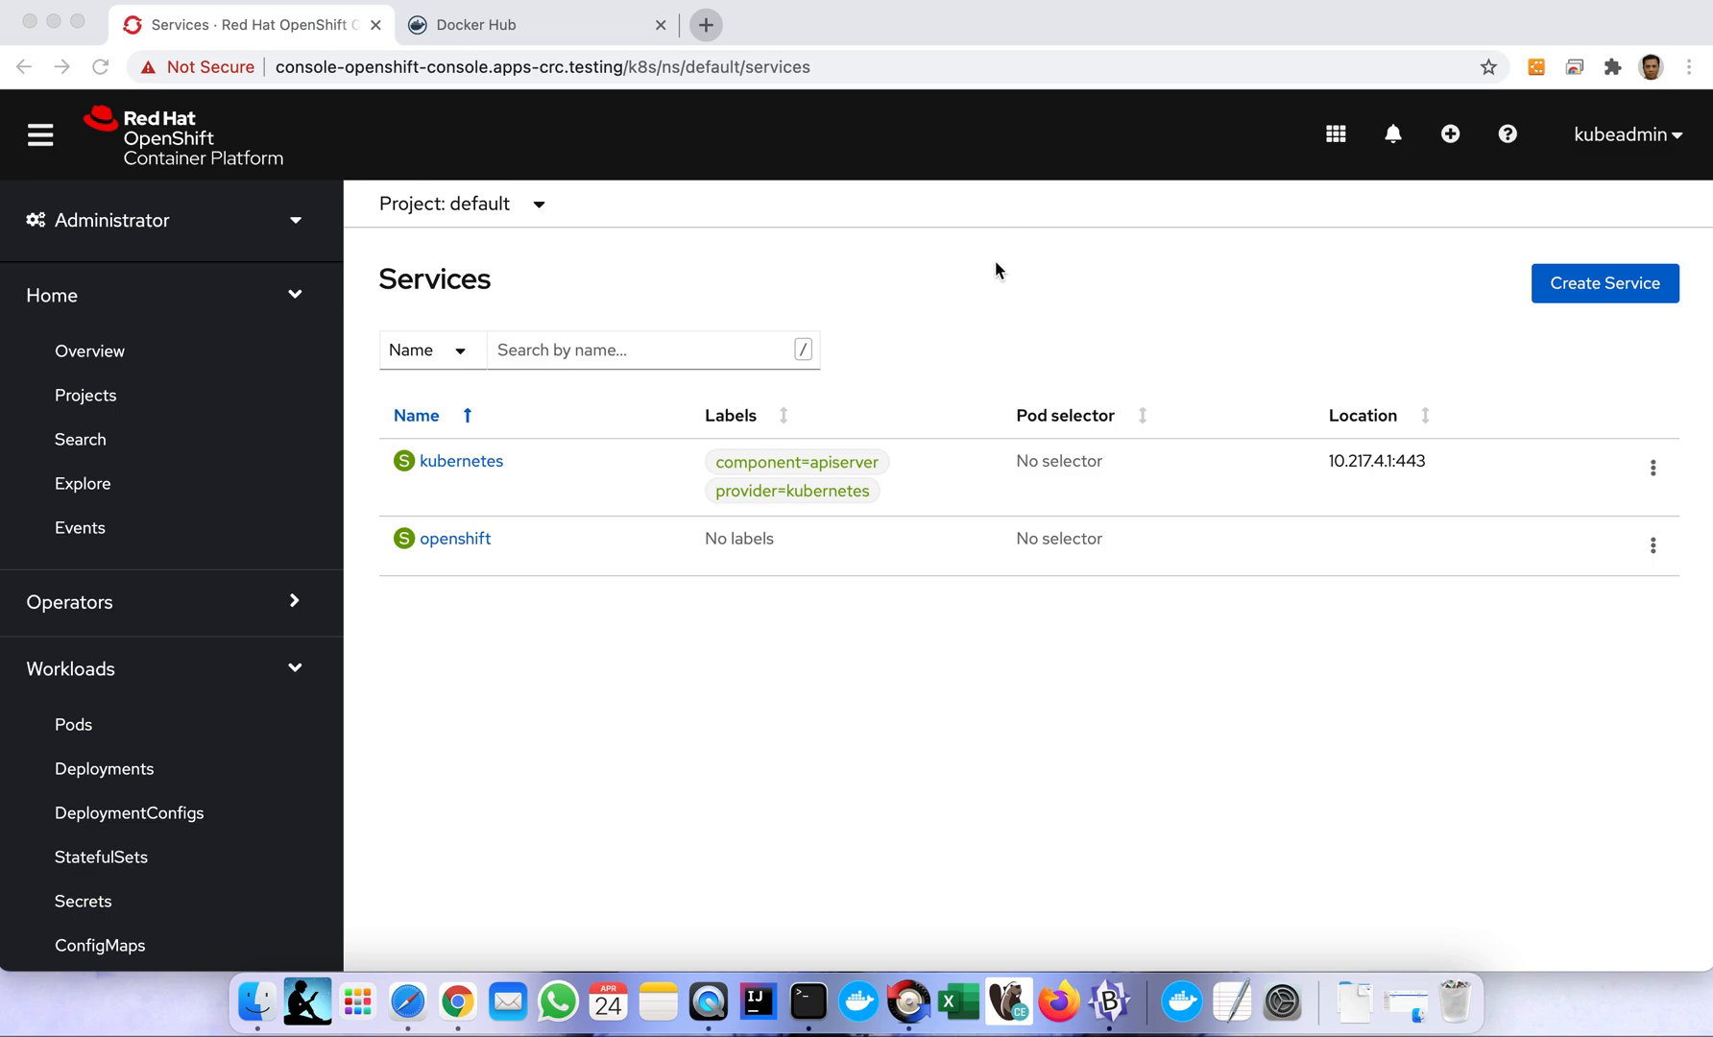
mouse_move(903, 293)
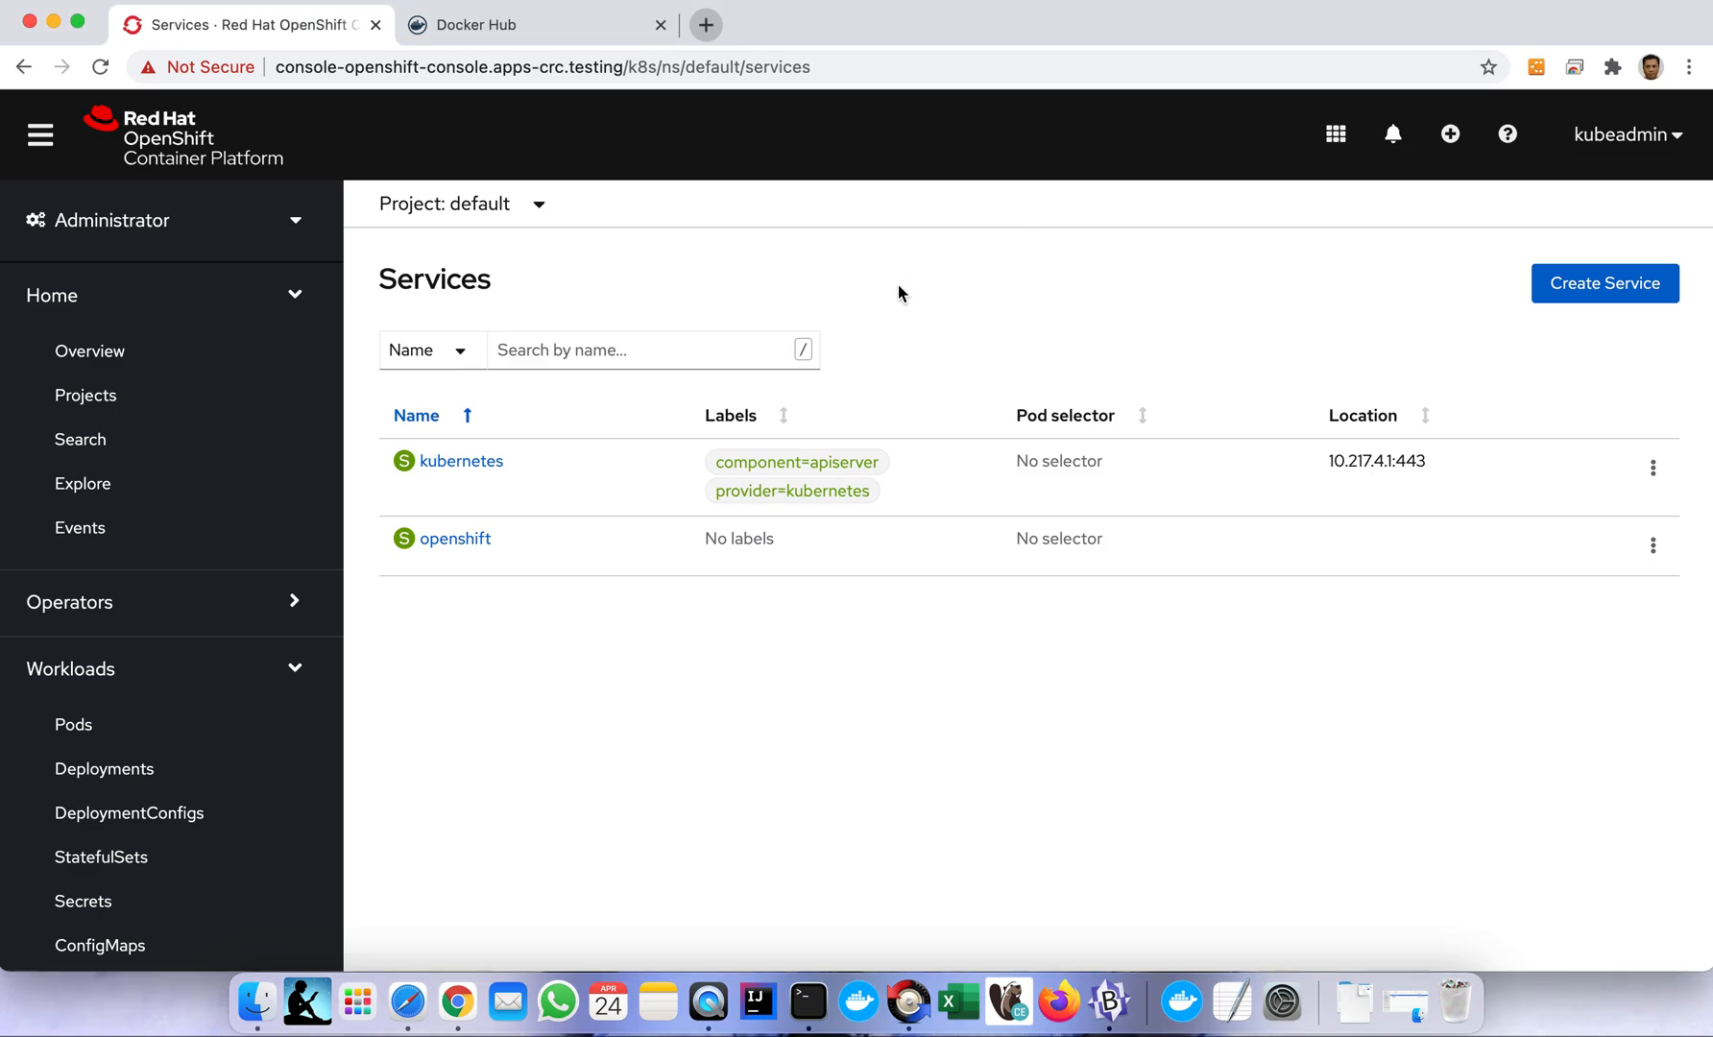
mouse_move(365, 369)
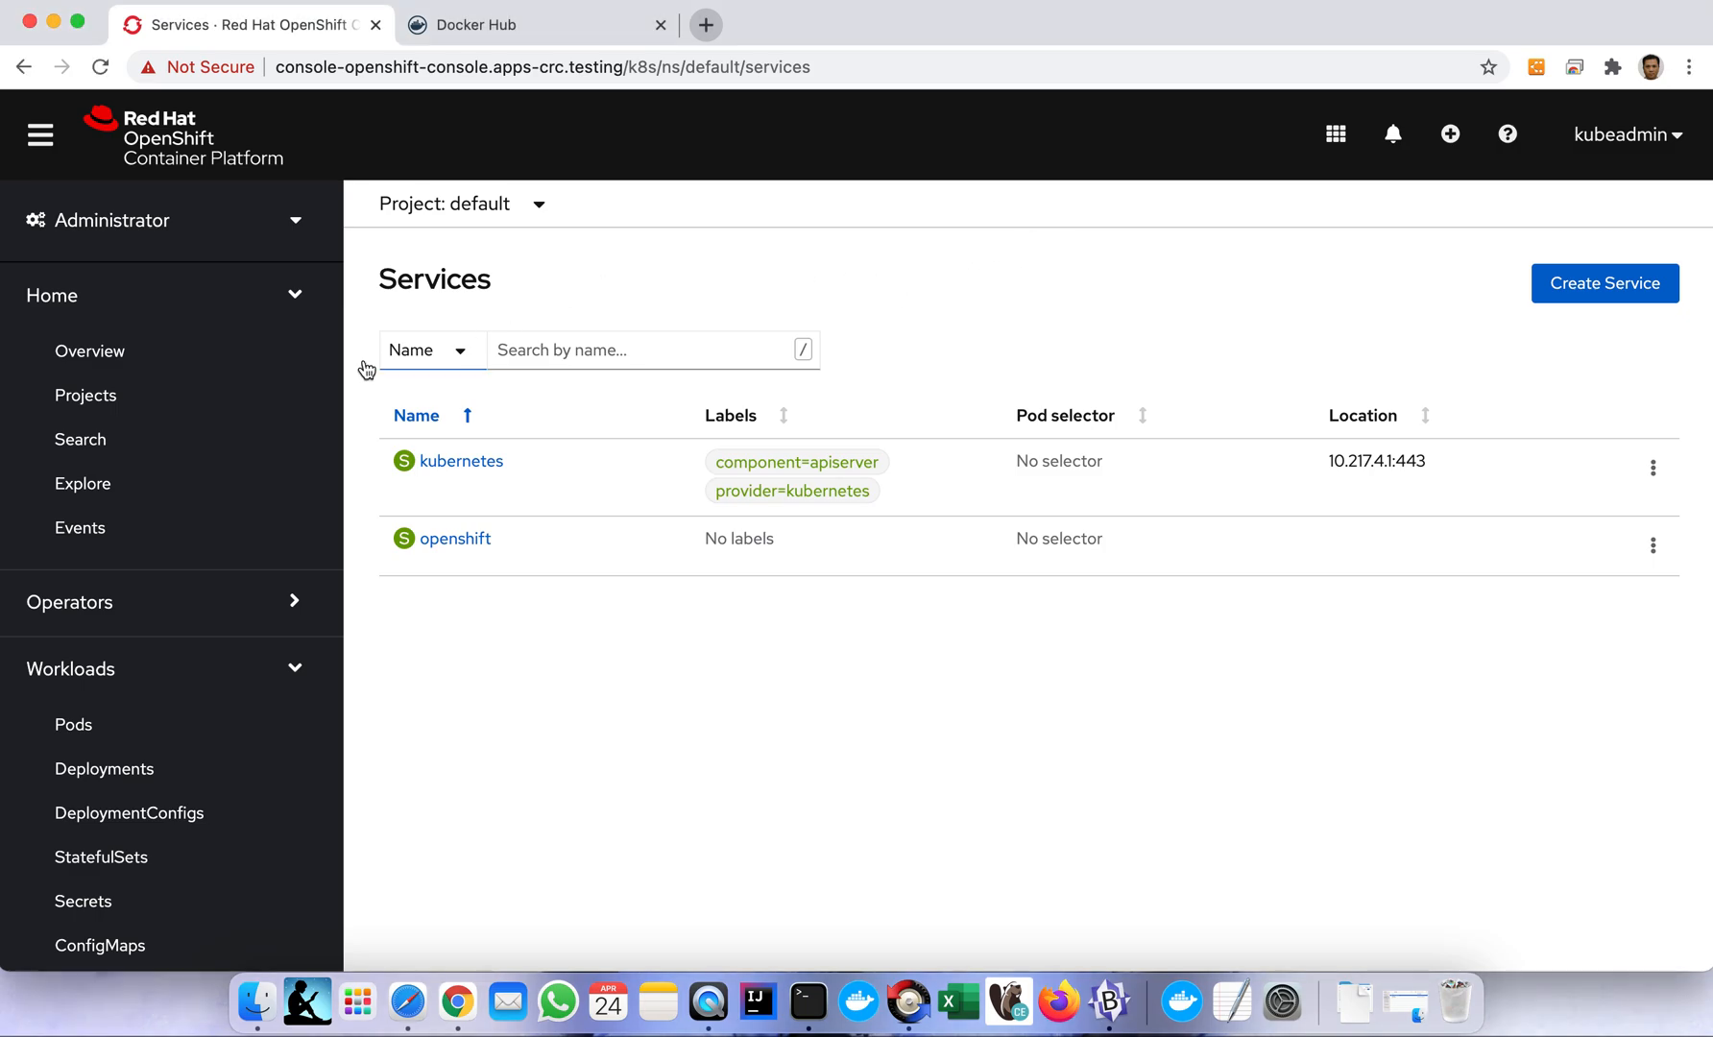
mouse_move(243, 316)
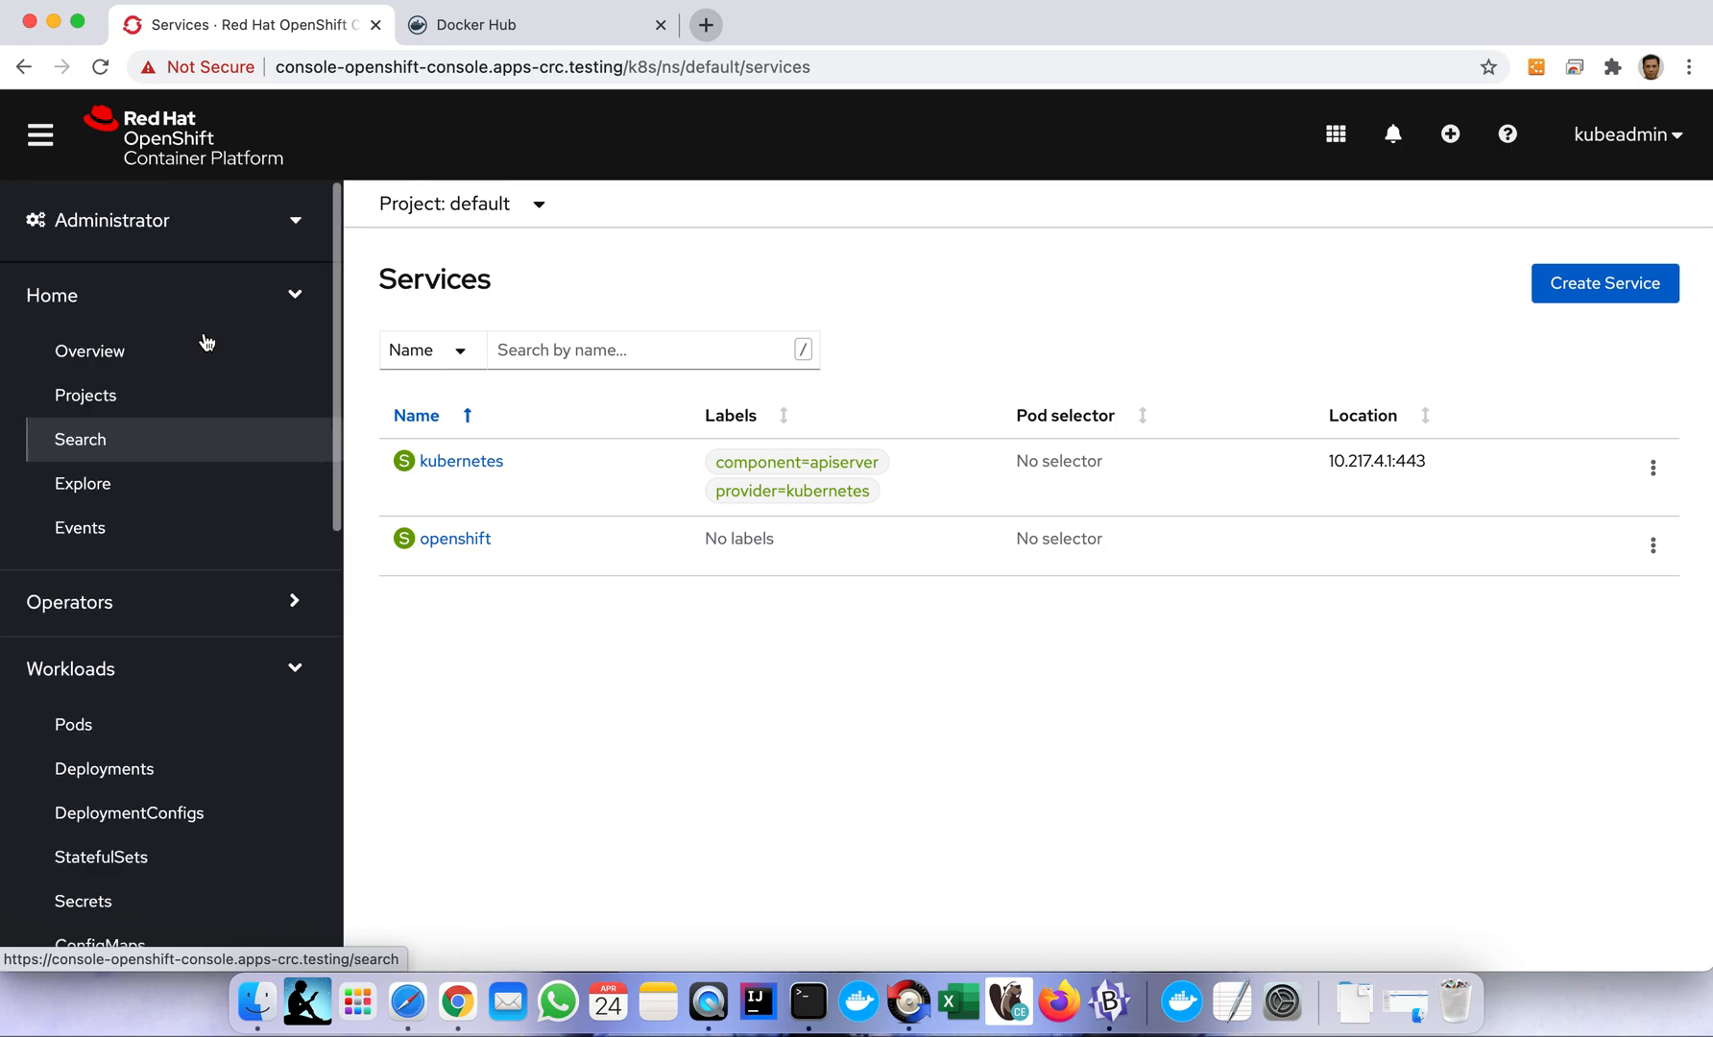
mouse_move(170, 284)
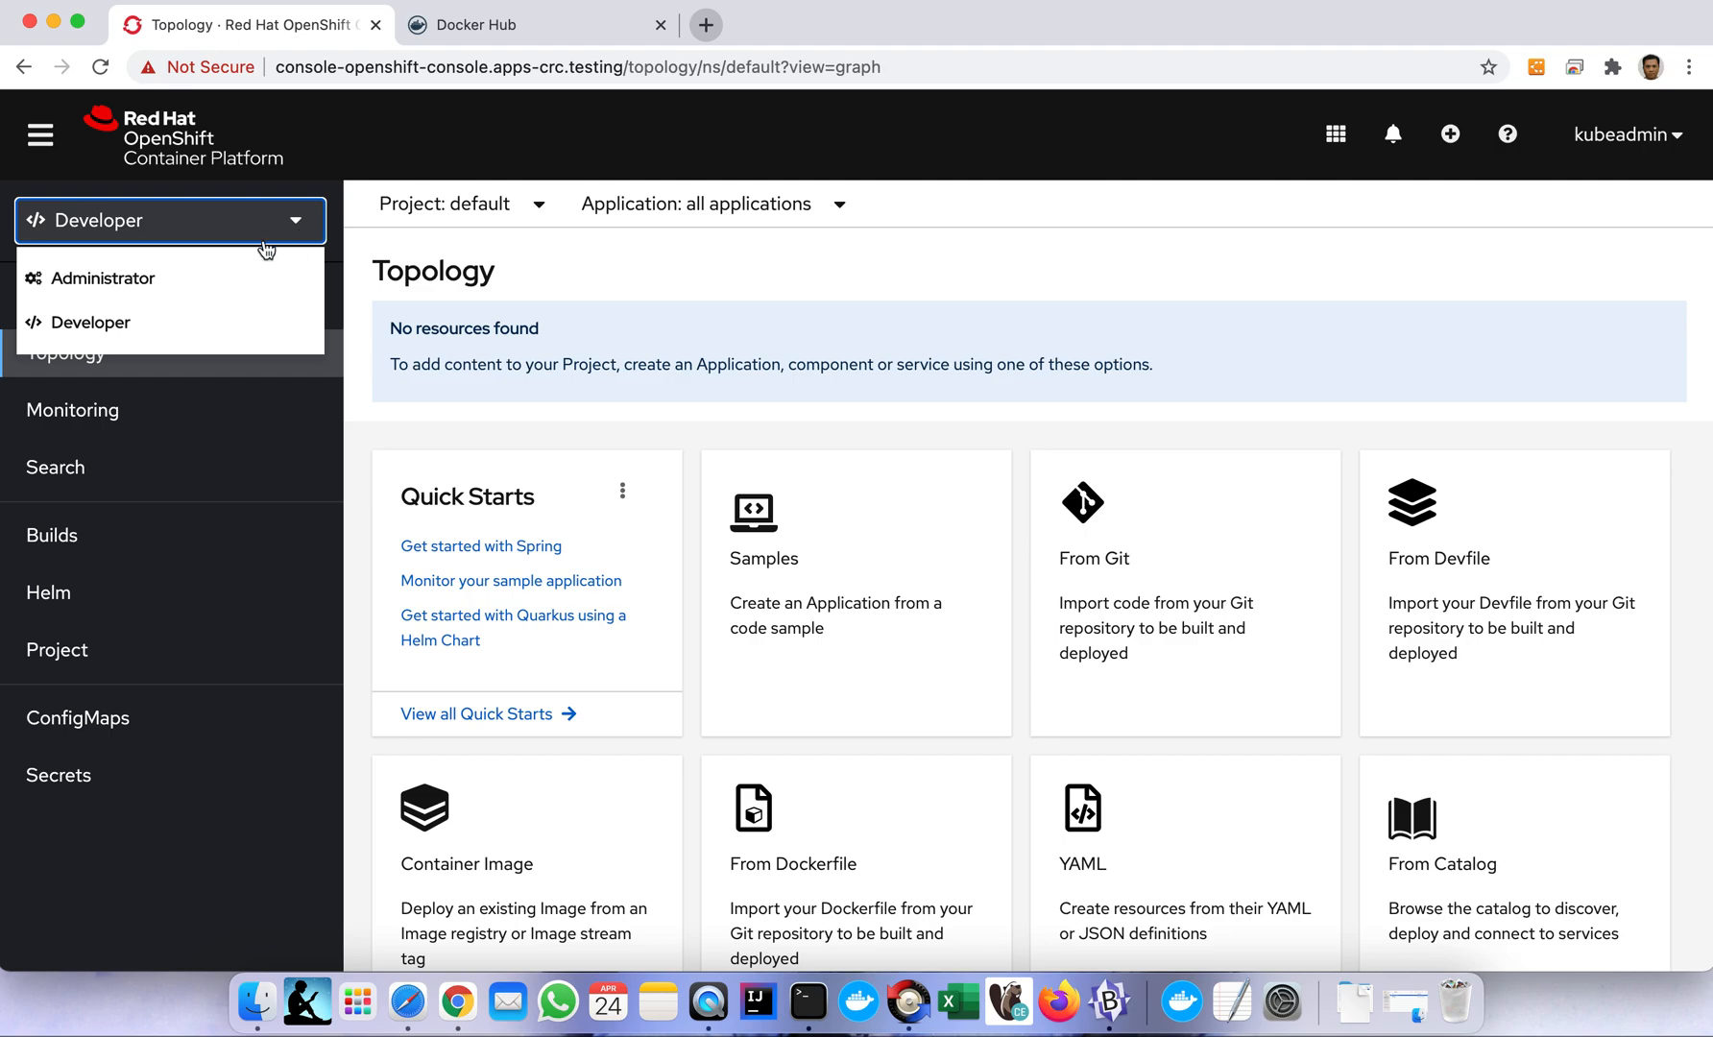
Switch to the Administrator perspective and open Workloads > Deployments.
left_click(104, 278)
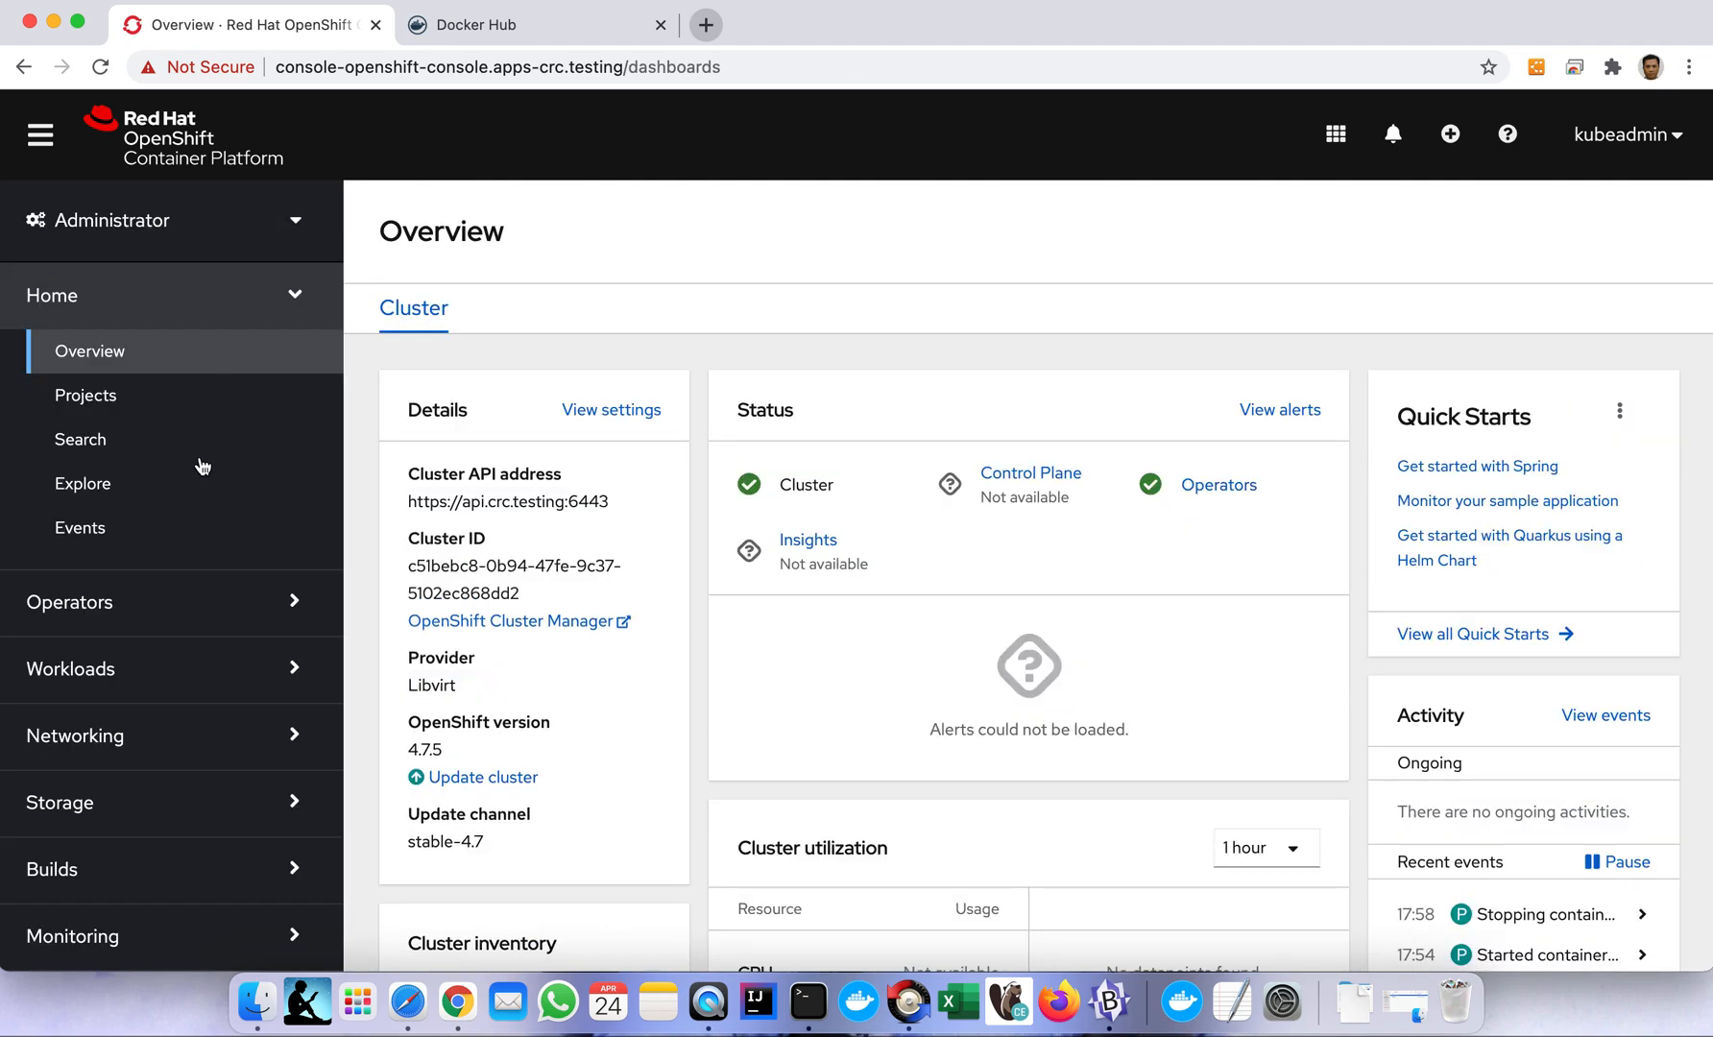
left_click(70, 669)
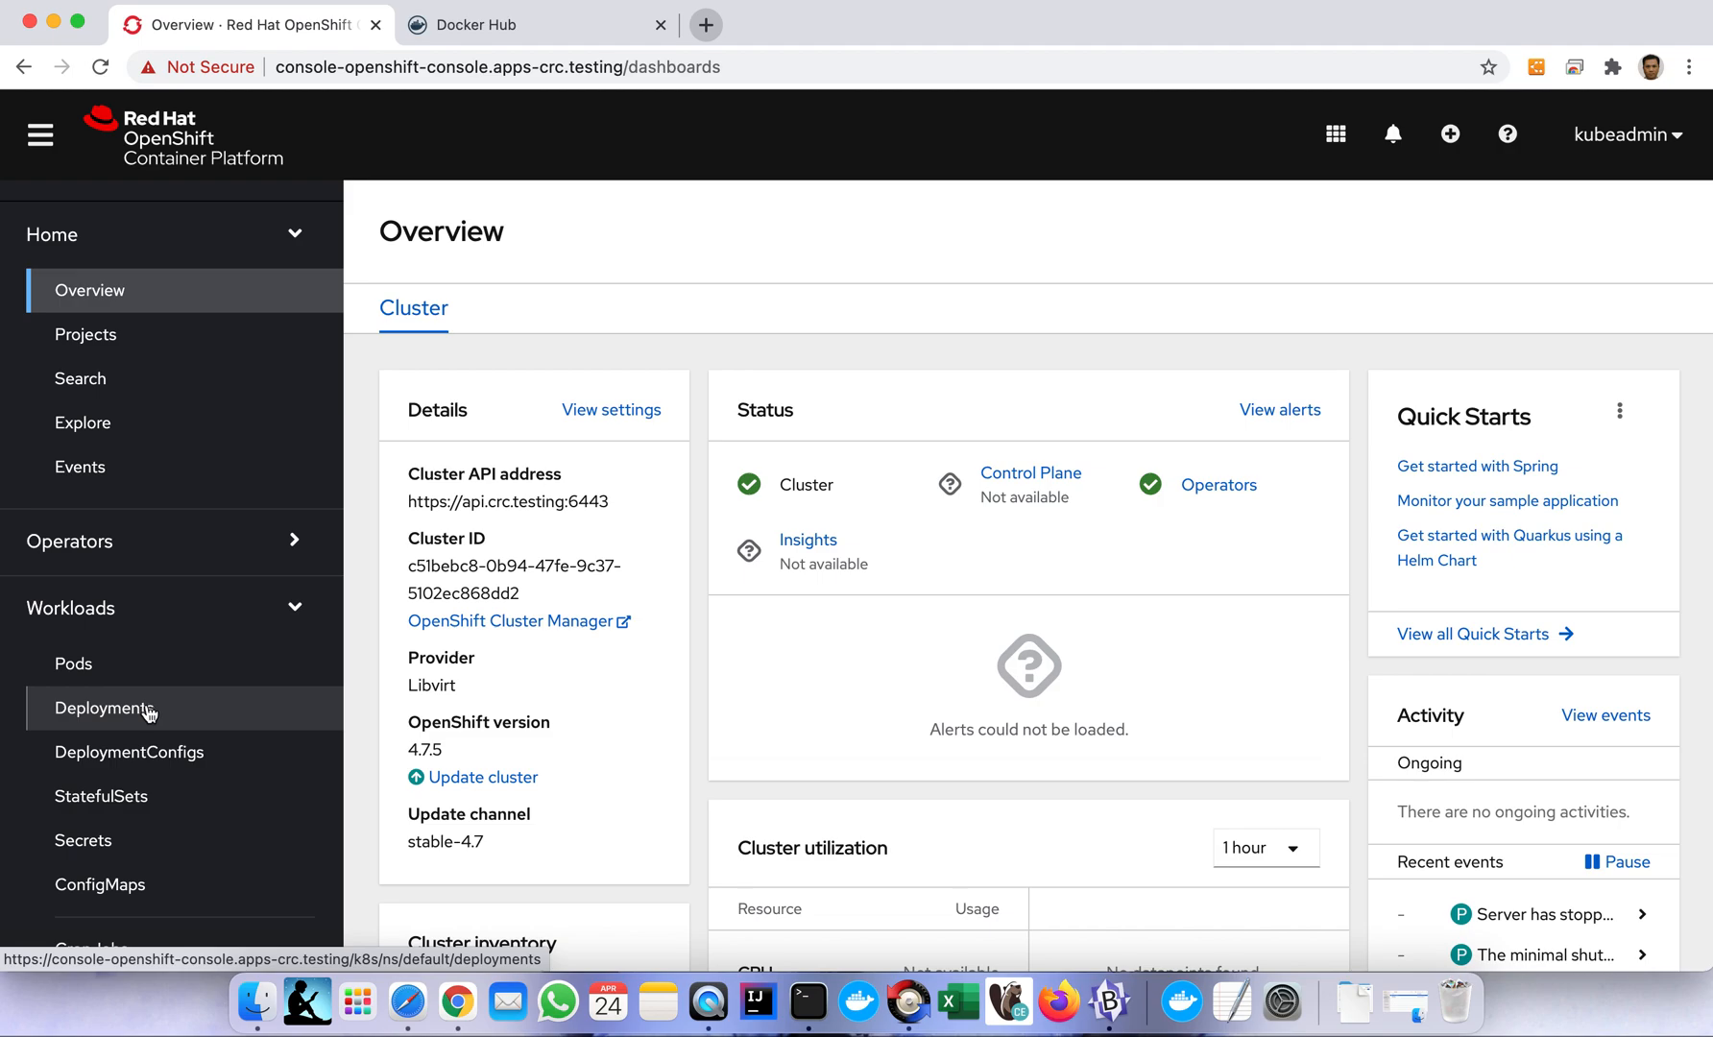
left_click(104, 708)
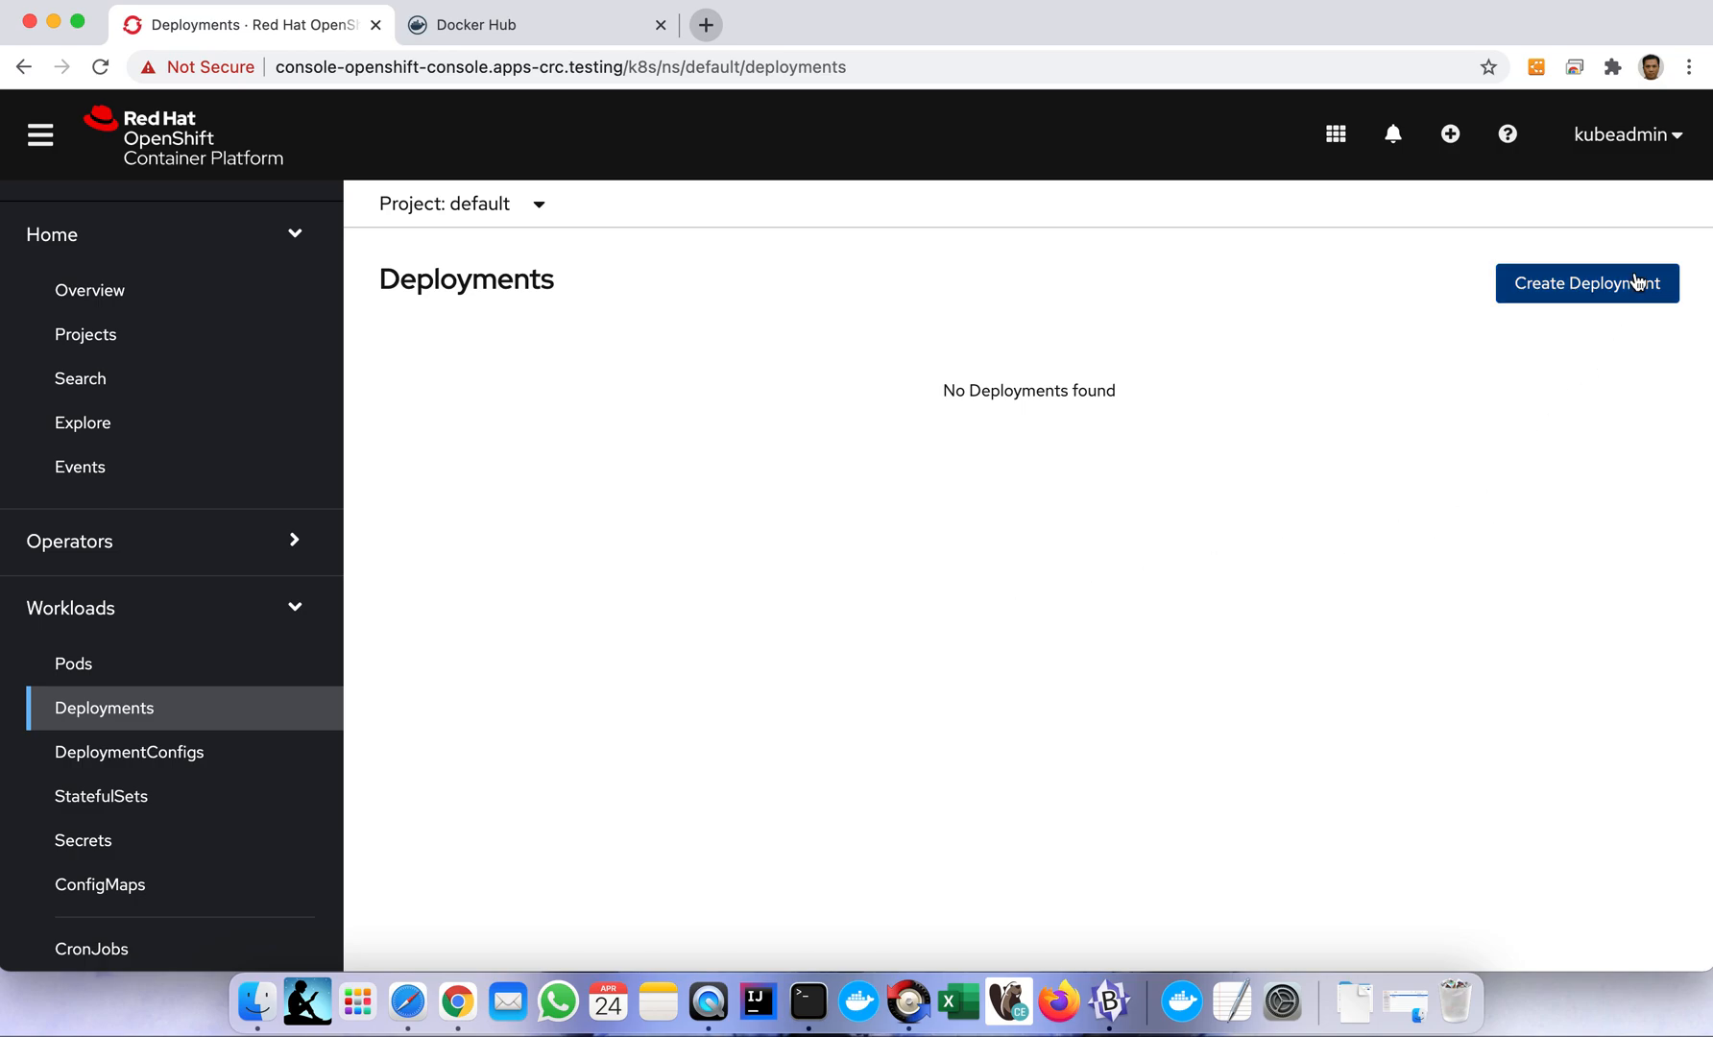
Start a new Deployment and clear the editor's sample YAML.
left_click(1587, 282)
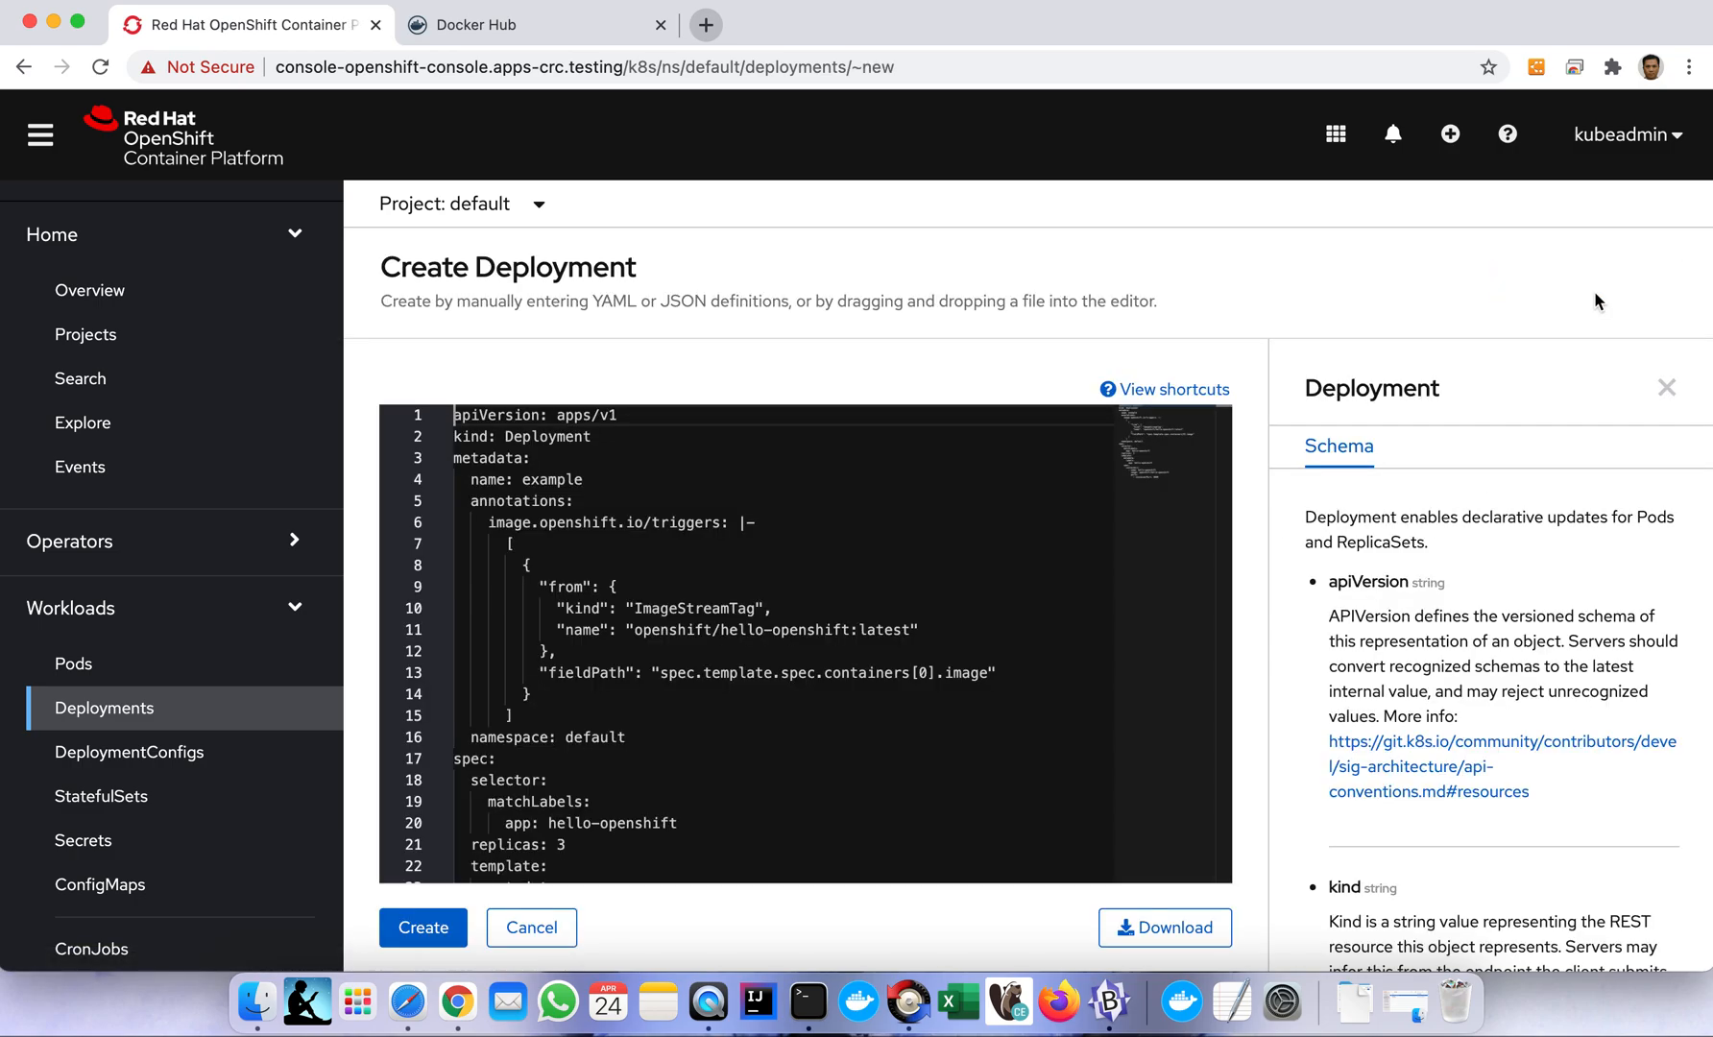
left_click(948, 513)
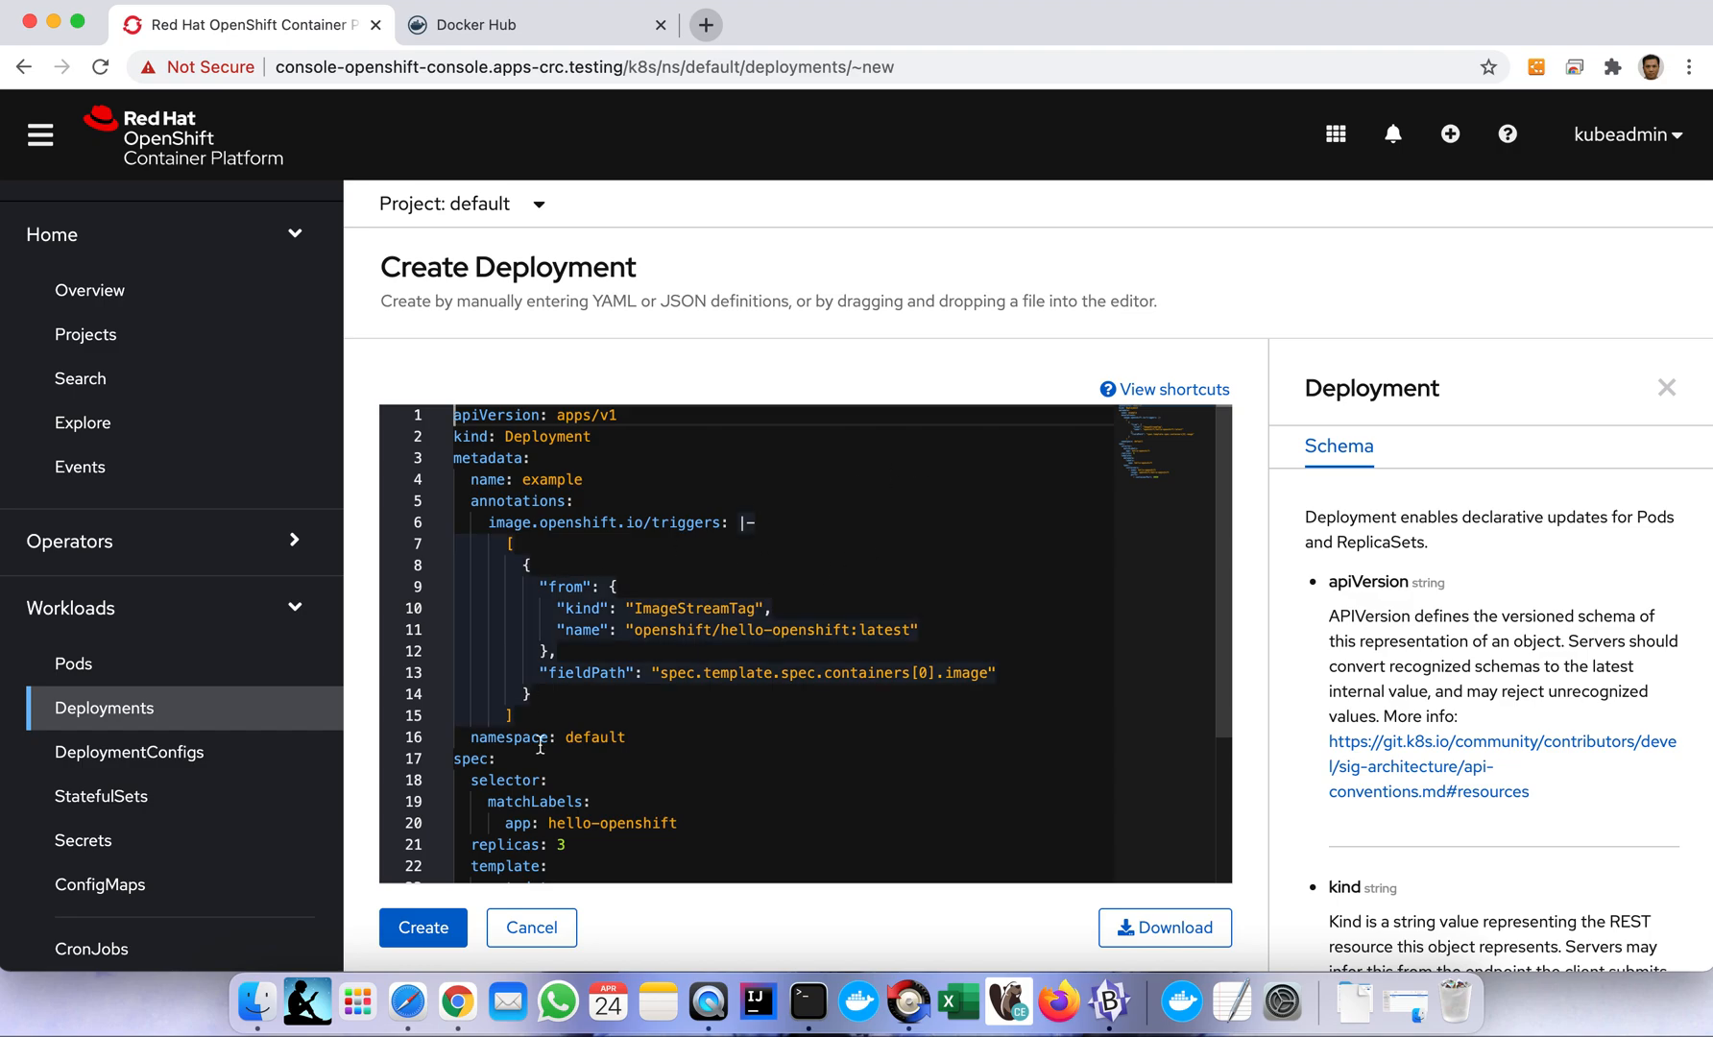
scroll("down", 3)
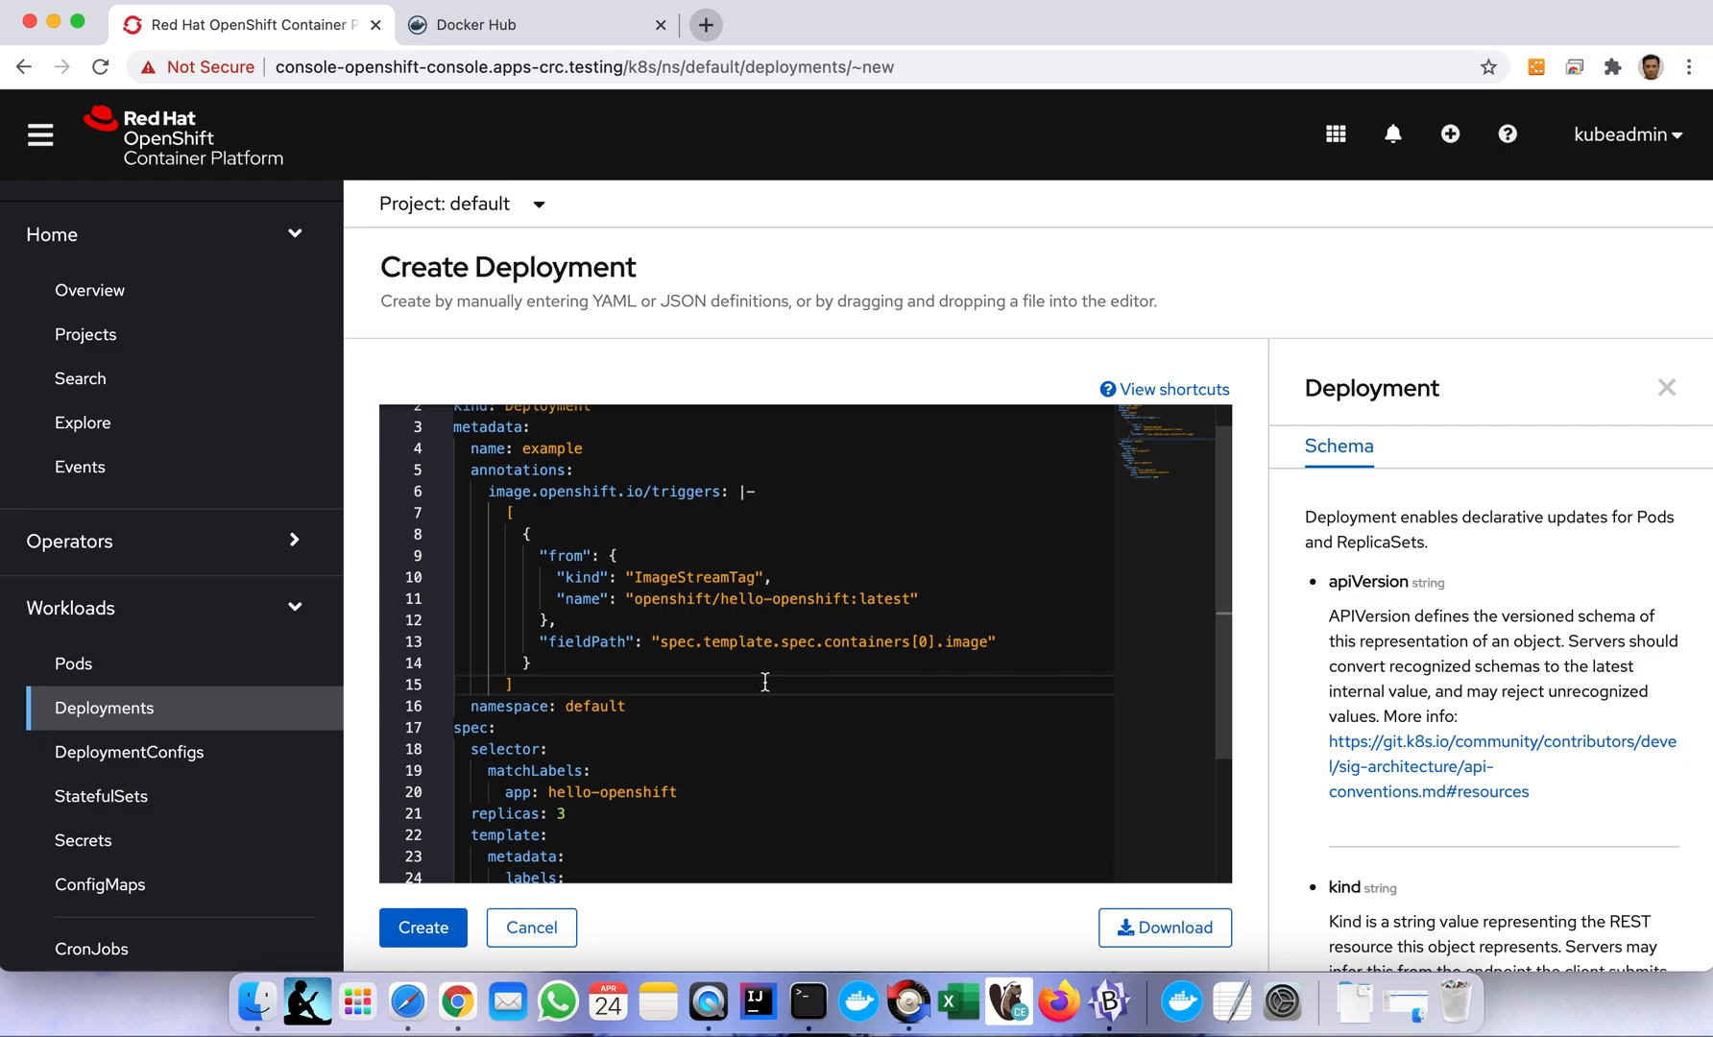
scroll("down", 3)
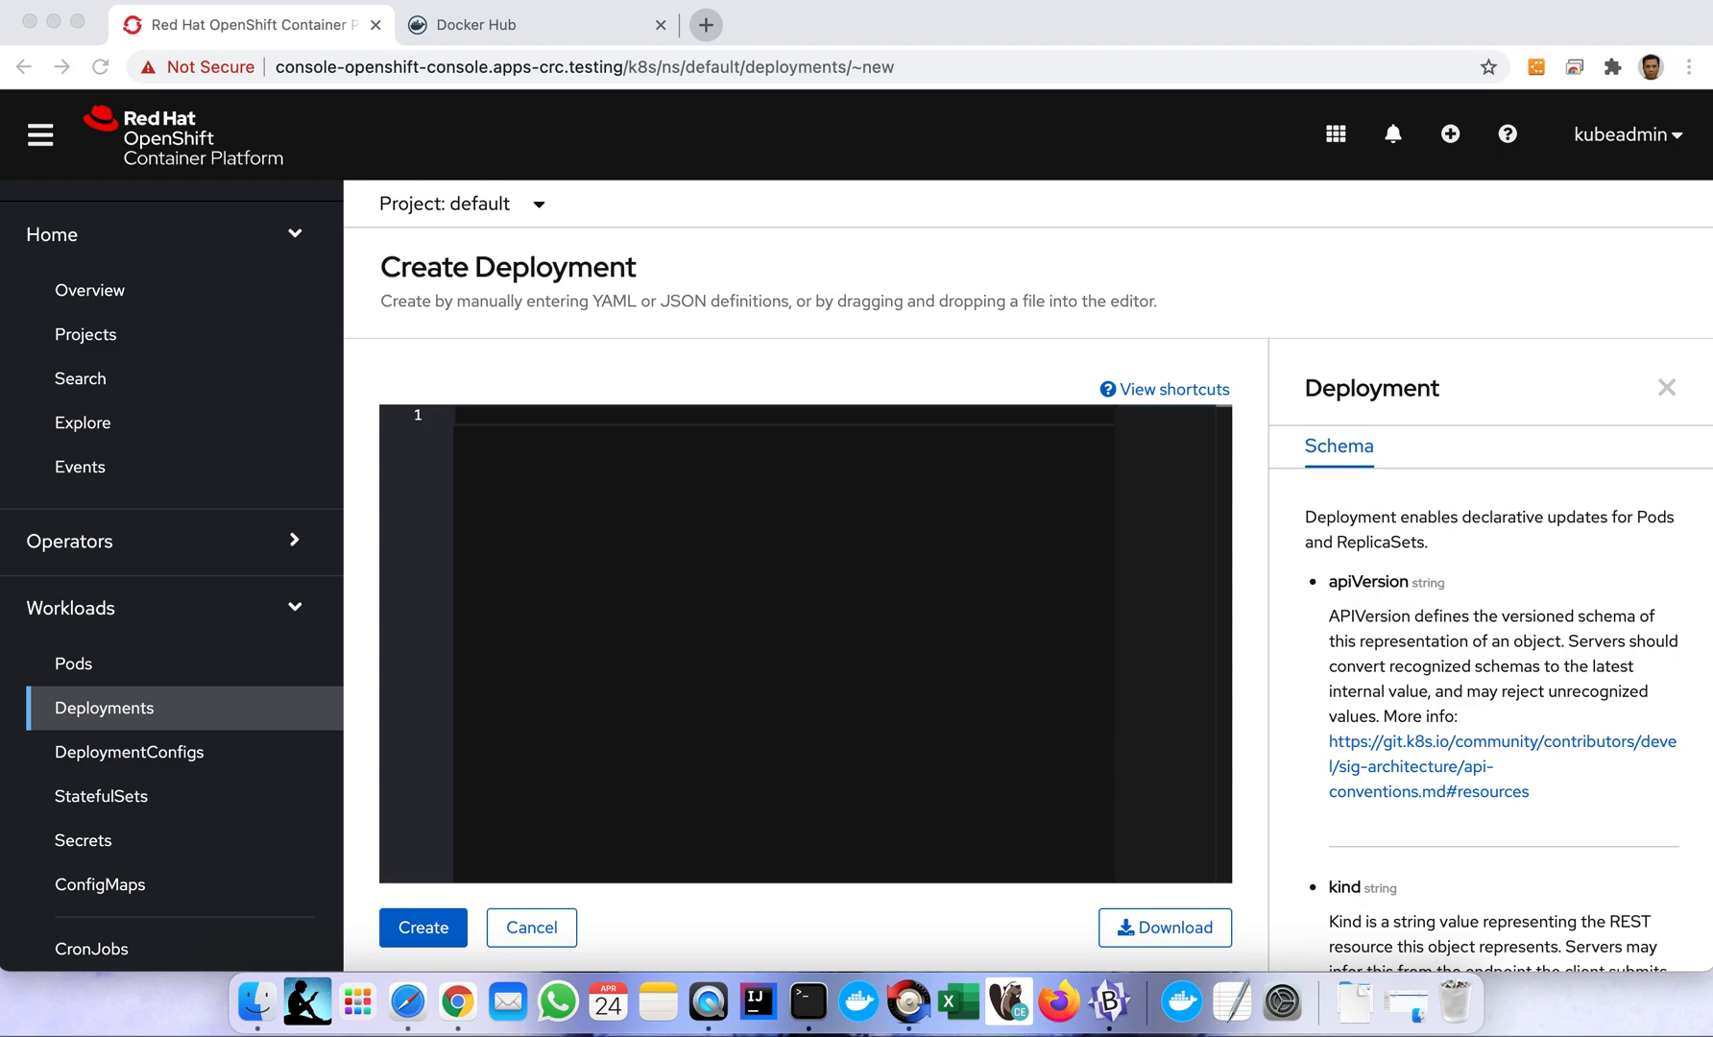
mouse_move(543, 592)
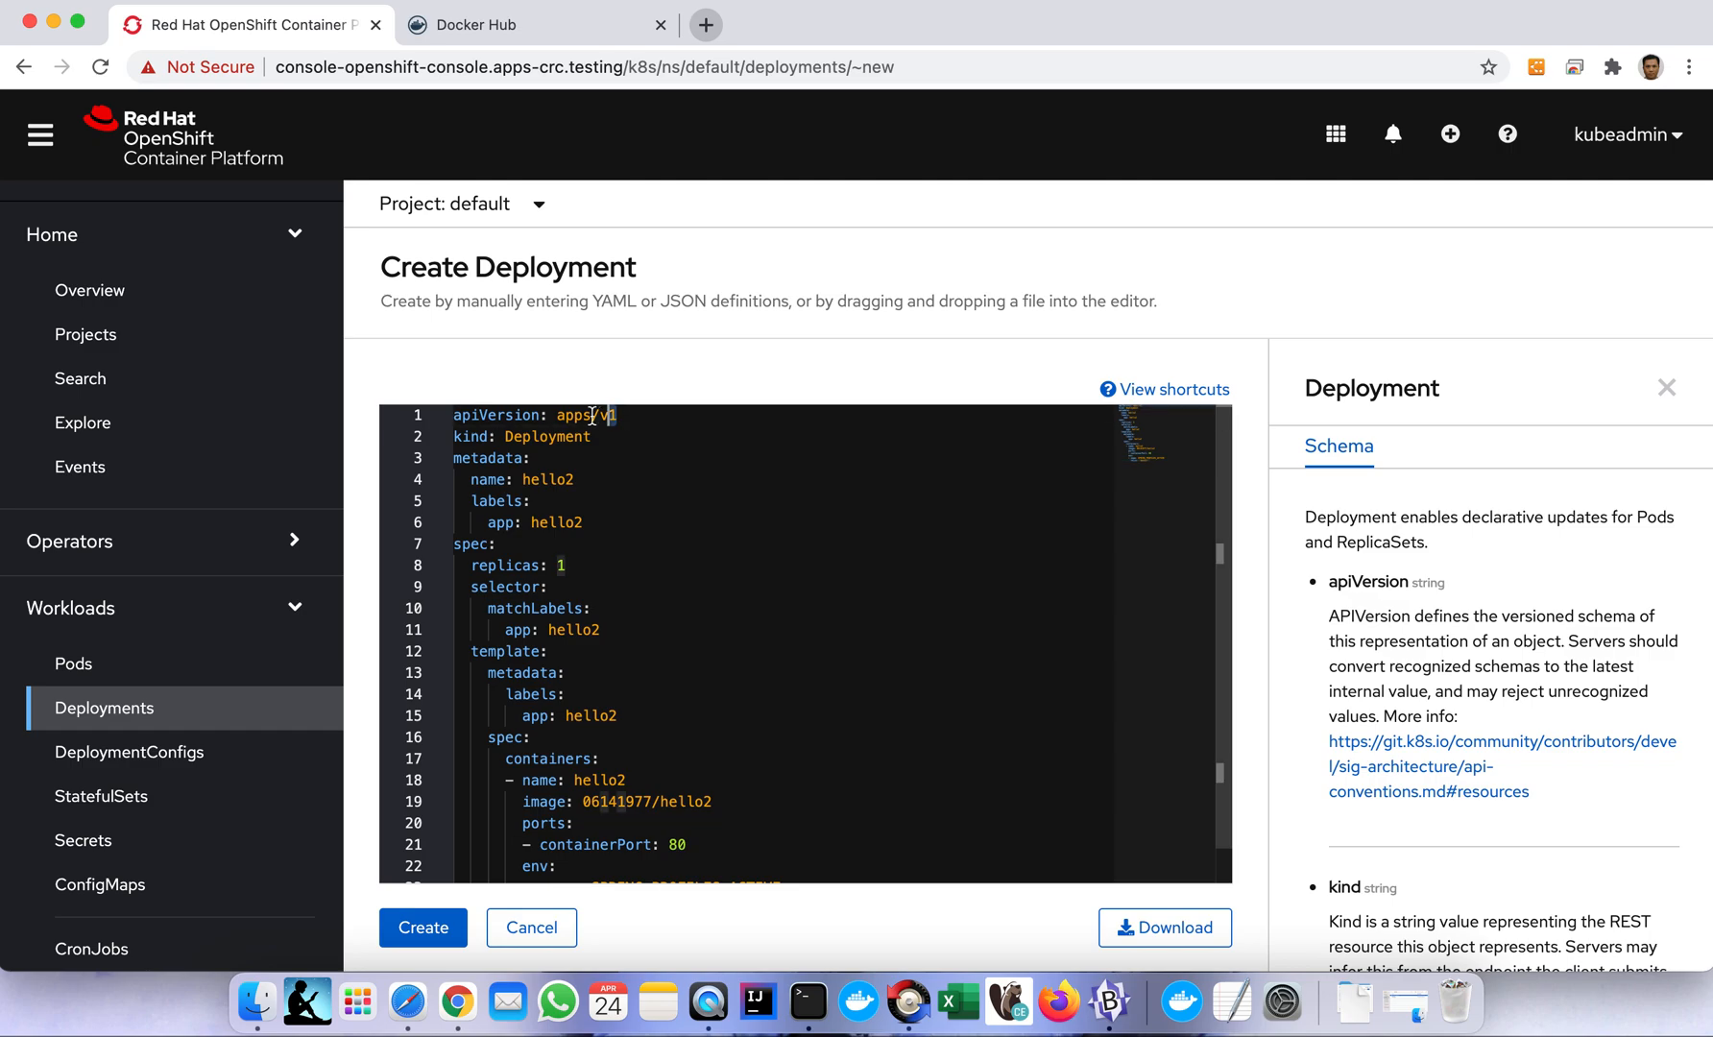
Review the pasted hello2 YAML: Deployment kind, replicas 1, and selector labels.
double_click(548, 436)
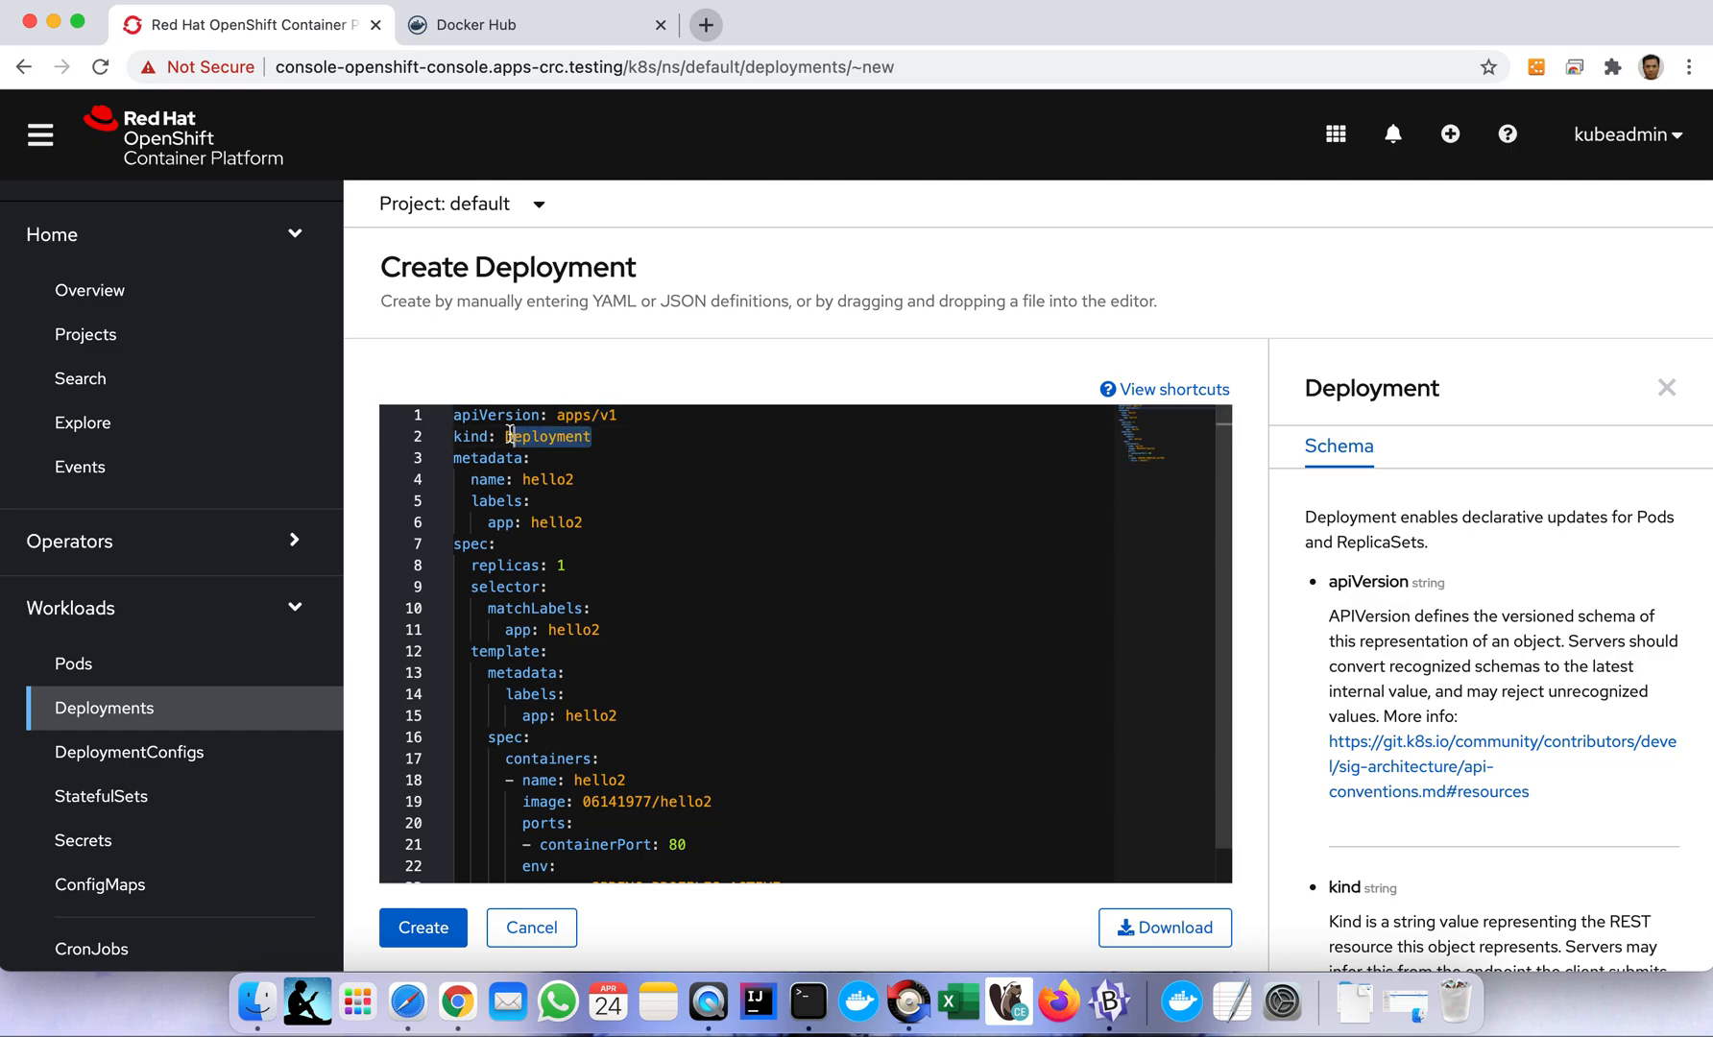
mouse_move(584, 516)
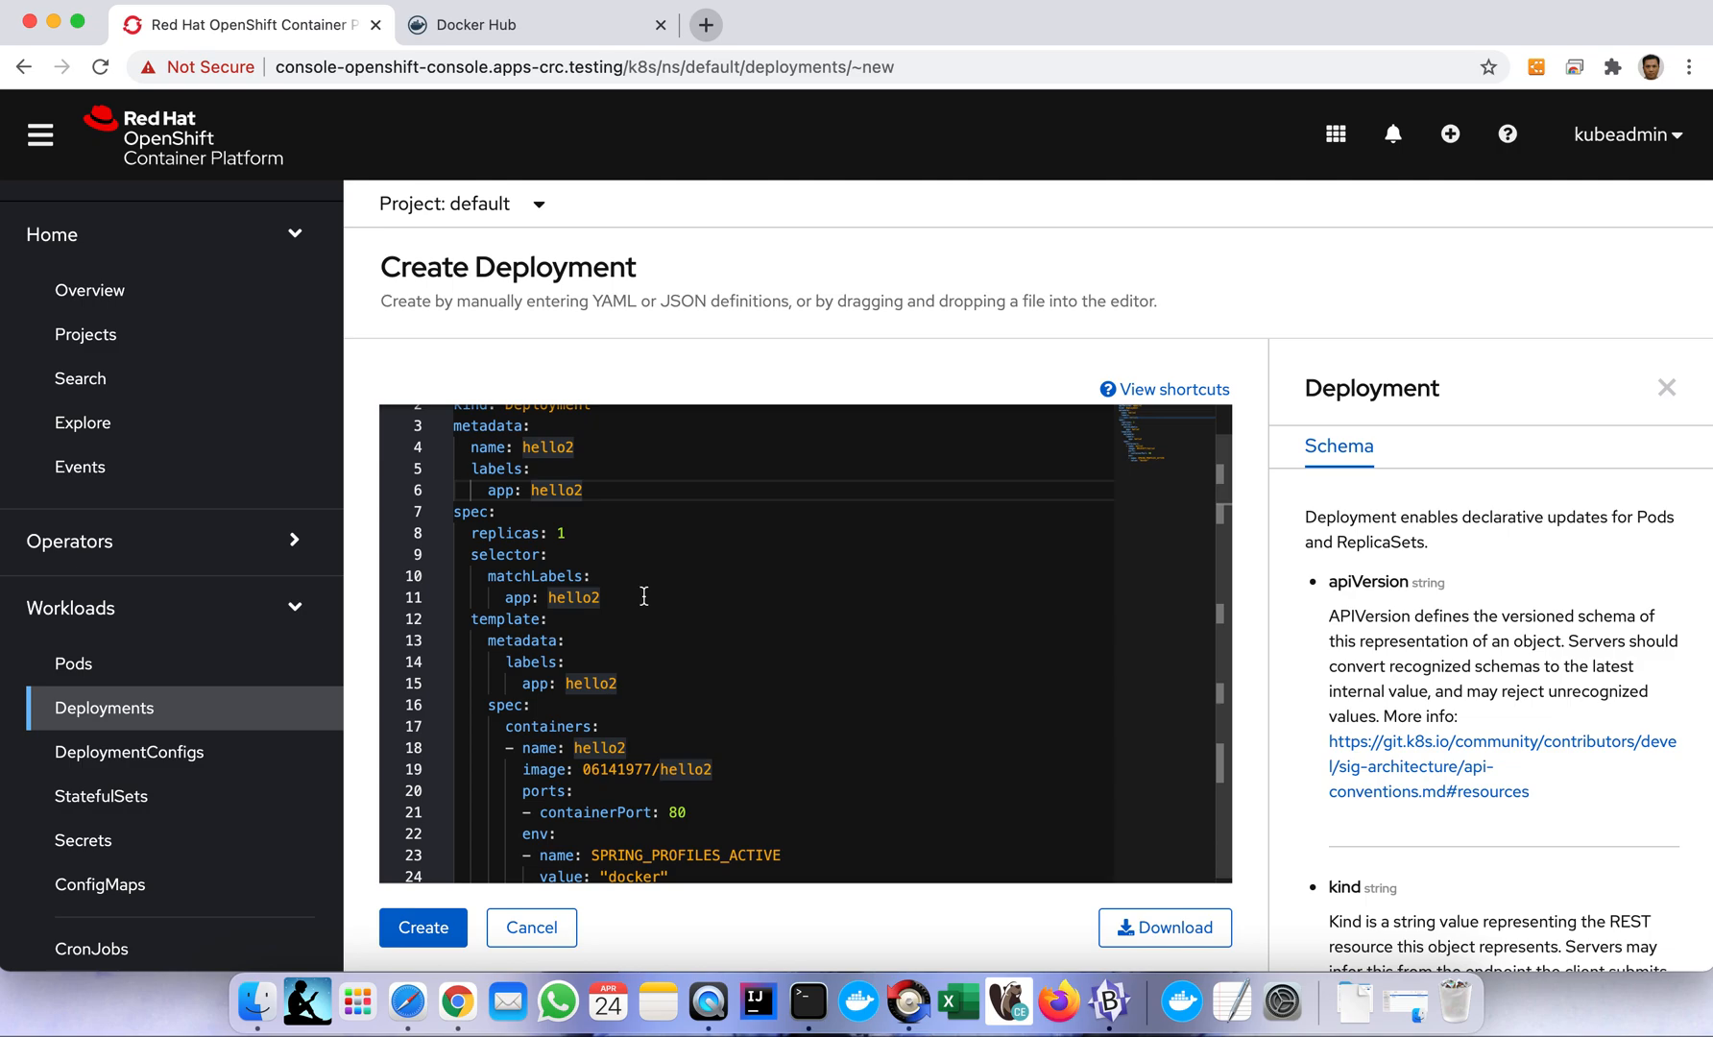
double_click(510, 533)
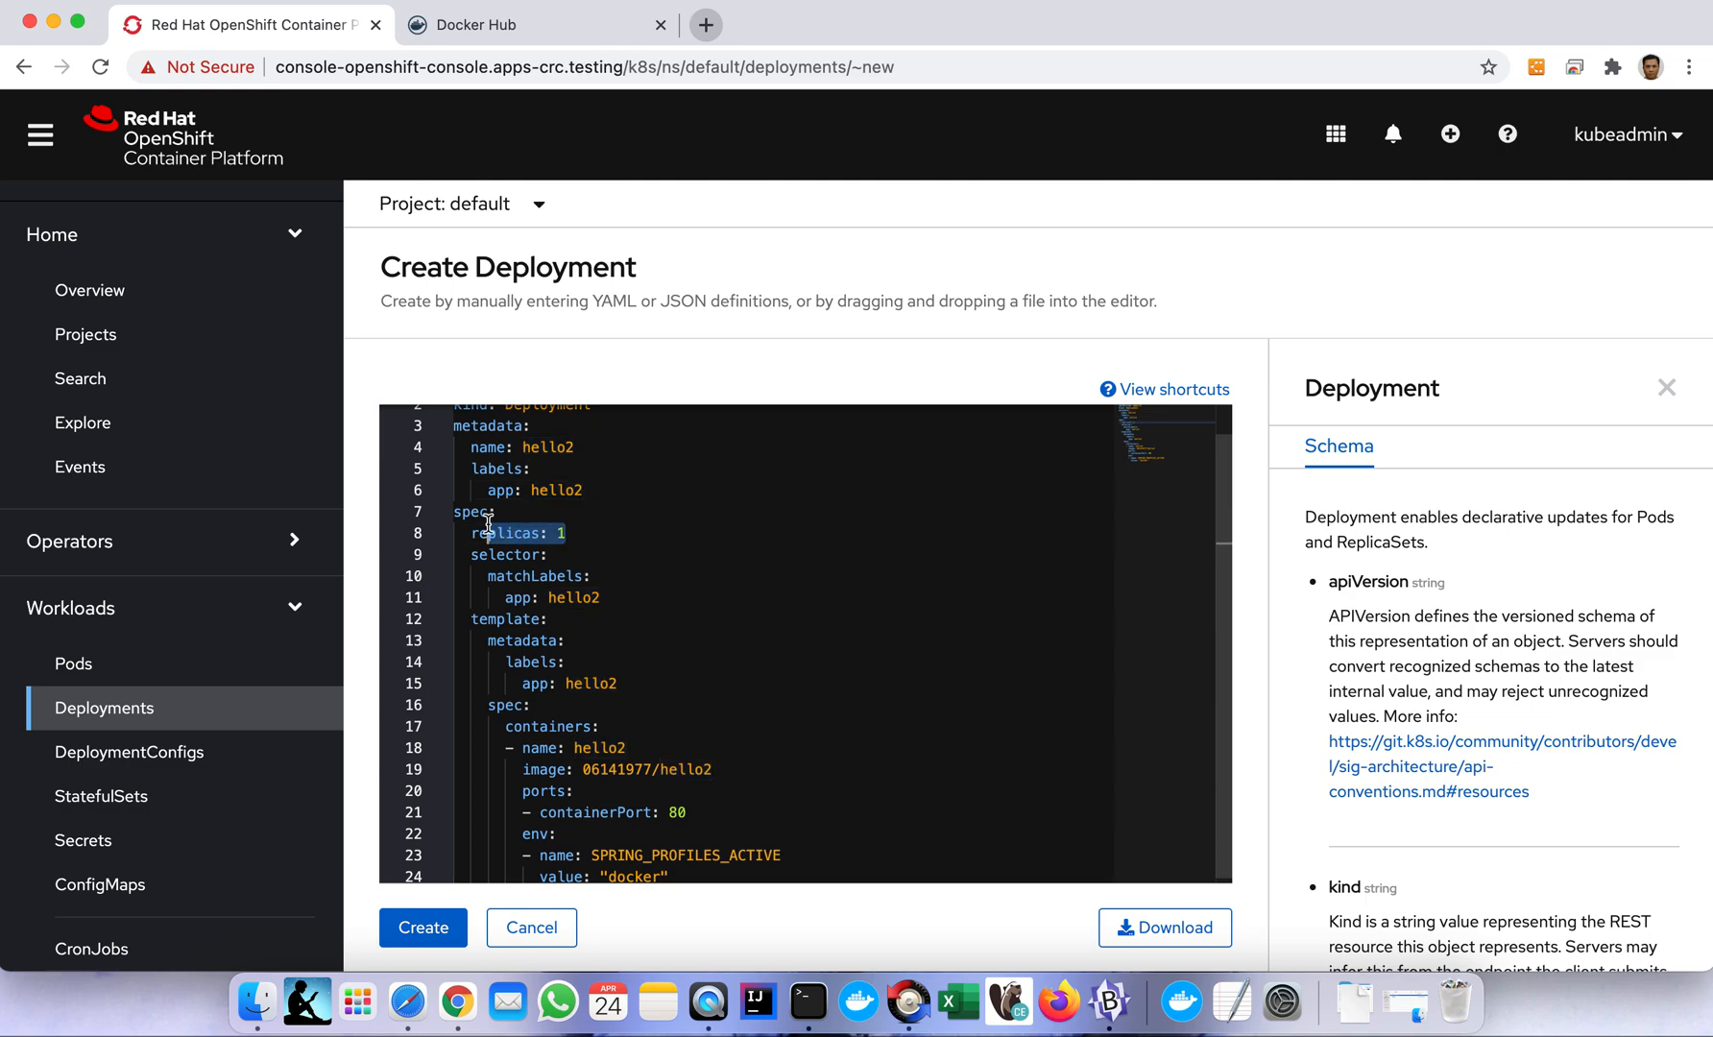
double_click(508, 533)
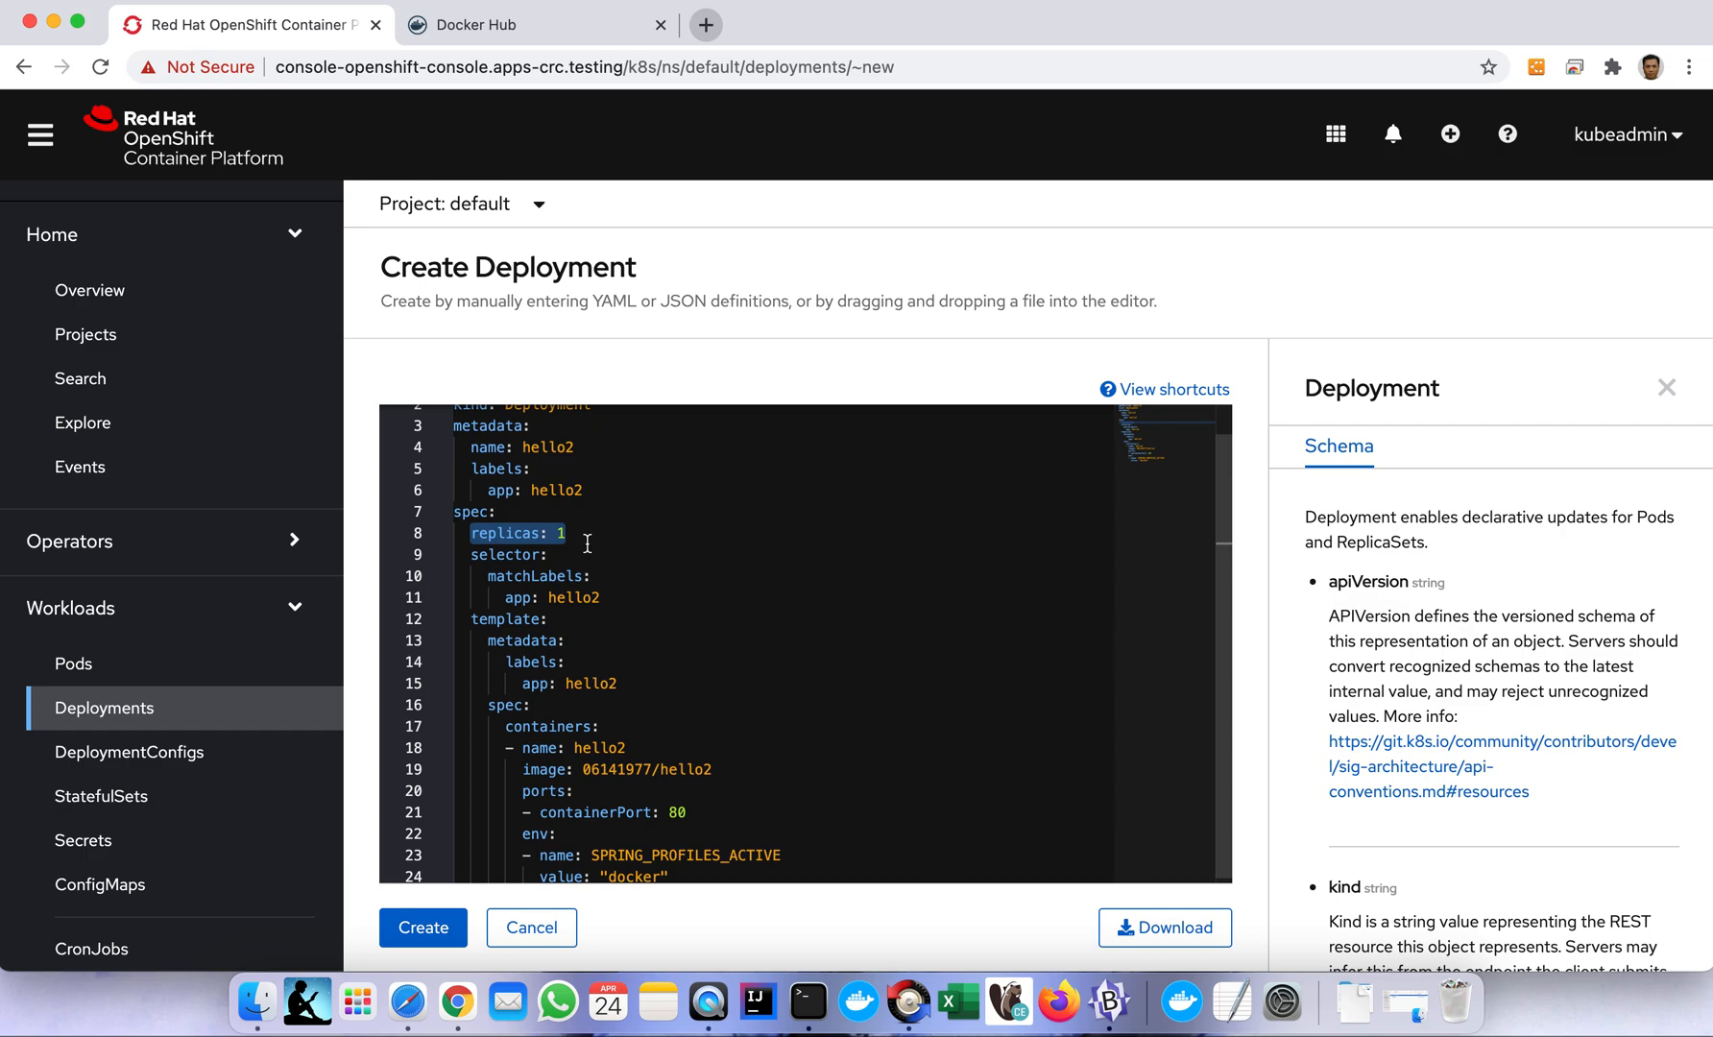
left_click(568, 533)
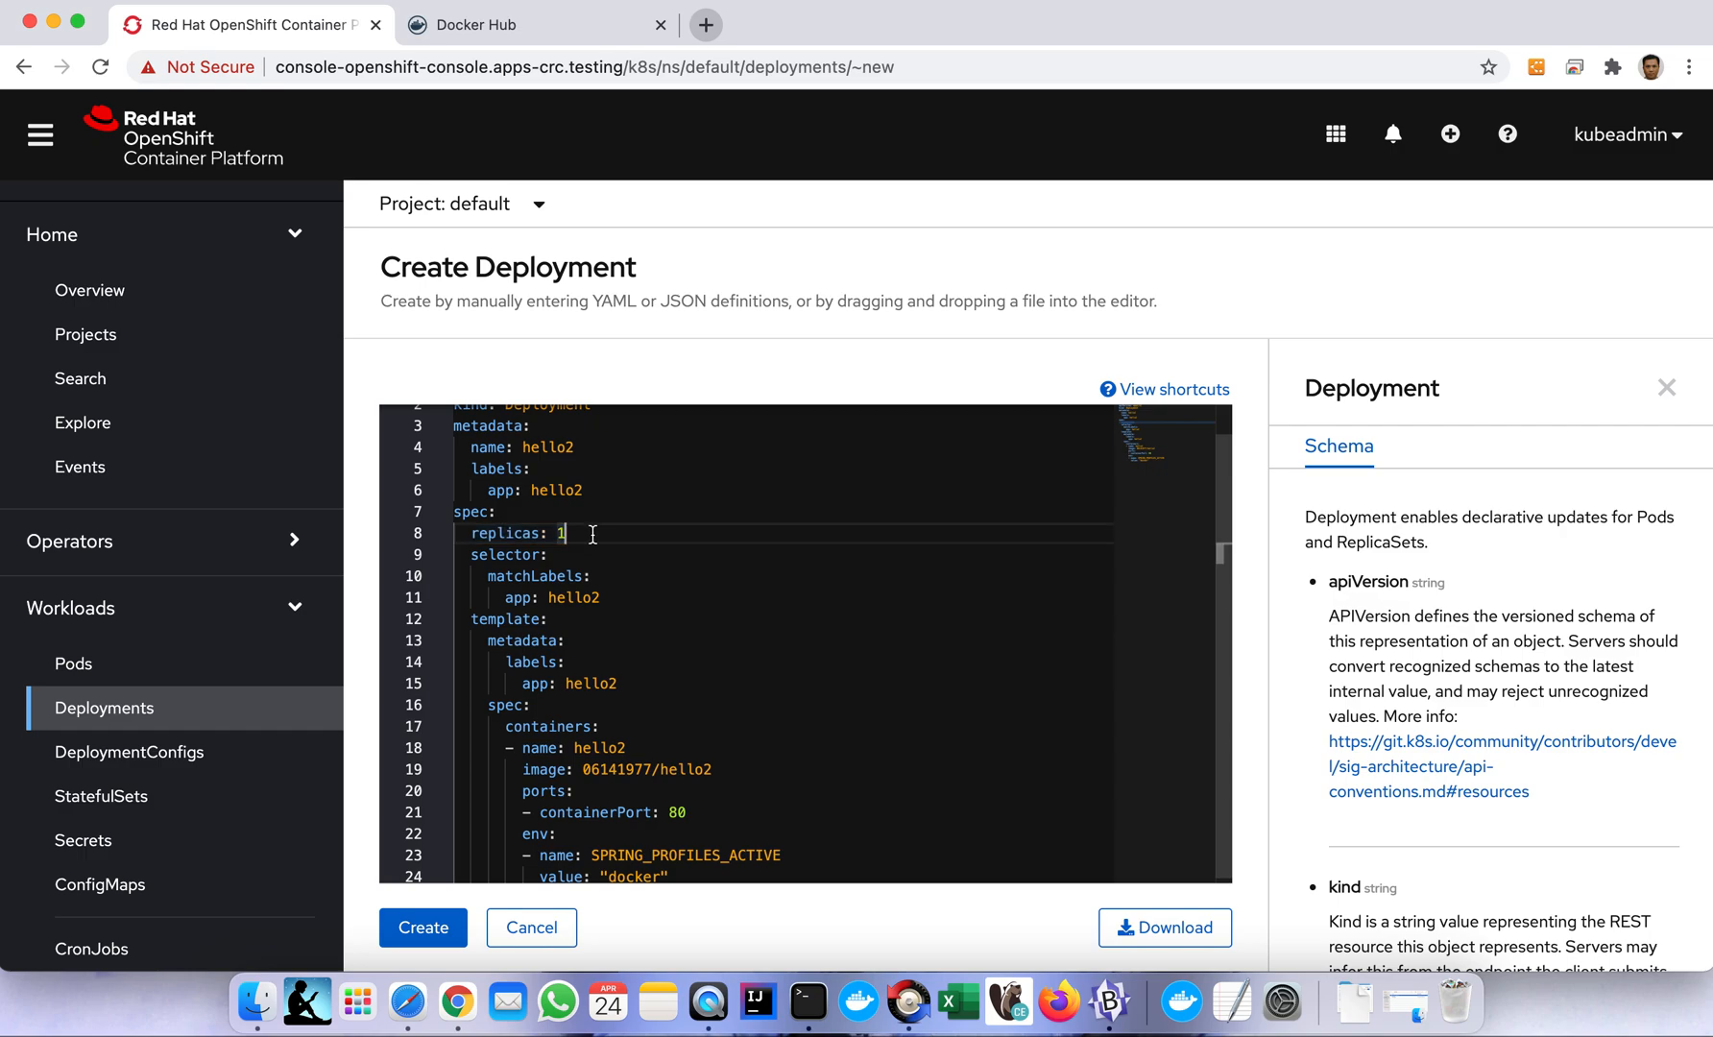
mouse_move(667, 609)
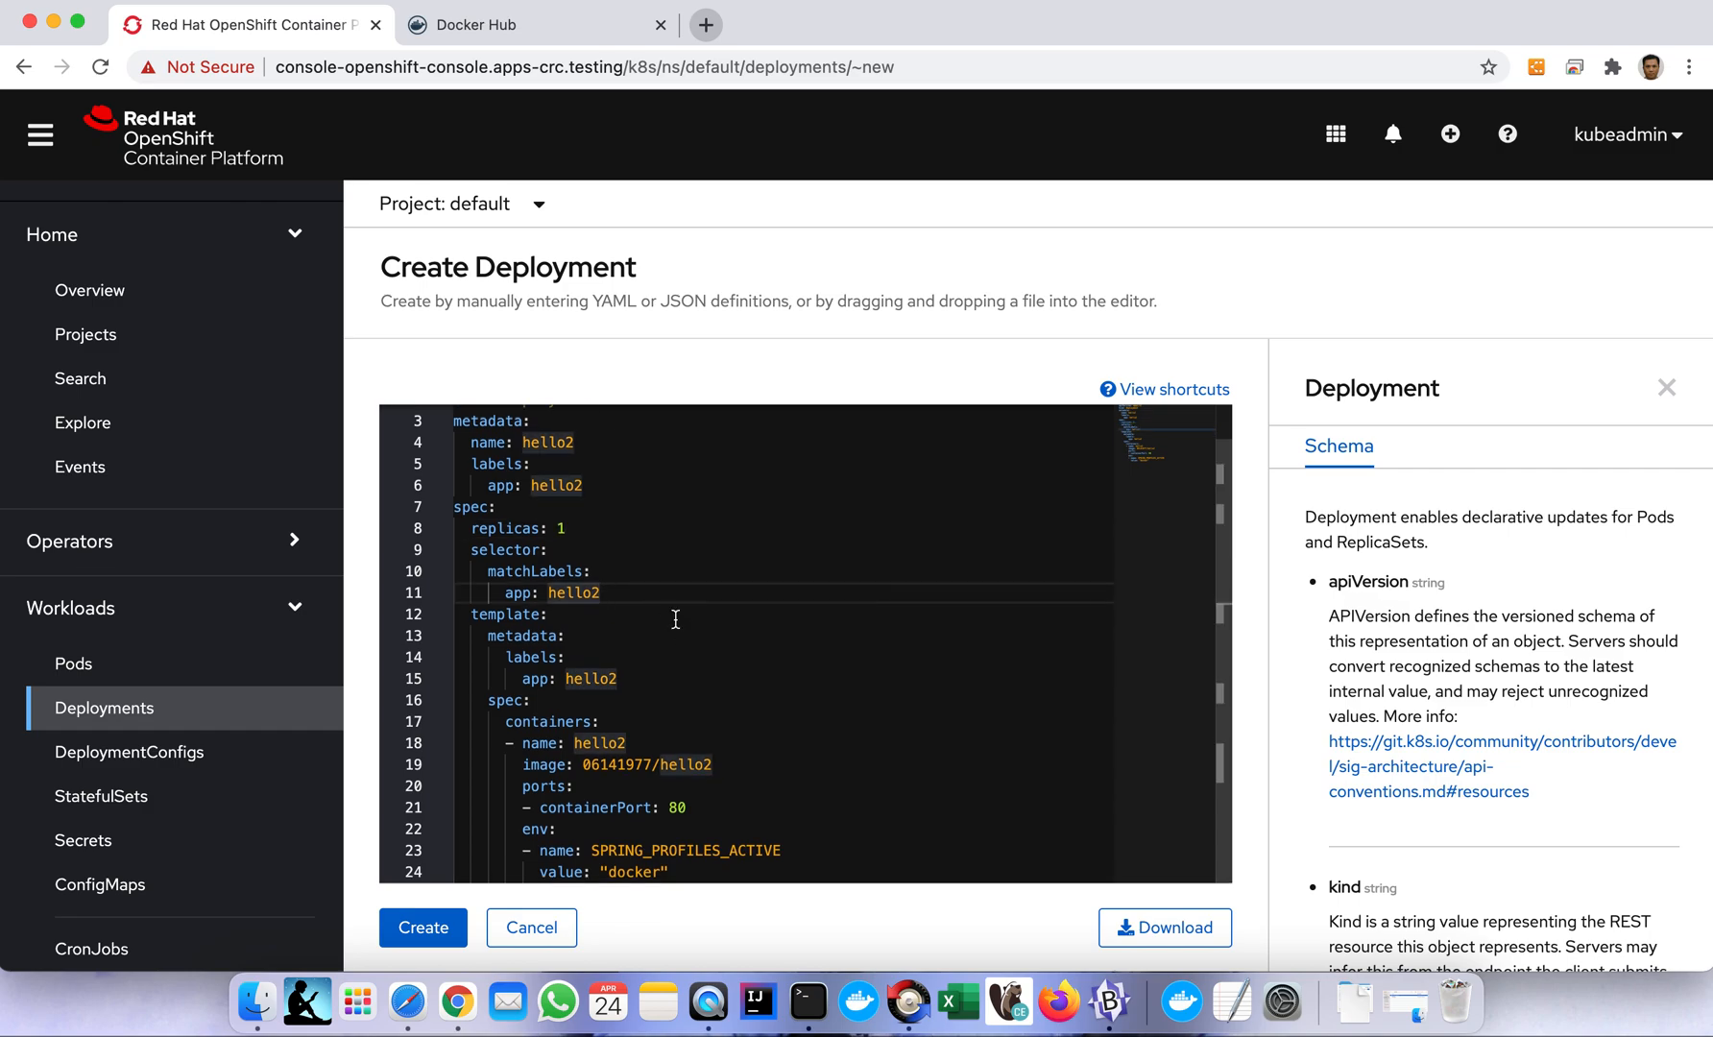
left_click(571, 700)
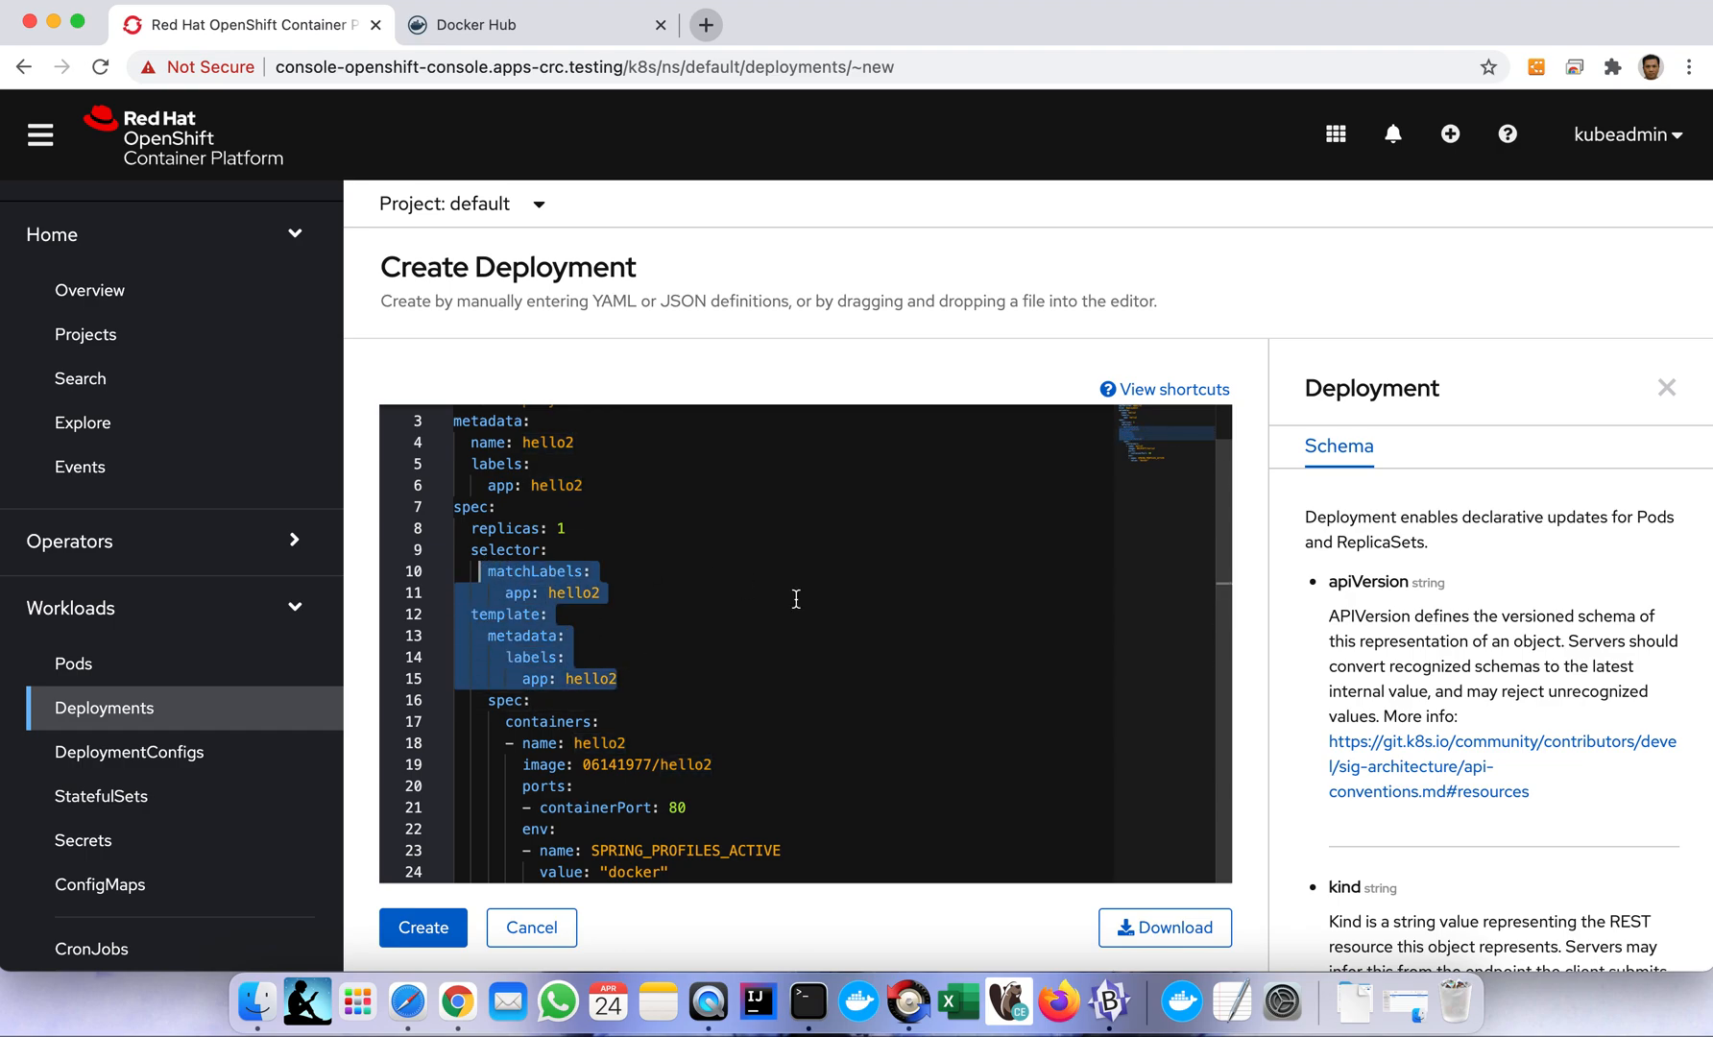
mouse_move(788, 741)
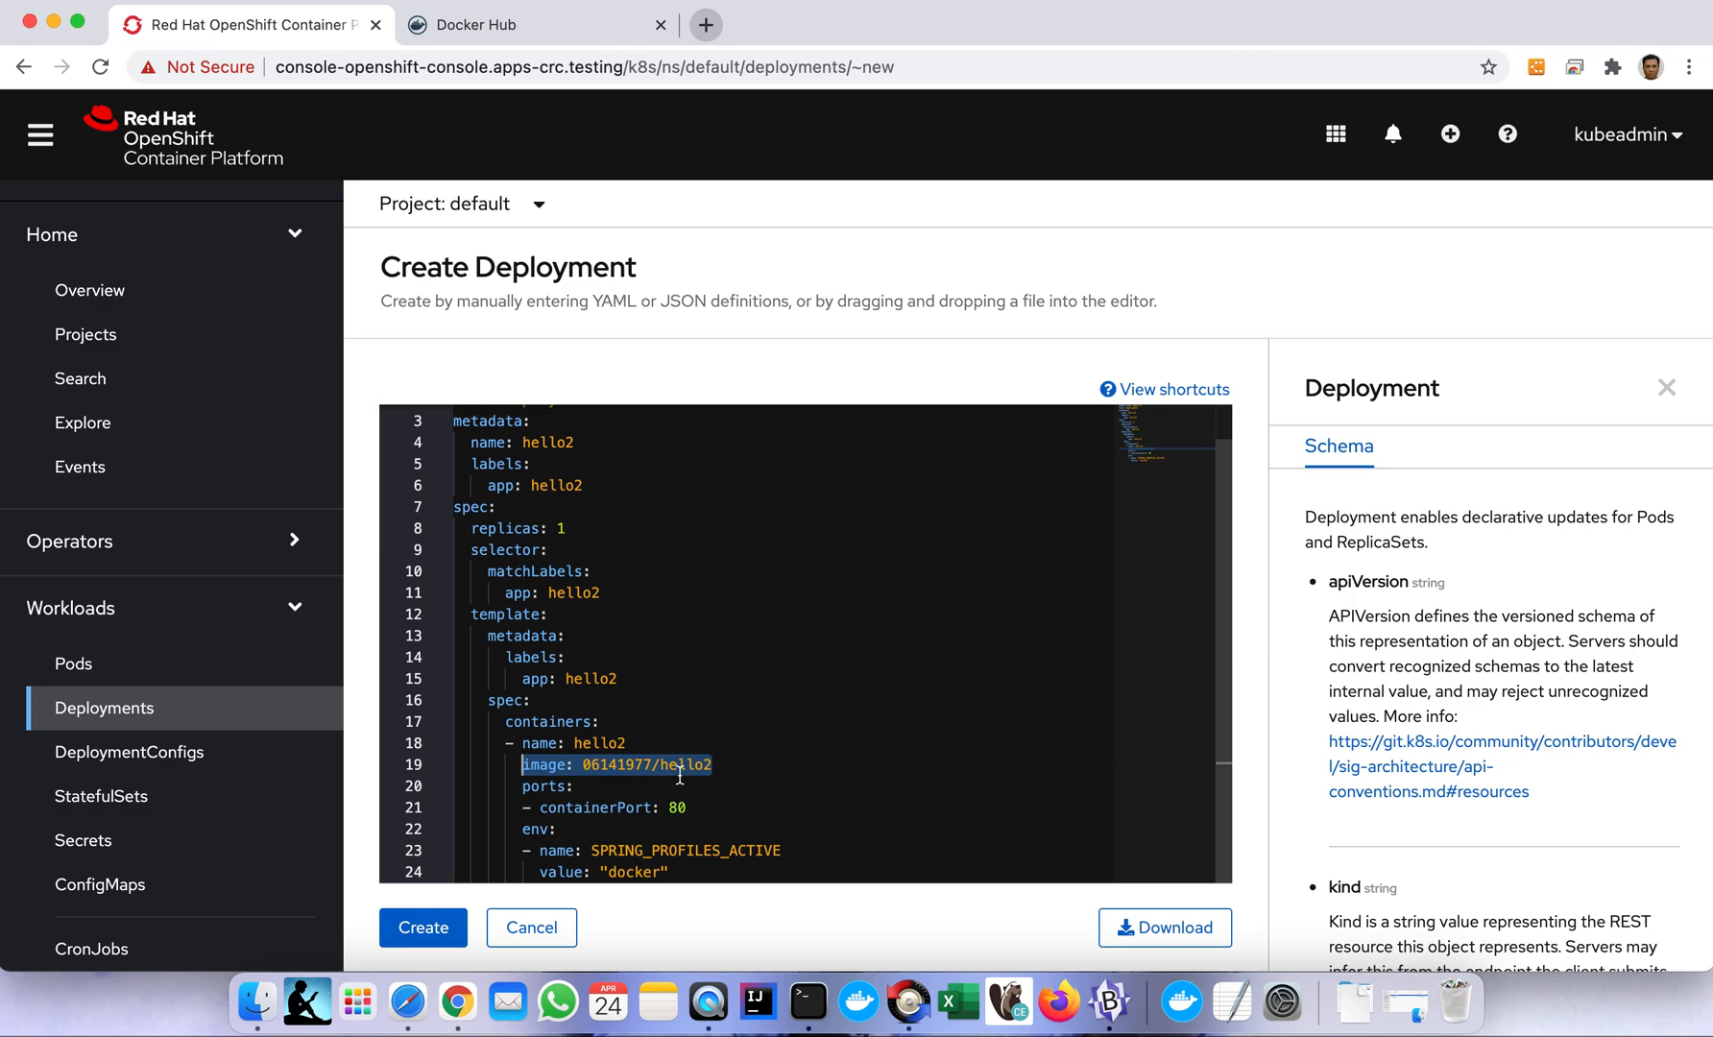
mouse_move(674, 722)
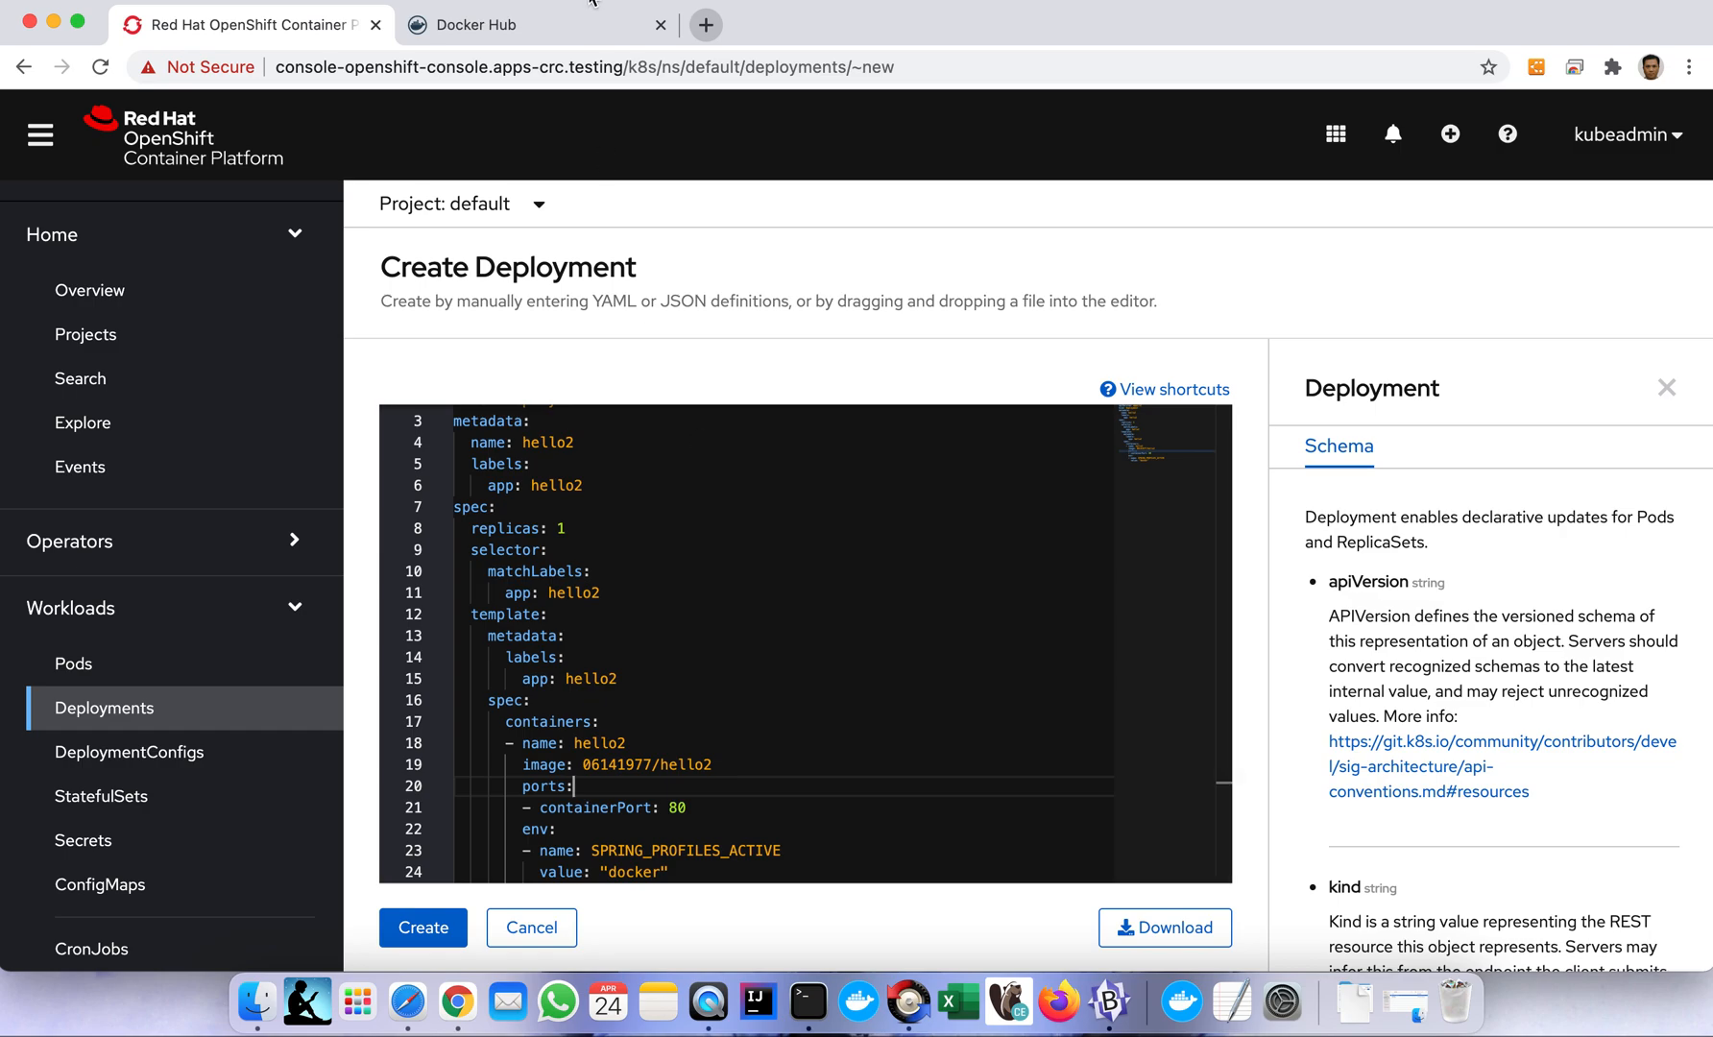
Open the 06141977/hello2 repository from the Docker Hub repository list.
left_click(527, 24)
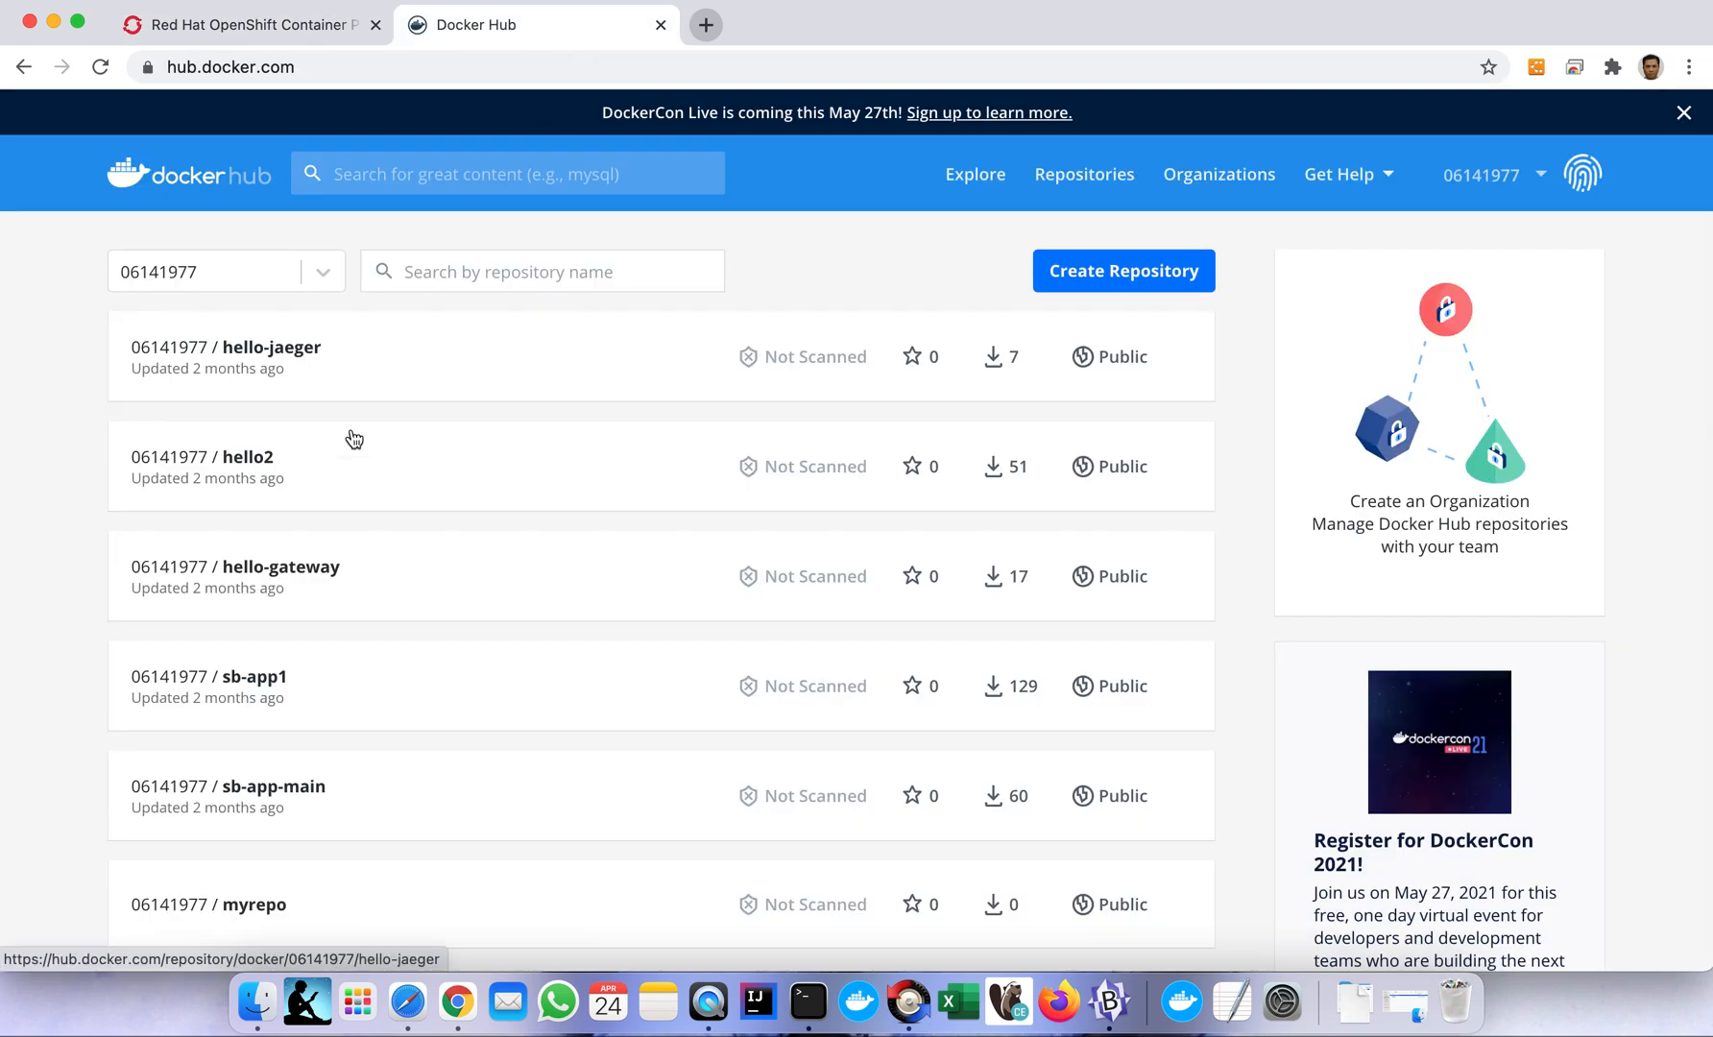
mouse_move(303, 465)
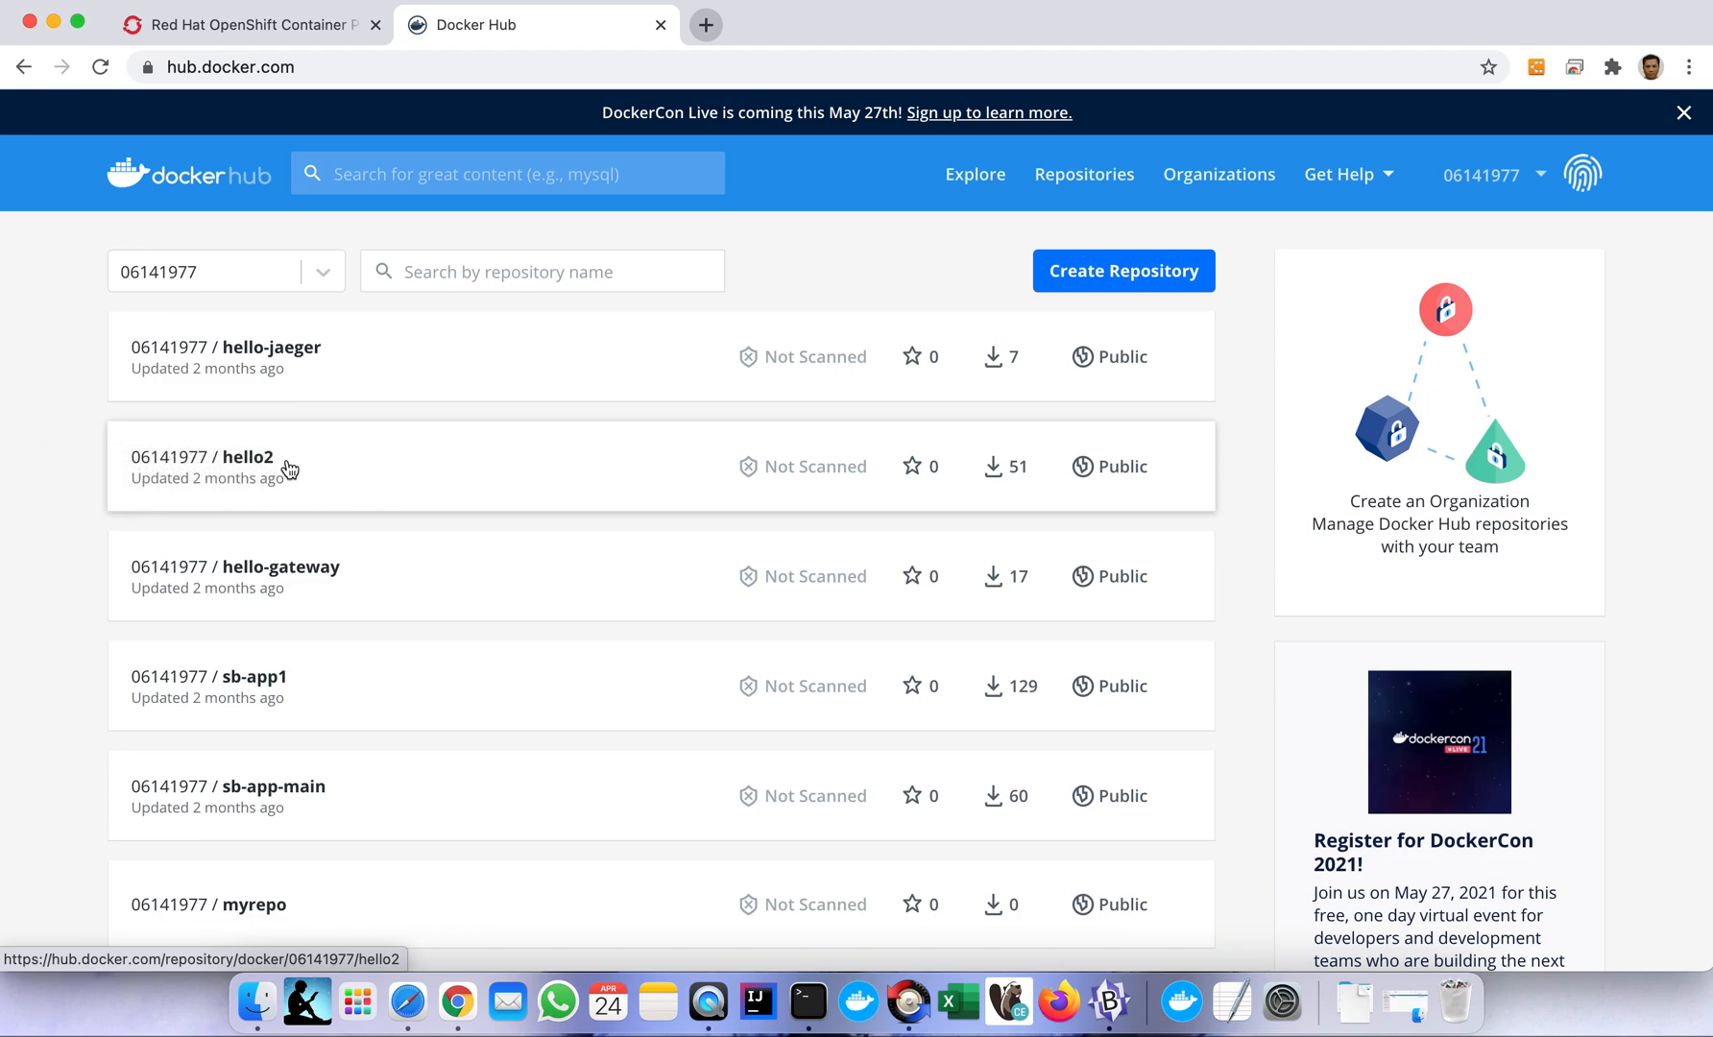
left_click(247, 457)
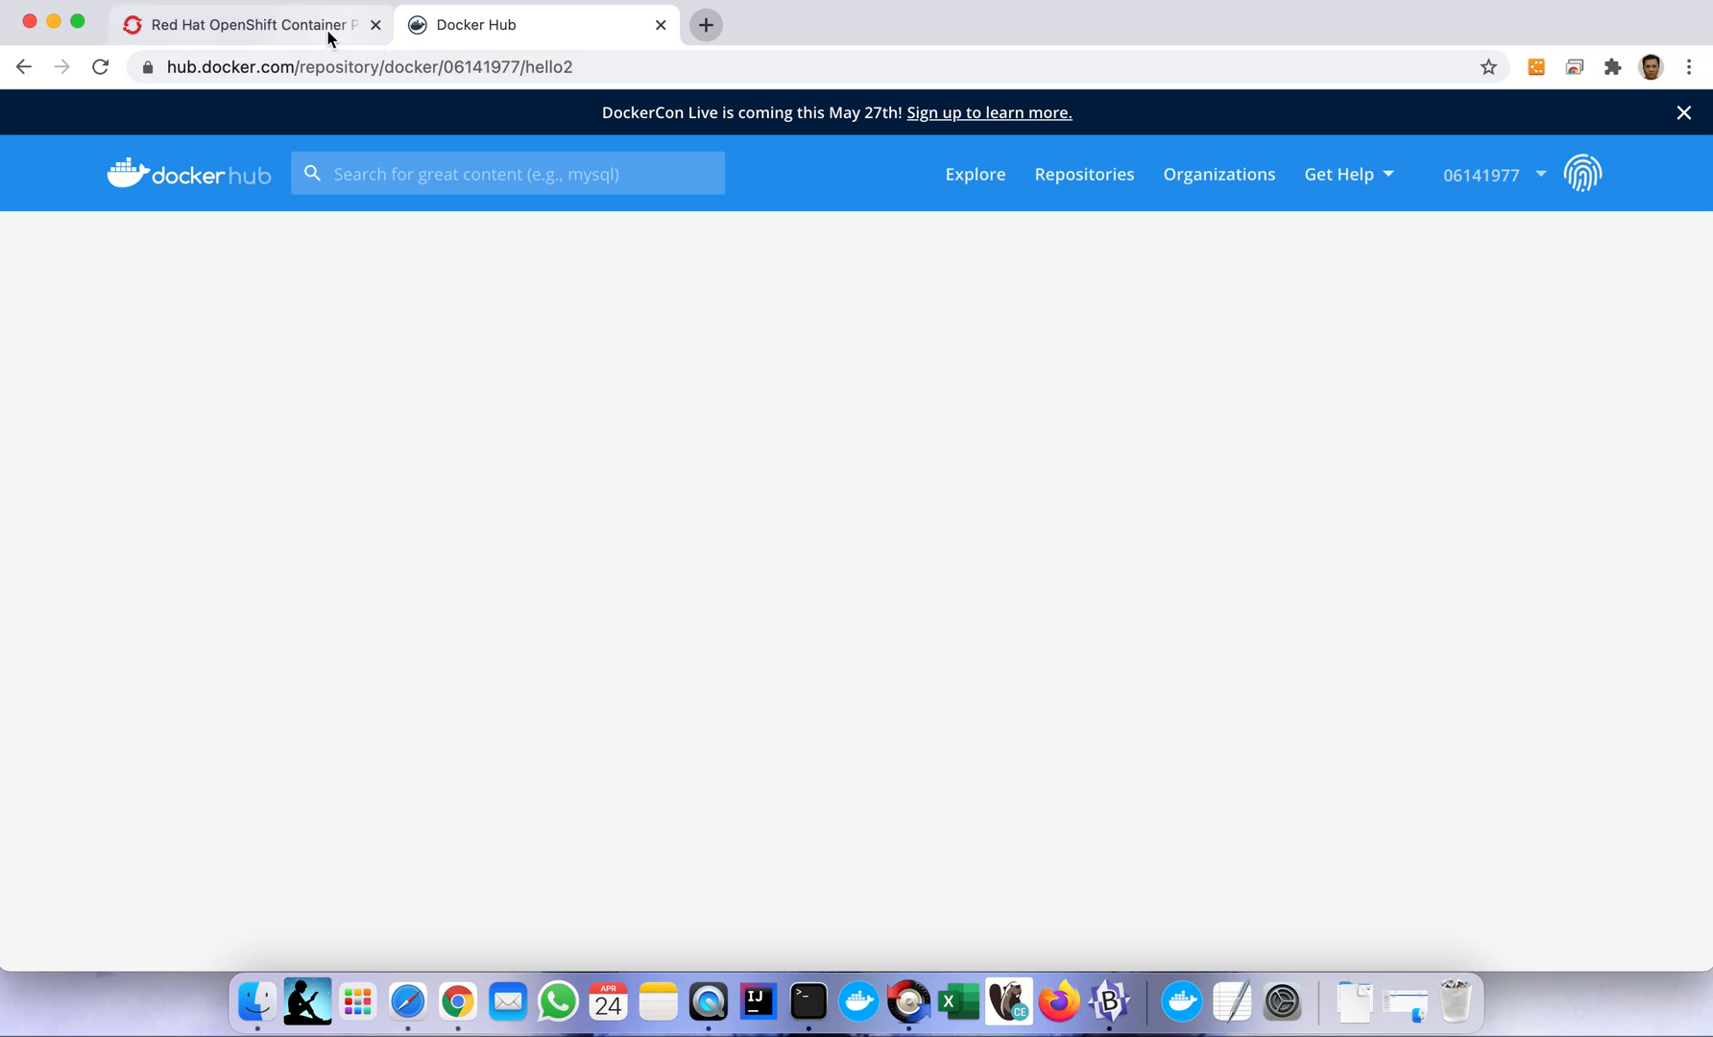
Back in the Deployment YAML, highlight the SPRING_PROFILES_ACTIVE docker value.
left_click(250, 26)
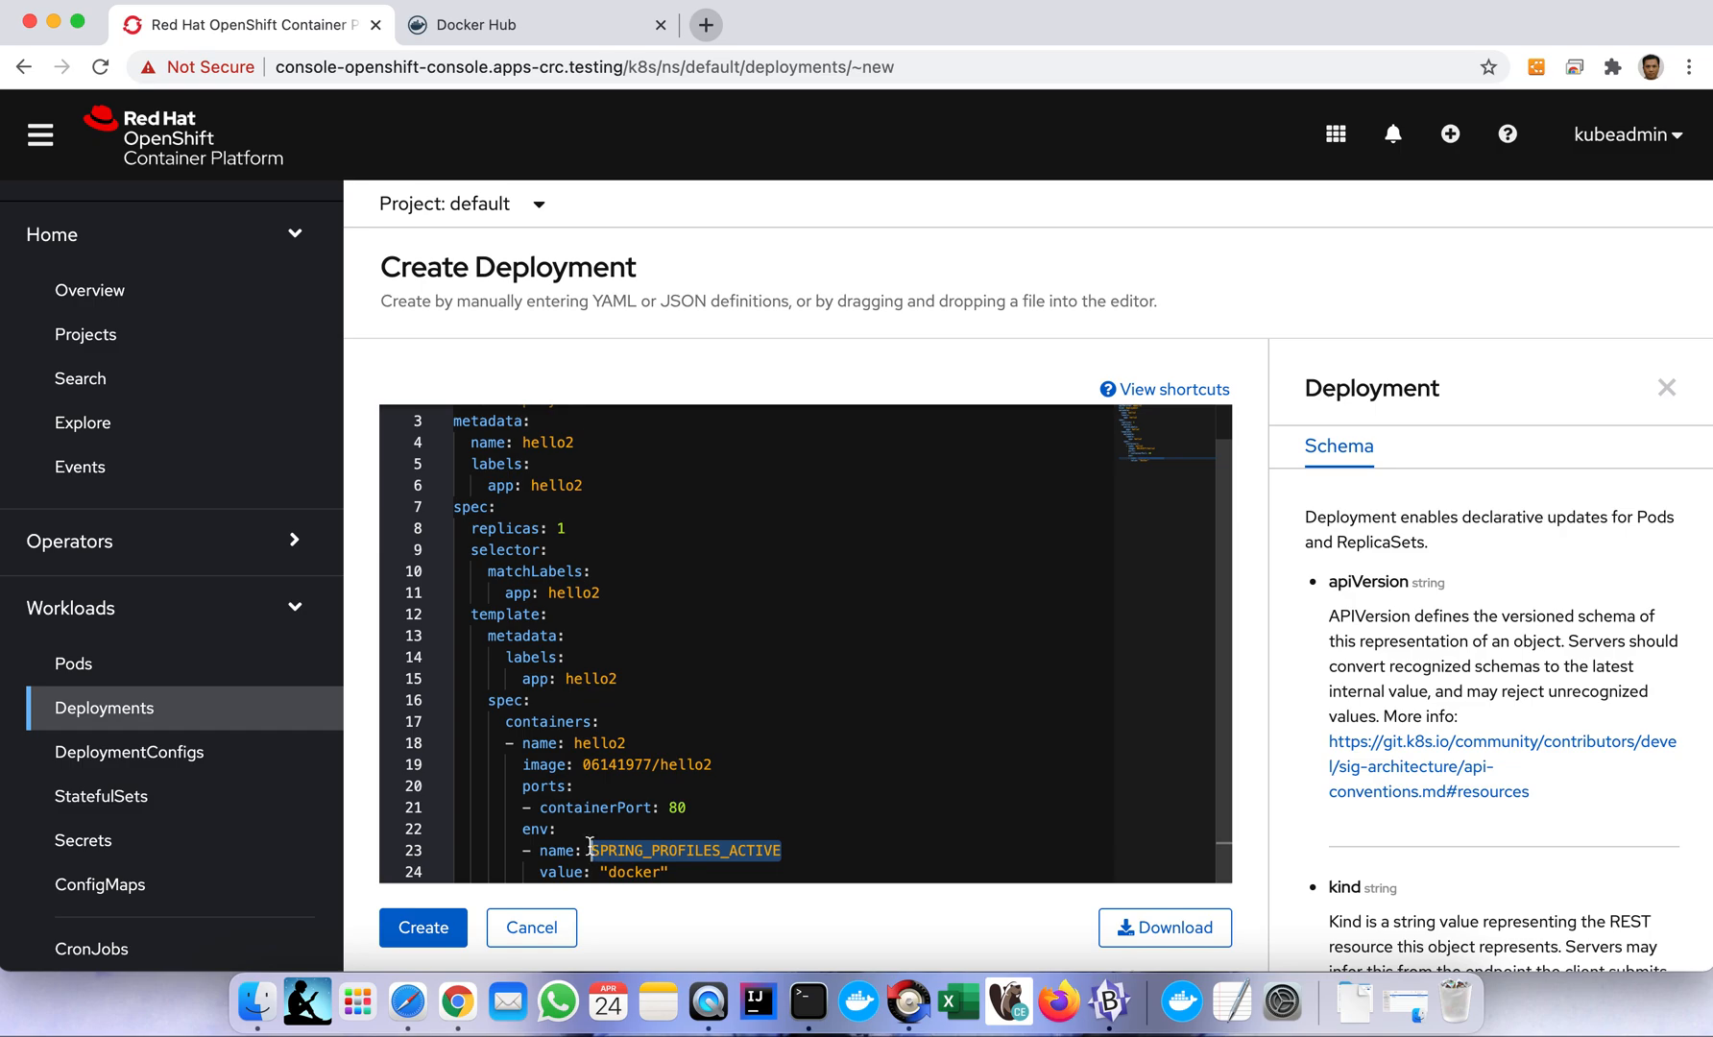
mouse_move(768, 763)
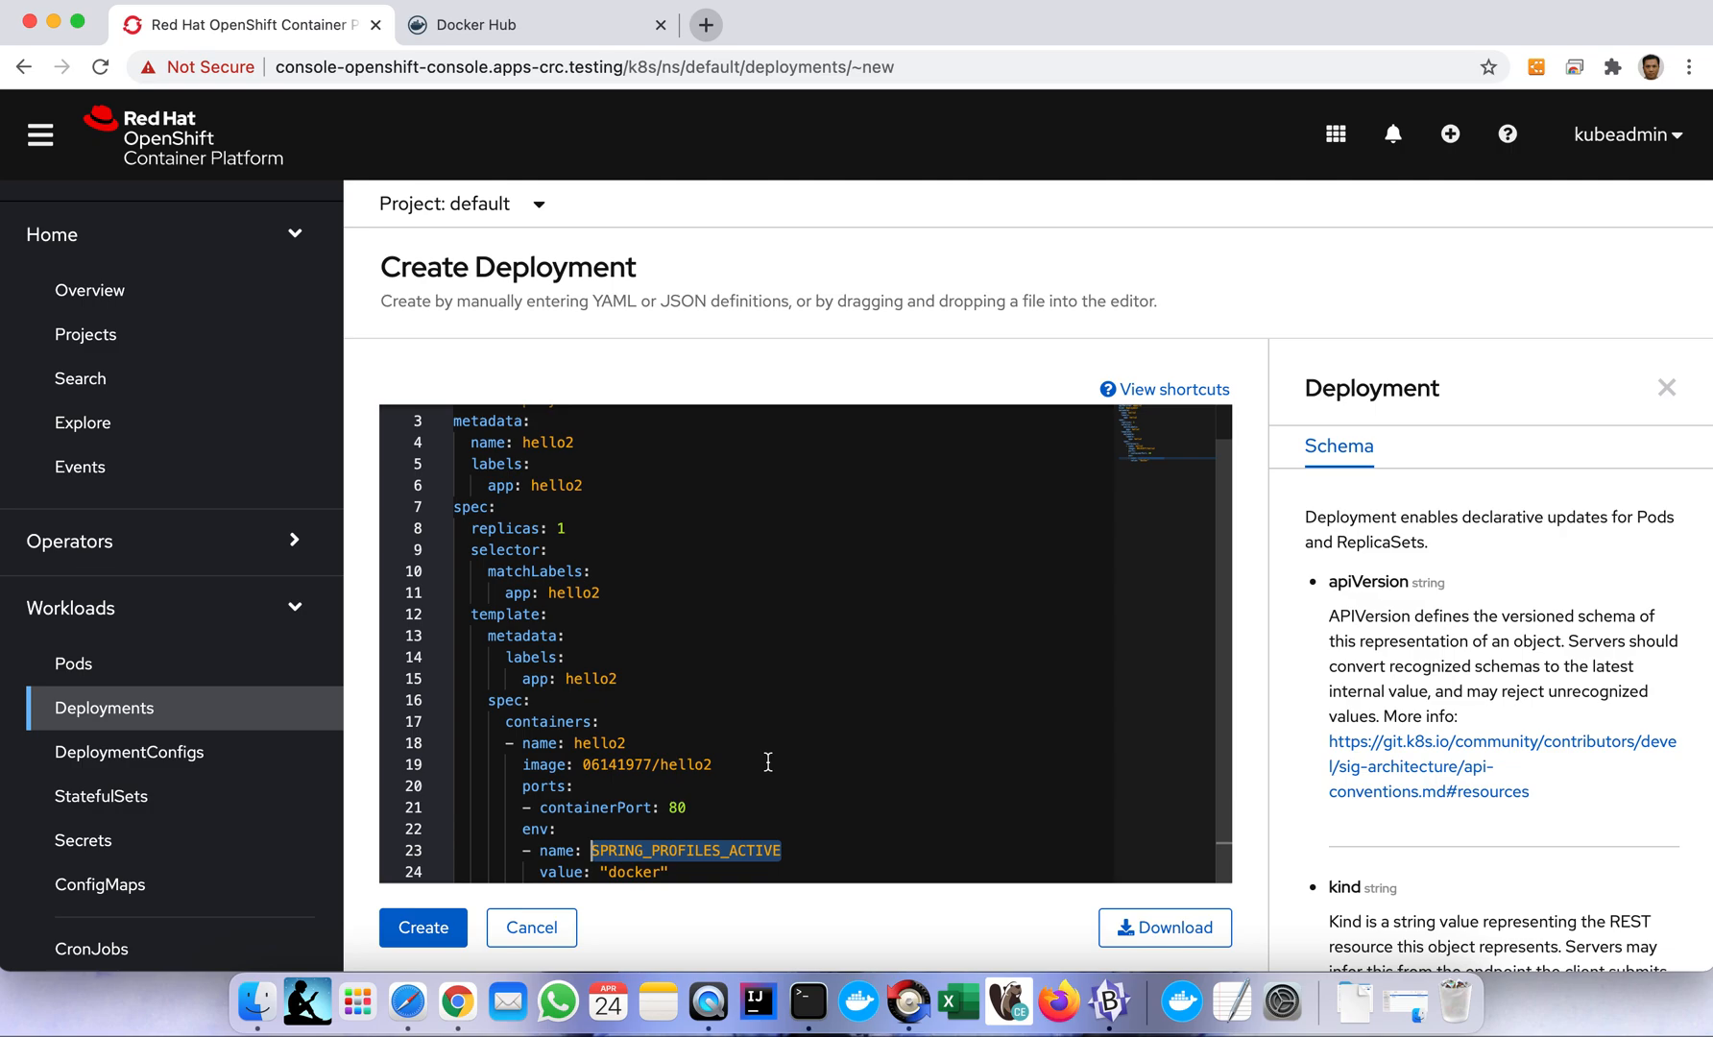
mouse_move(727, 644)
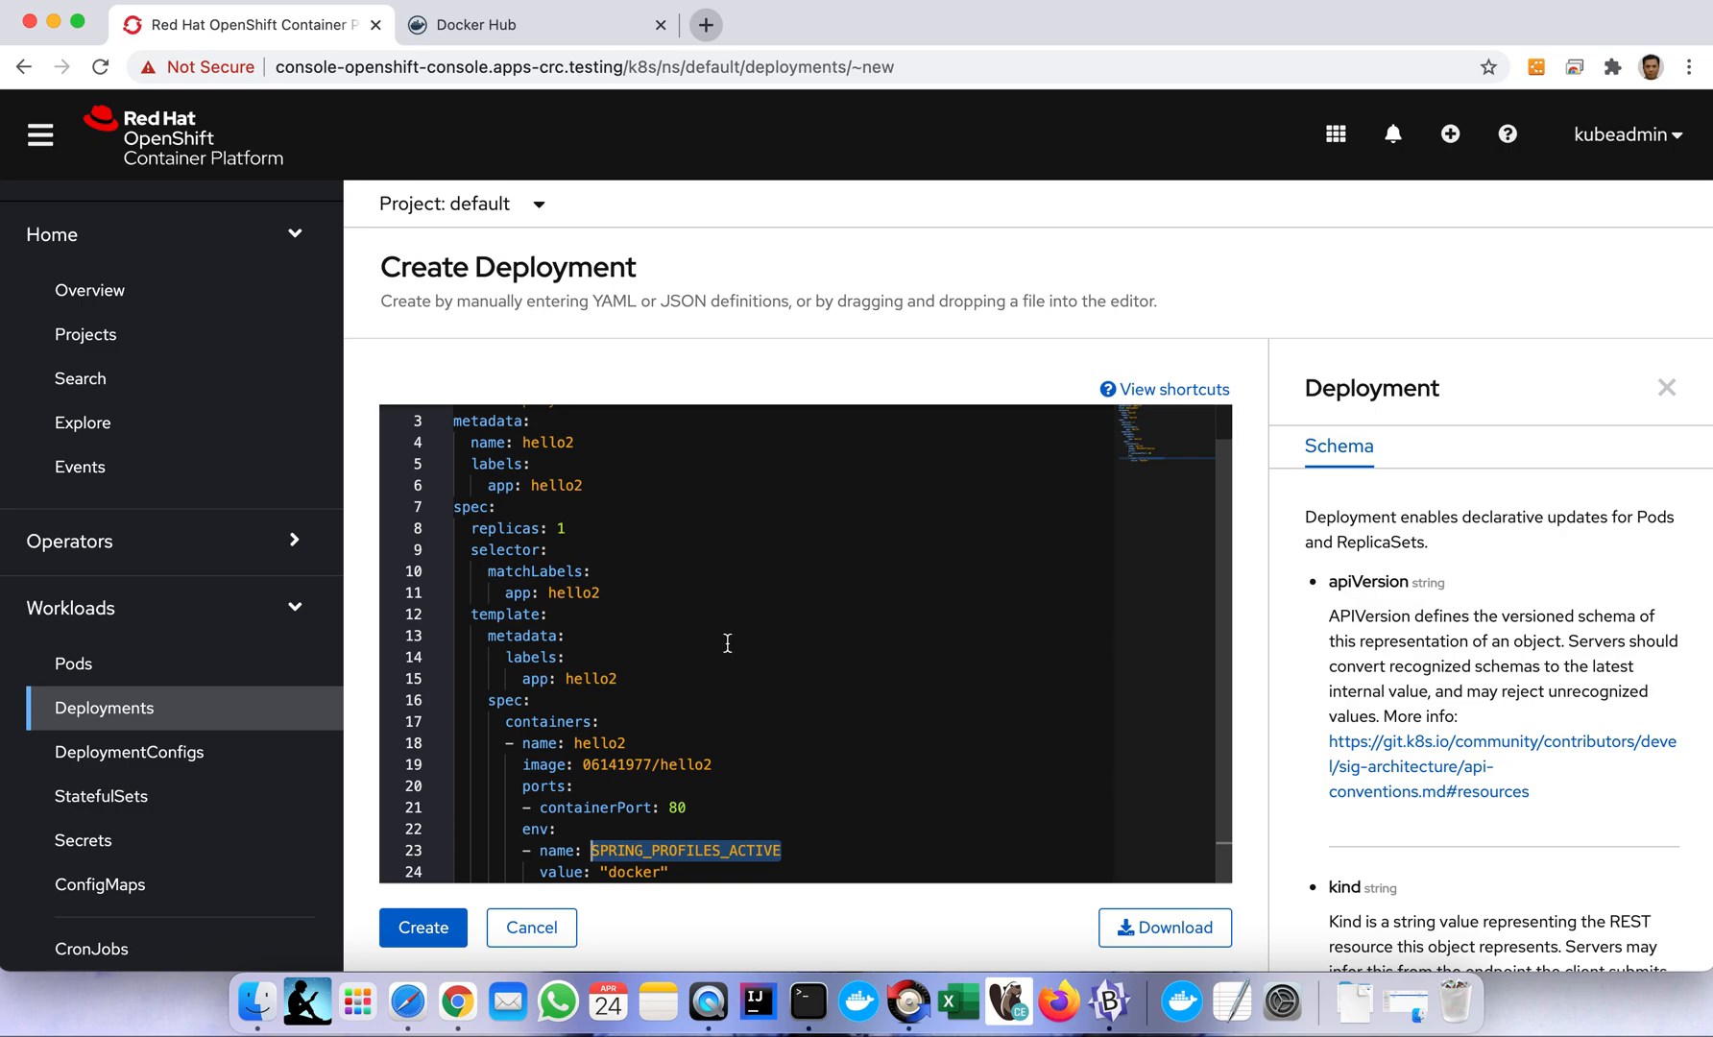
mouse_move(726, 796)
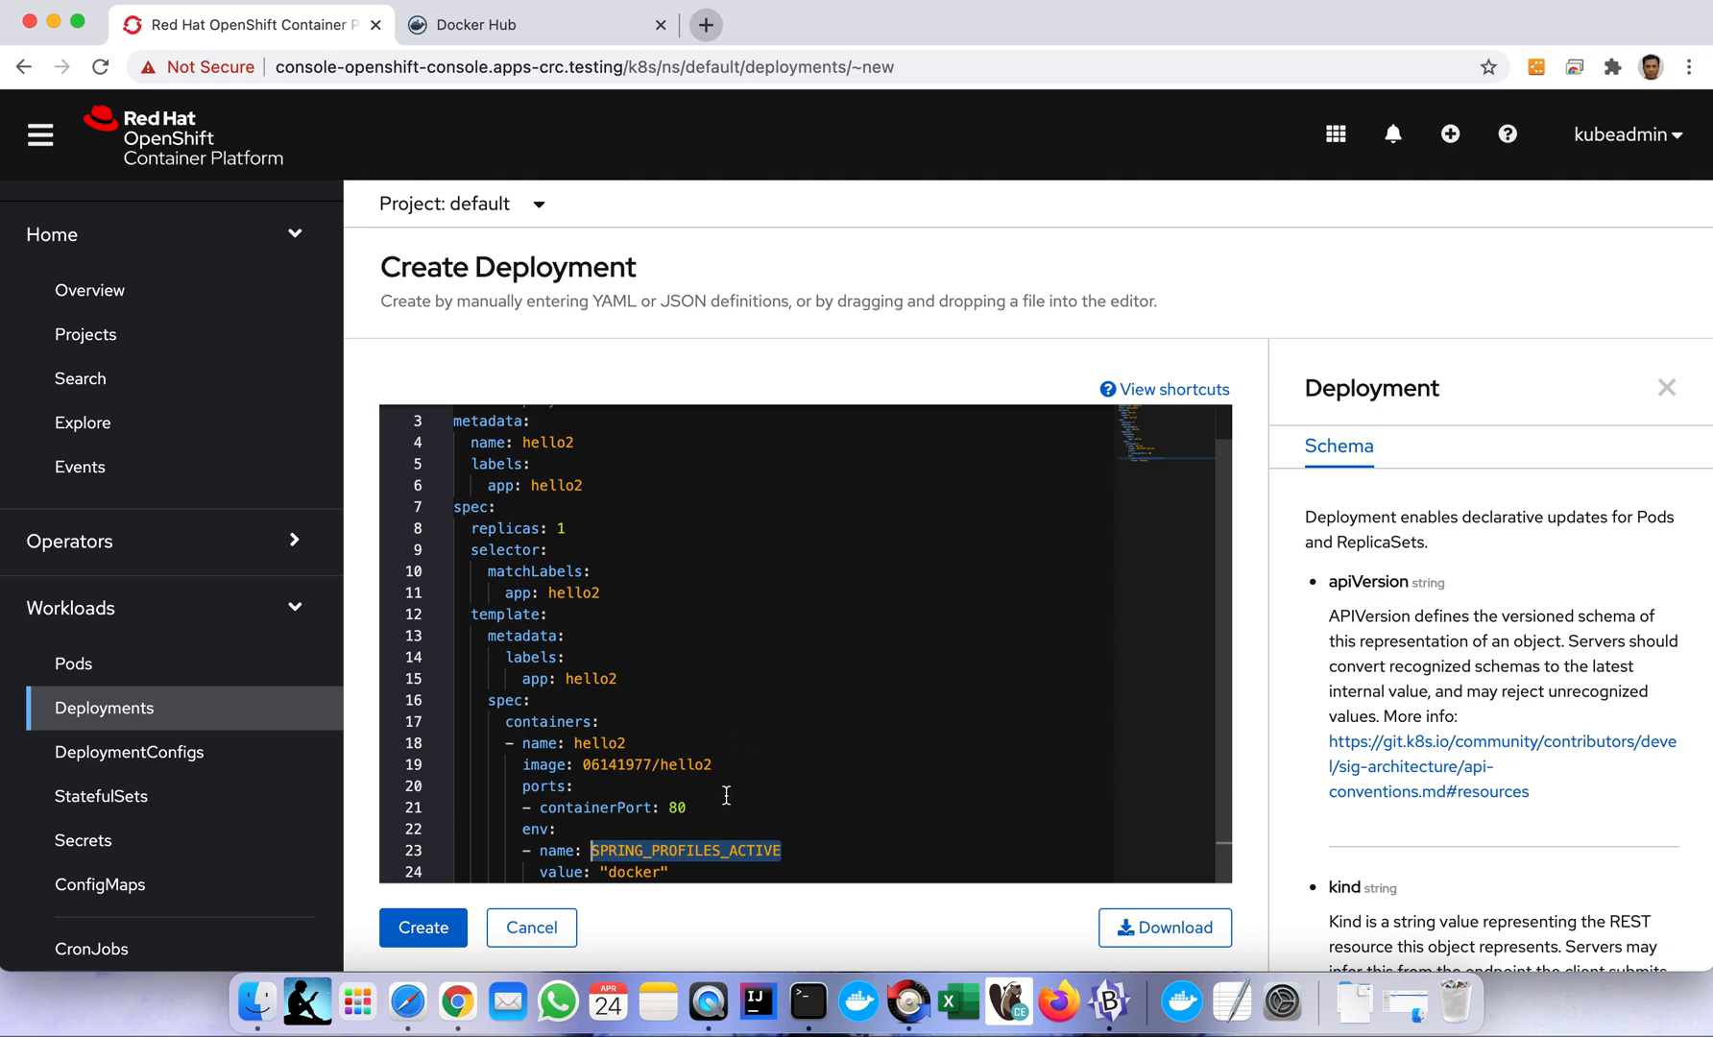
left_click(674, 871)
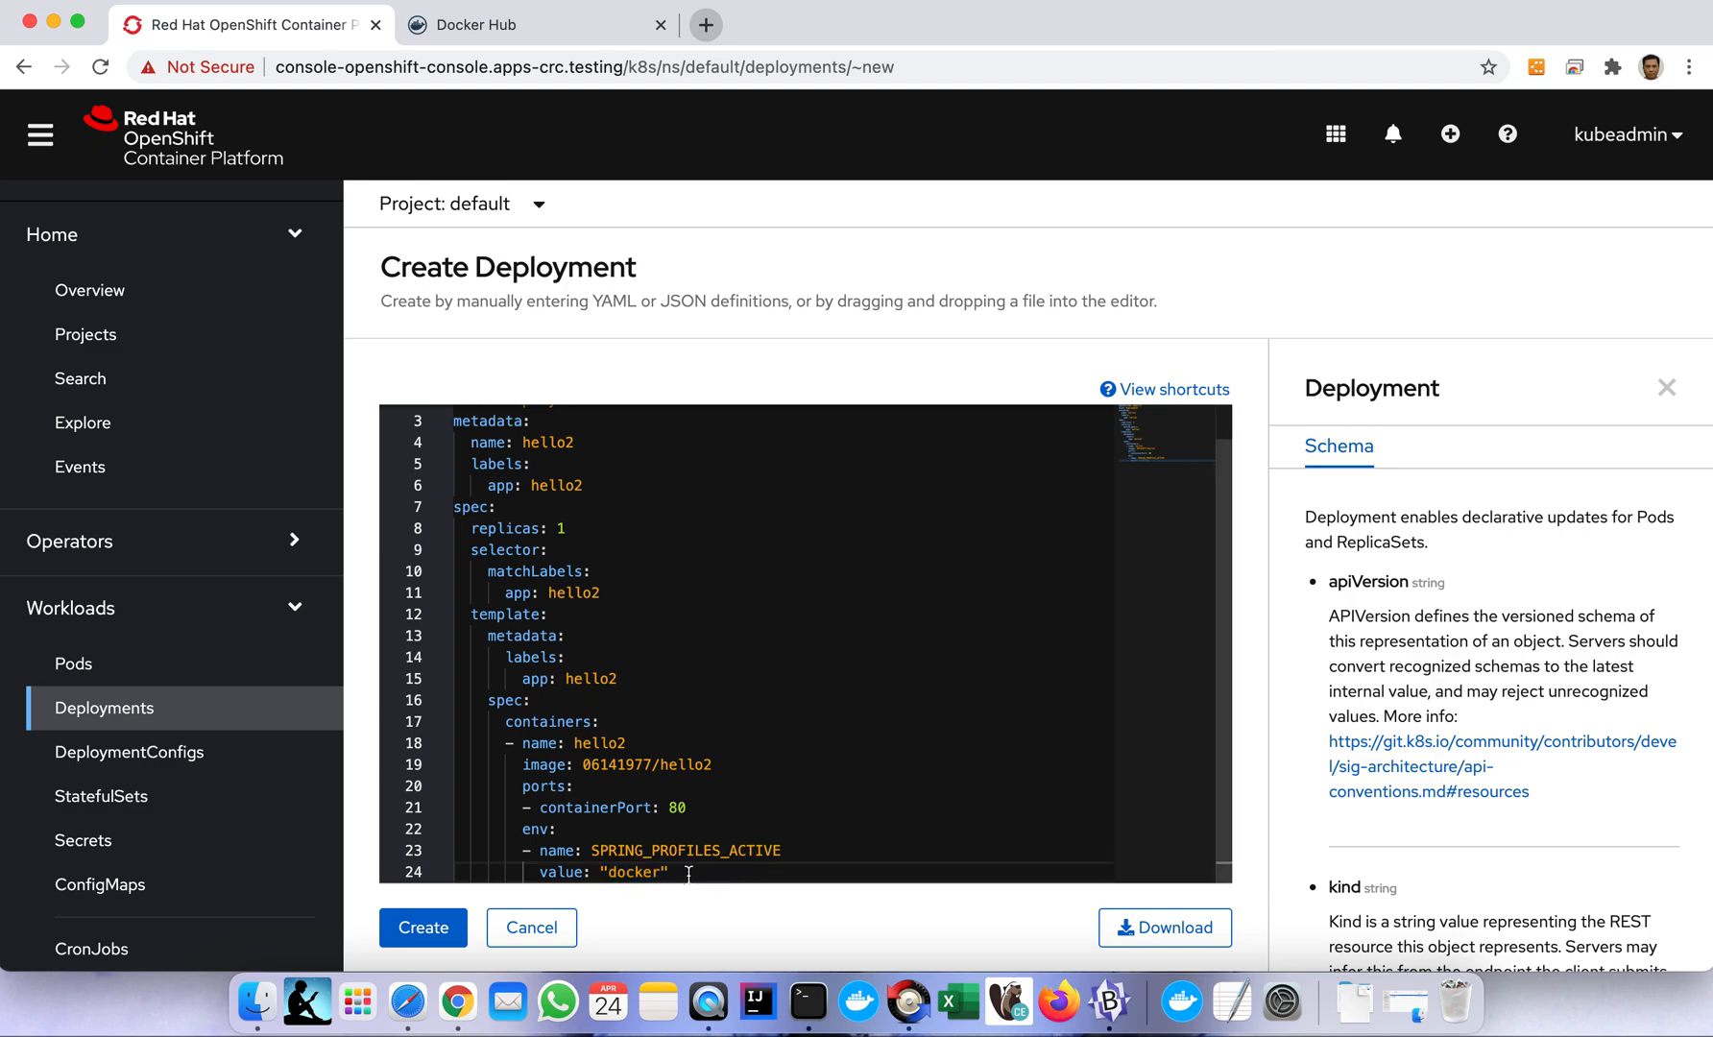
double_click(633, 871)
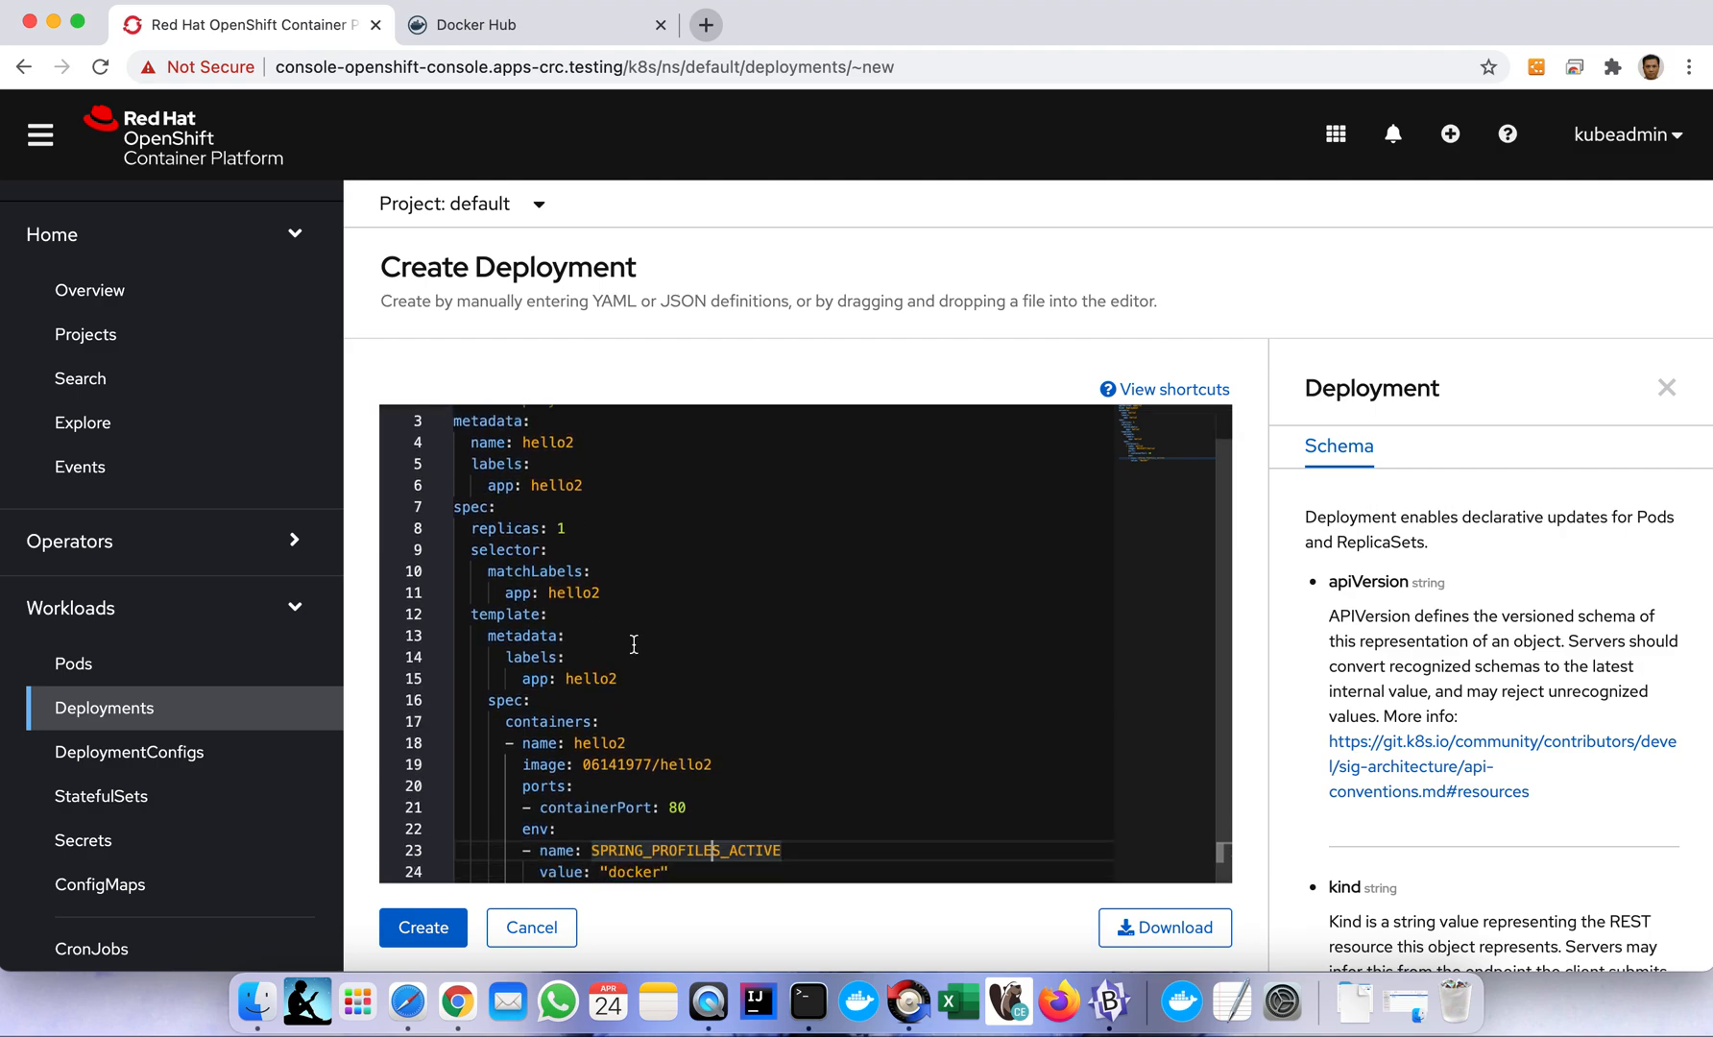
Submit the hello2 Deployment and check its details page scaling to one pod.
left_click(423, 928)
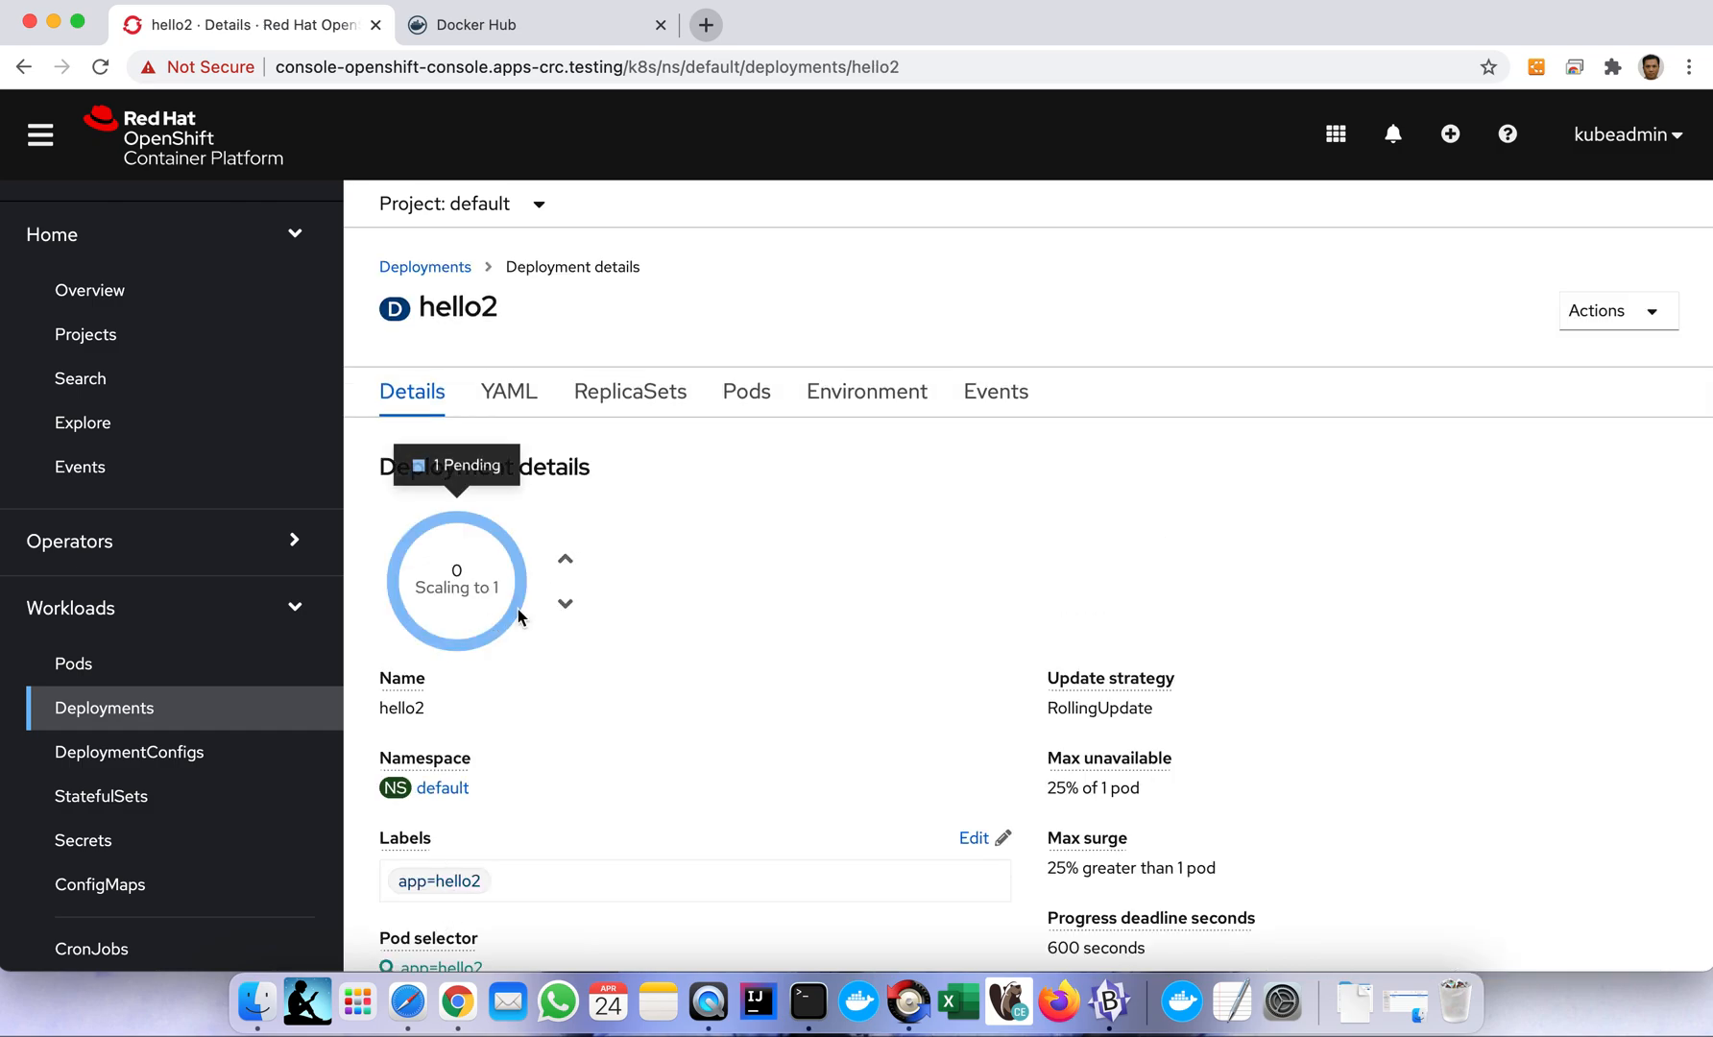
scroll("down", 3)
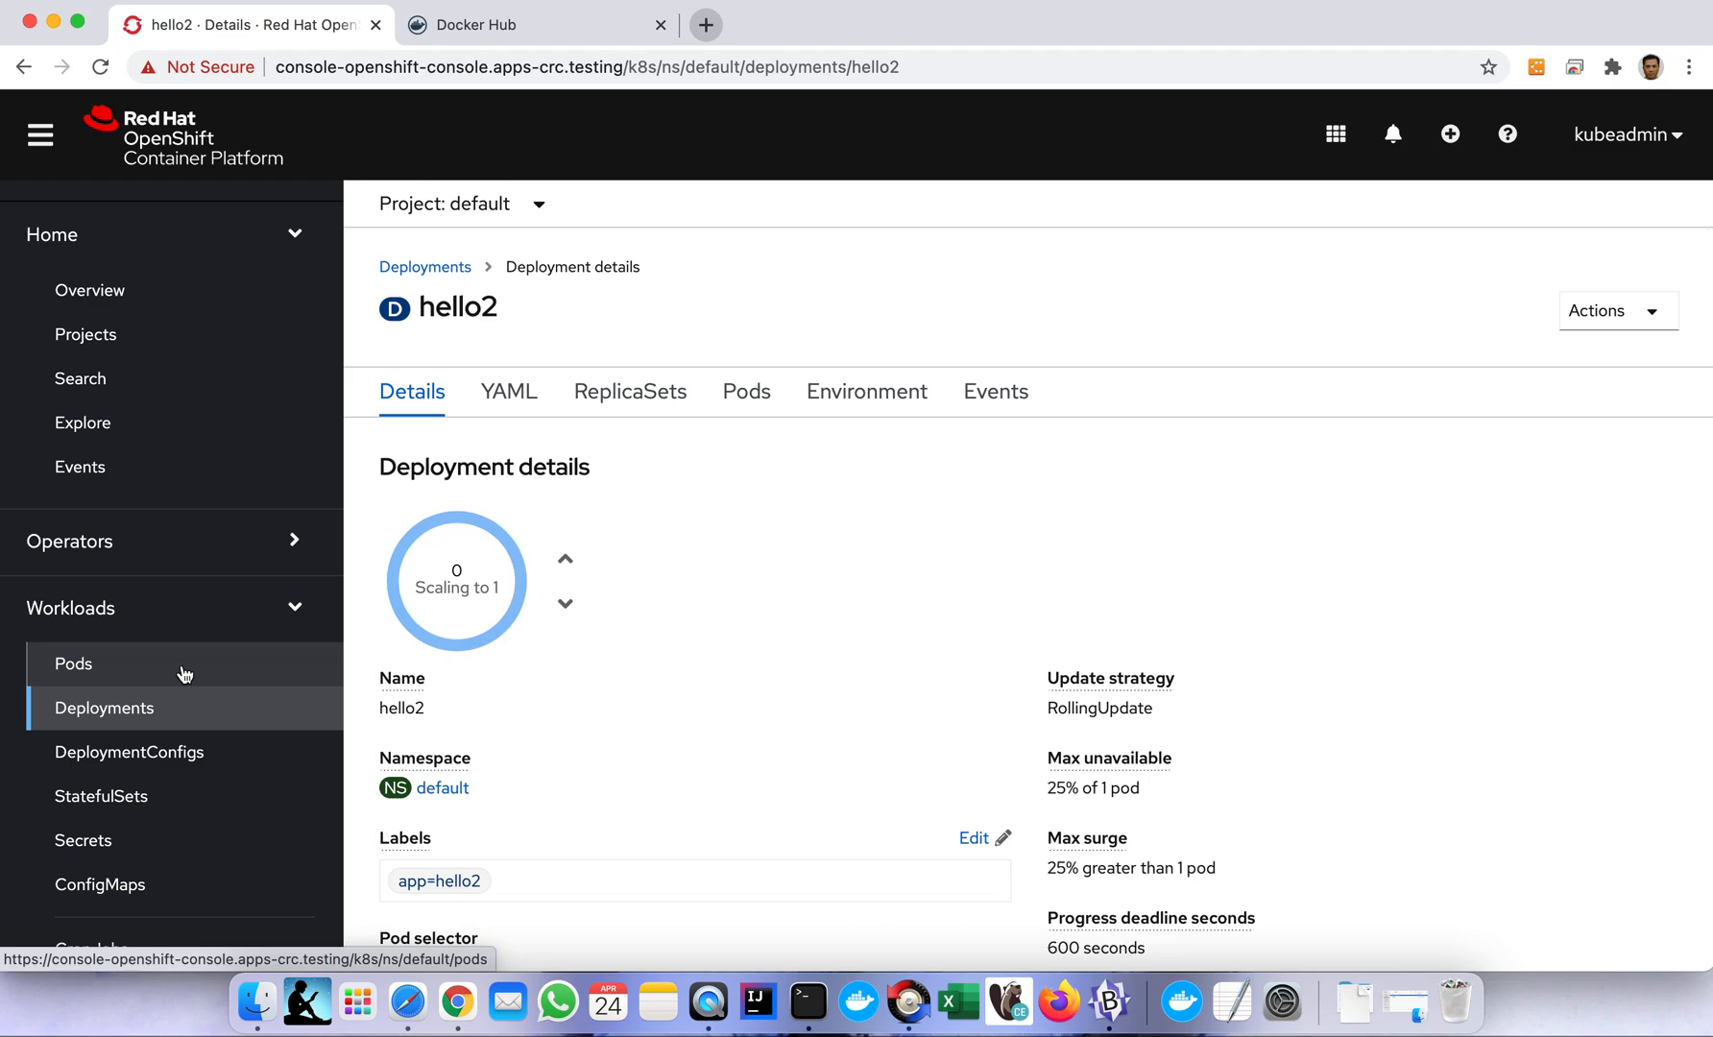
Open the Pods list in the default project.
left_click(73, 664)
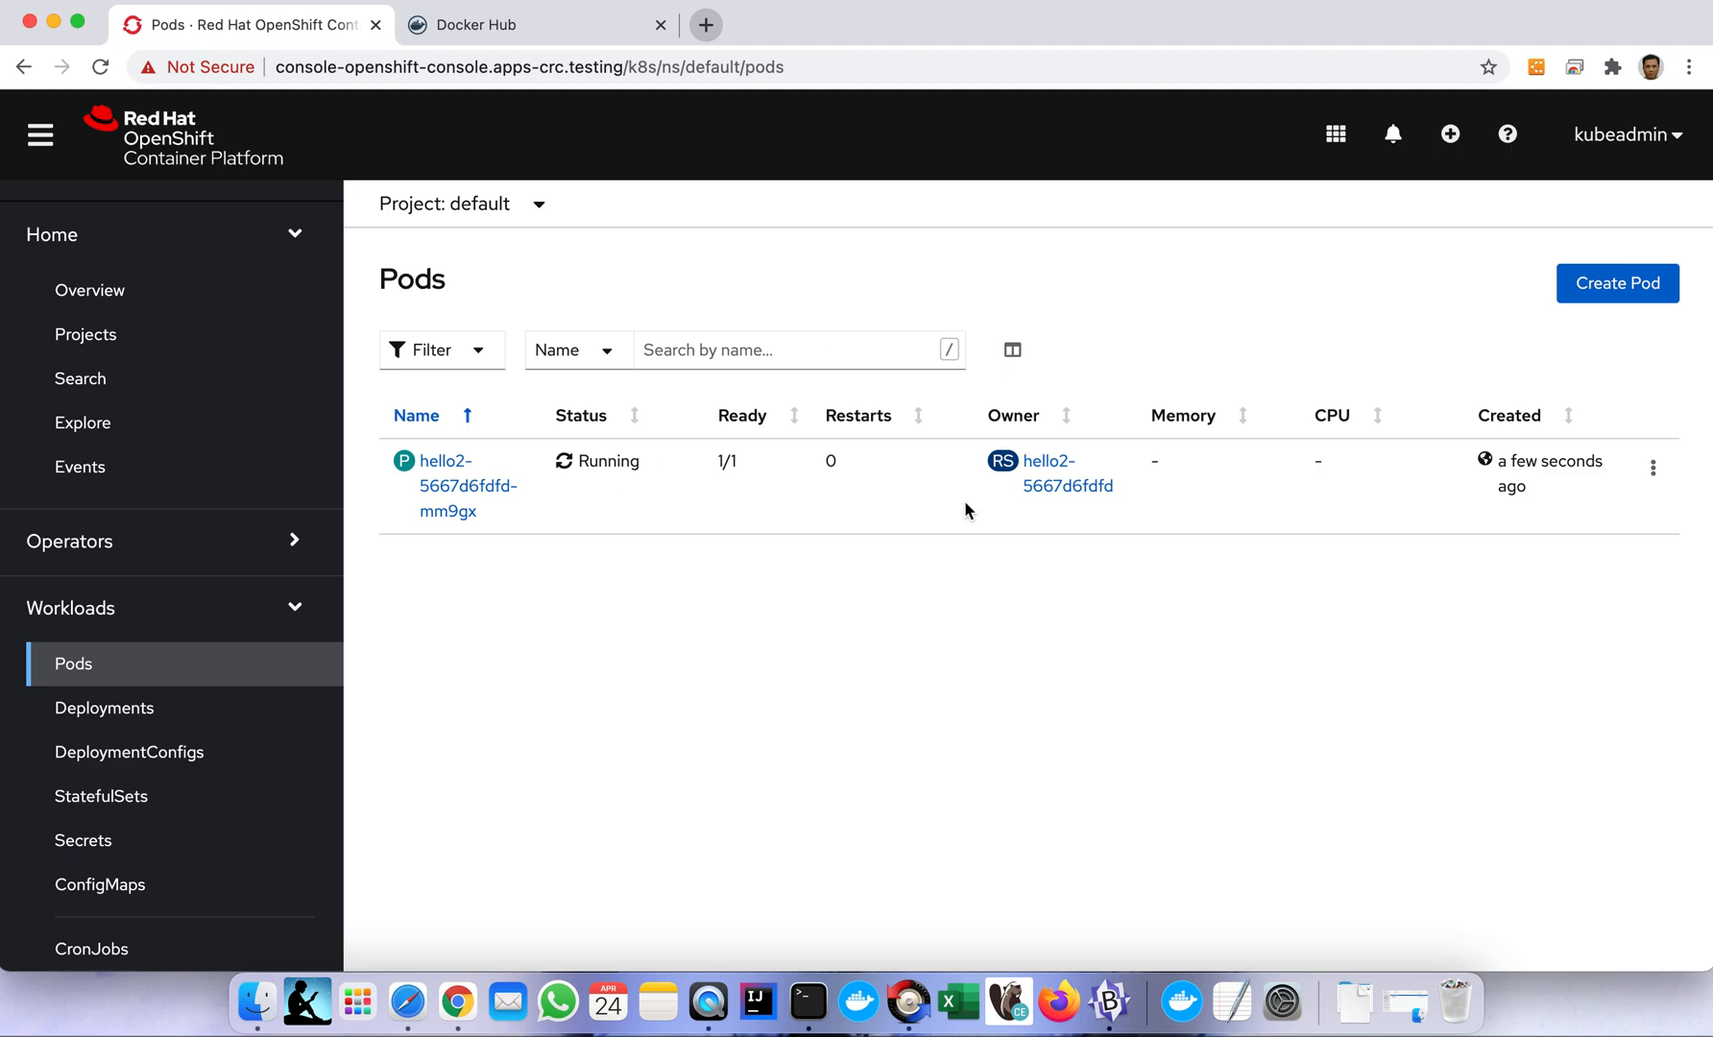
mouse_move(691, 618)
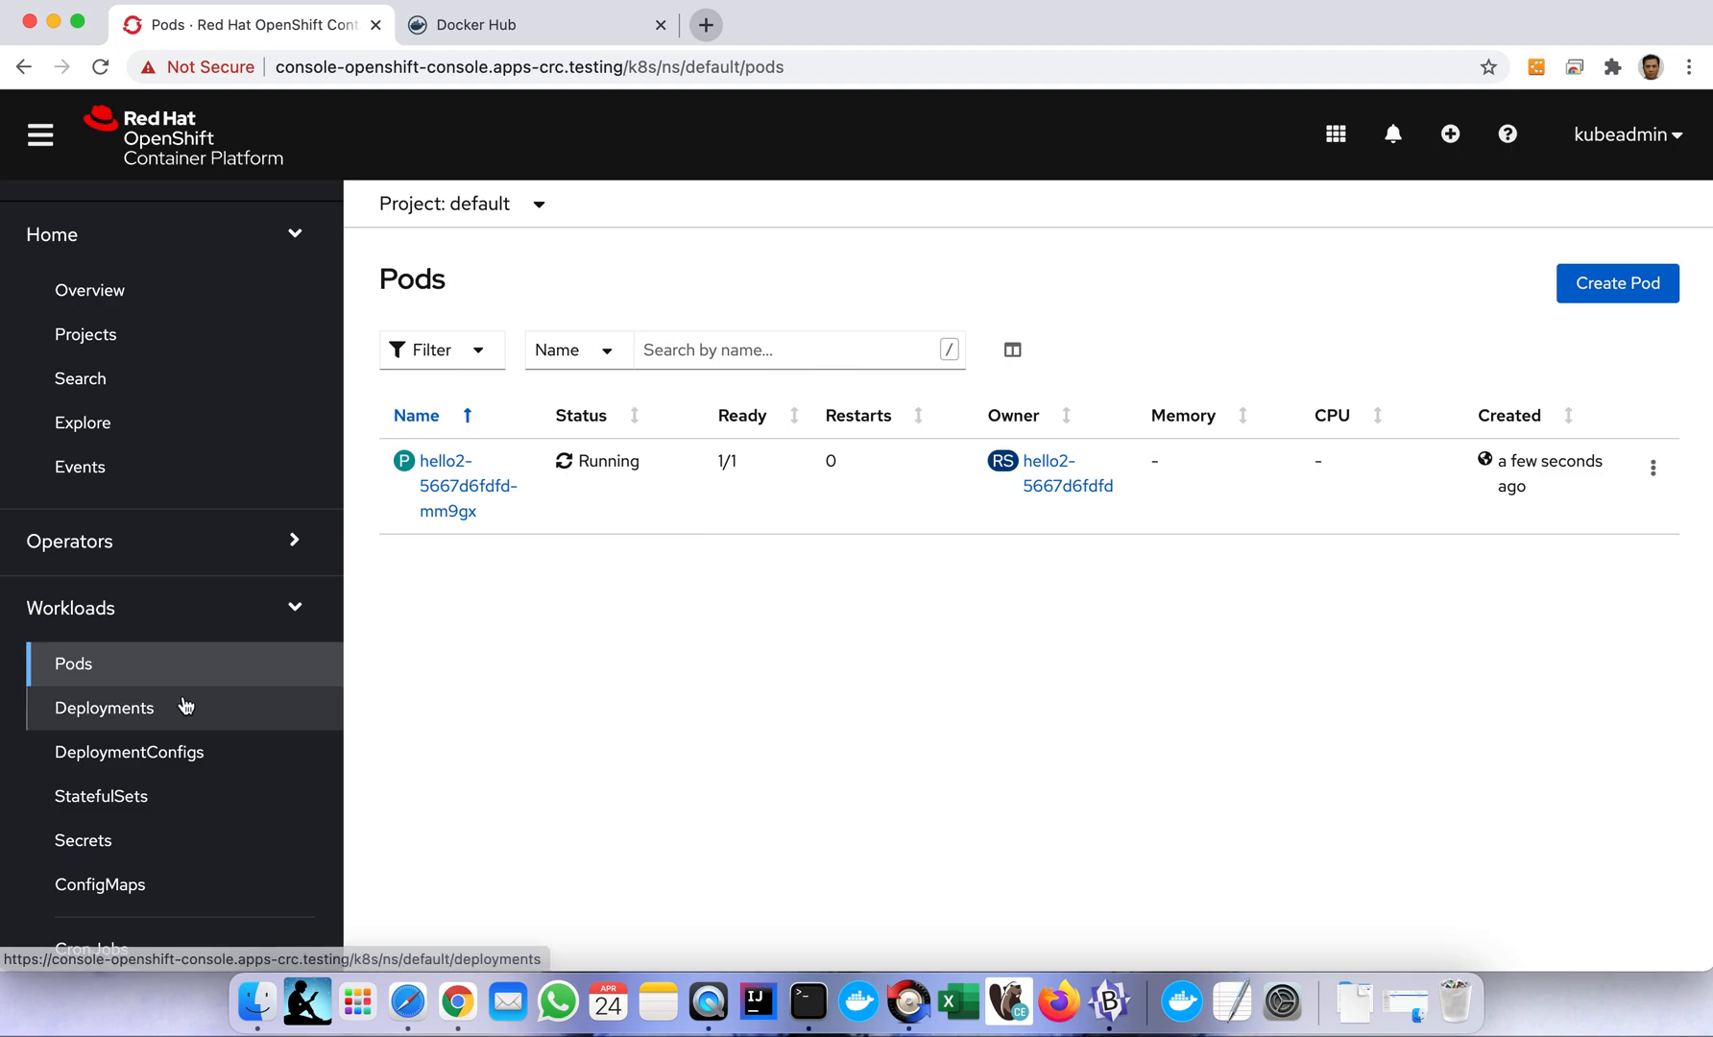
mouse_move(449, 524)
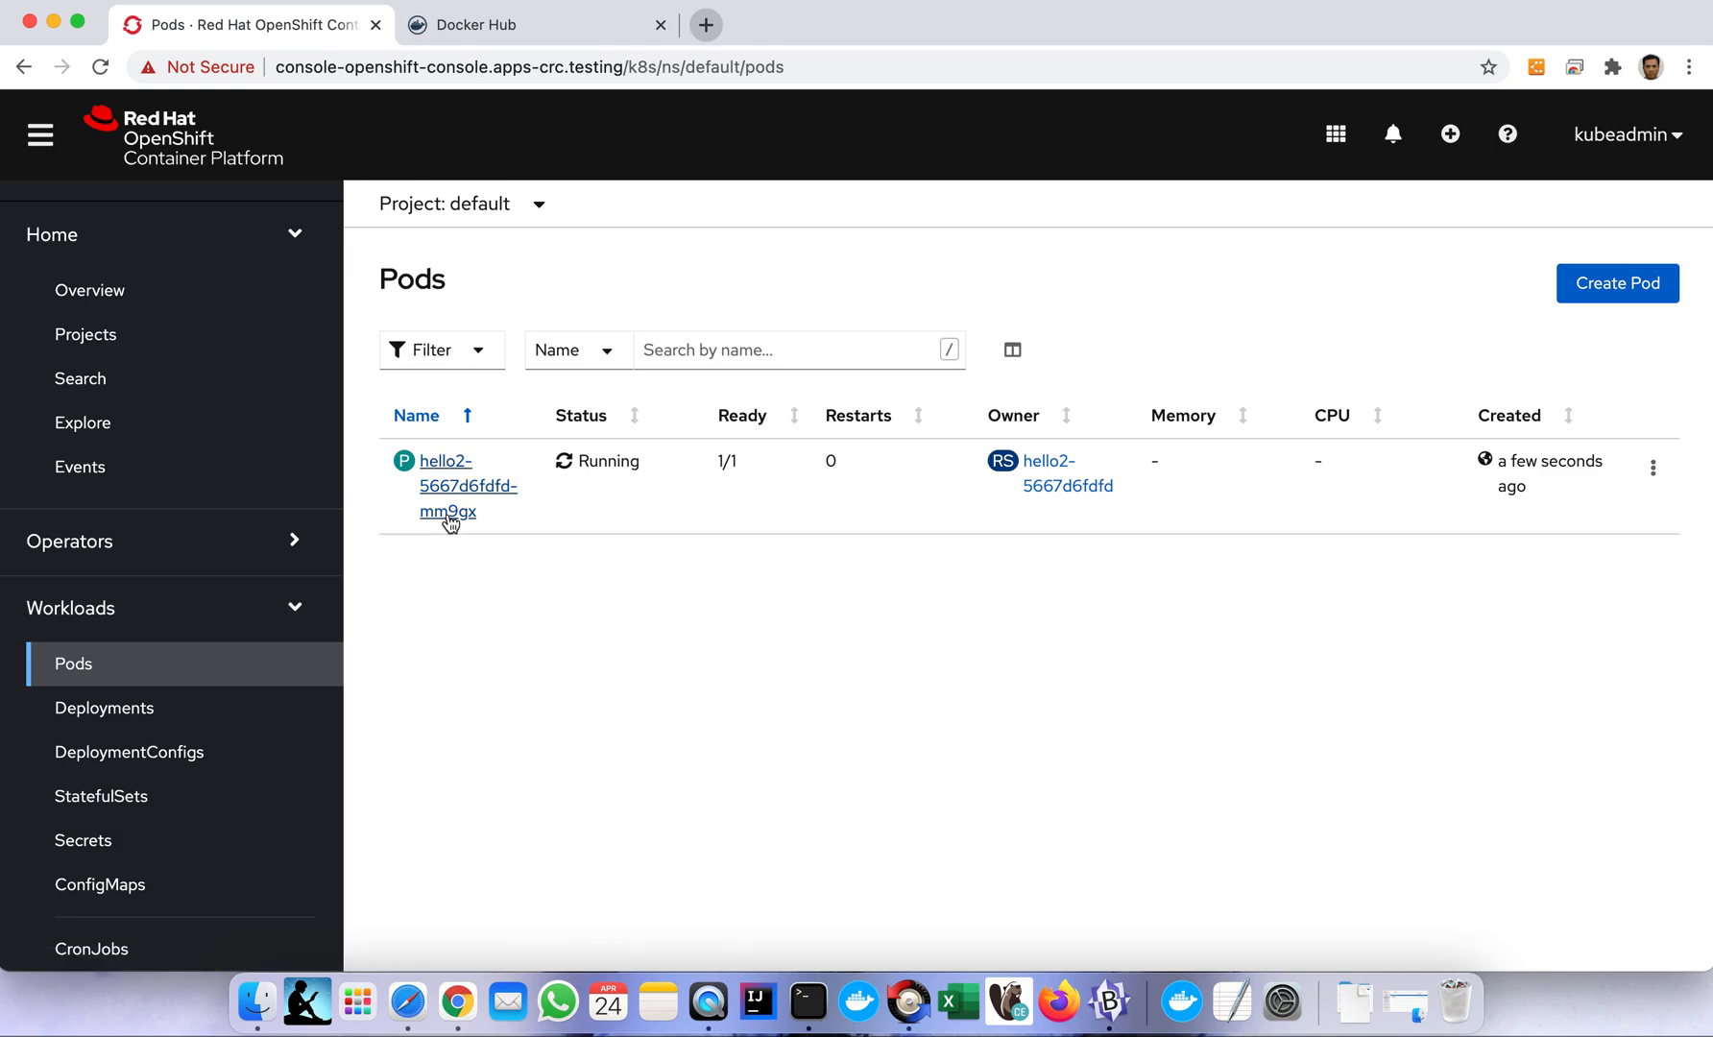
mouse_move(435, 530)
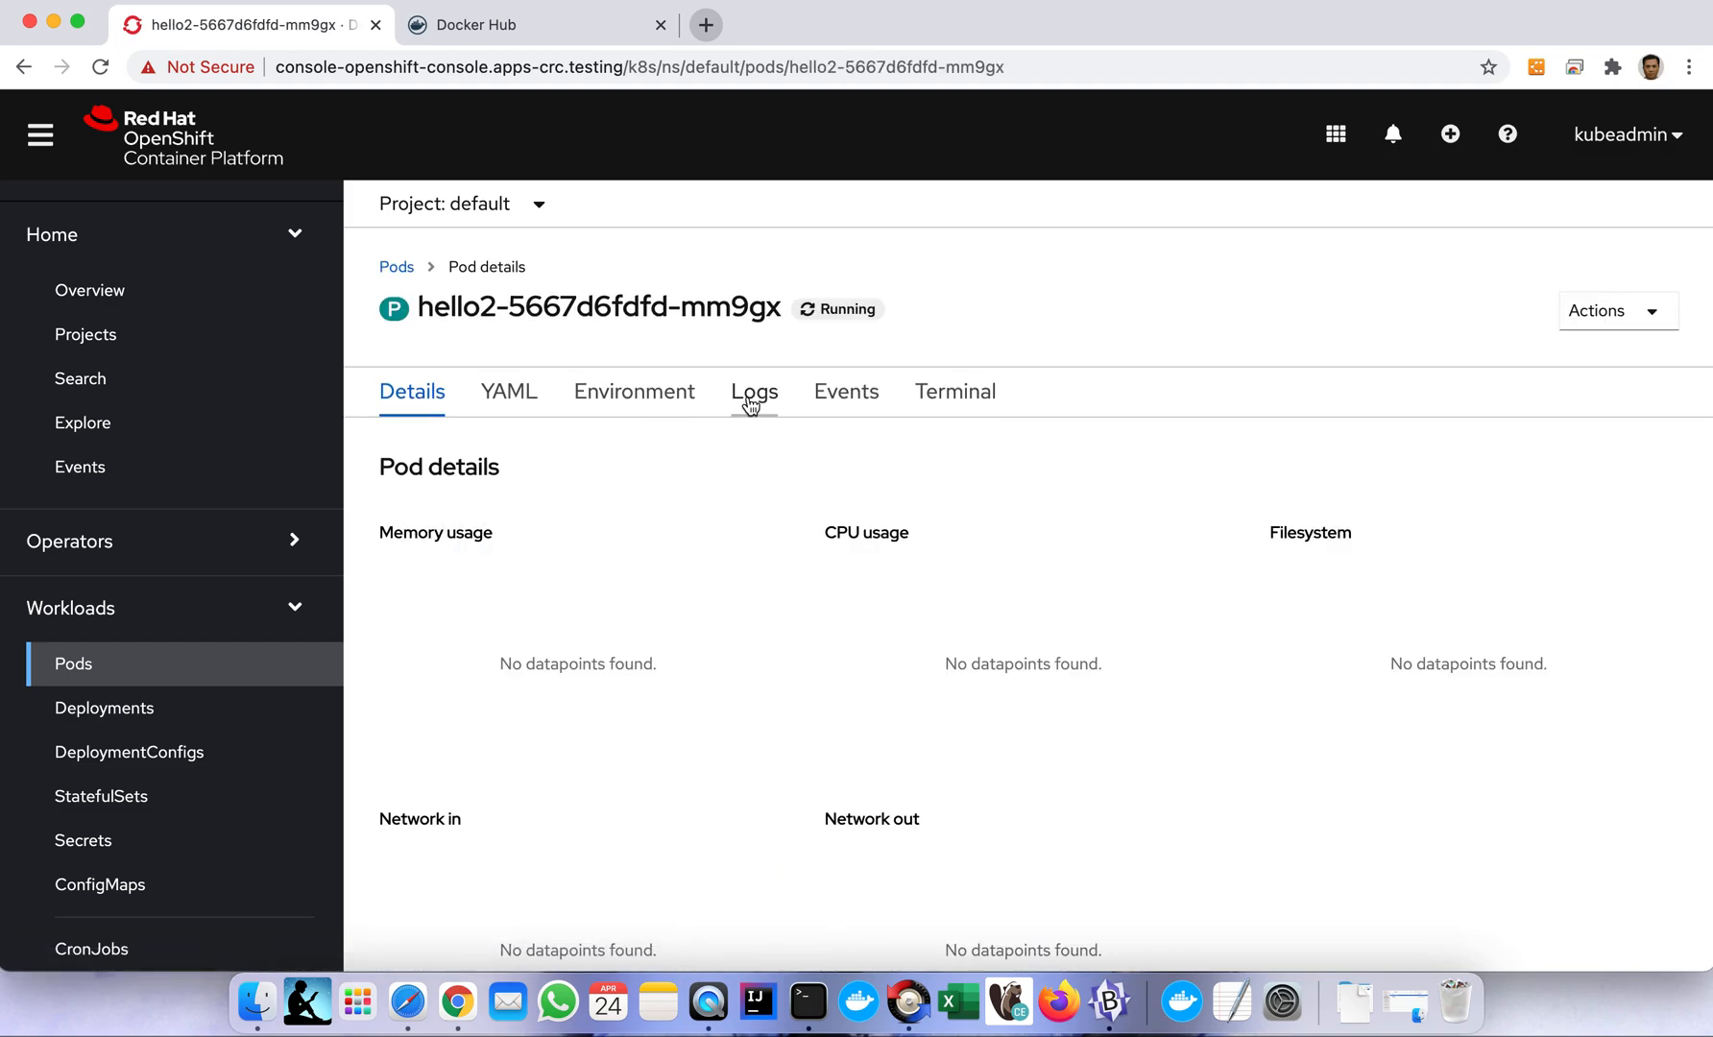
Open the hello2 pod's logs and highlight Tomcat's started port 80.
left_click(754, 392)
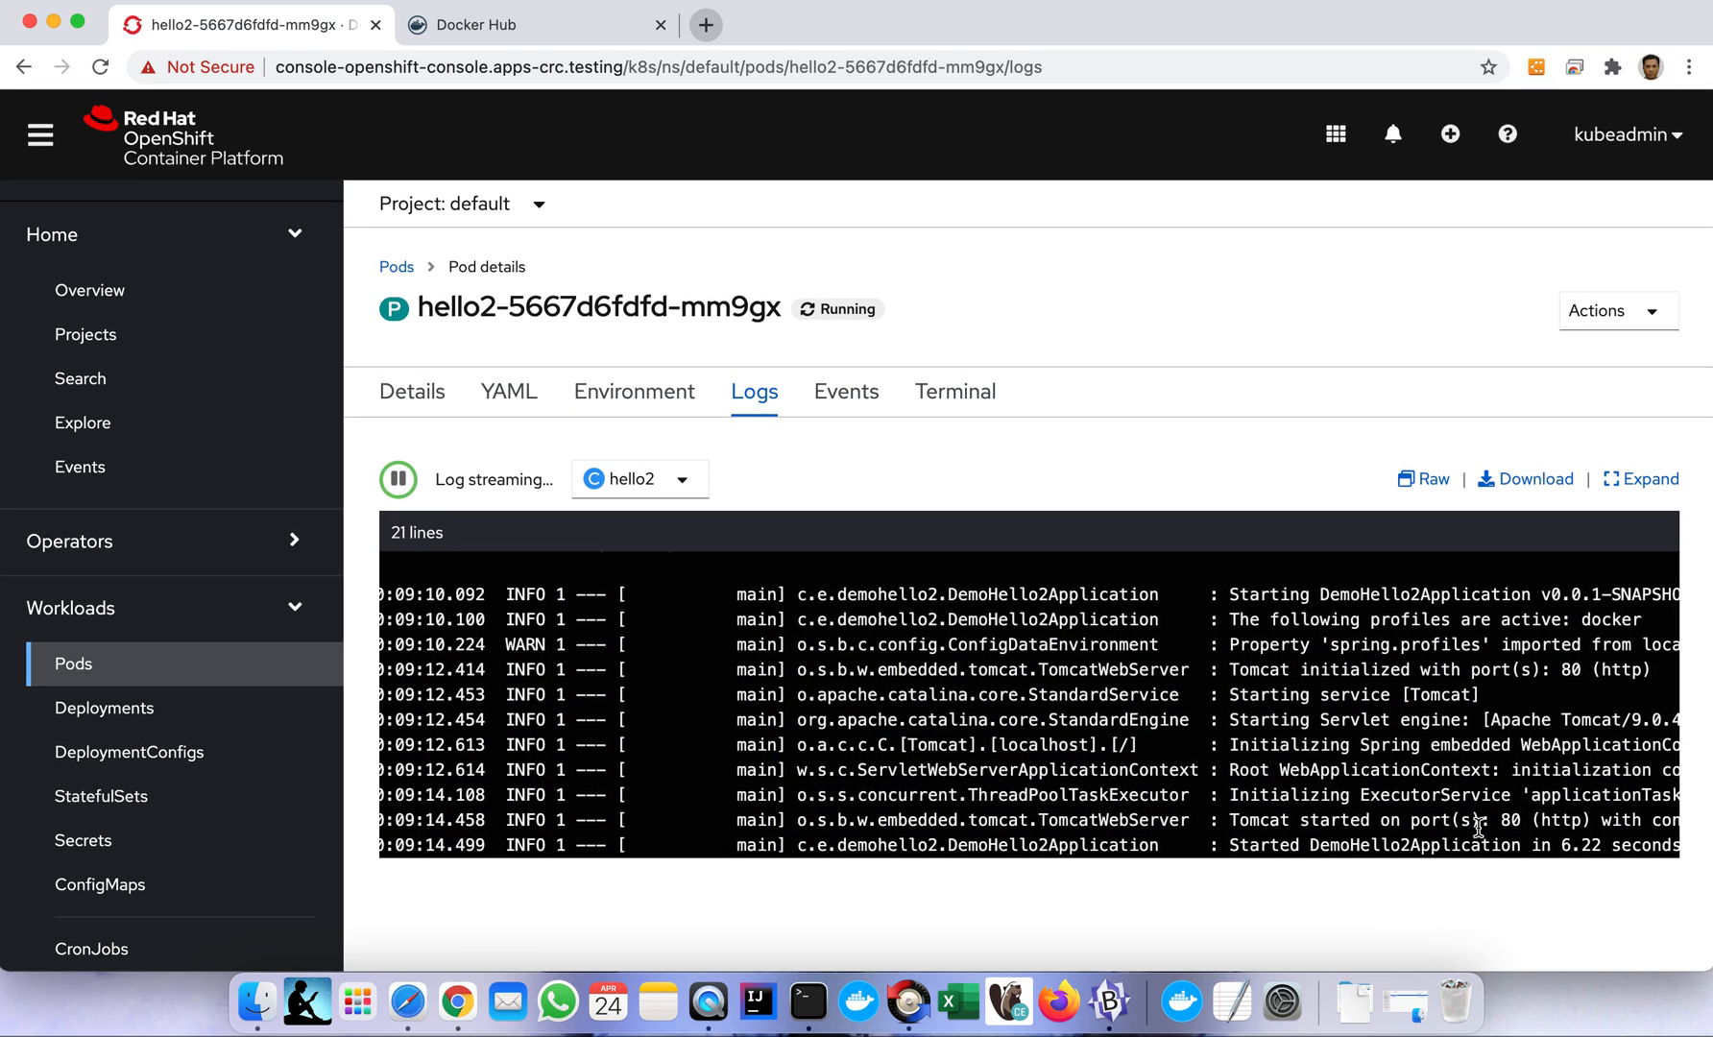
double_click(1510, 820)
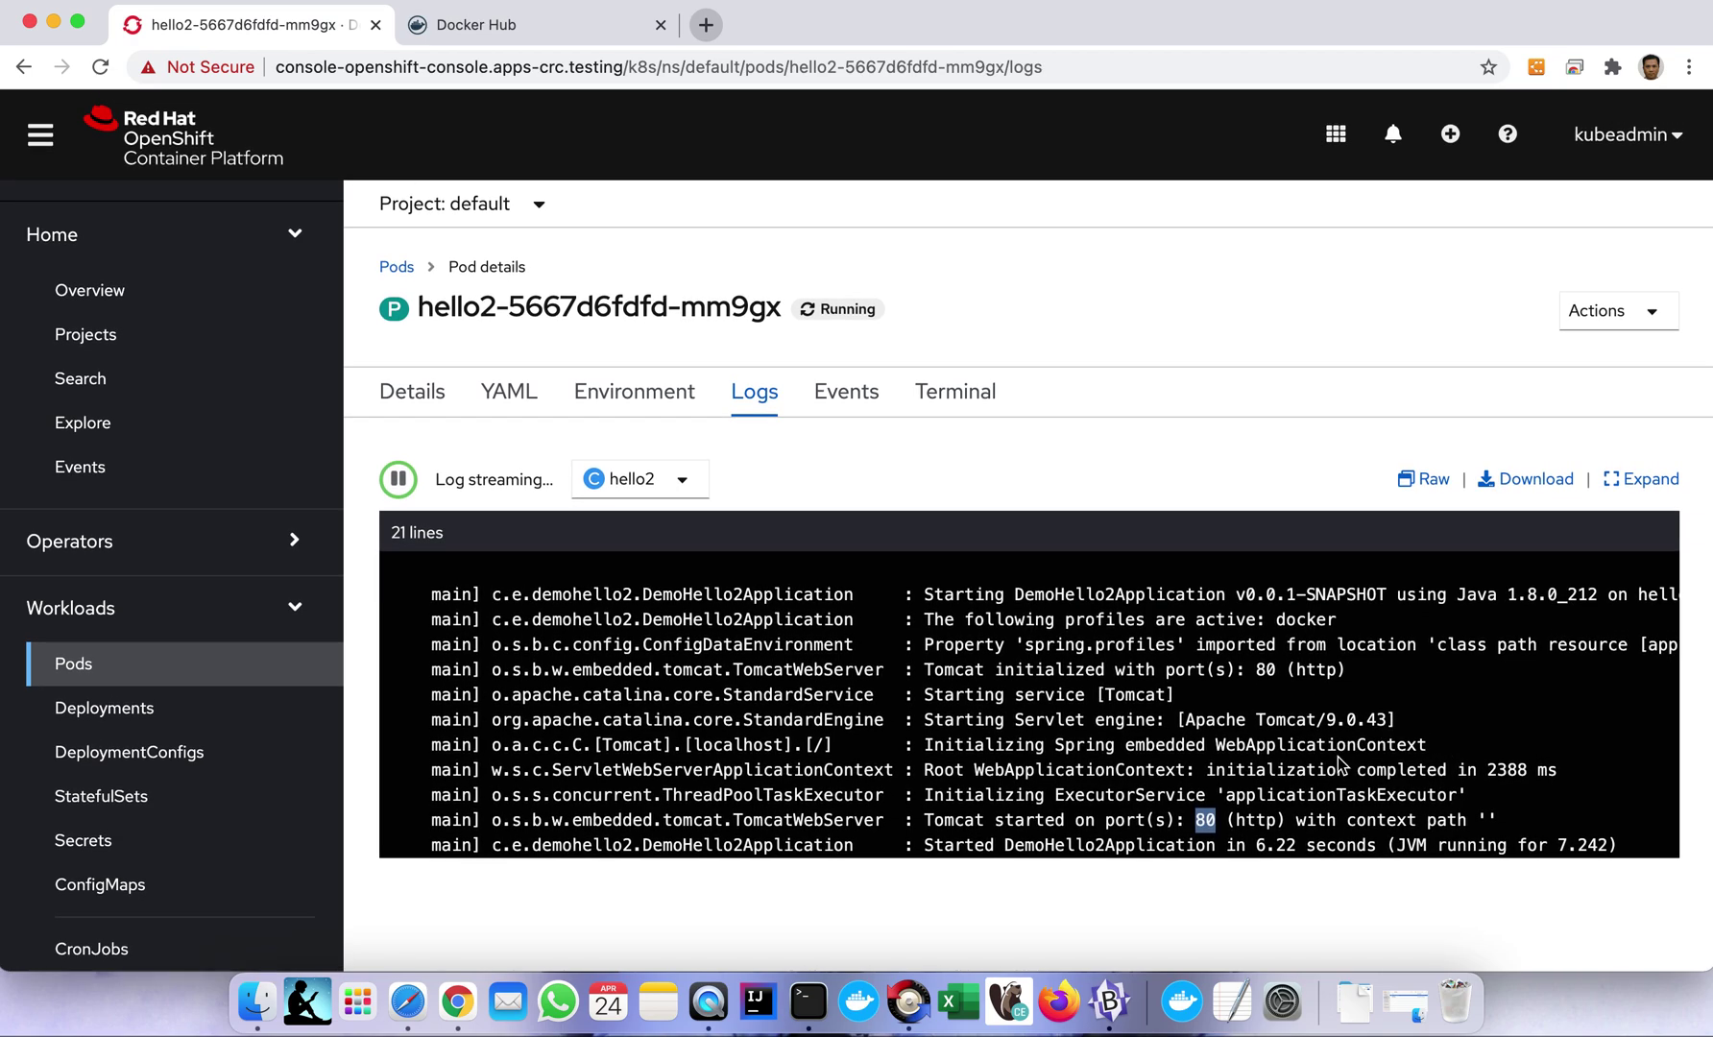
mouse_move(1102, 720)
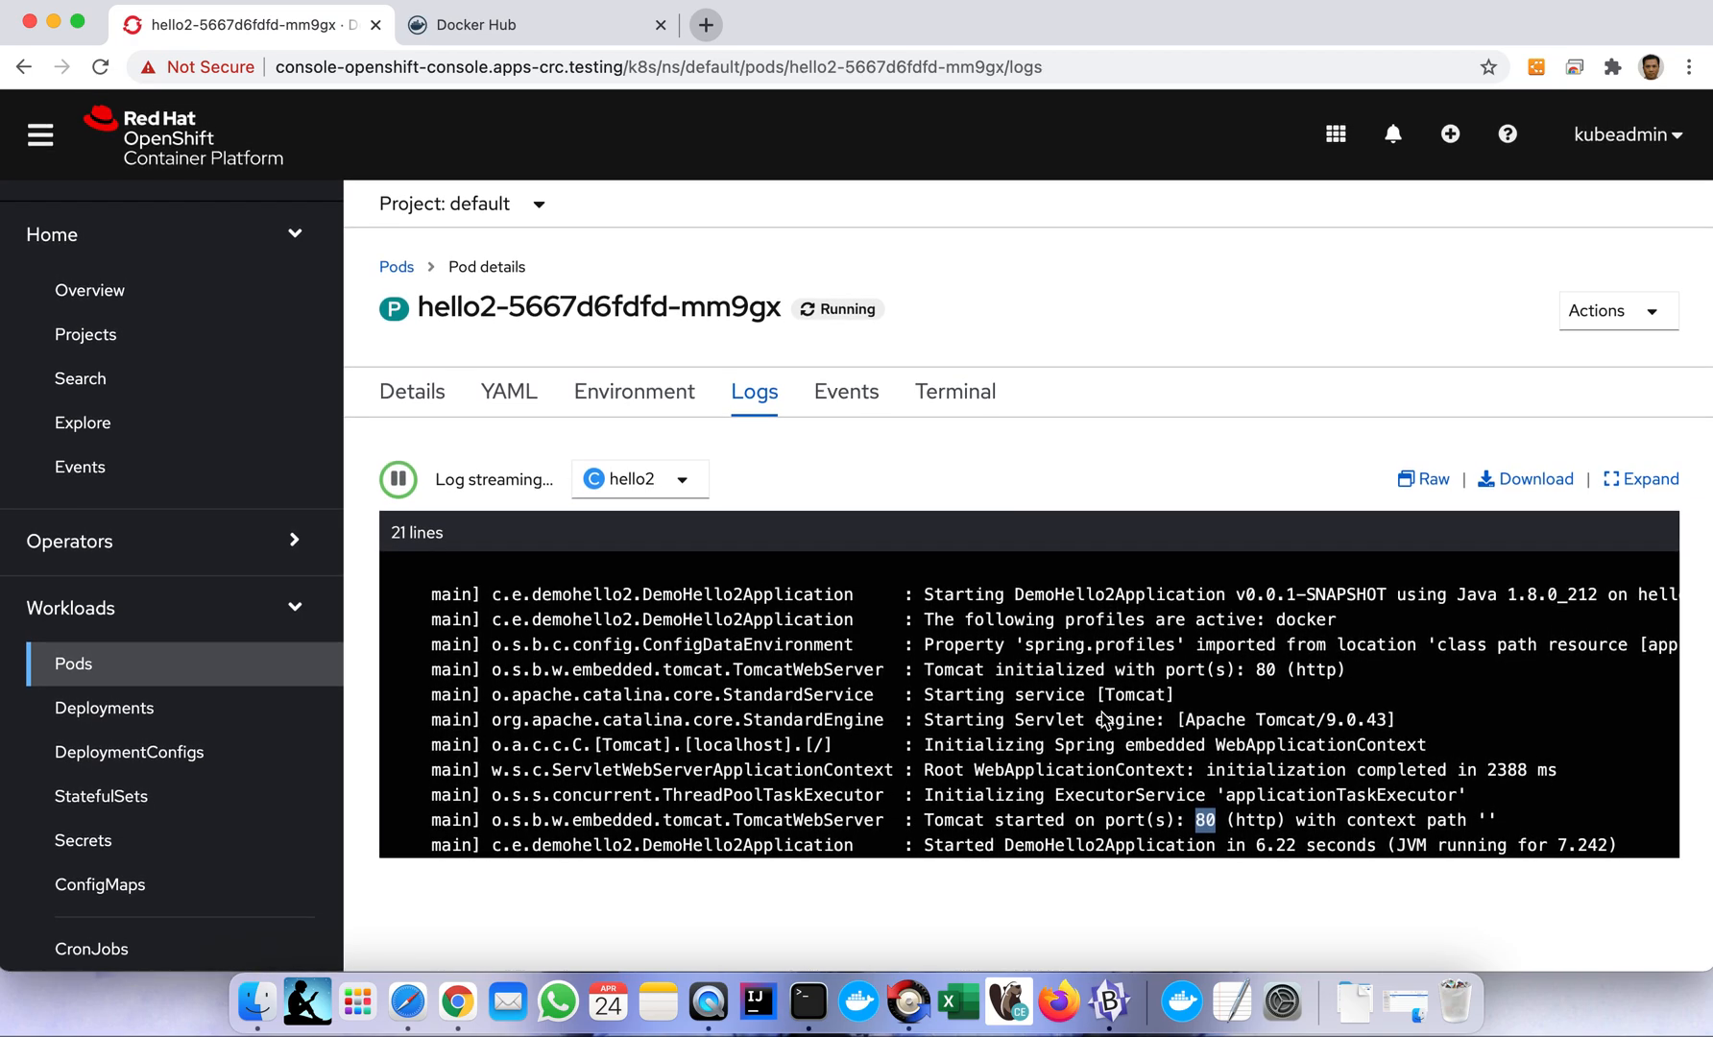
mouse_move(1188, 795)
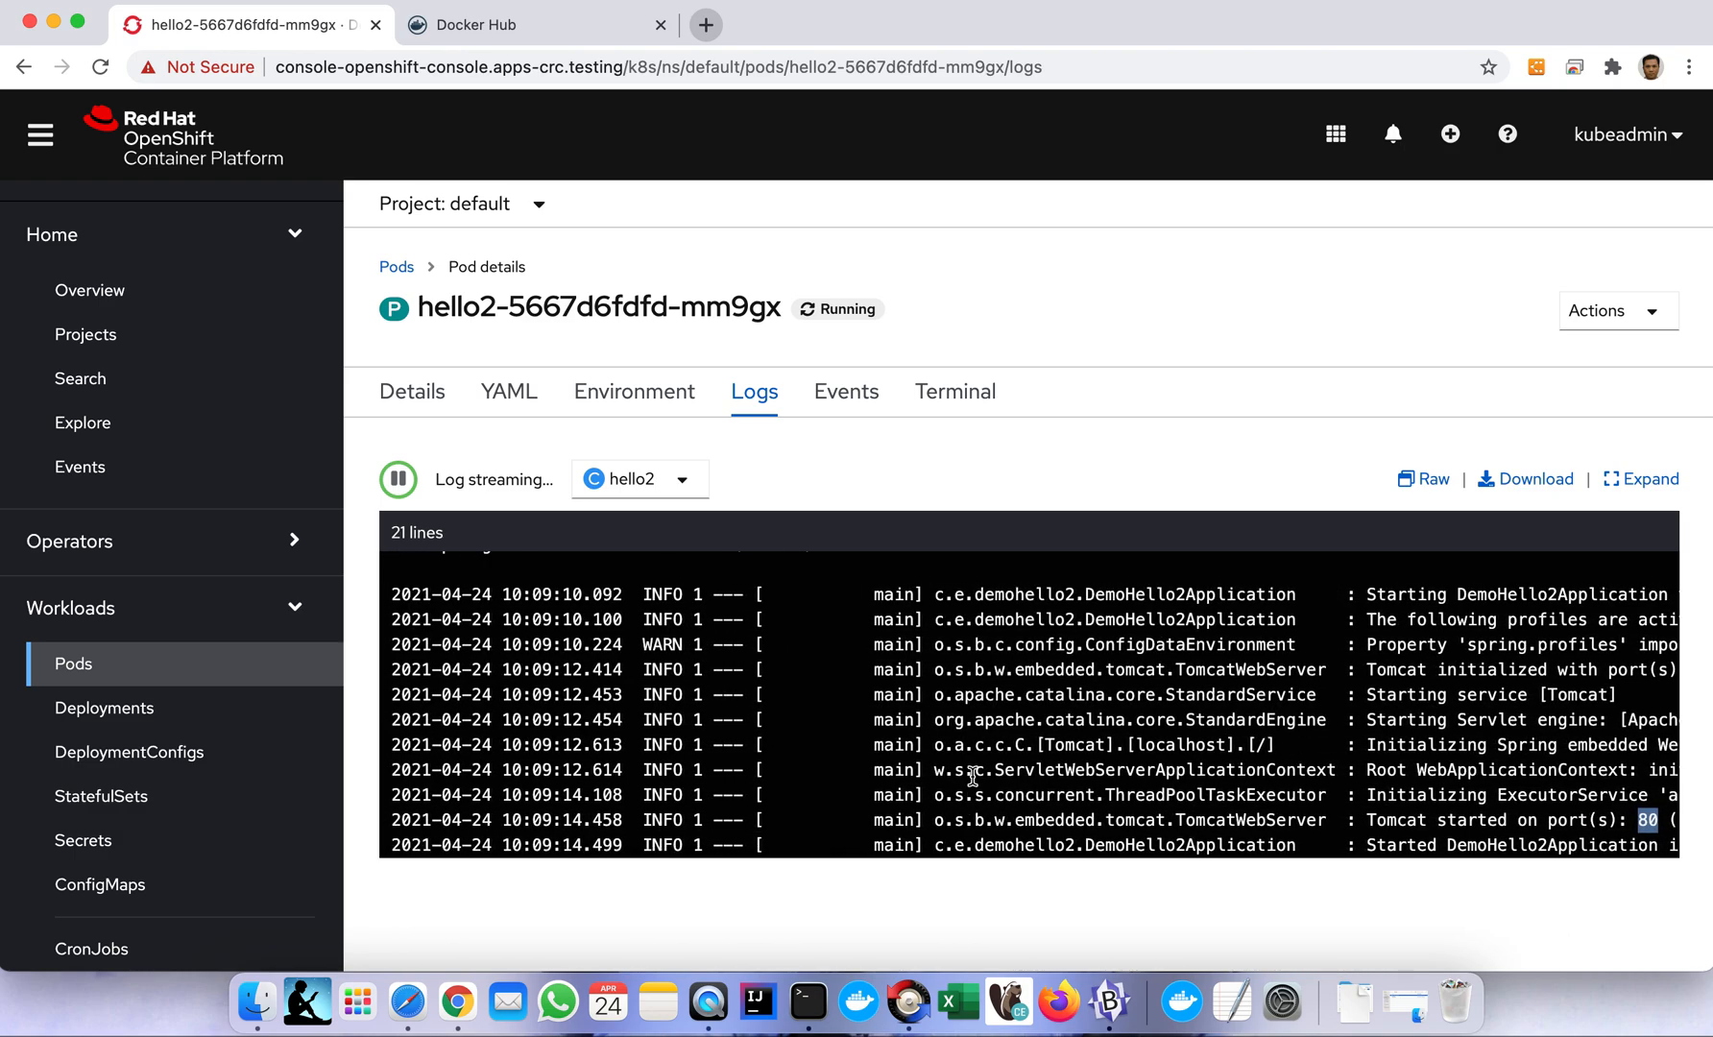
mouse_move(973, 744)
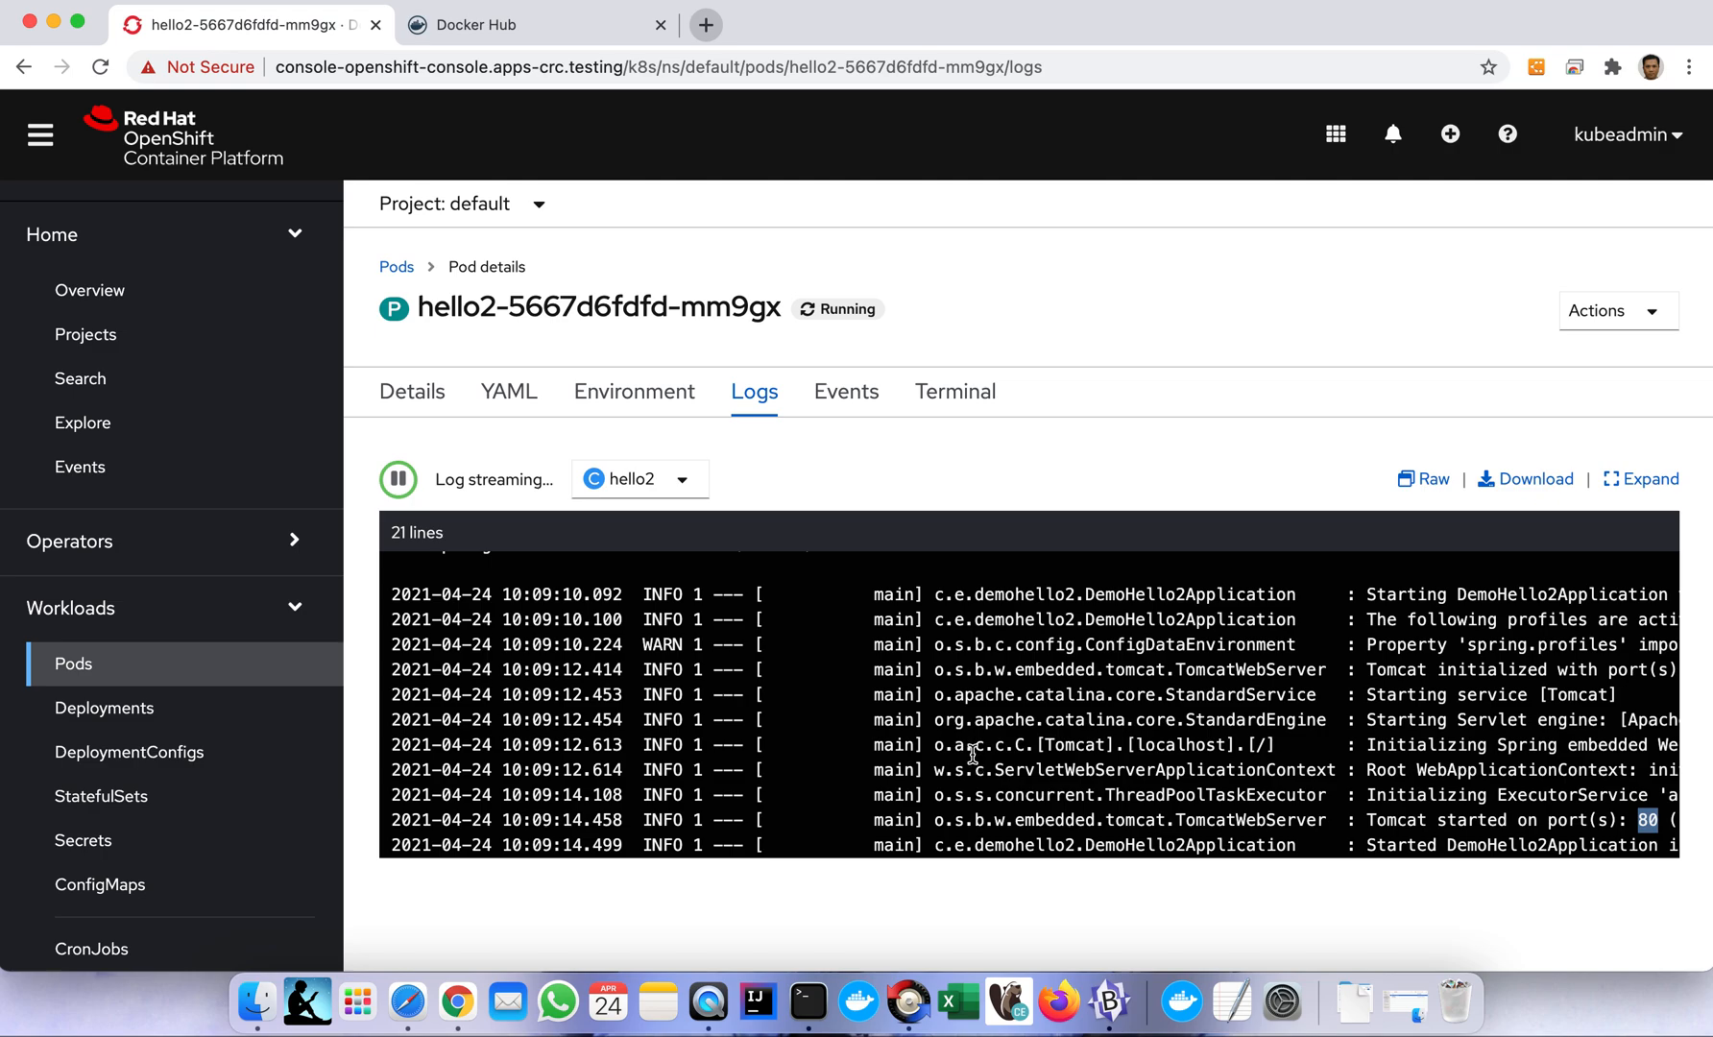
mouse_move(978, 692)
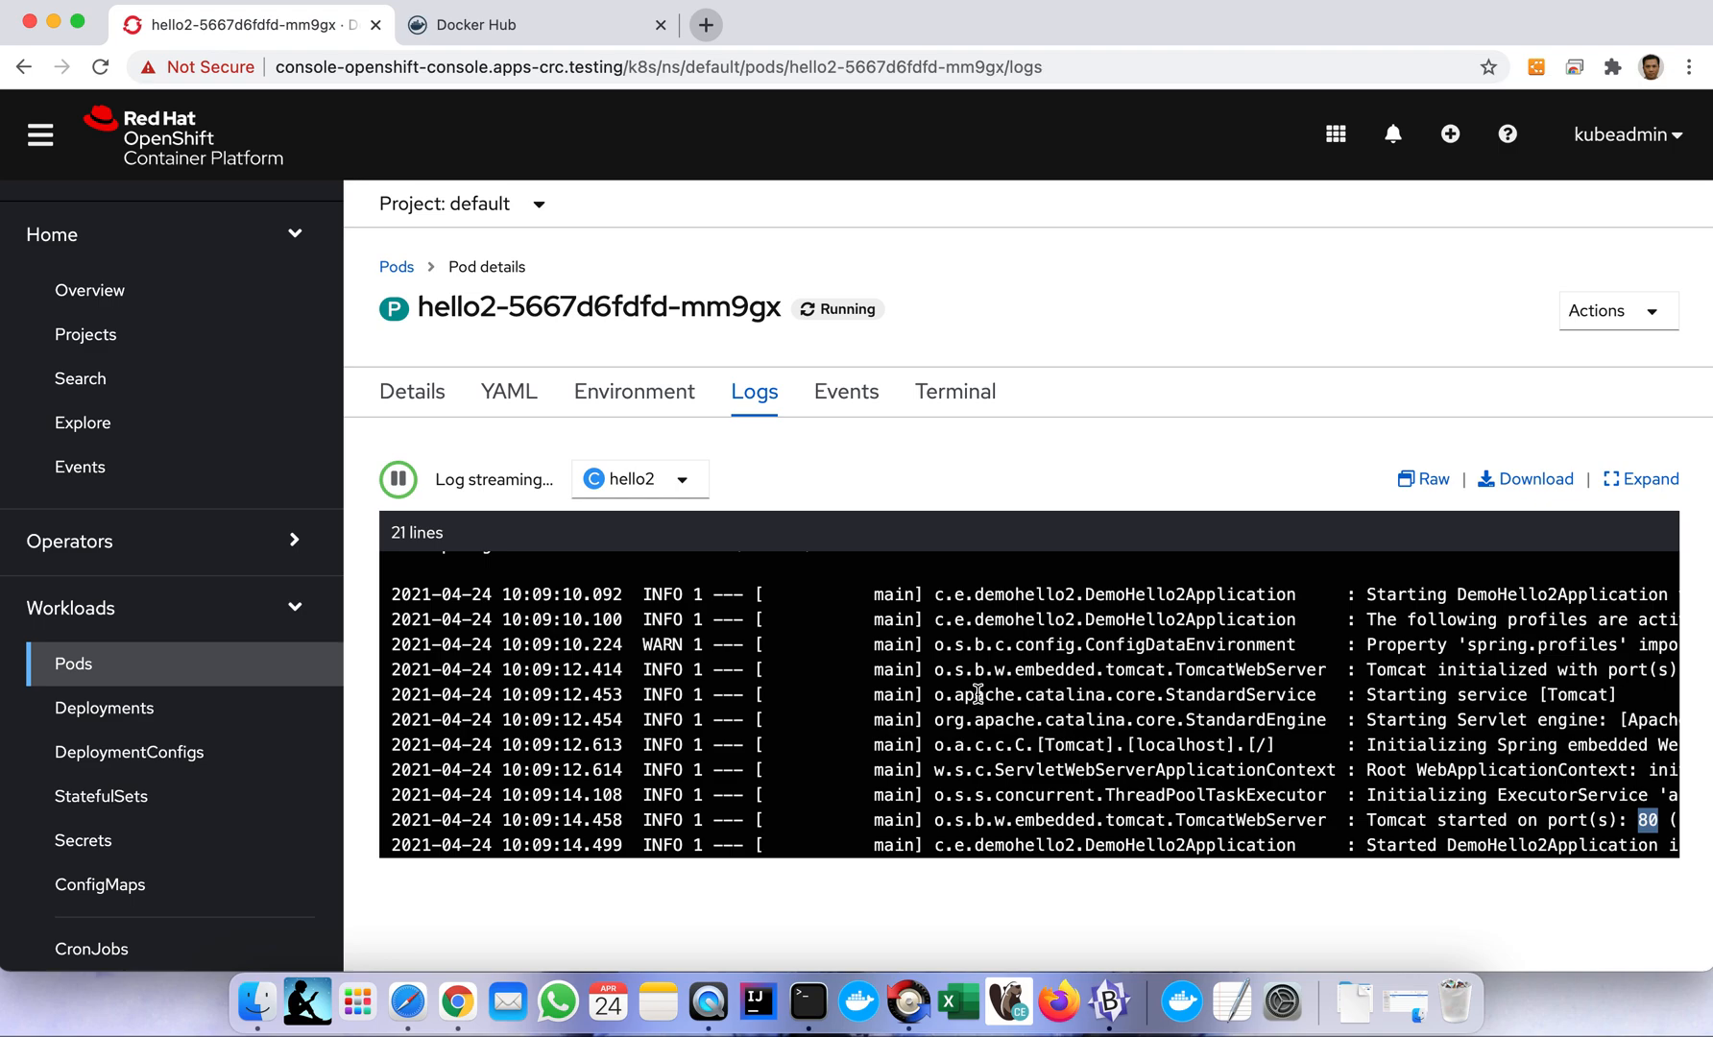
mouse_move(1057, 824)
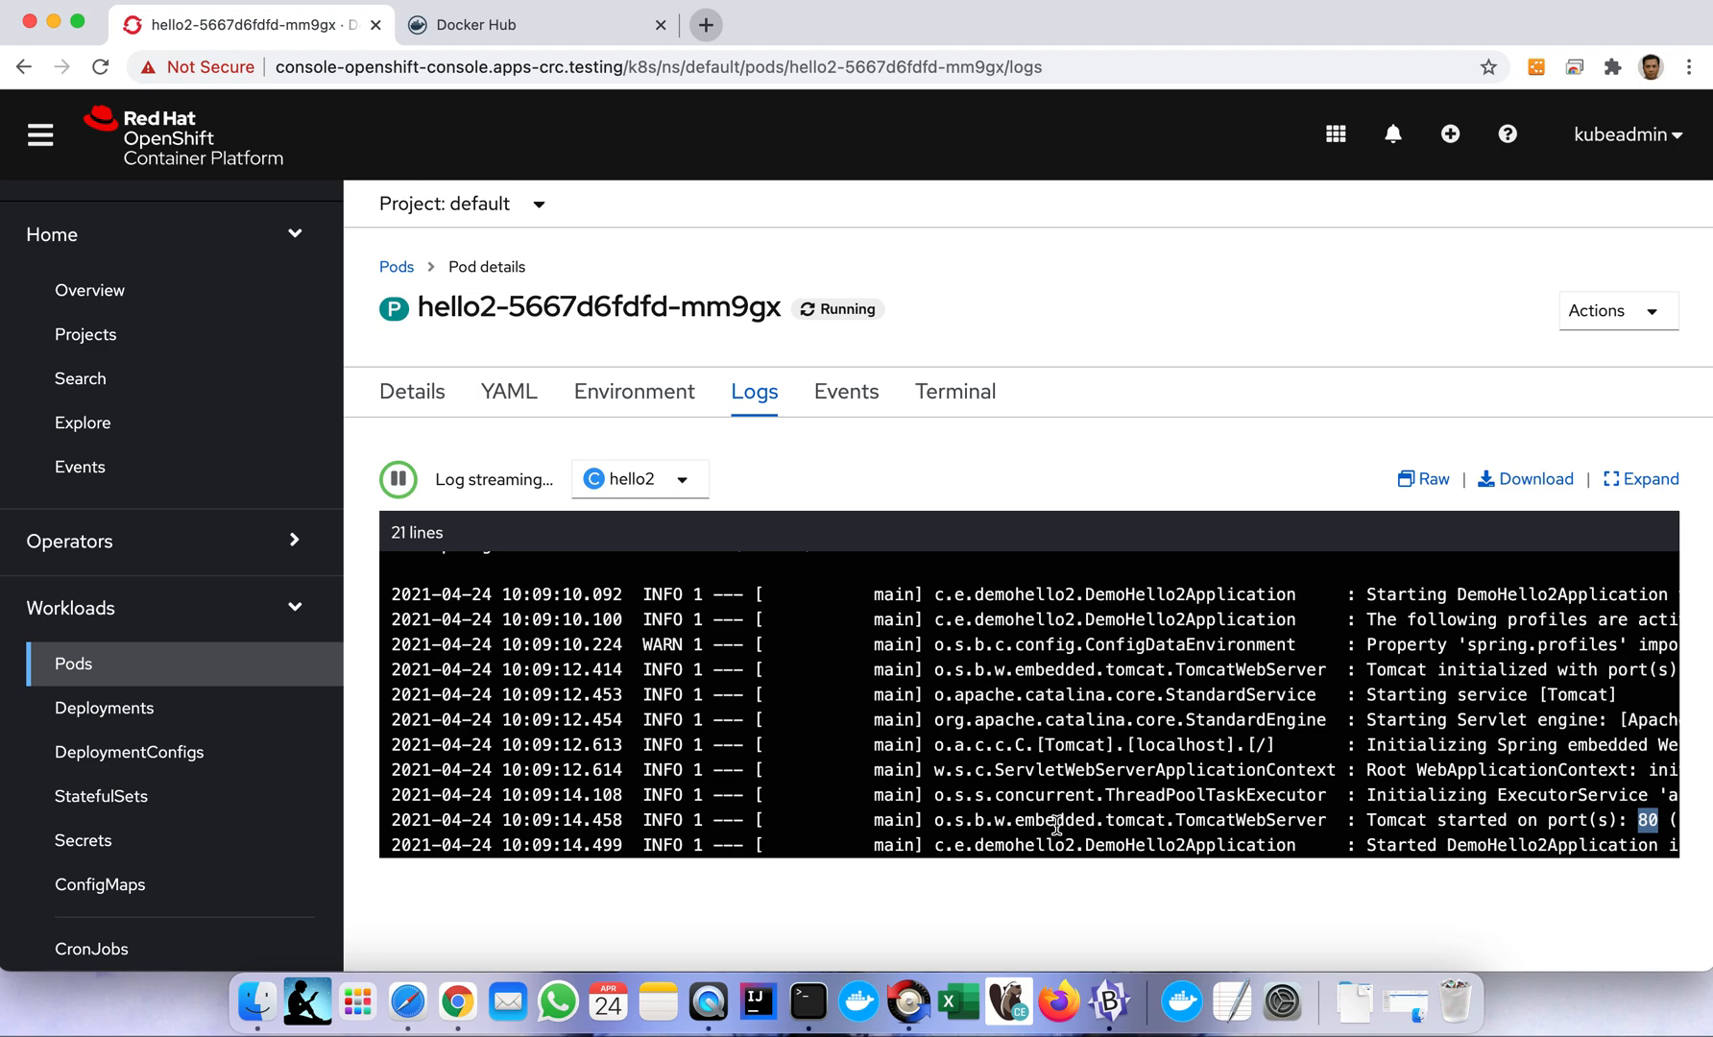
mouse_move(1189, 694)
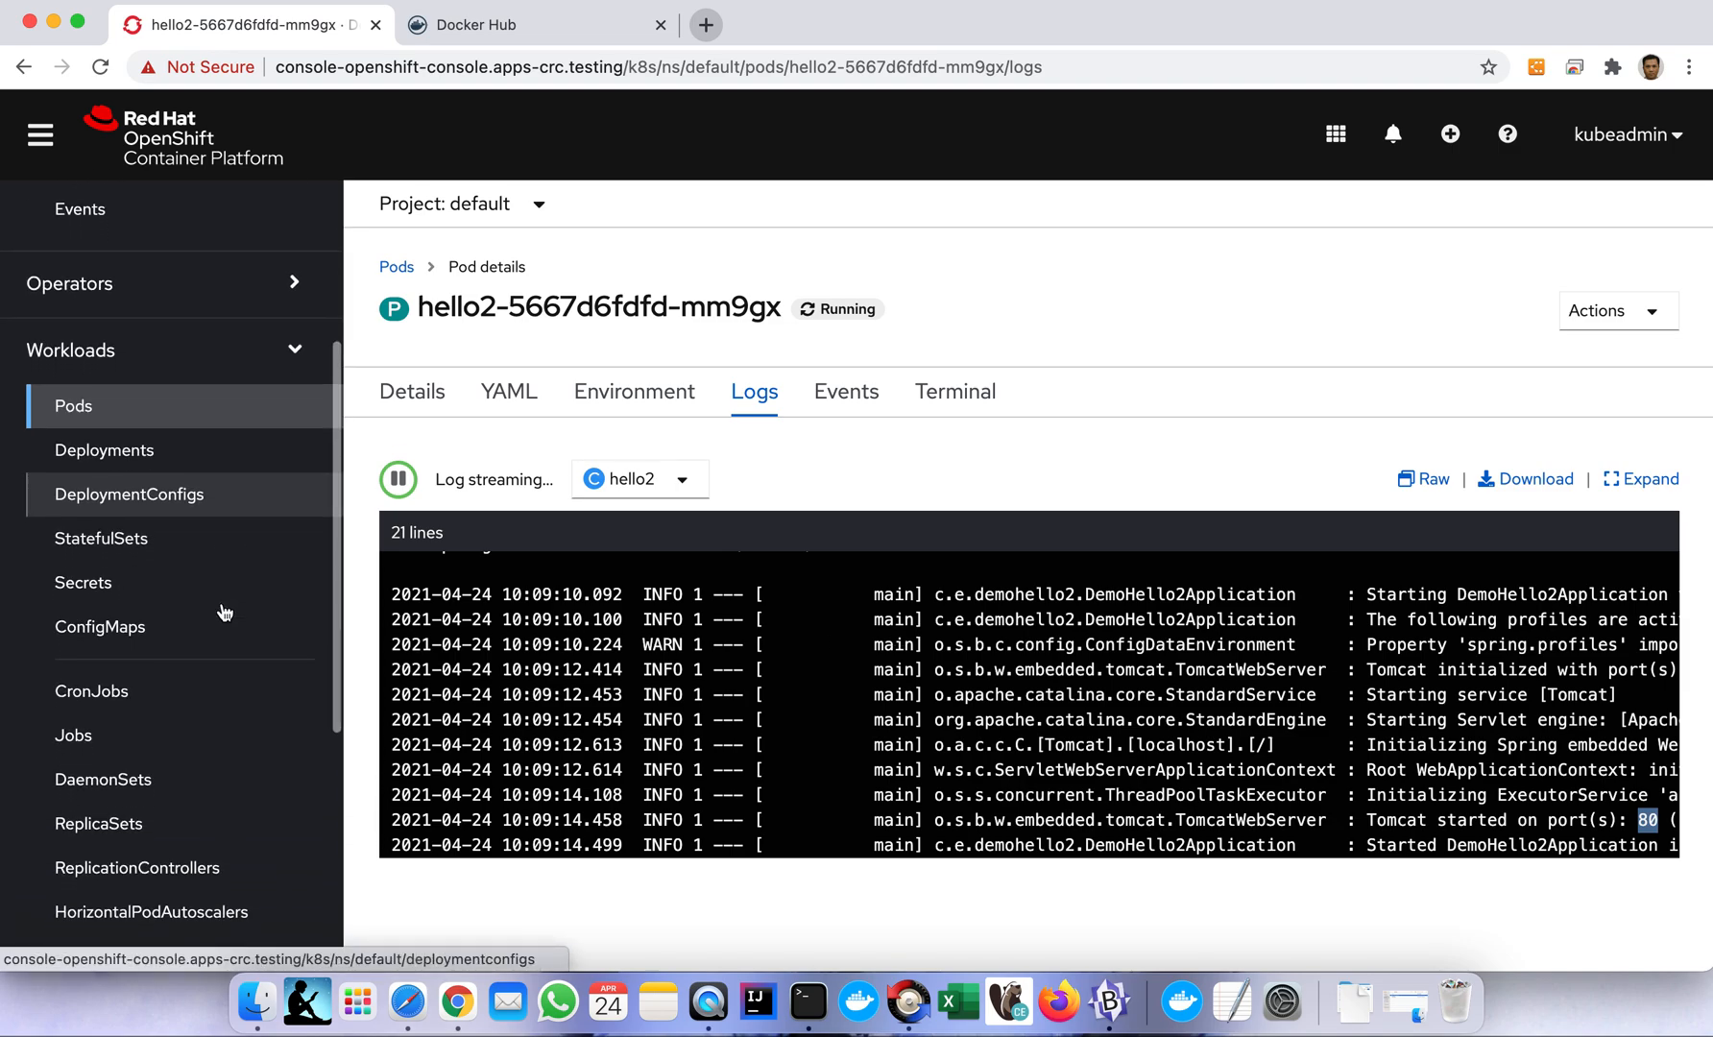
Go from Workloads > Deployments to the Networking > Services list in the default project.
left_click(103, 451)
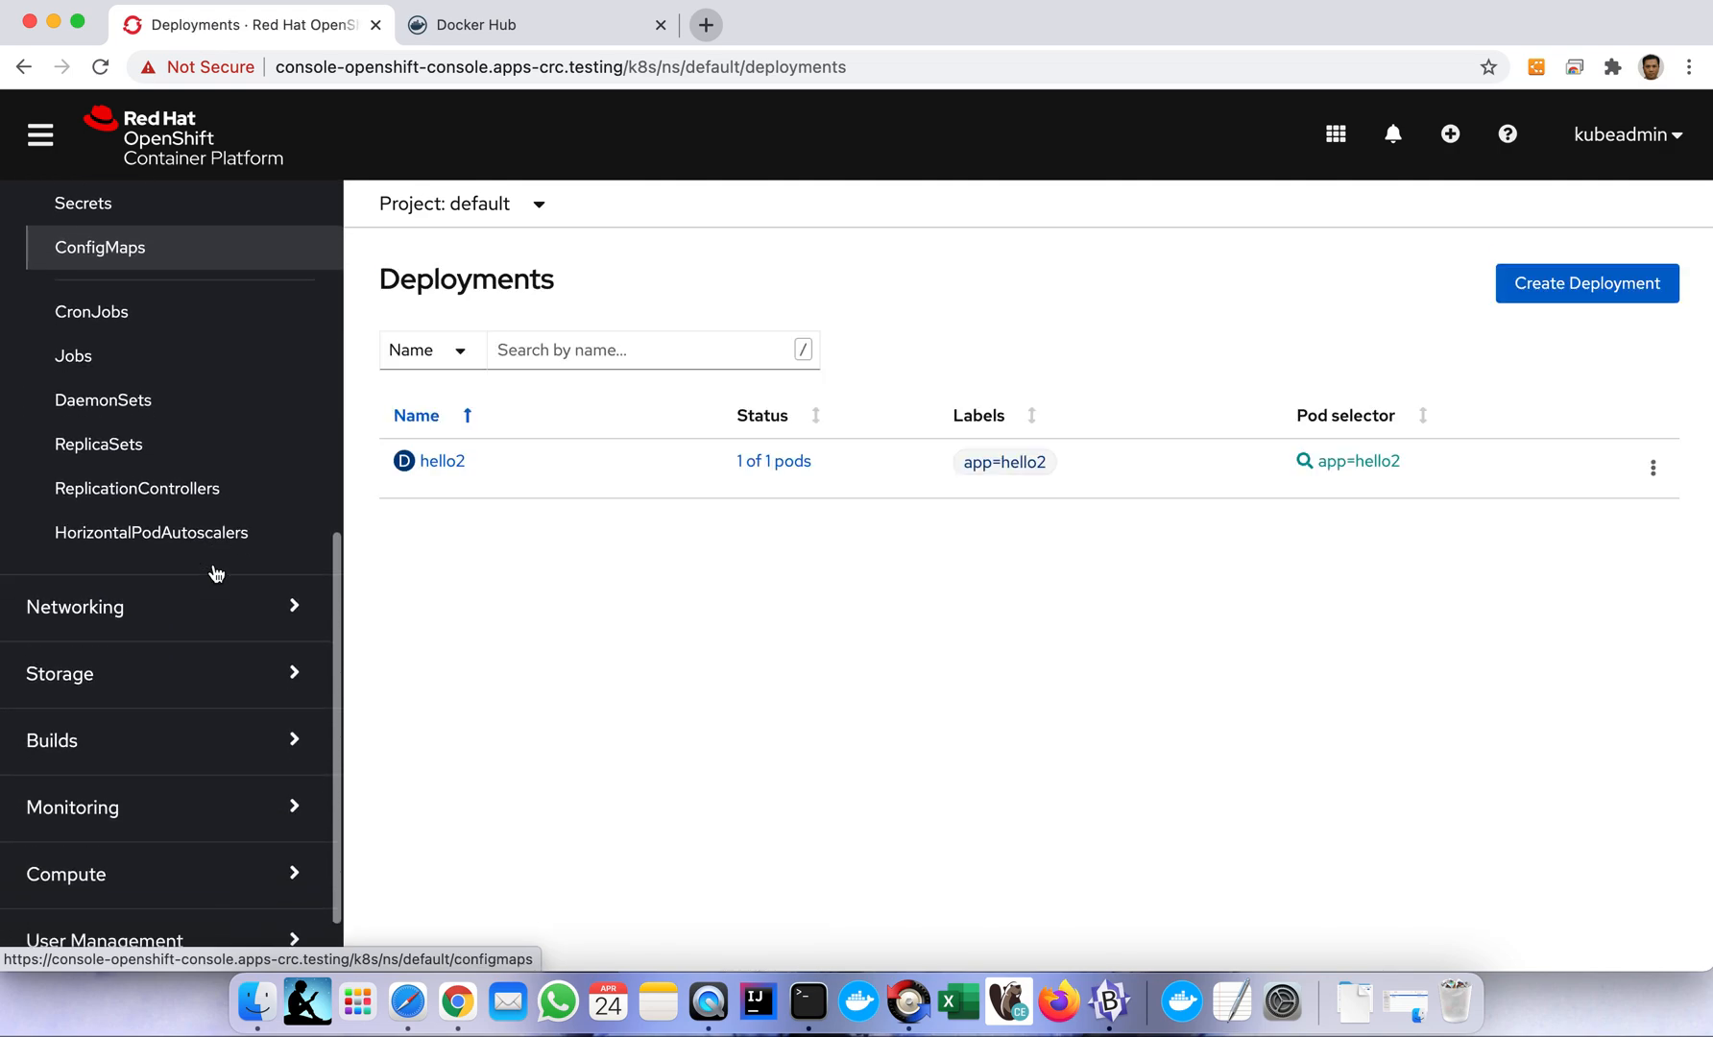
left_click(74, 607)
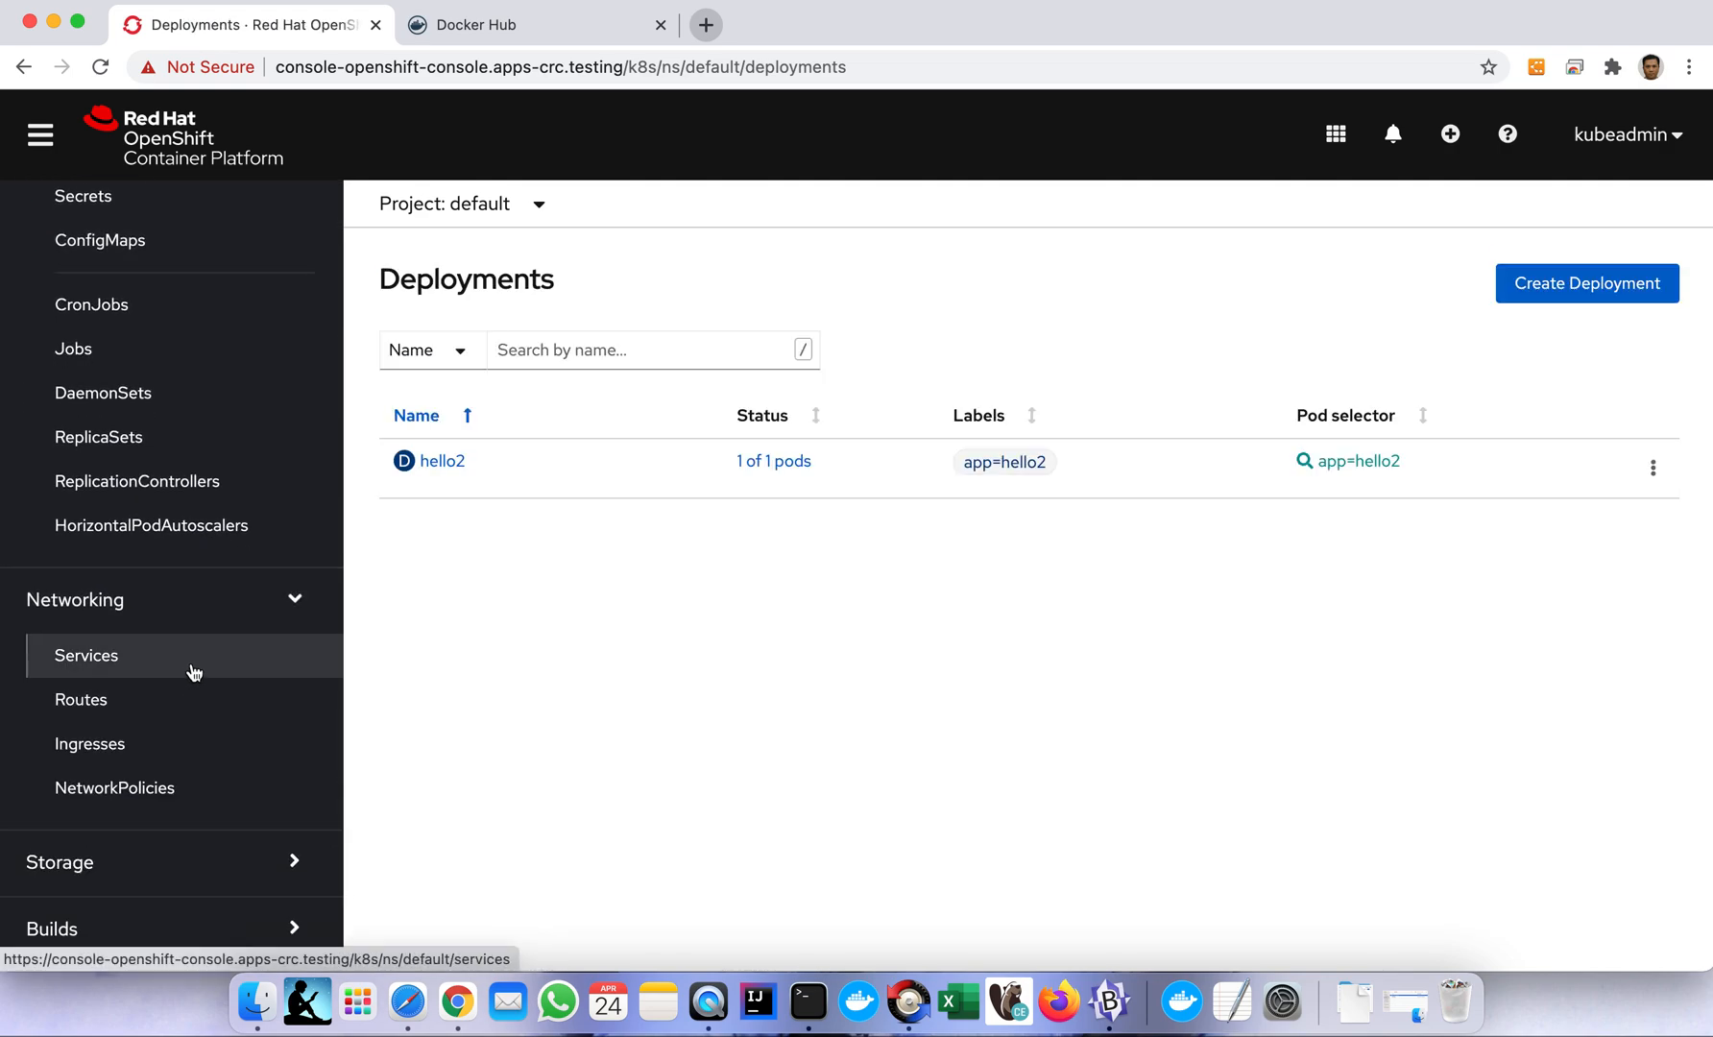
left_click(87, 655)
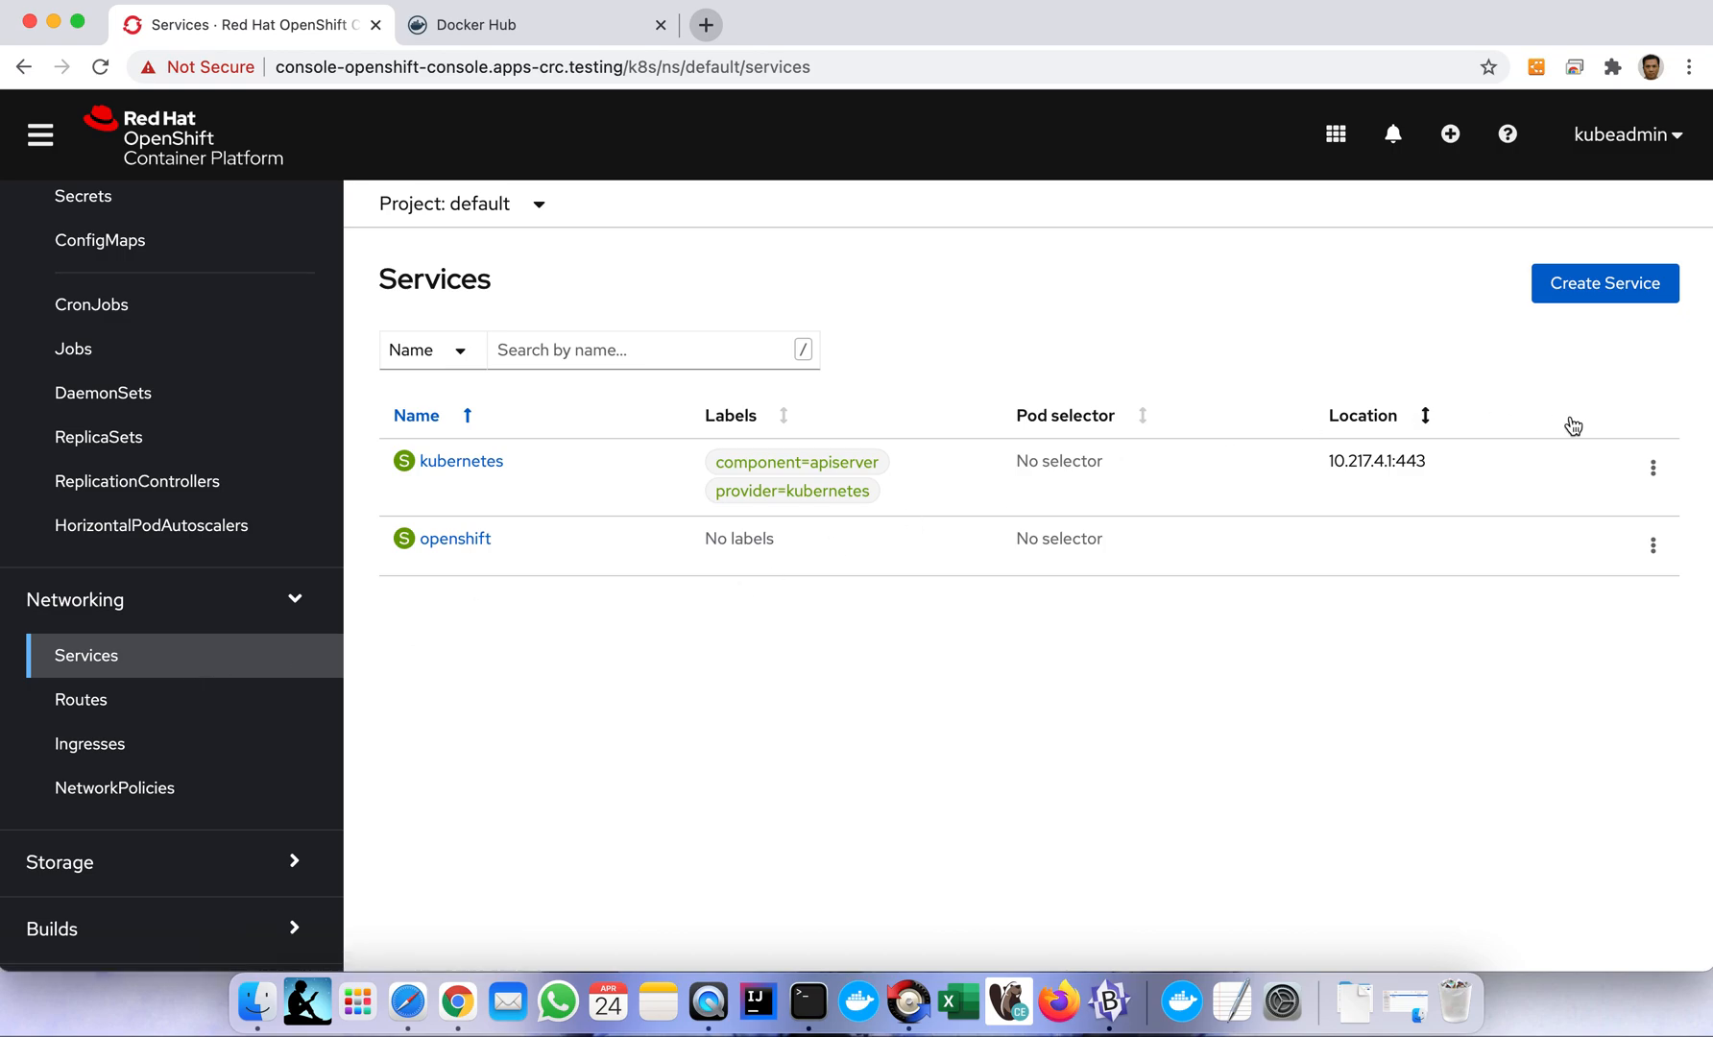
mouse_move(1610, 296)
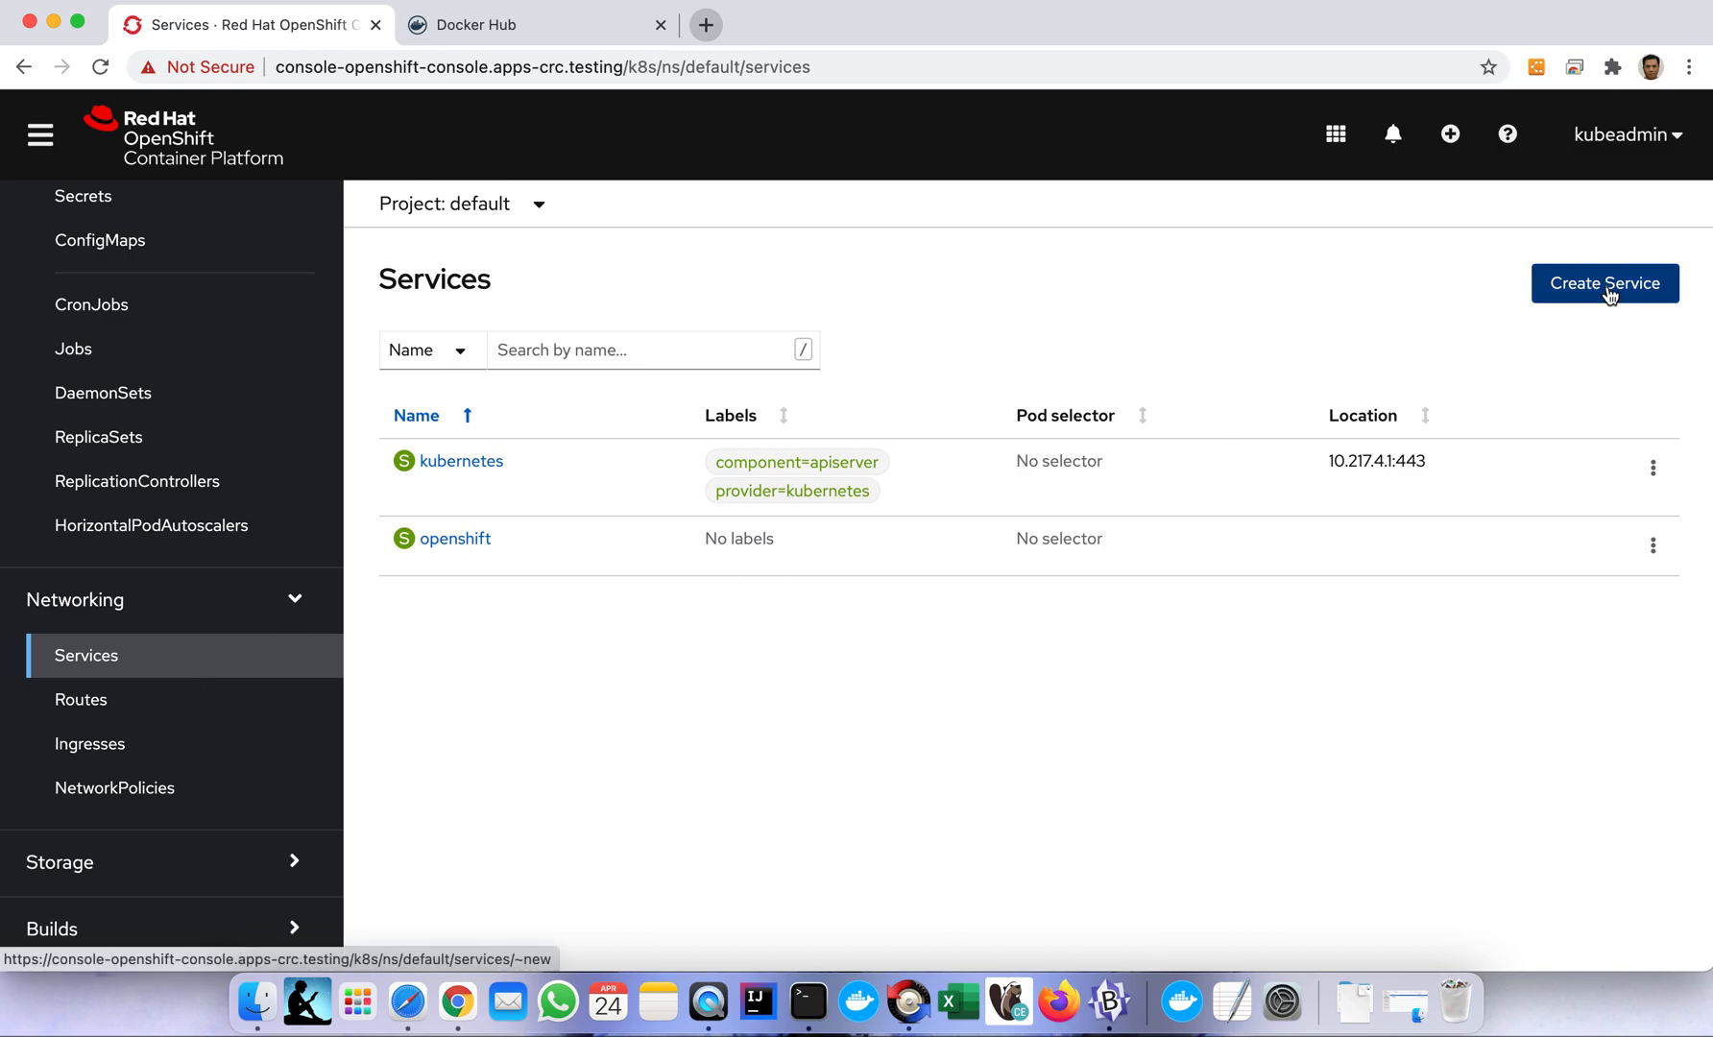
mouse_move(1610, 295)
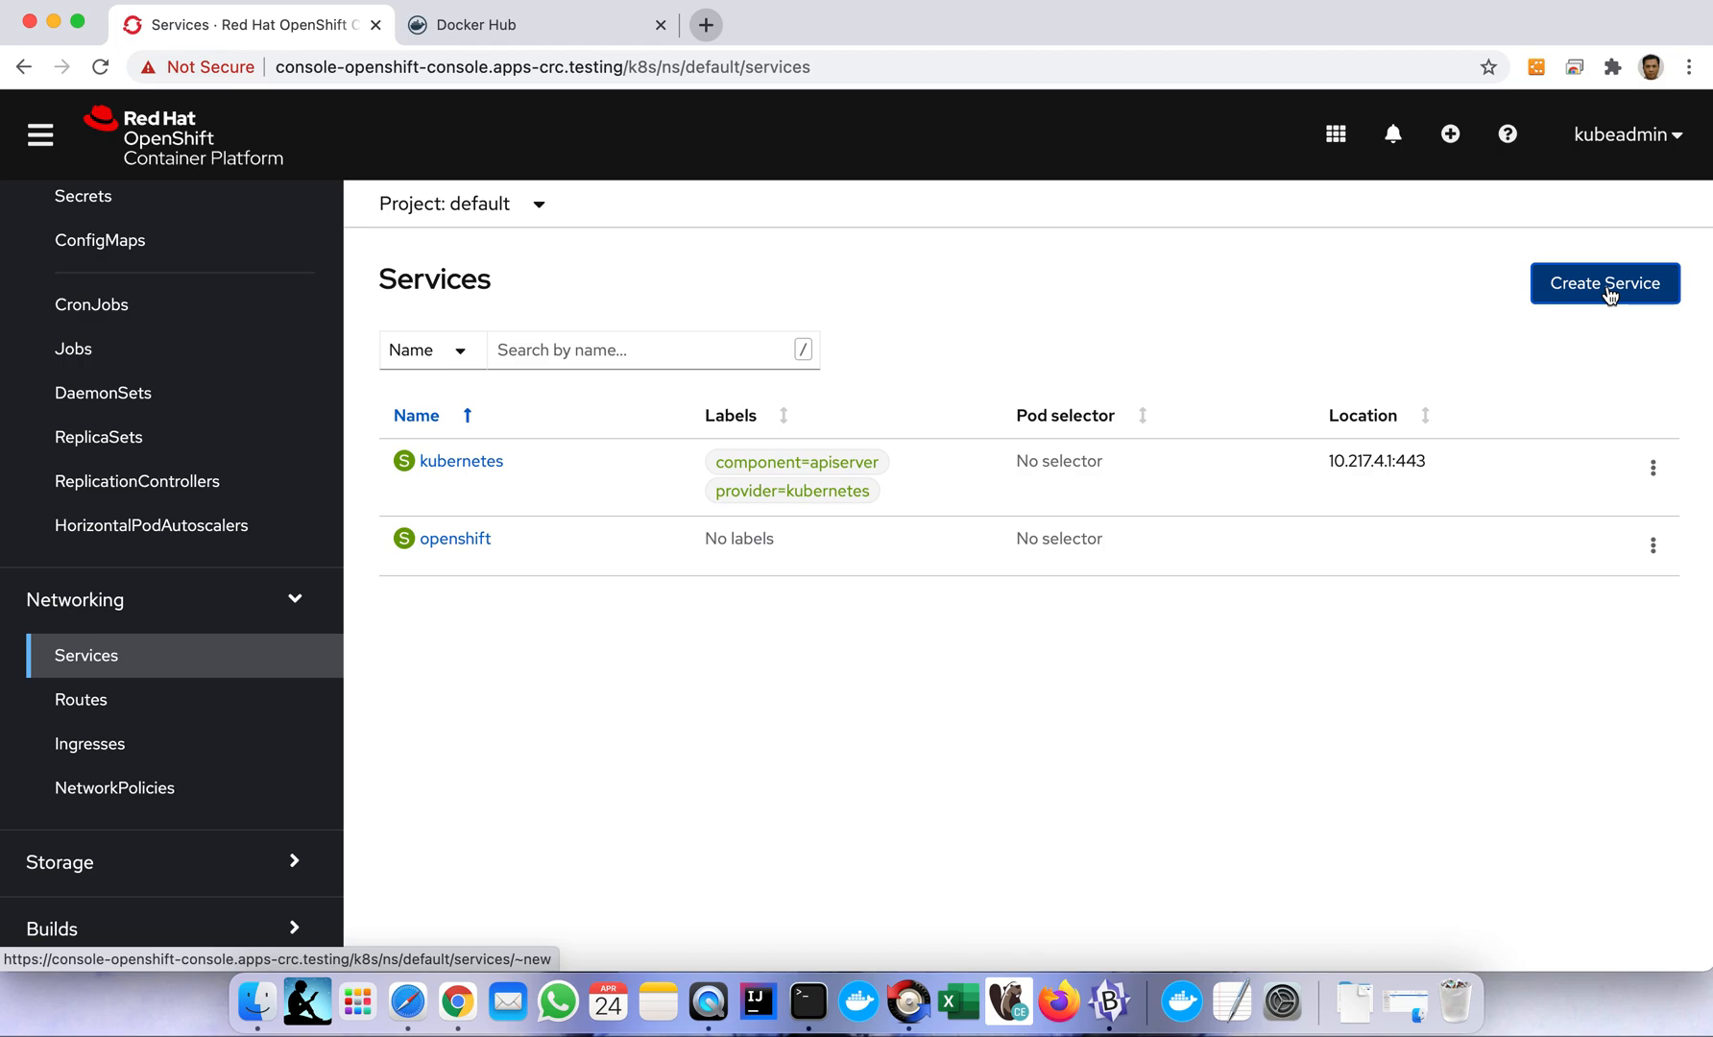
Create a Service from YAML named hello2, with selector app: hello2 and targetPort 80.
left_click(1602, 282)
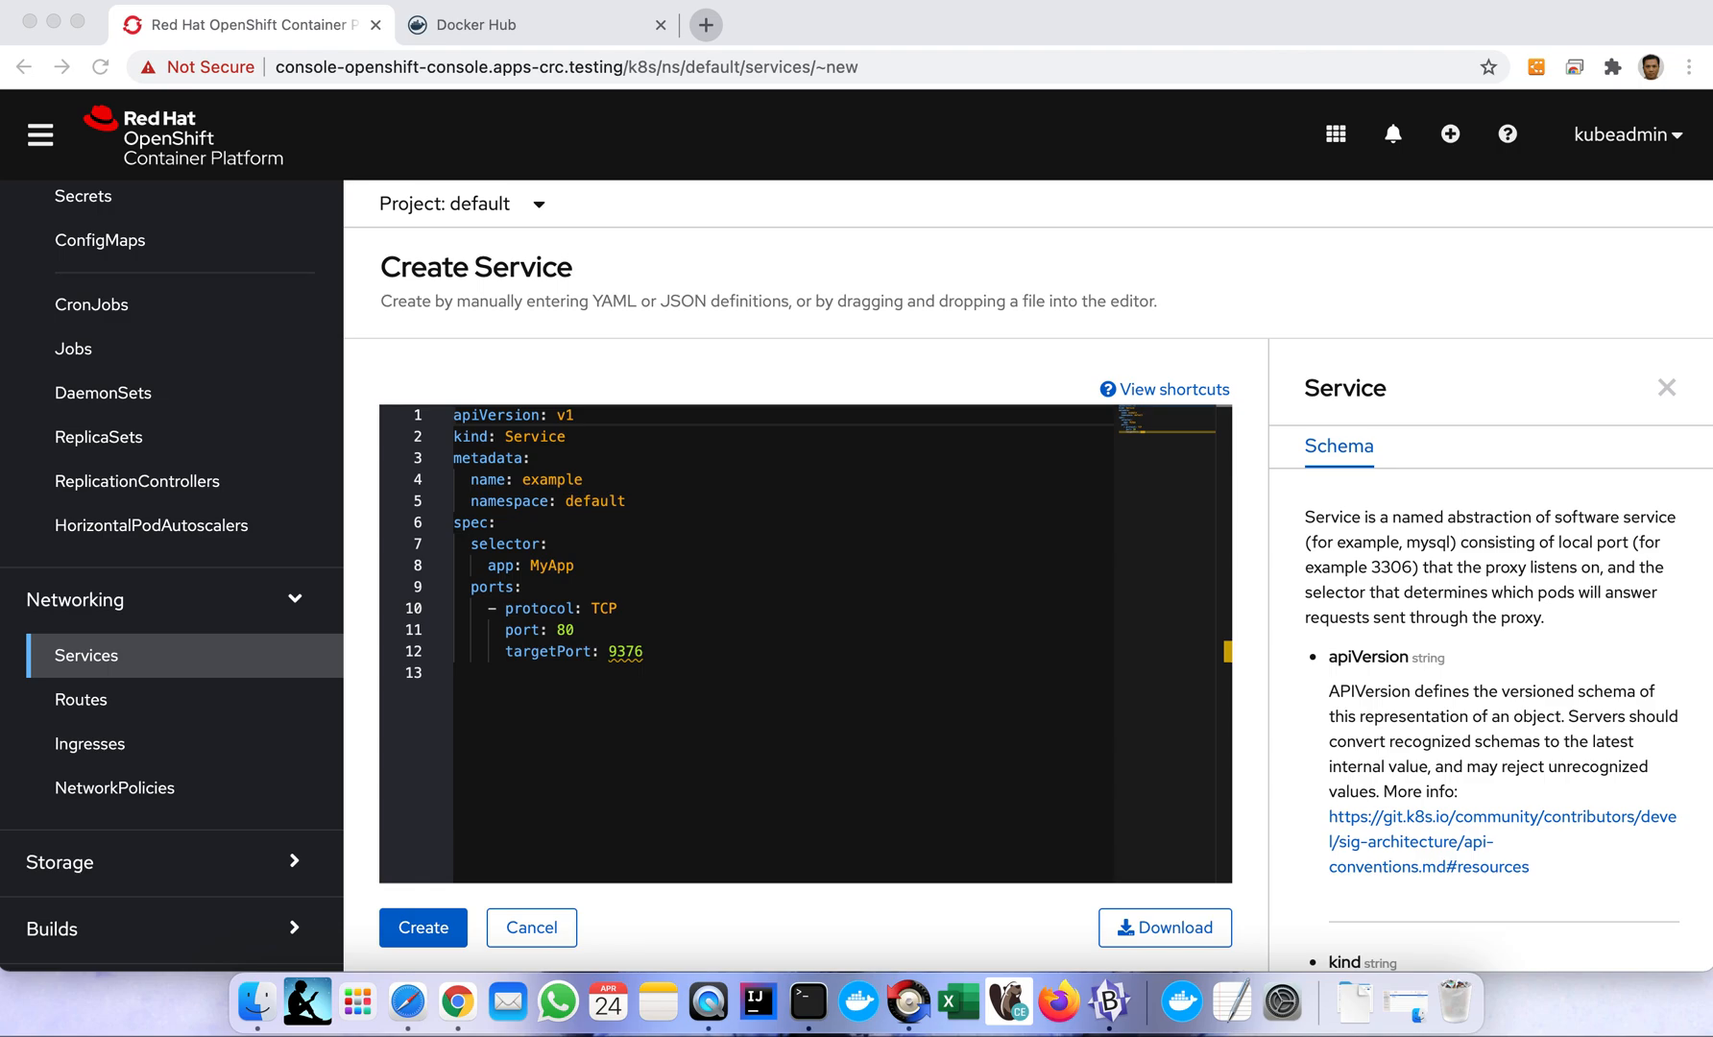
mouse_move(637, 479)
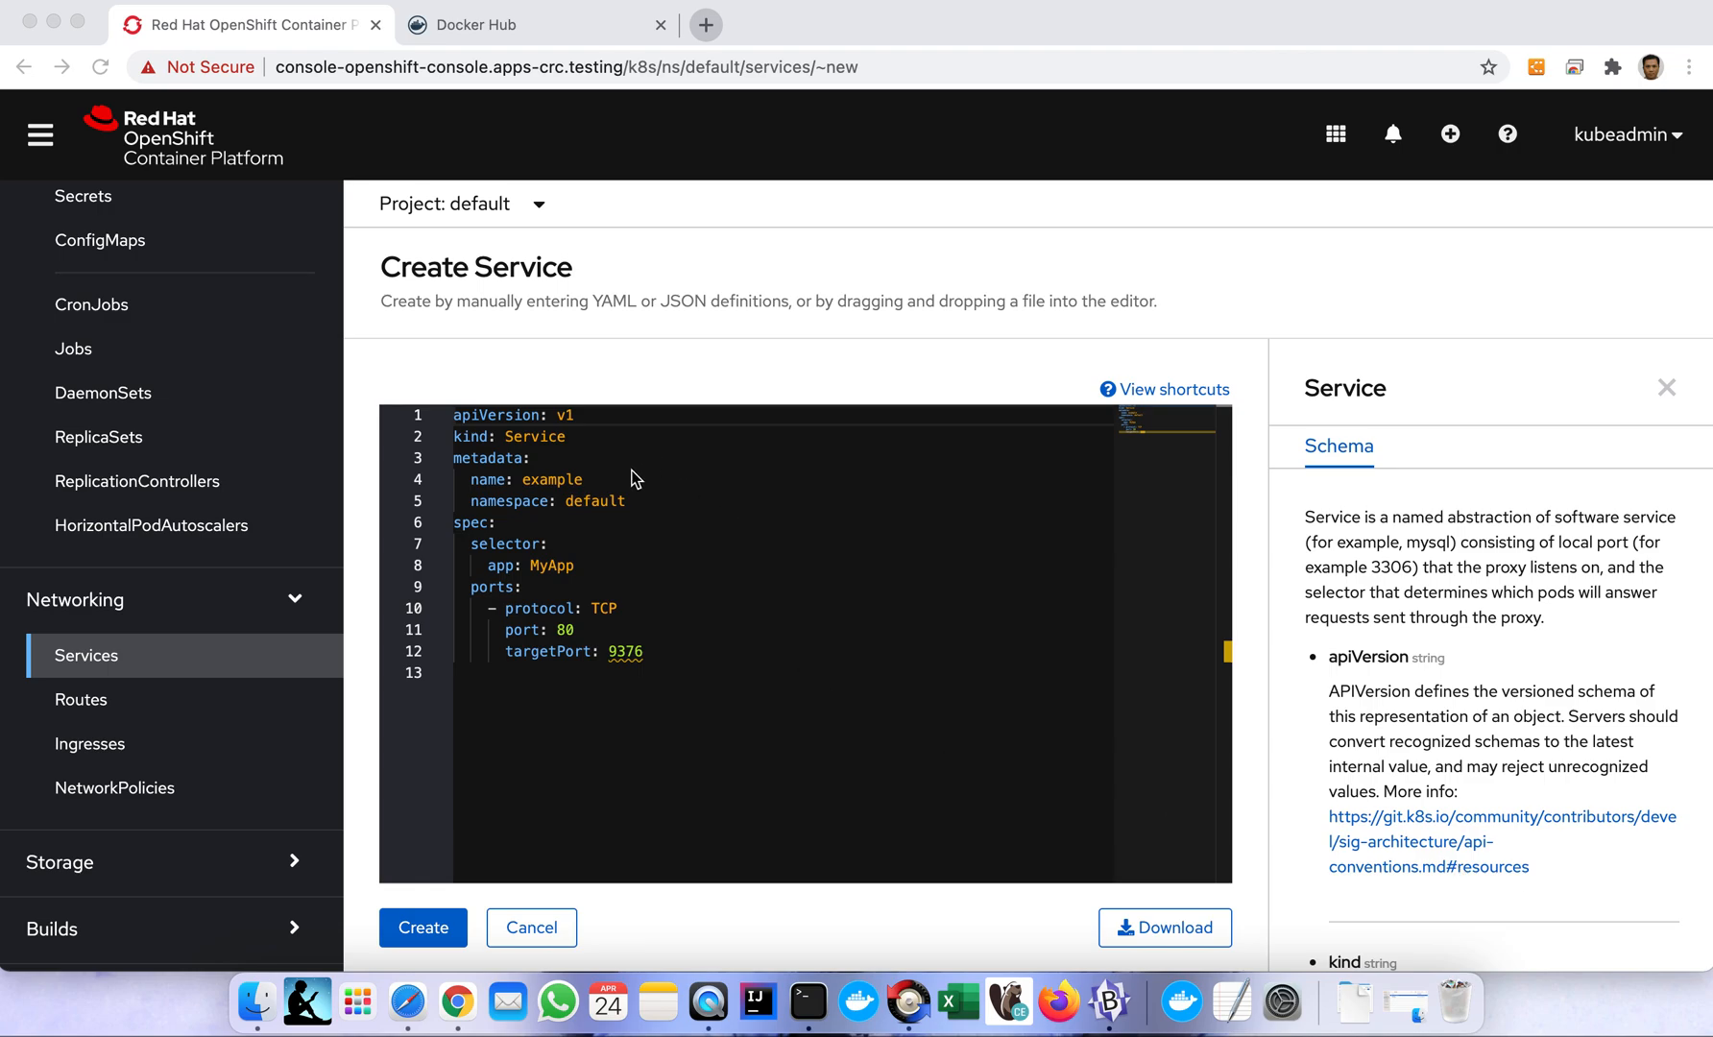
double_click(551, 479)
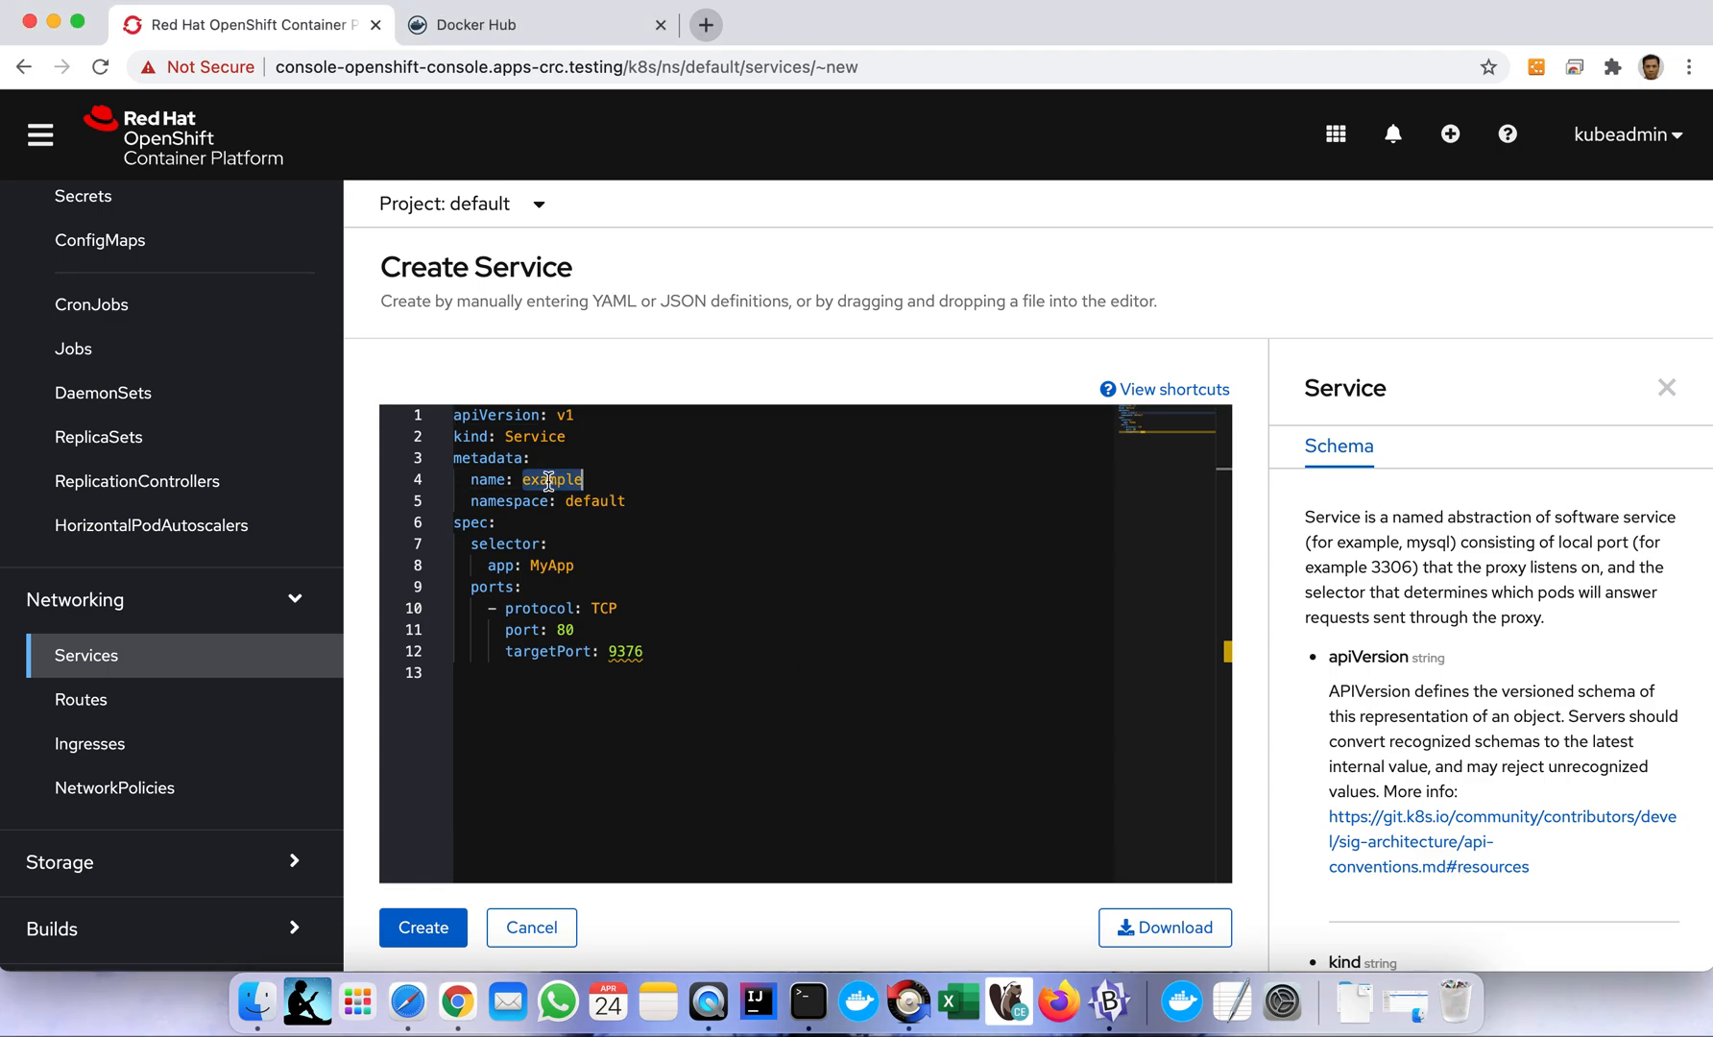
type("he")
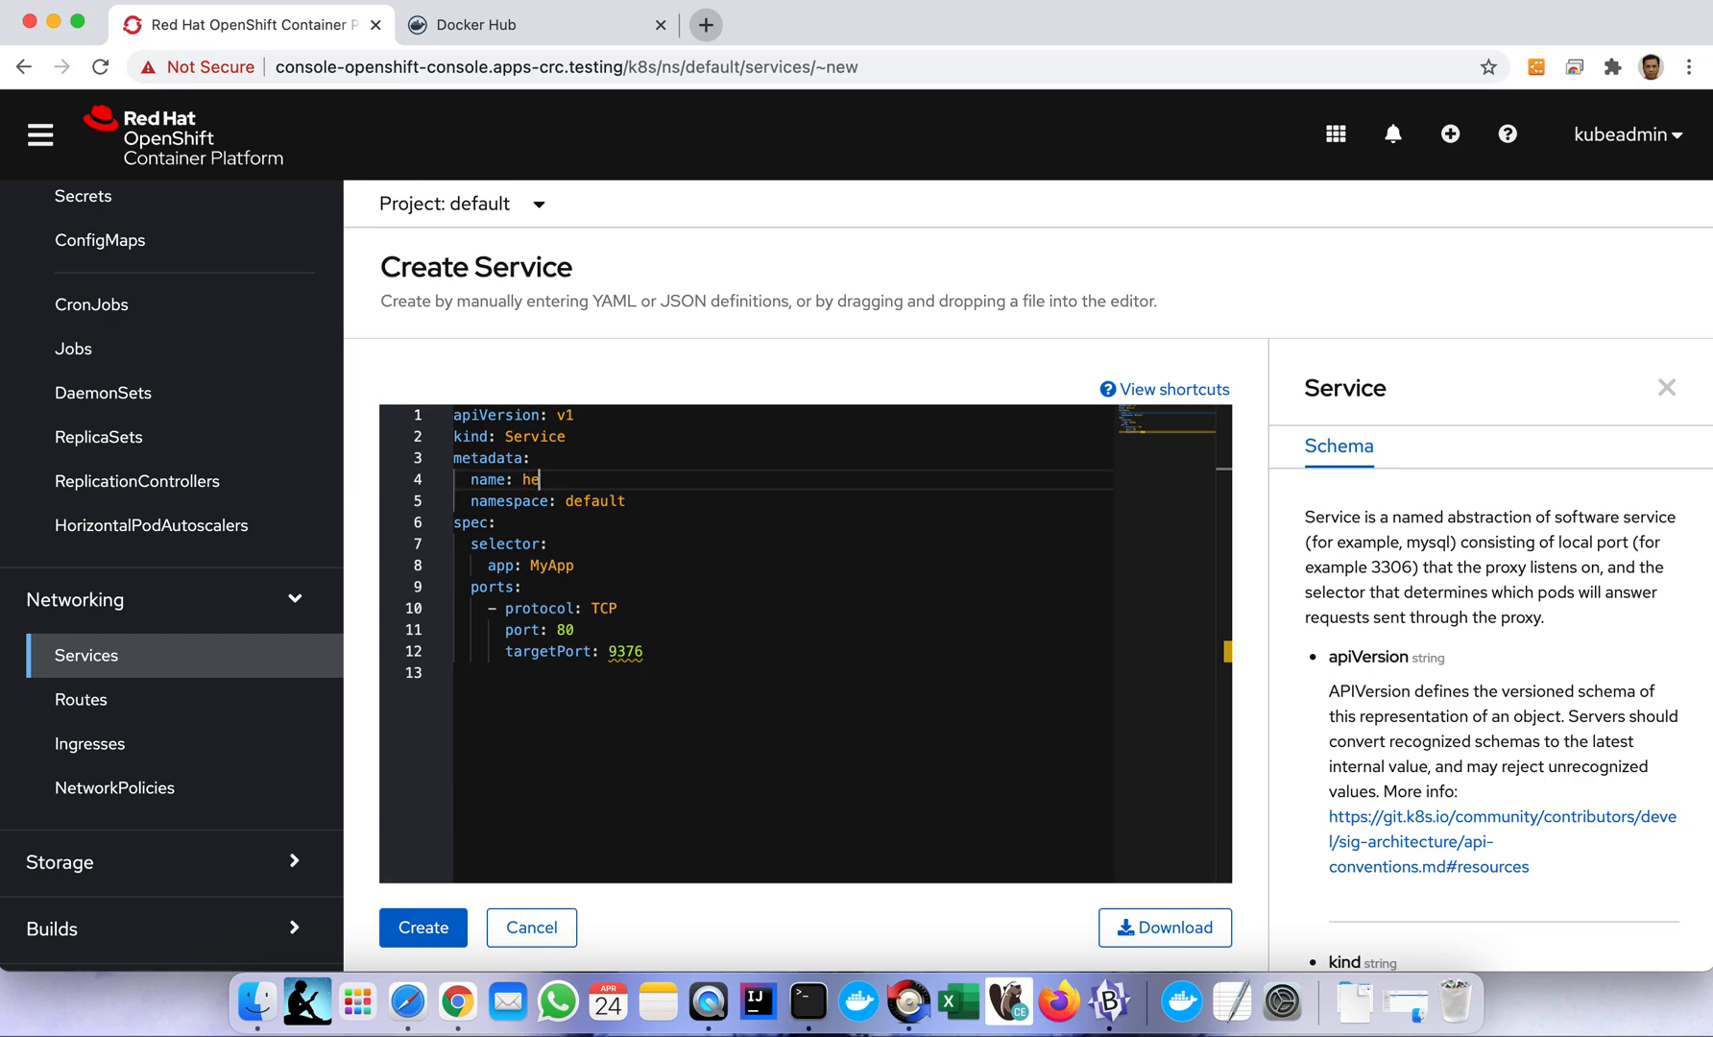
type("llo")
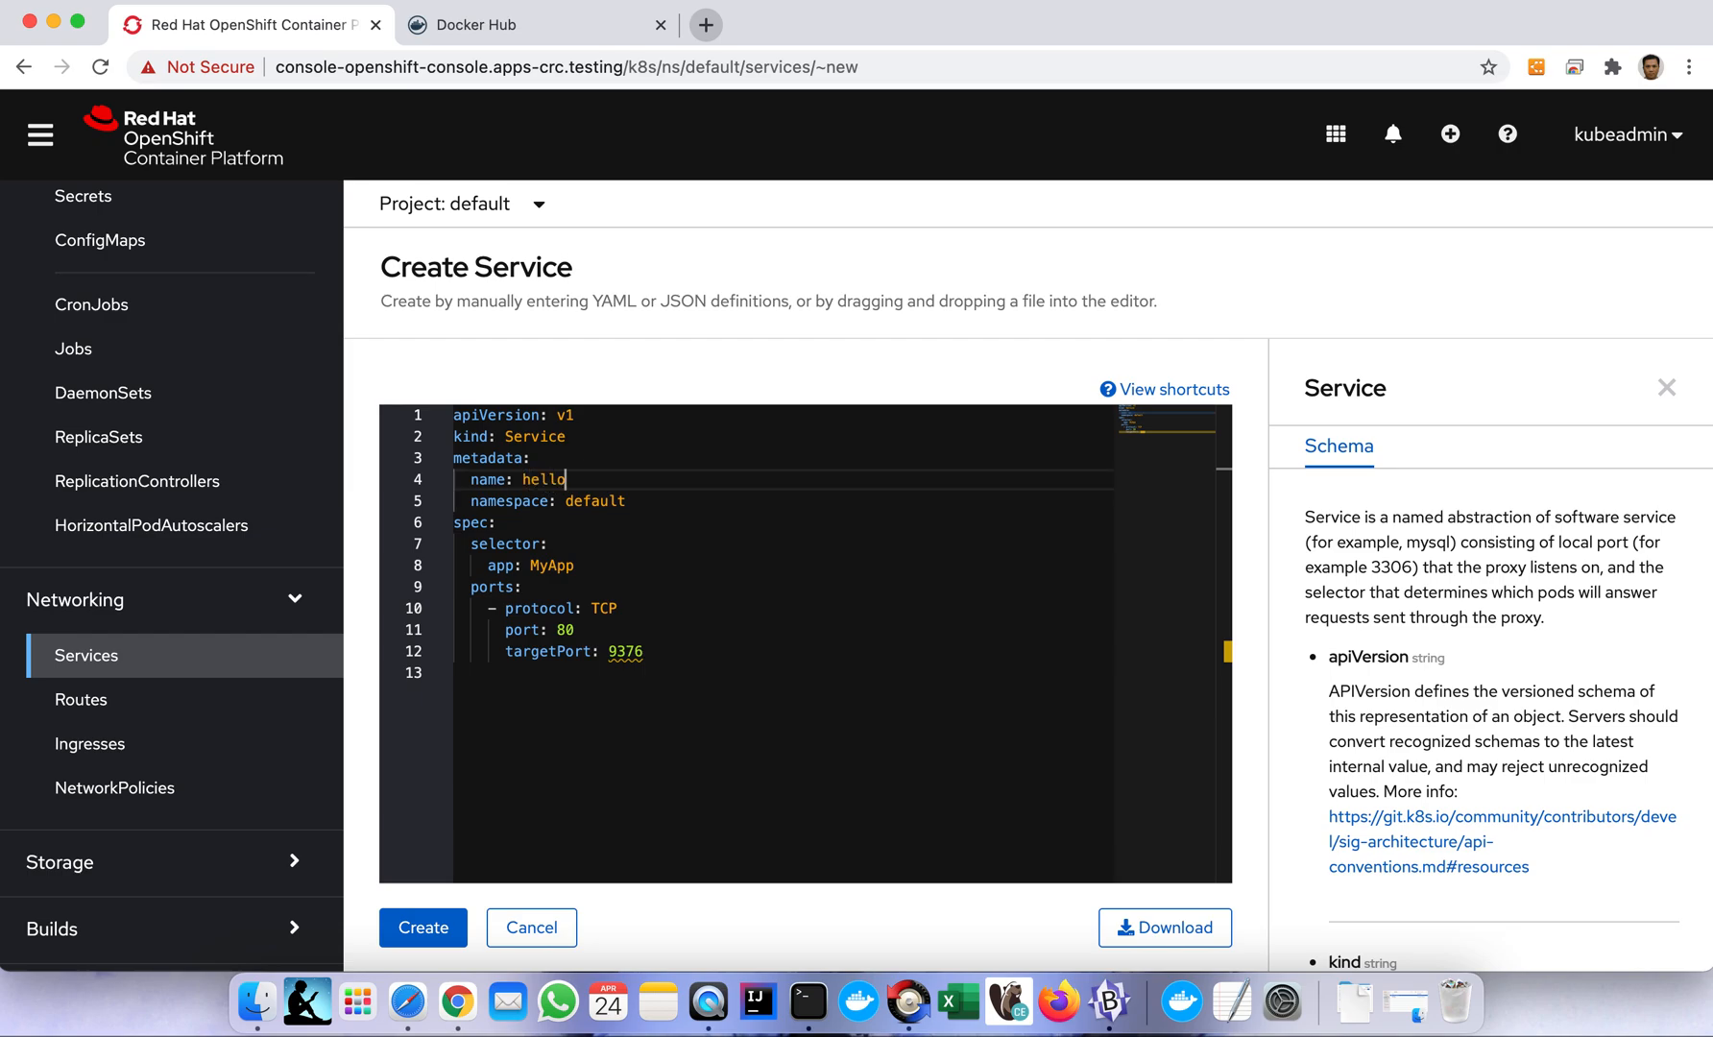
type("2")
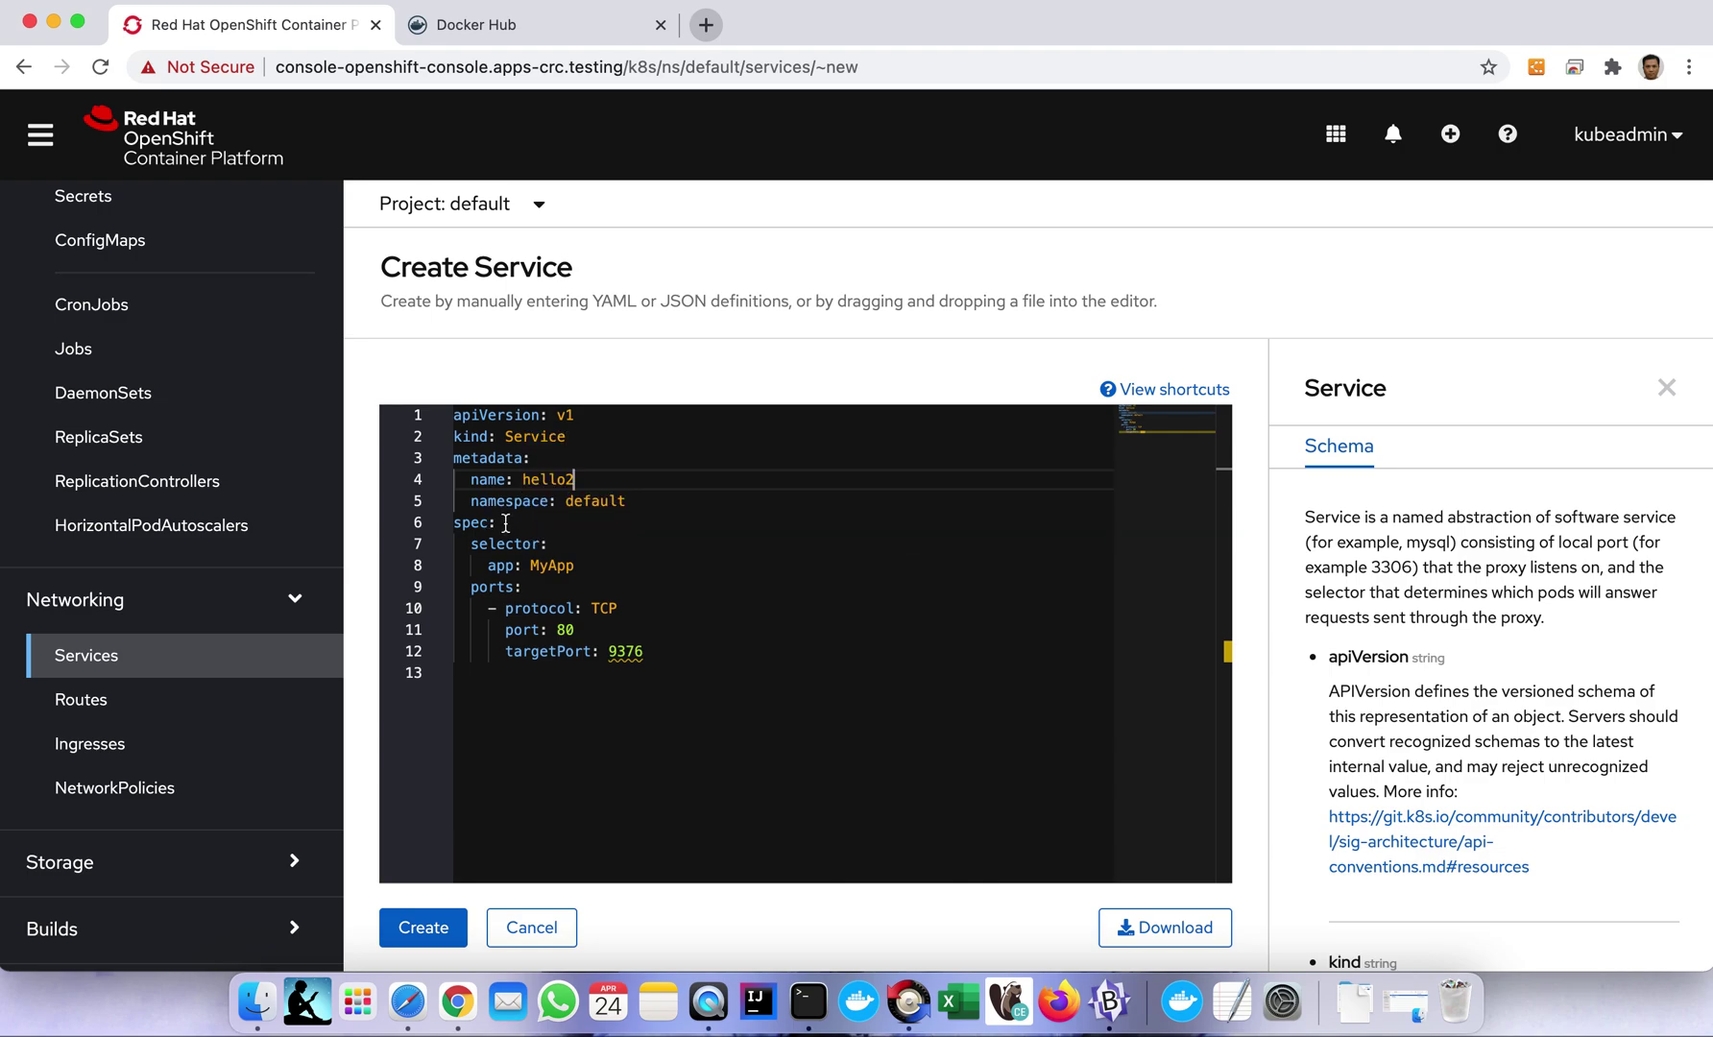
mouse_move(657, 501)
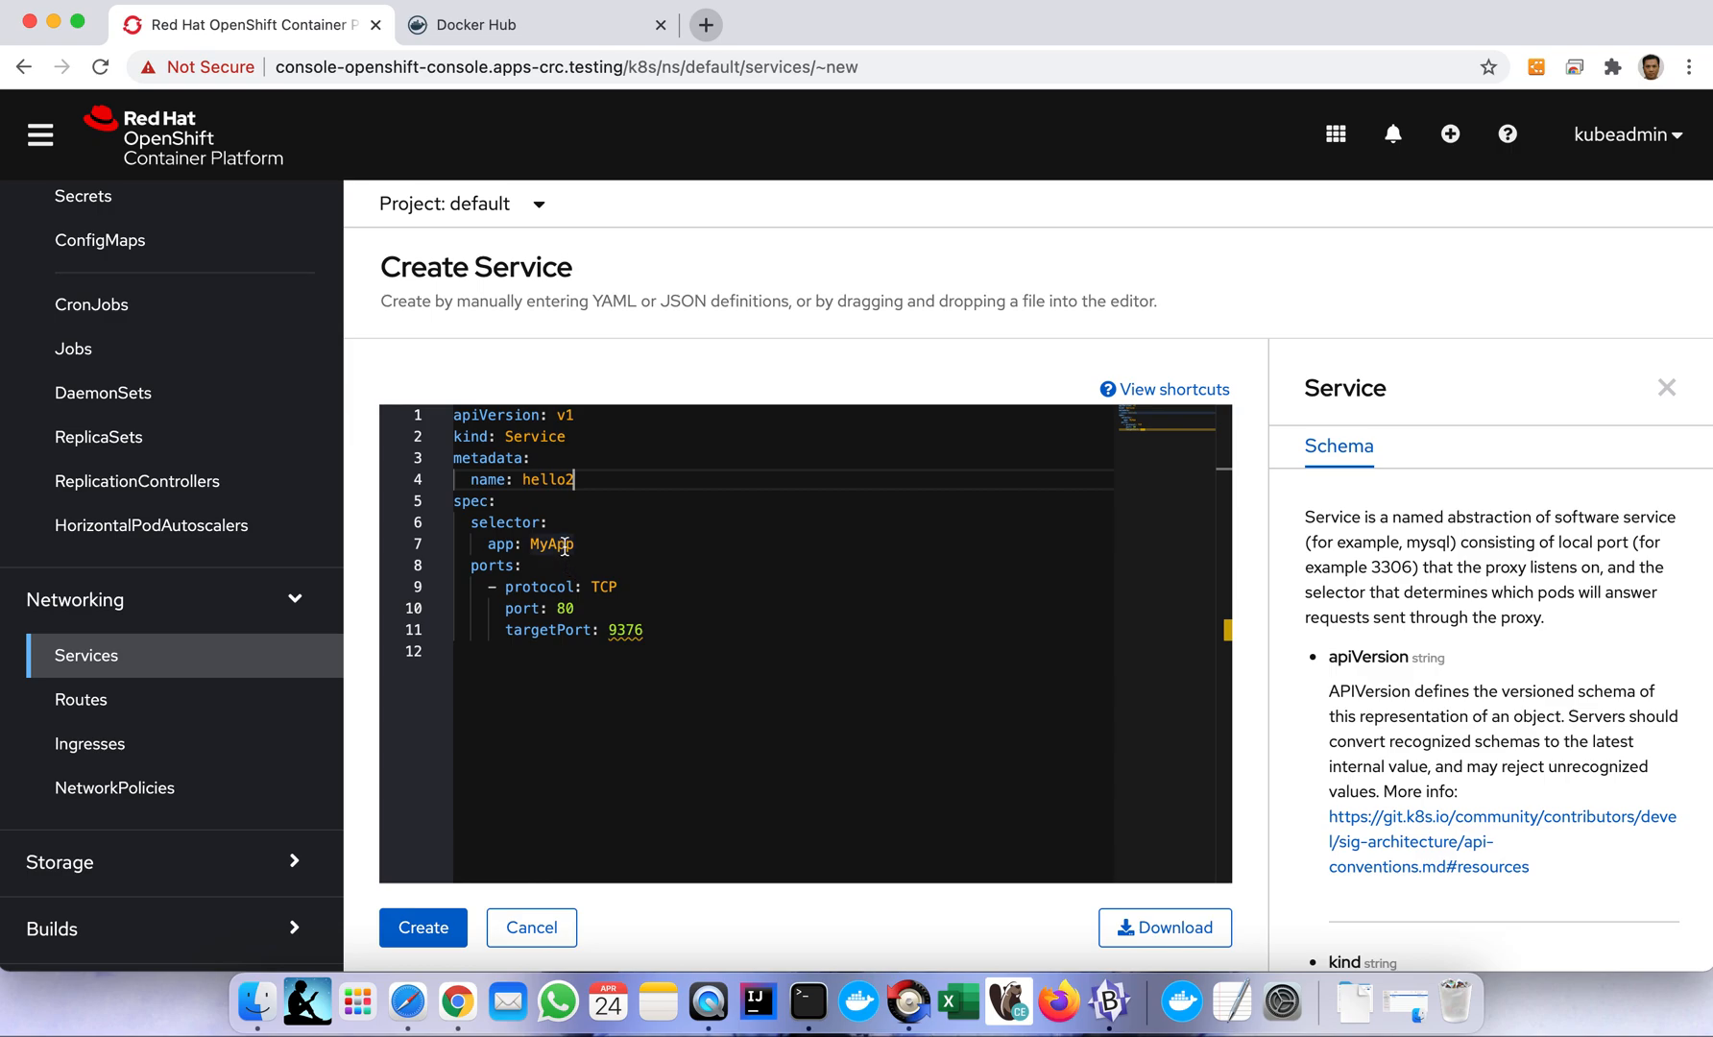
double_click(550, 545)
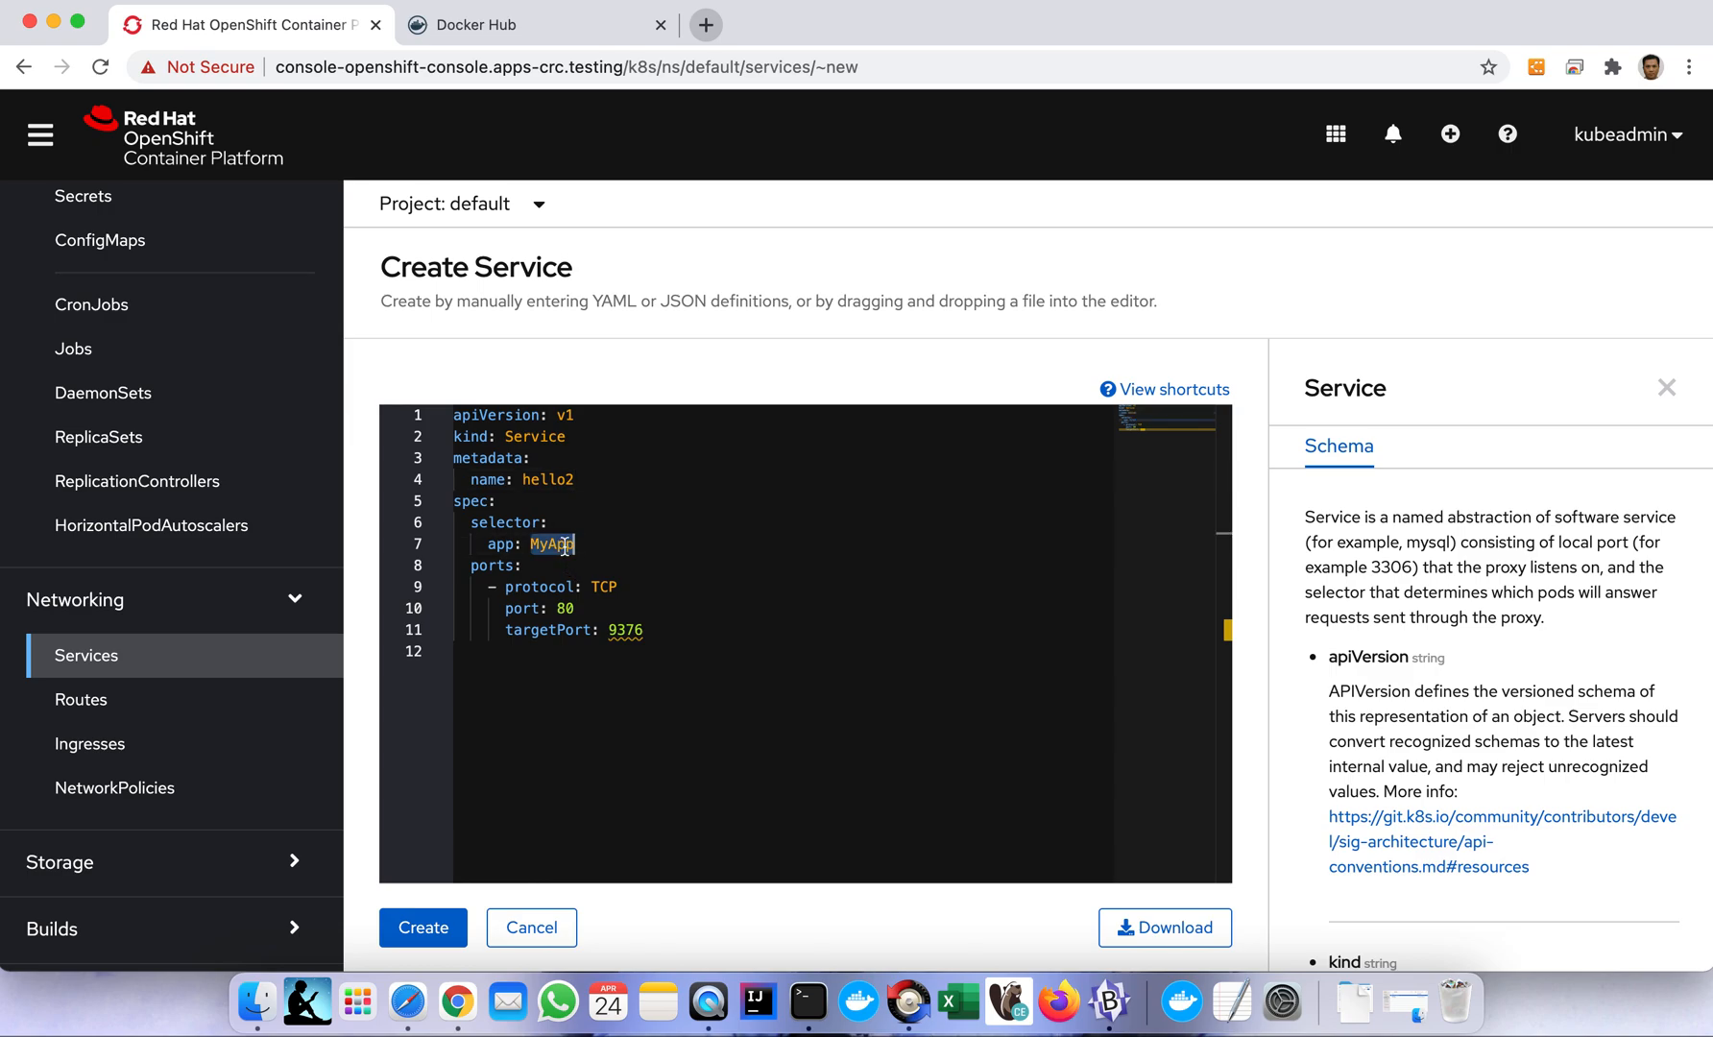
type("hello2")
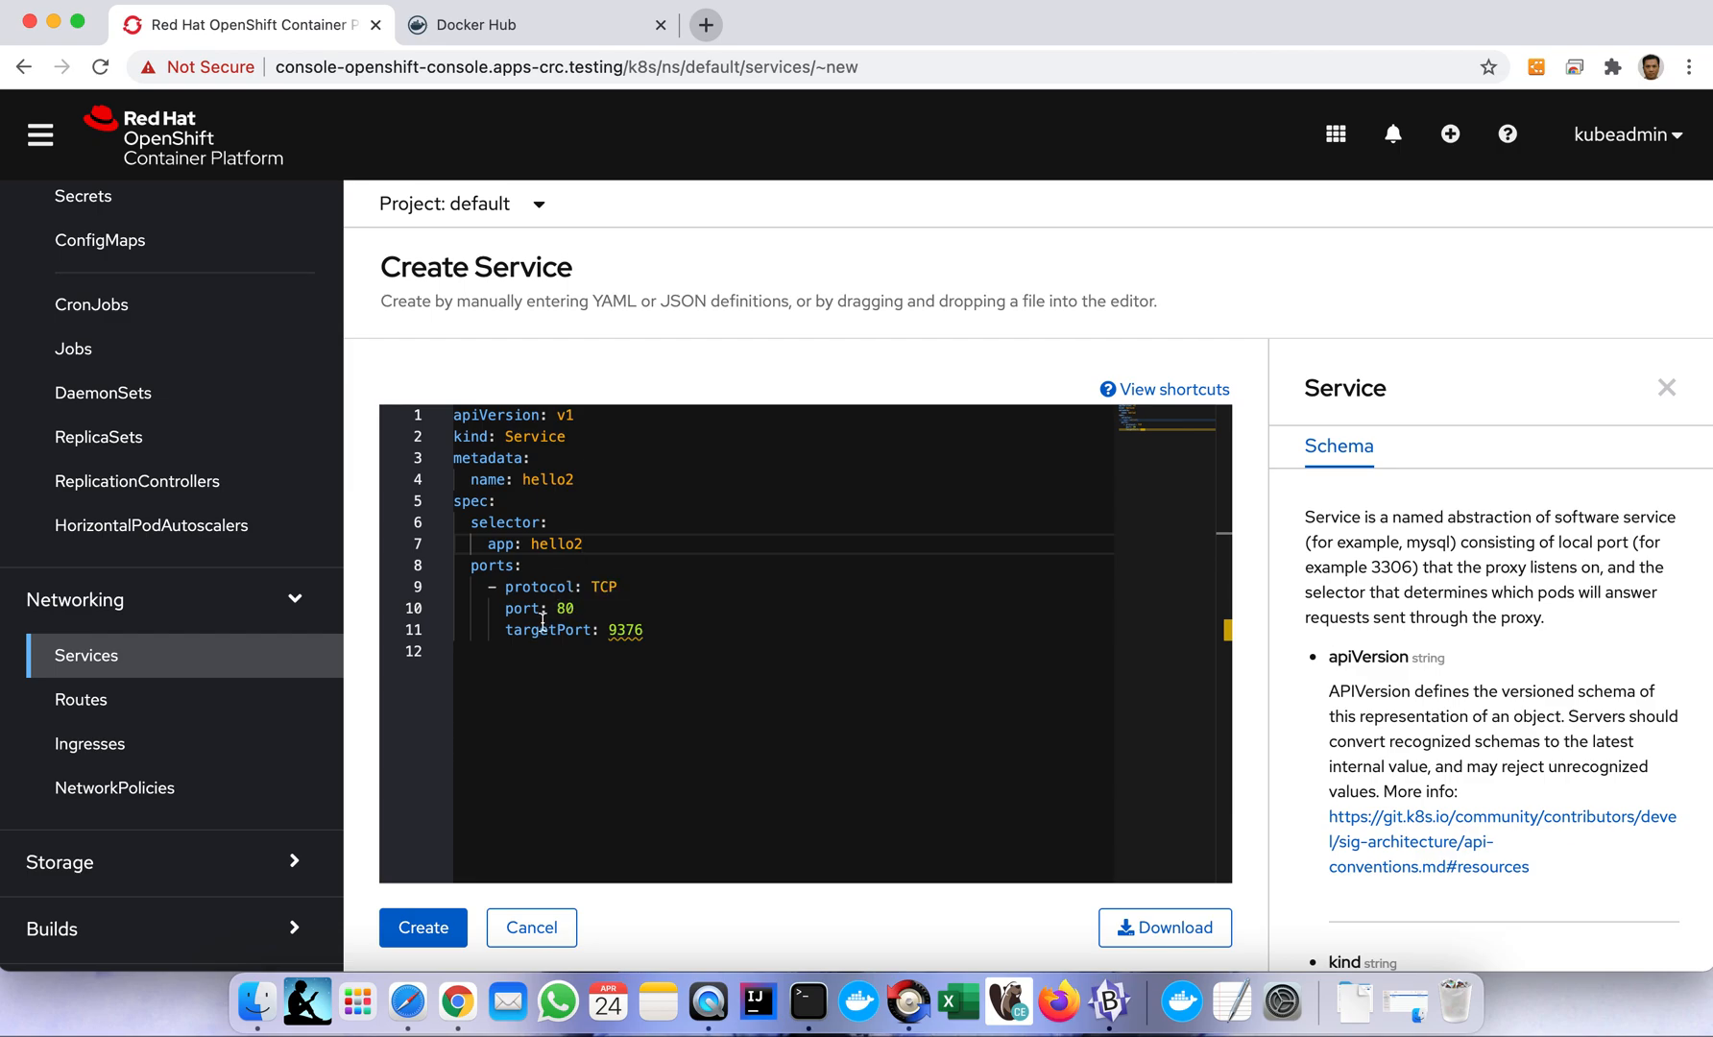
mouse_move(627, 630)
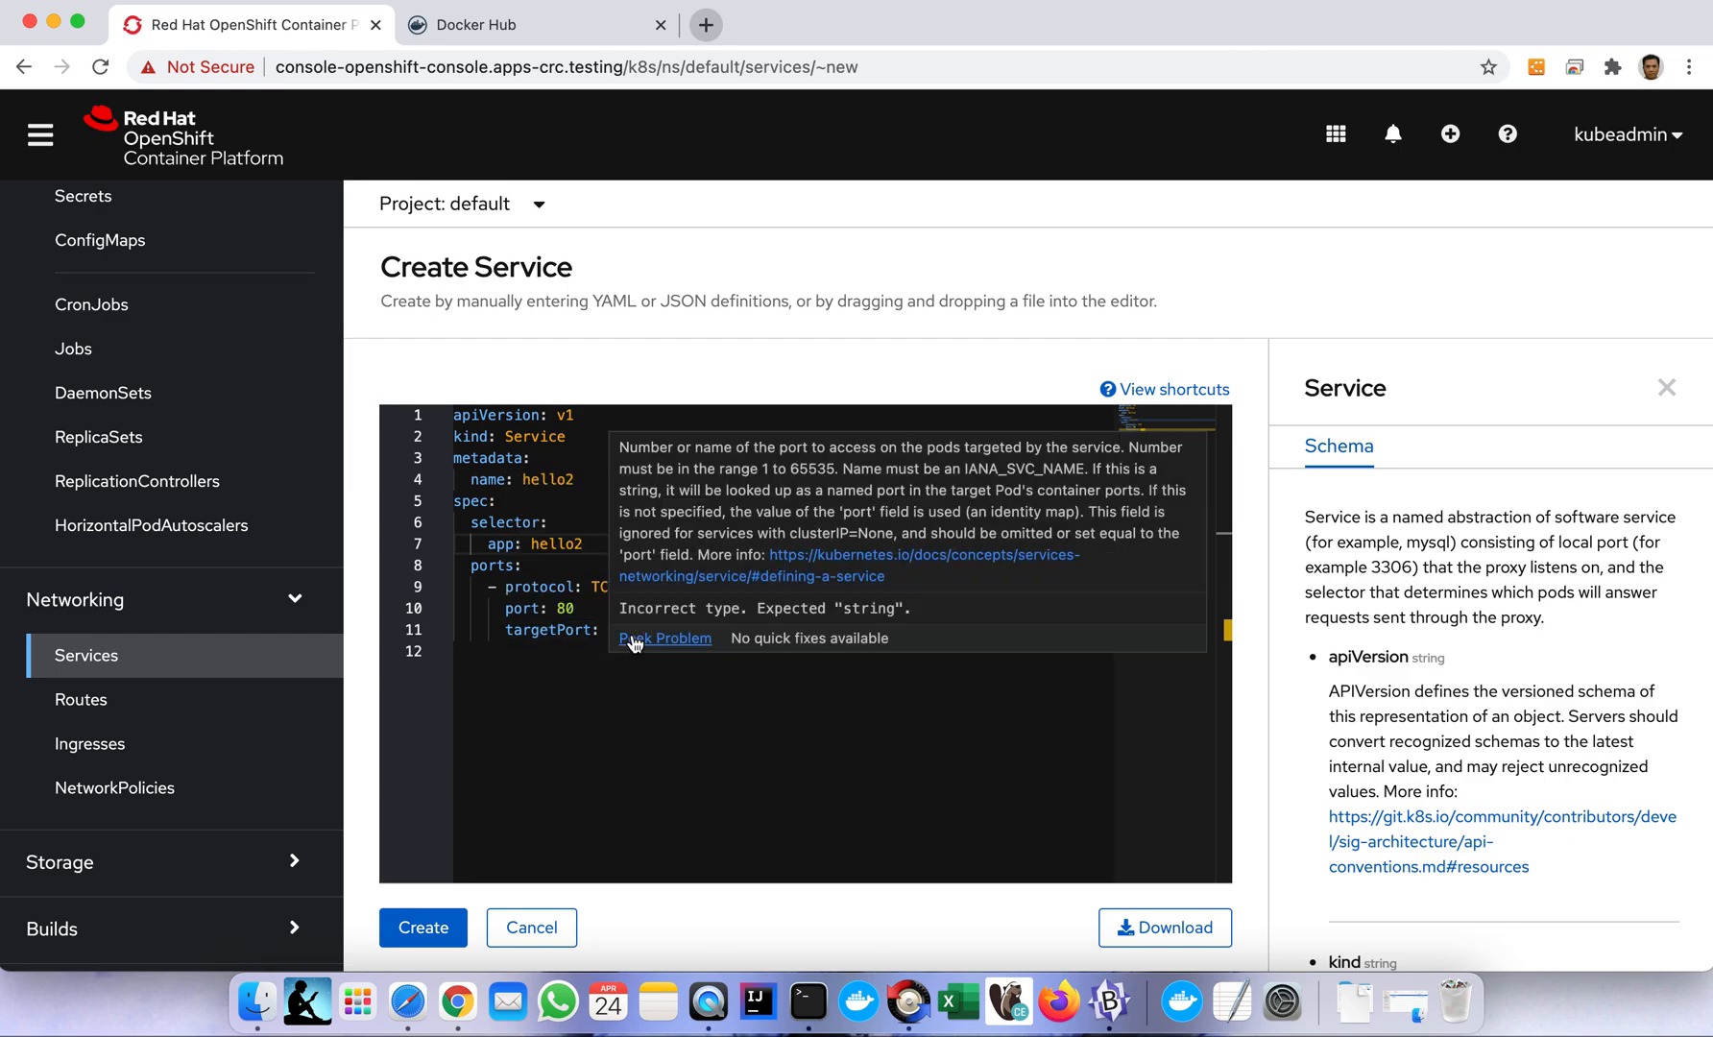
left_click(664, 639)
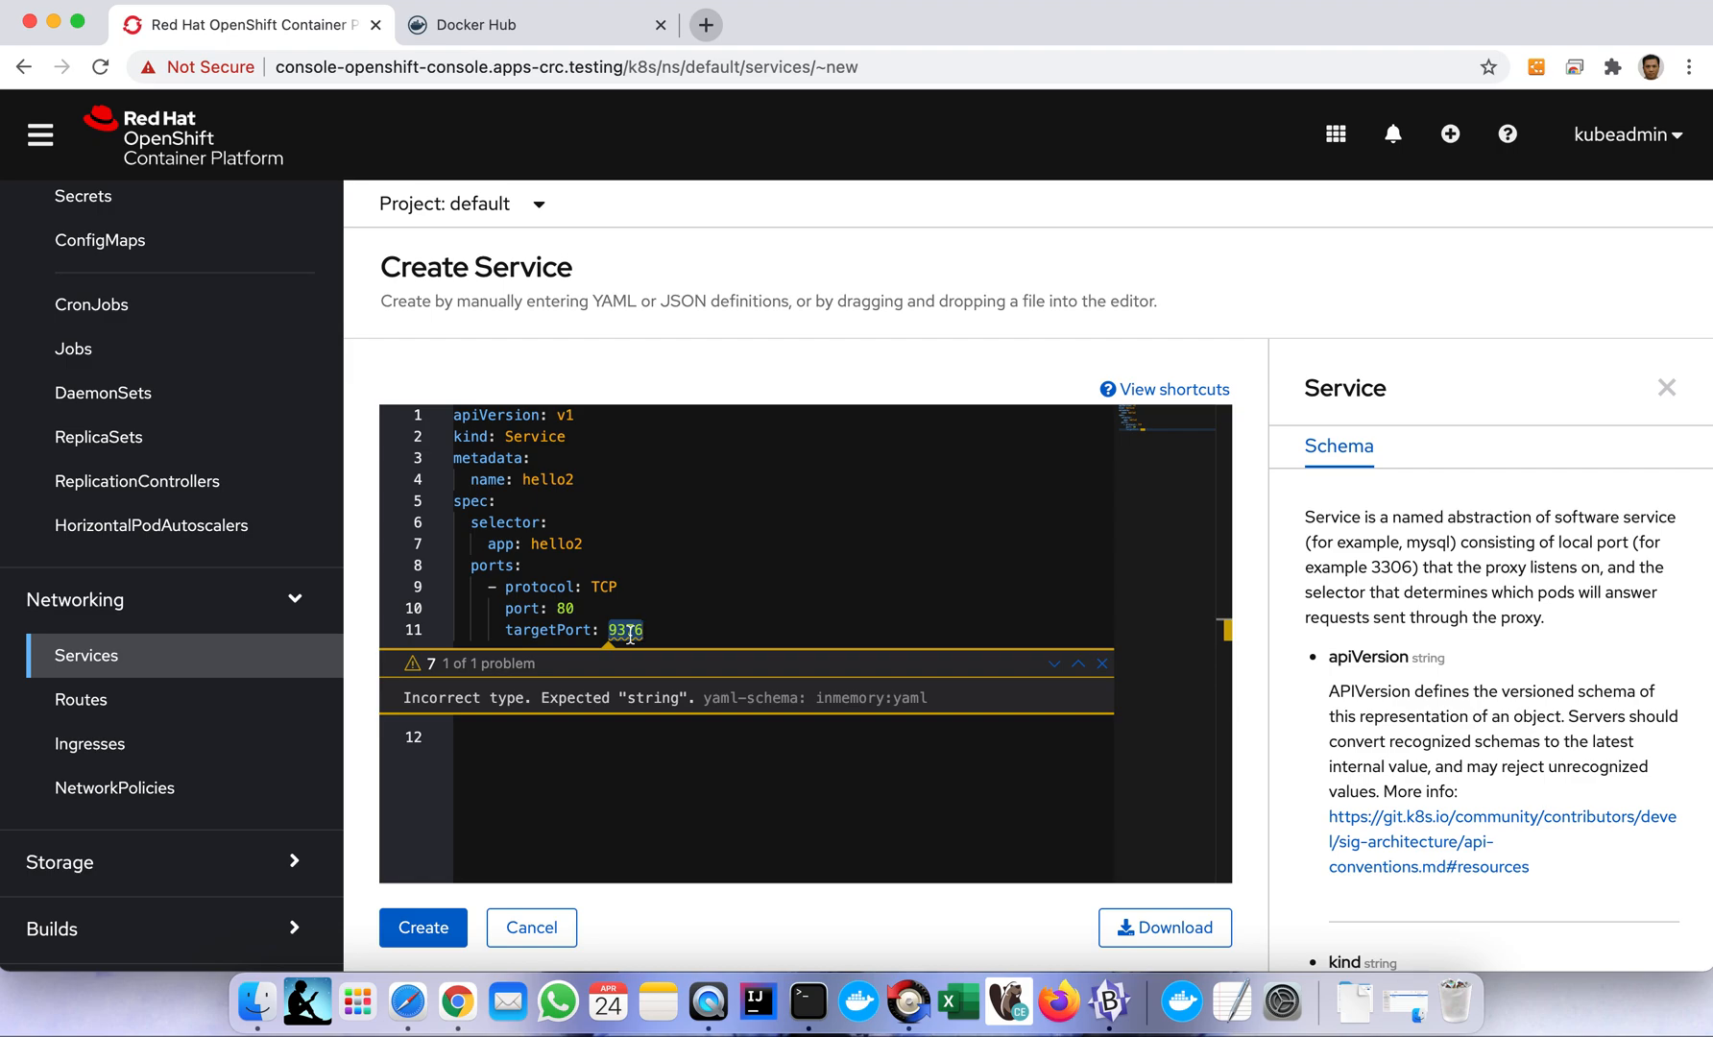
type("80")
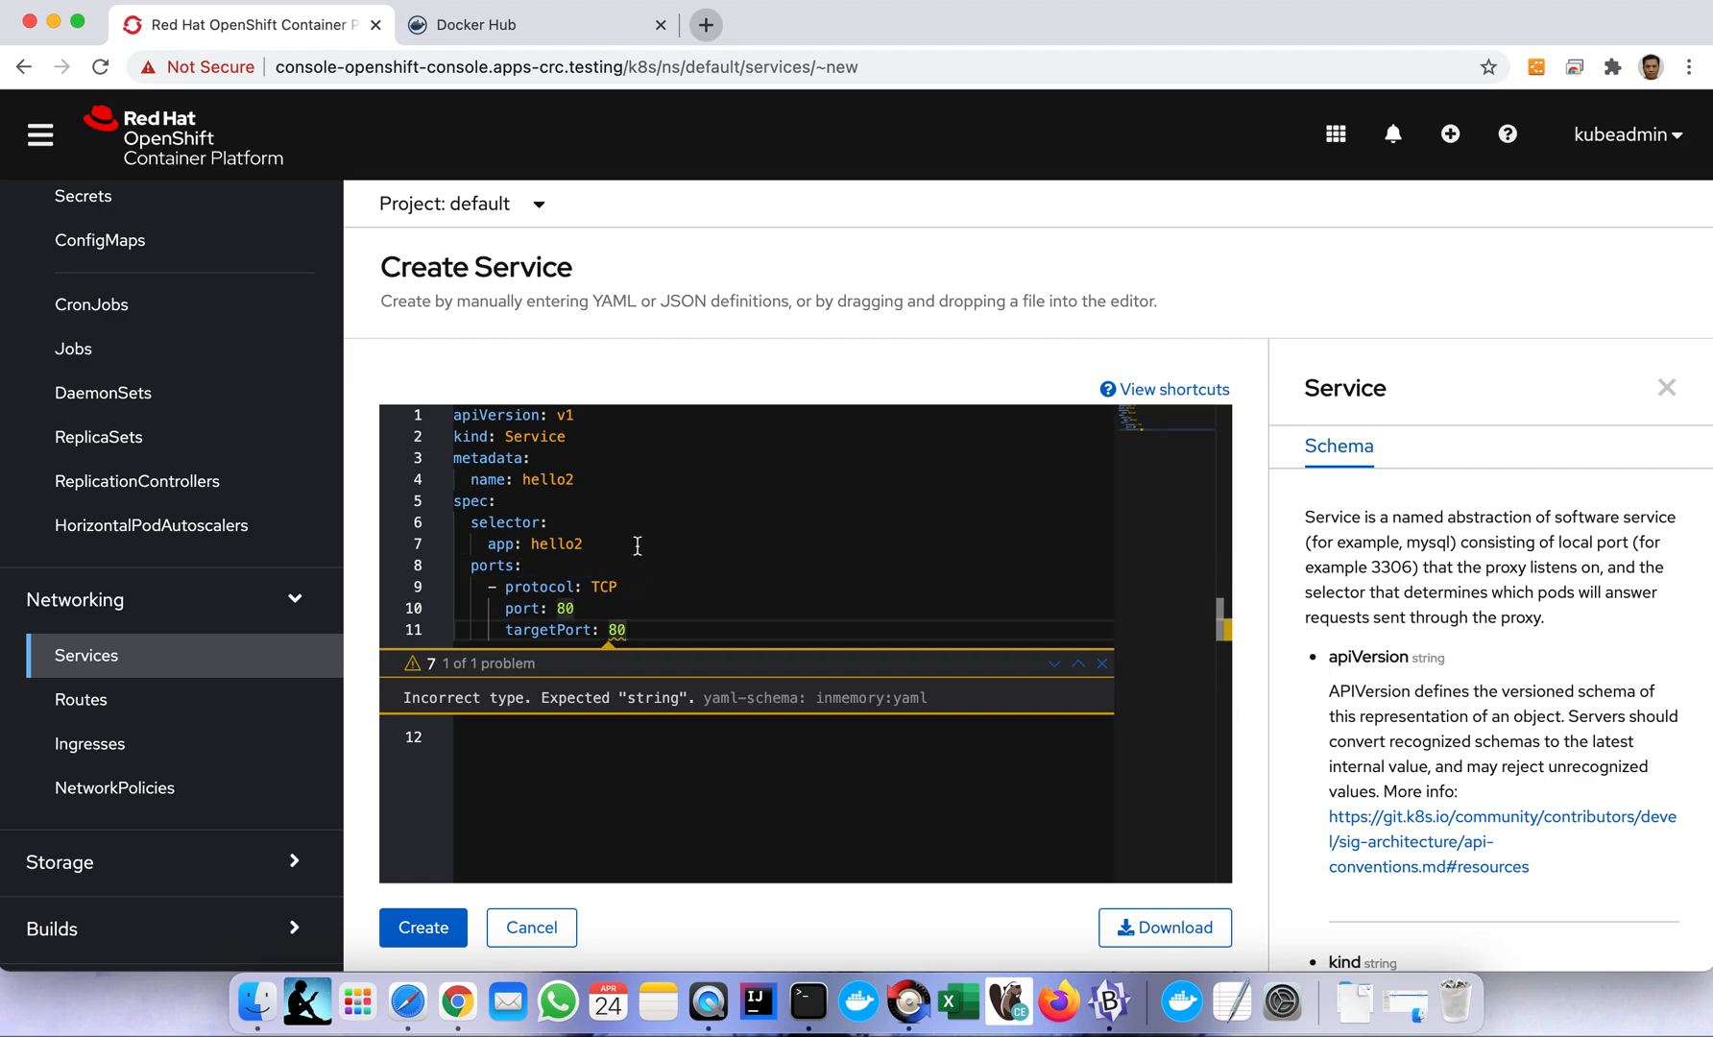
mouse_move(645, 608)
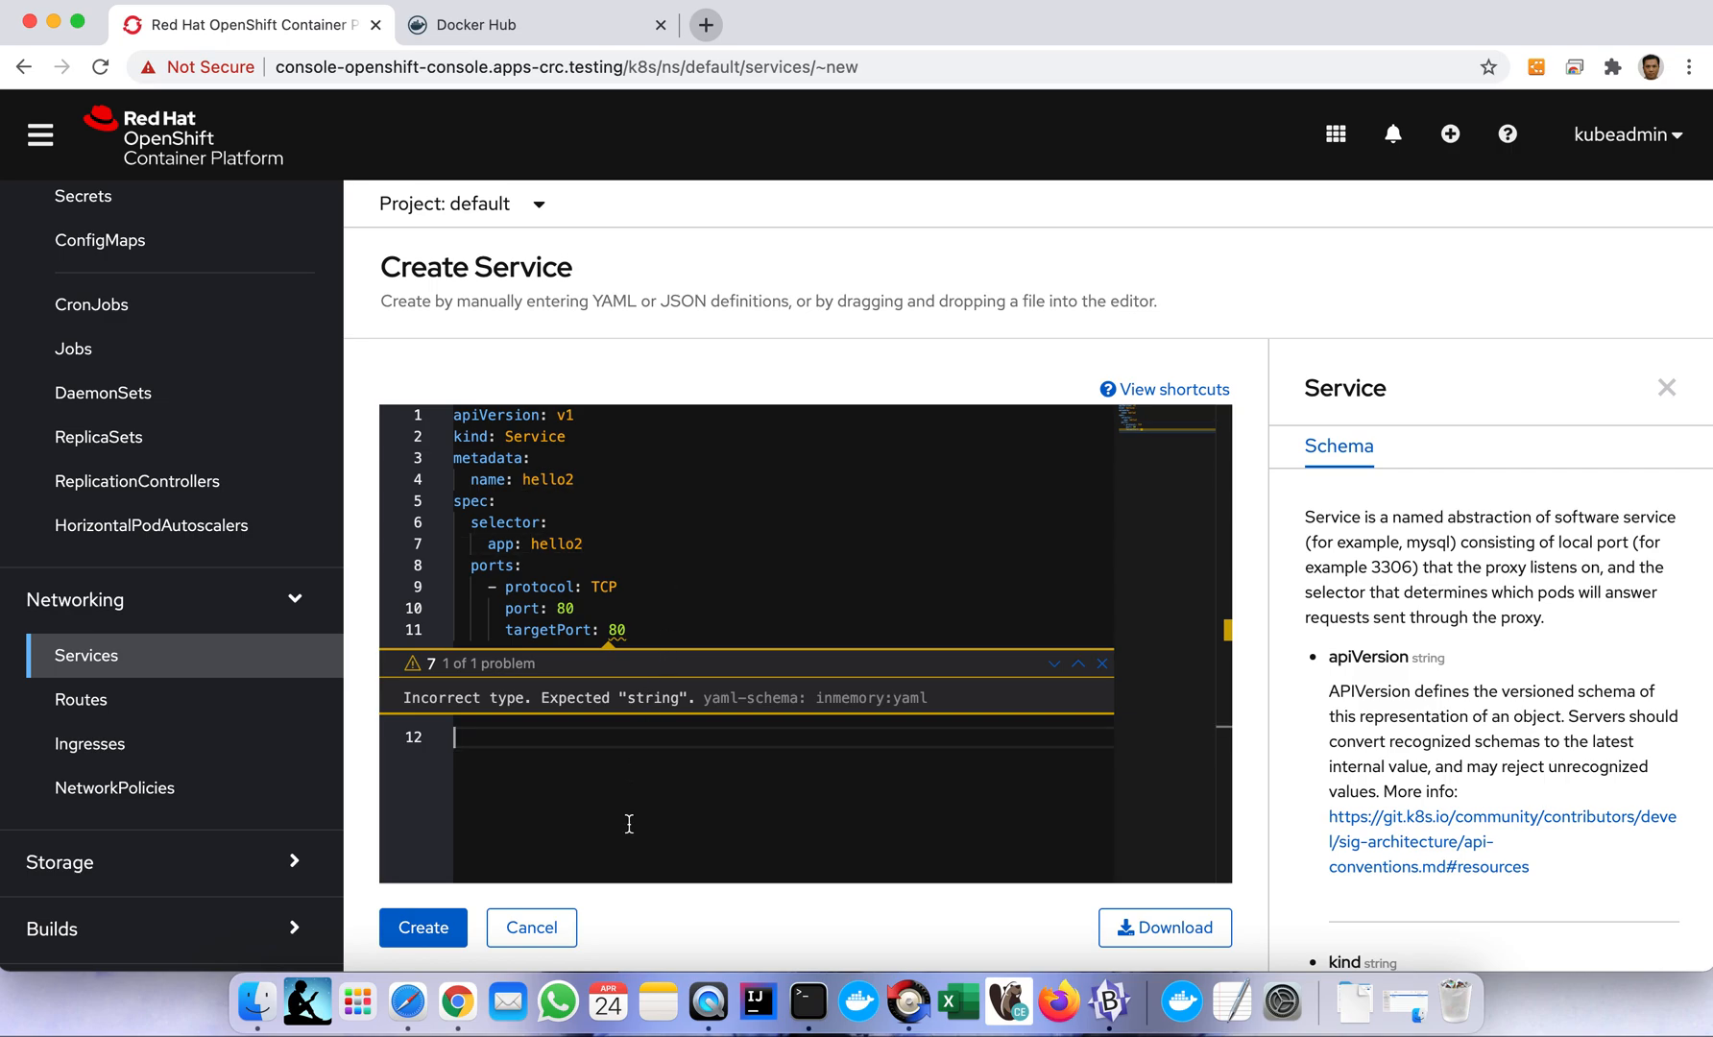
mouse_move(615, 833)
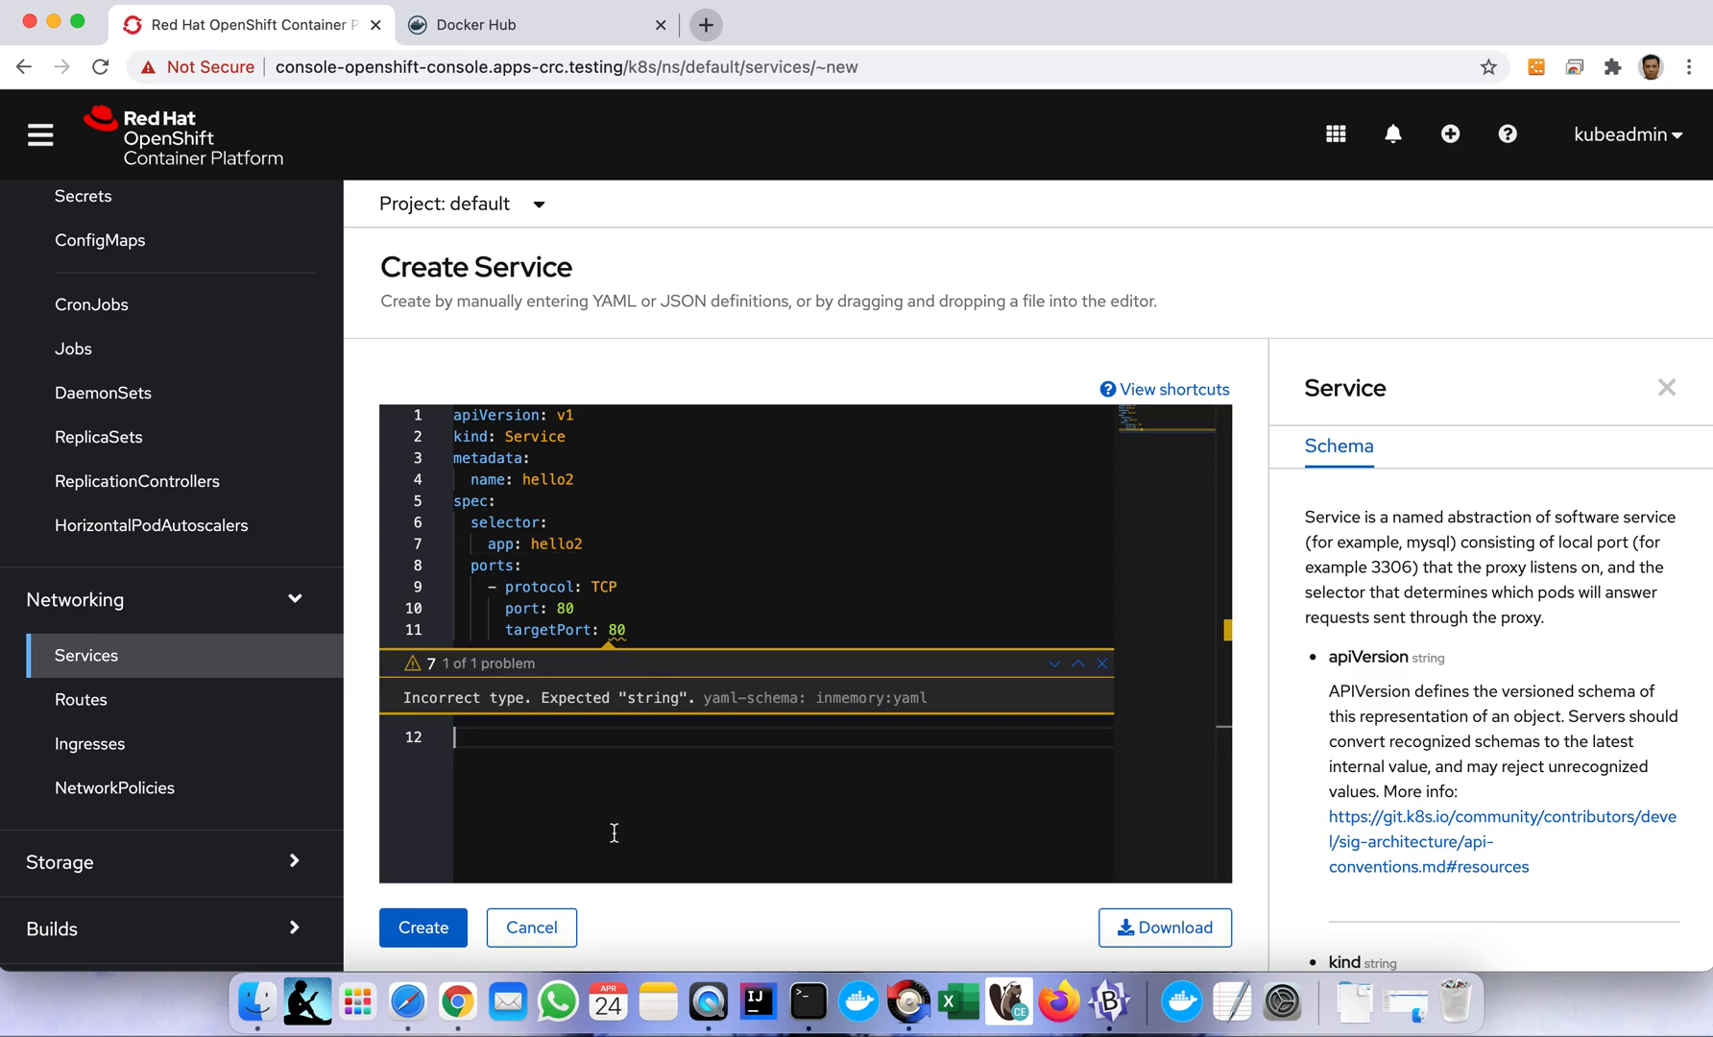
mouse_move(522, 806)
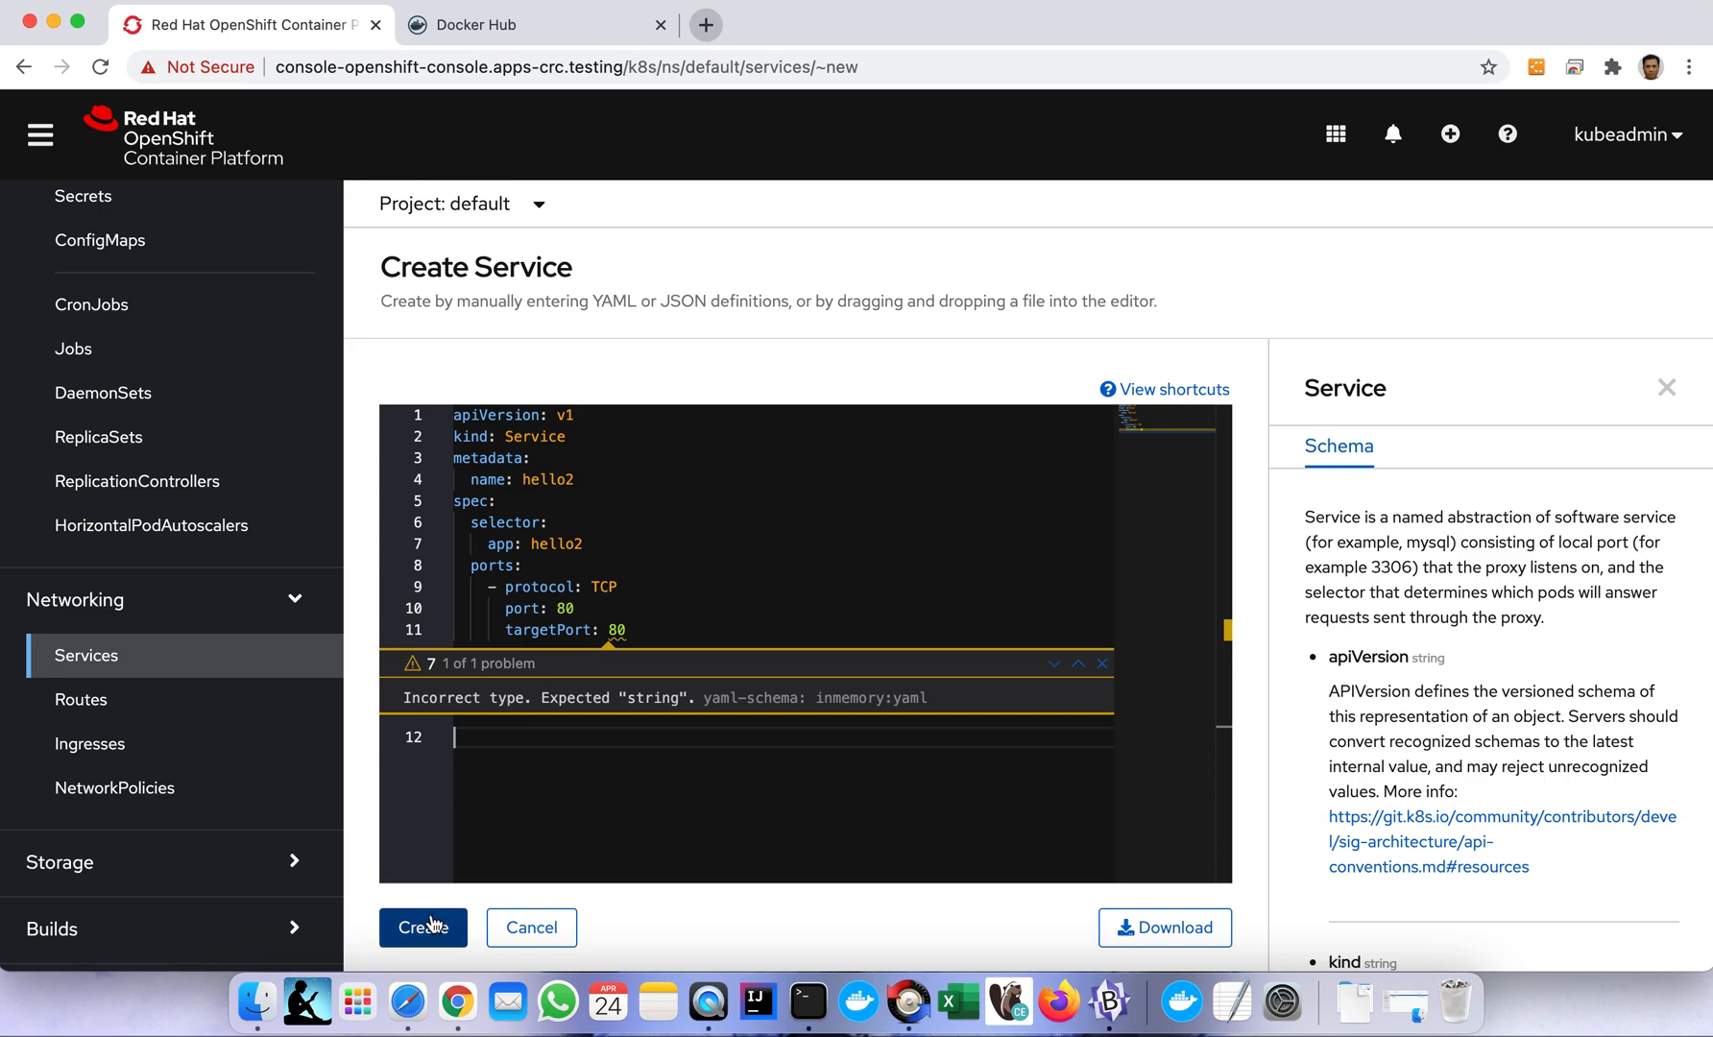
left_click(423, 927)
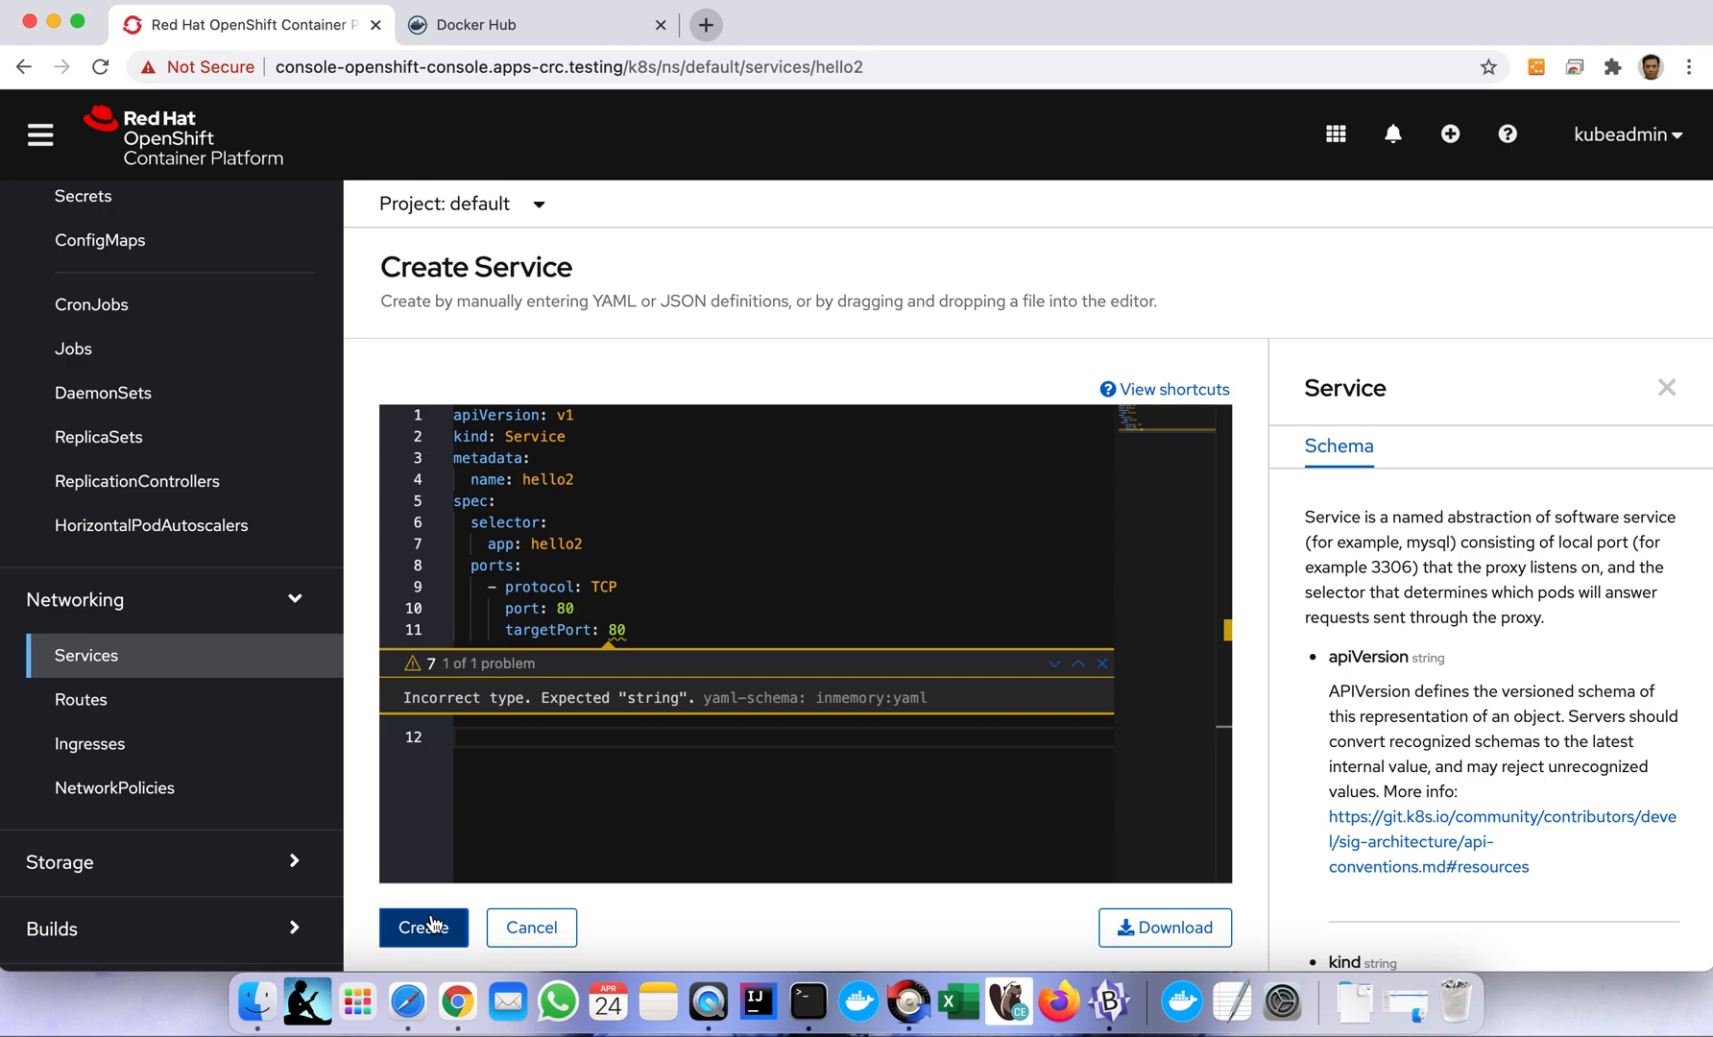
left_click(423, 927)
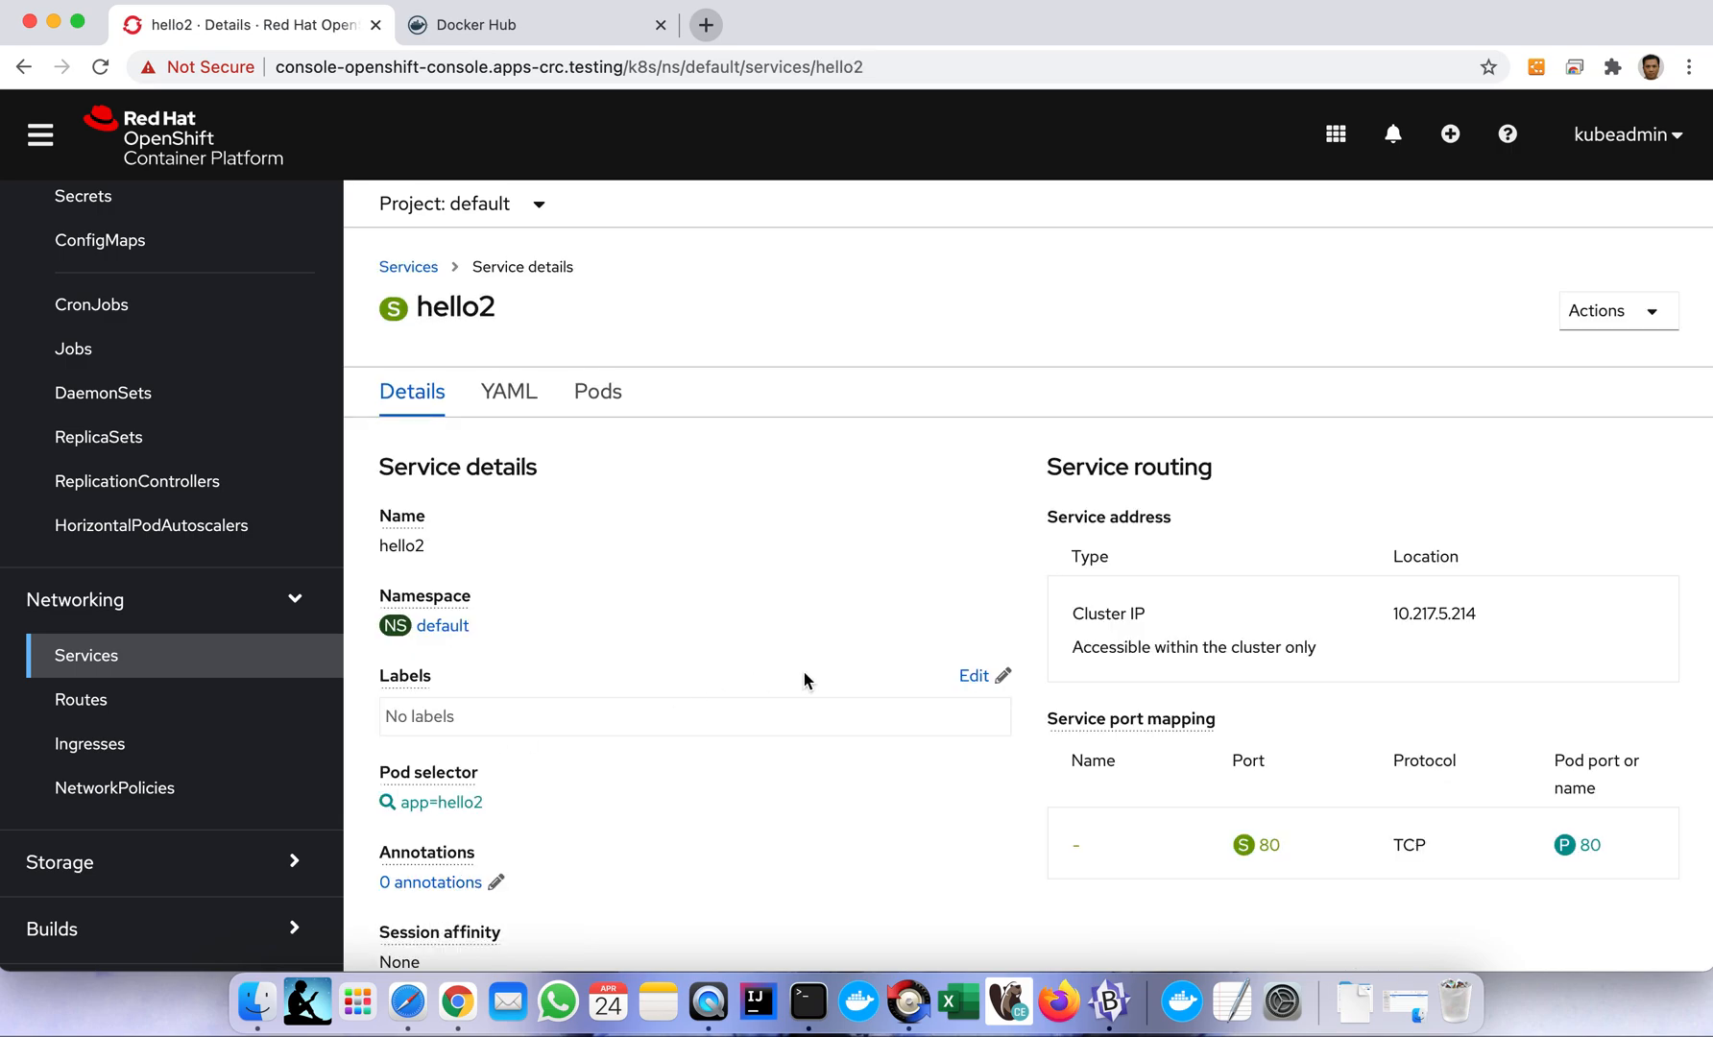
left_click(81, 699)
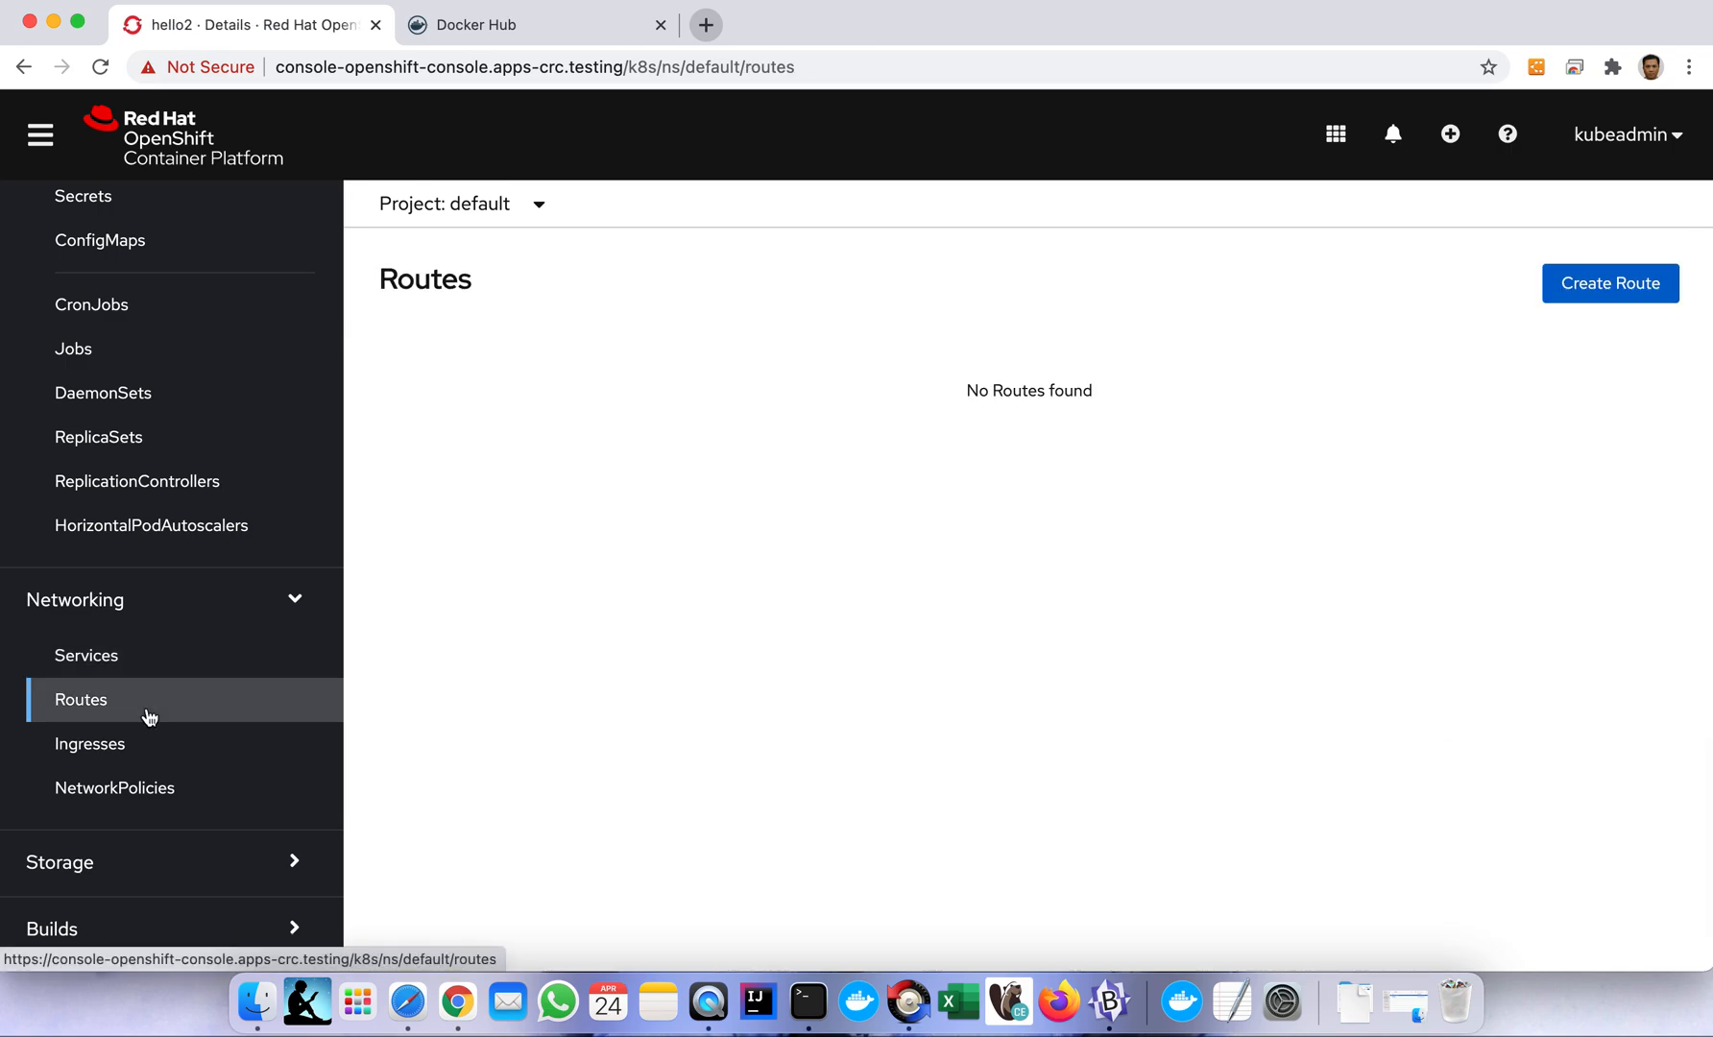
left_click(86, 655)
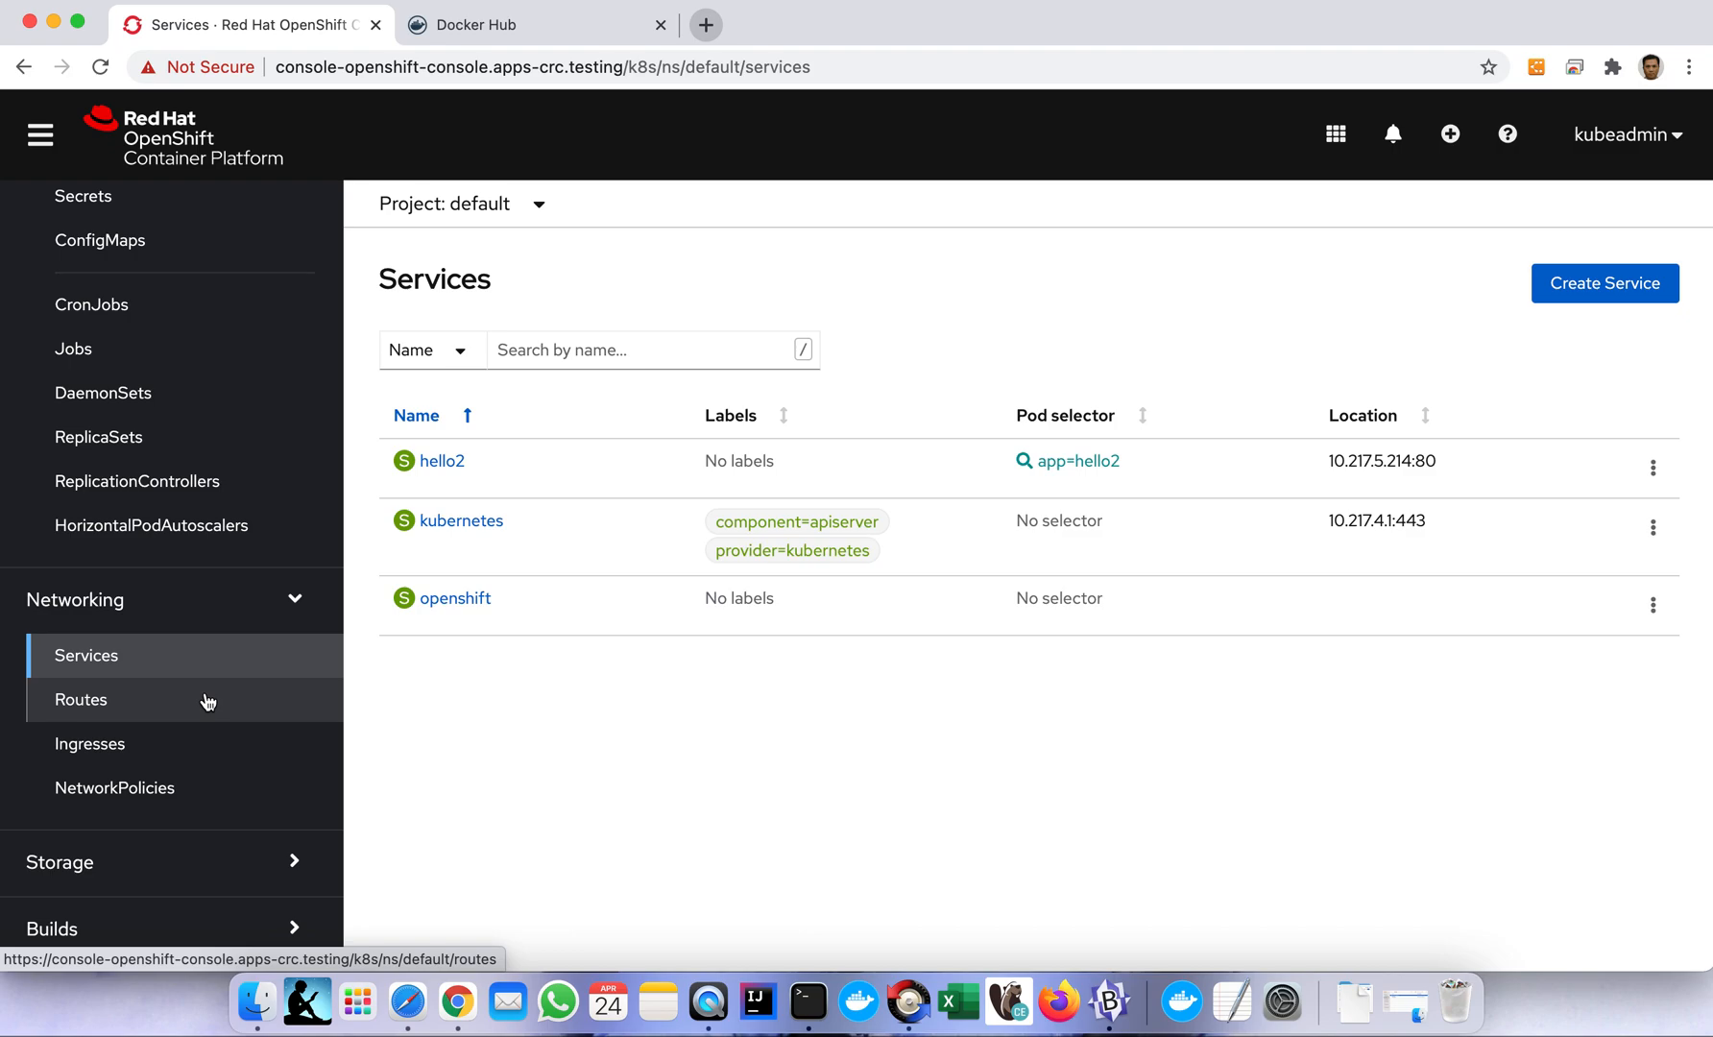
left_click(81, 700)
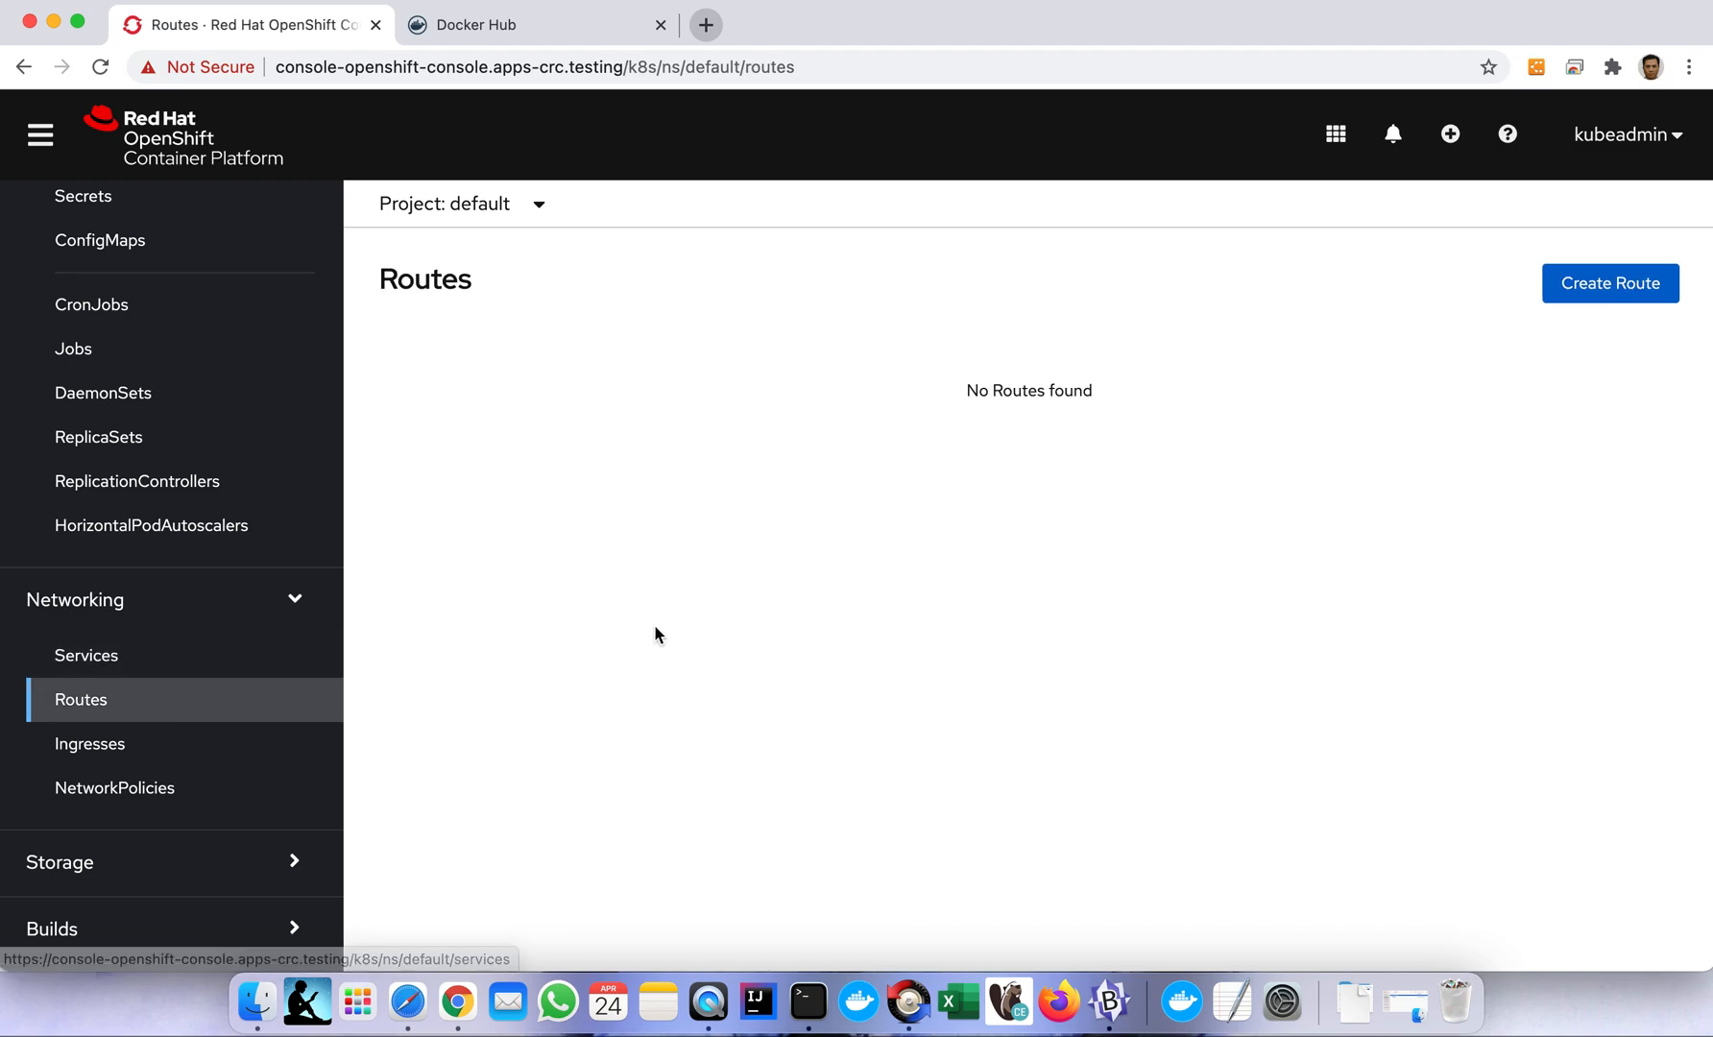
mouse_move(1458, 401)
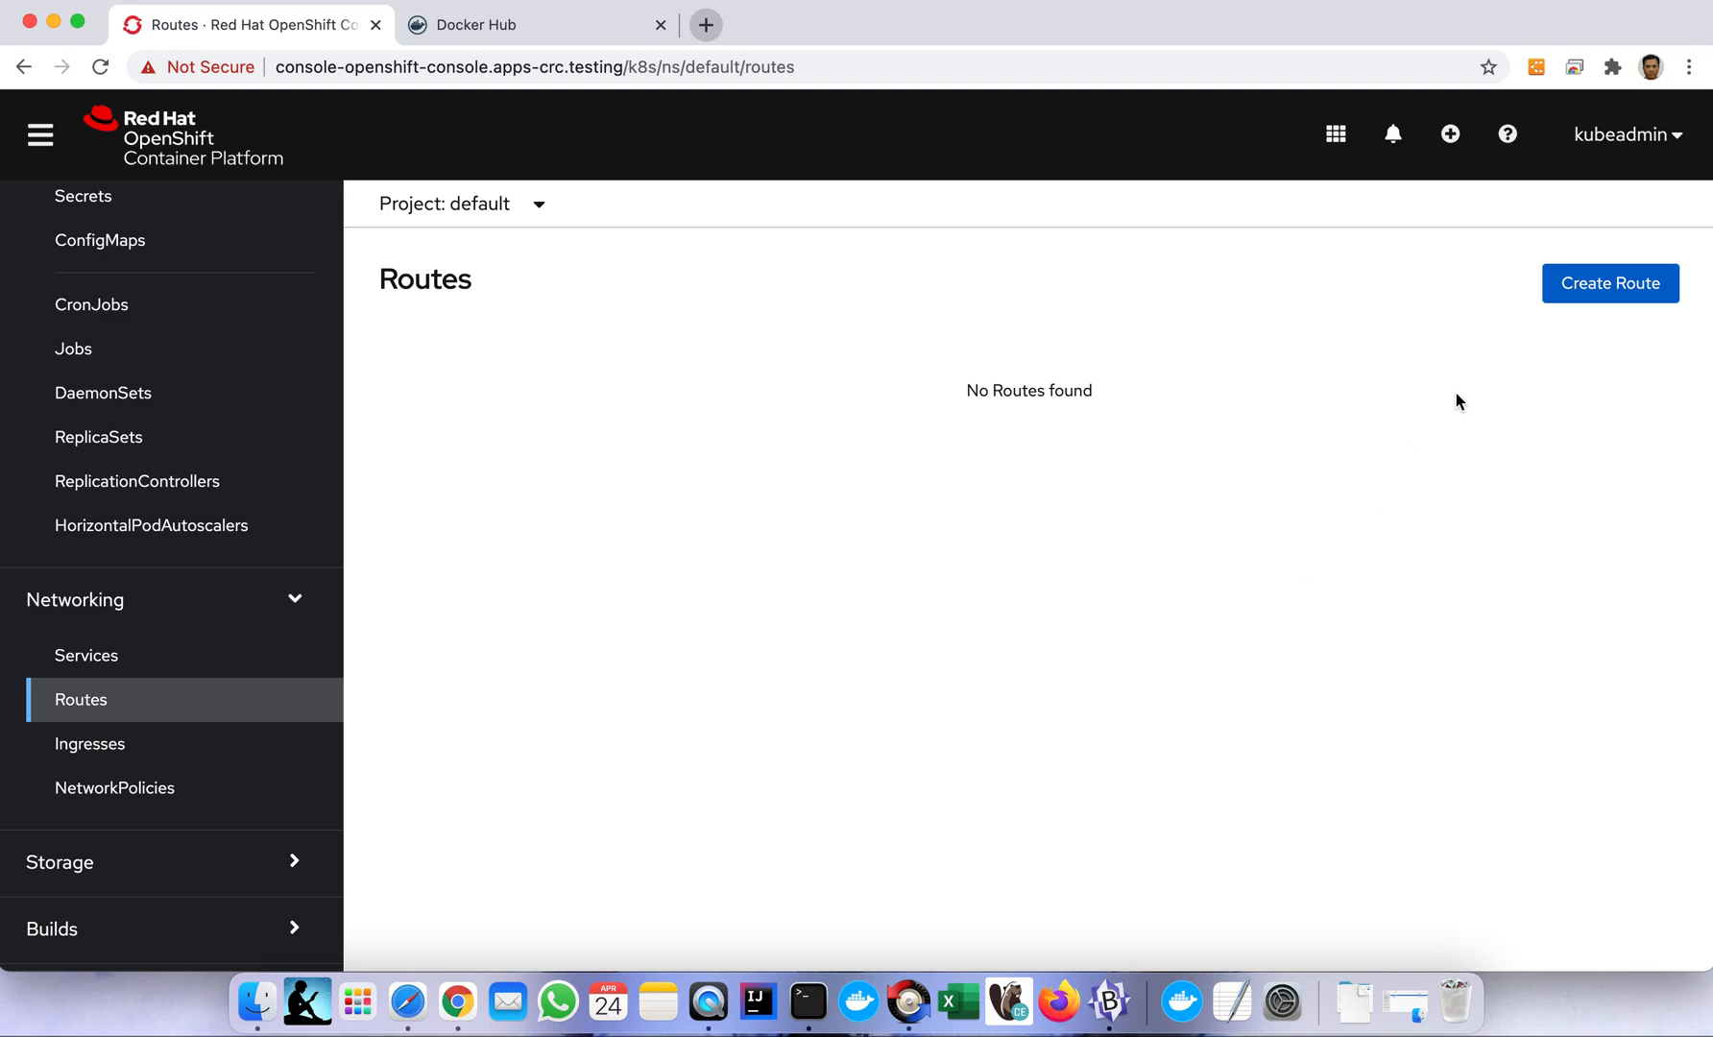
mouse_move(1583, 309)
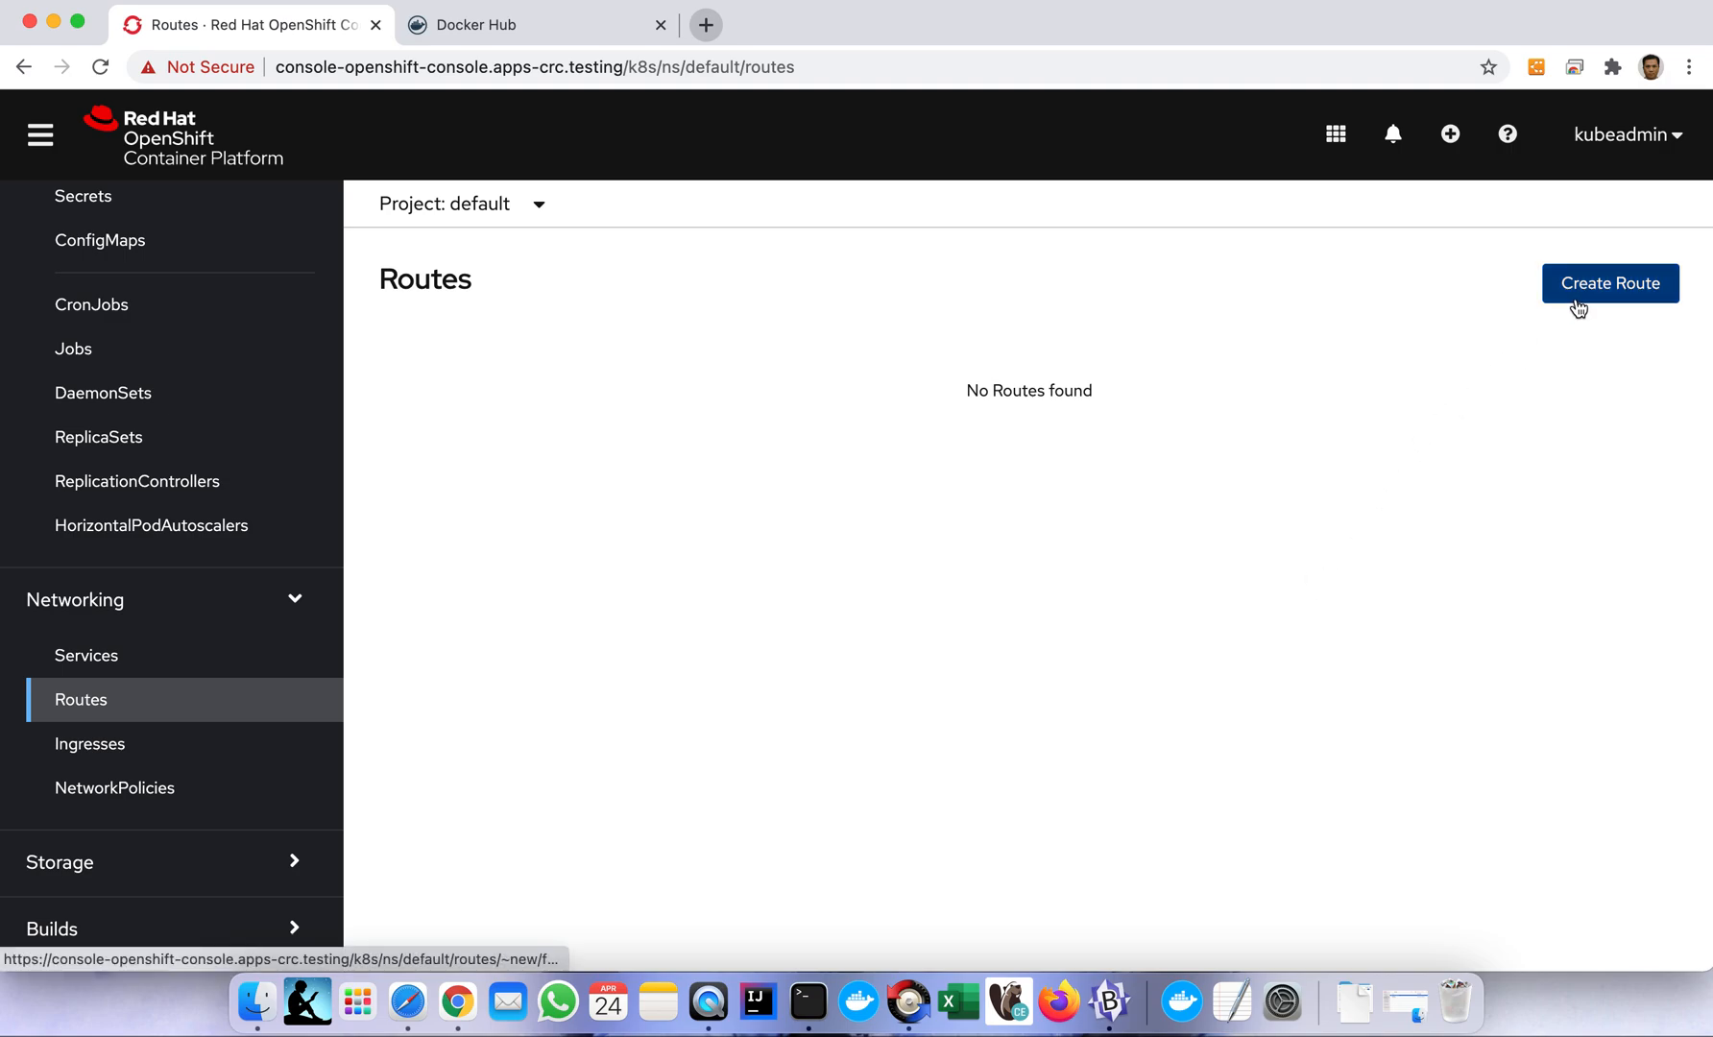
mouse_move(225, 663)
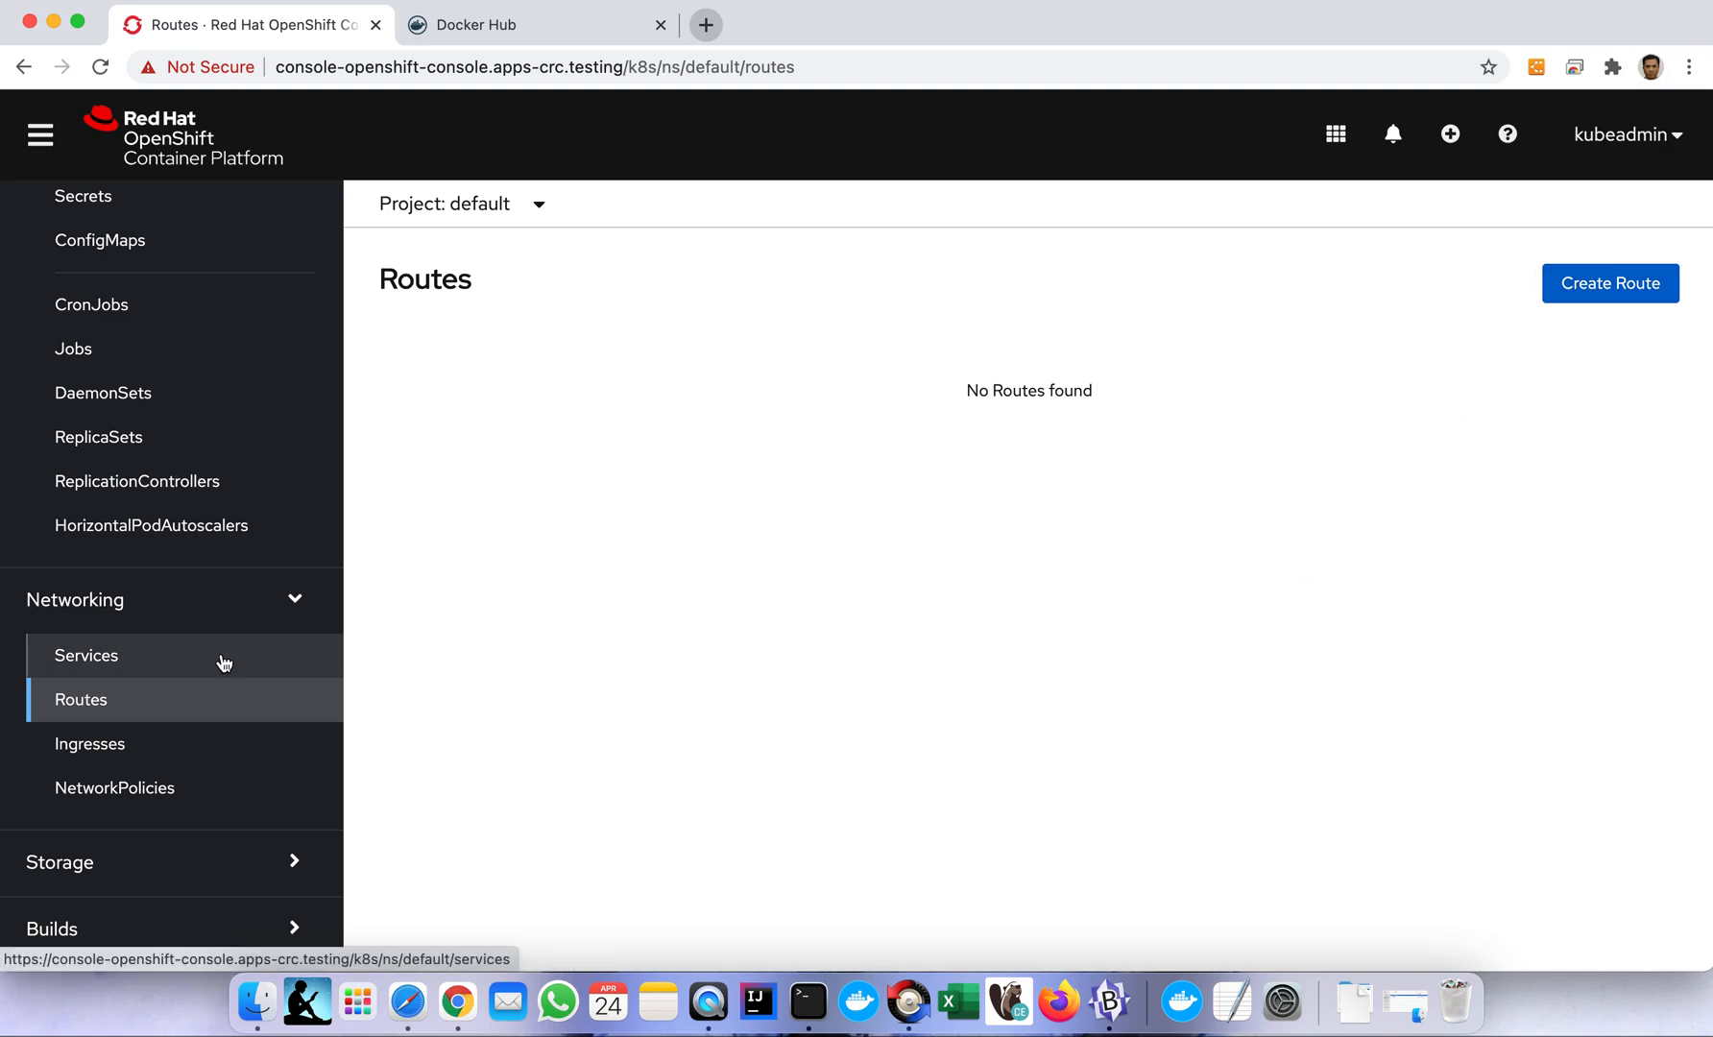
left_click(86, 655)
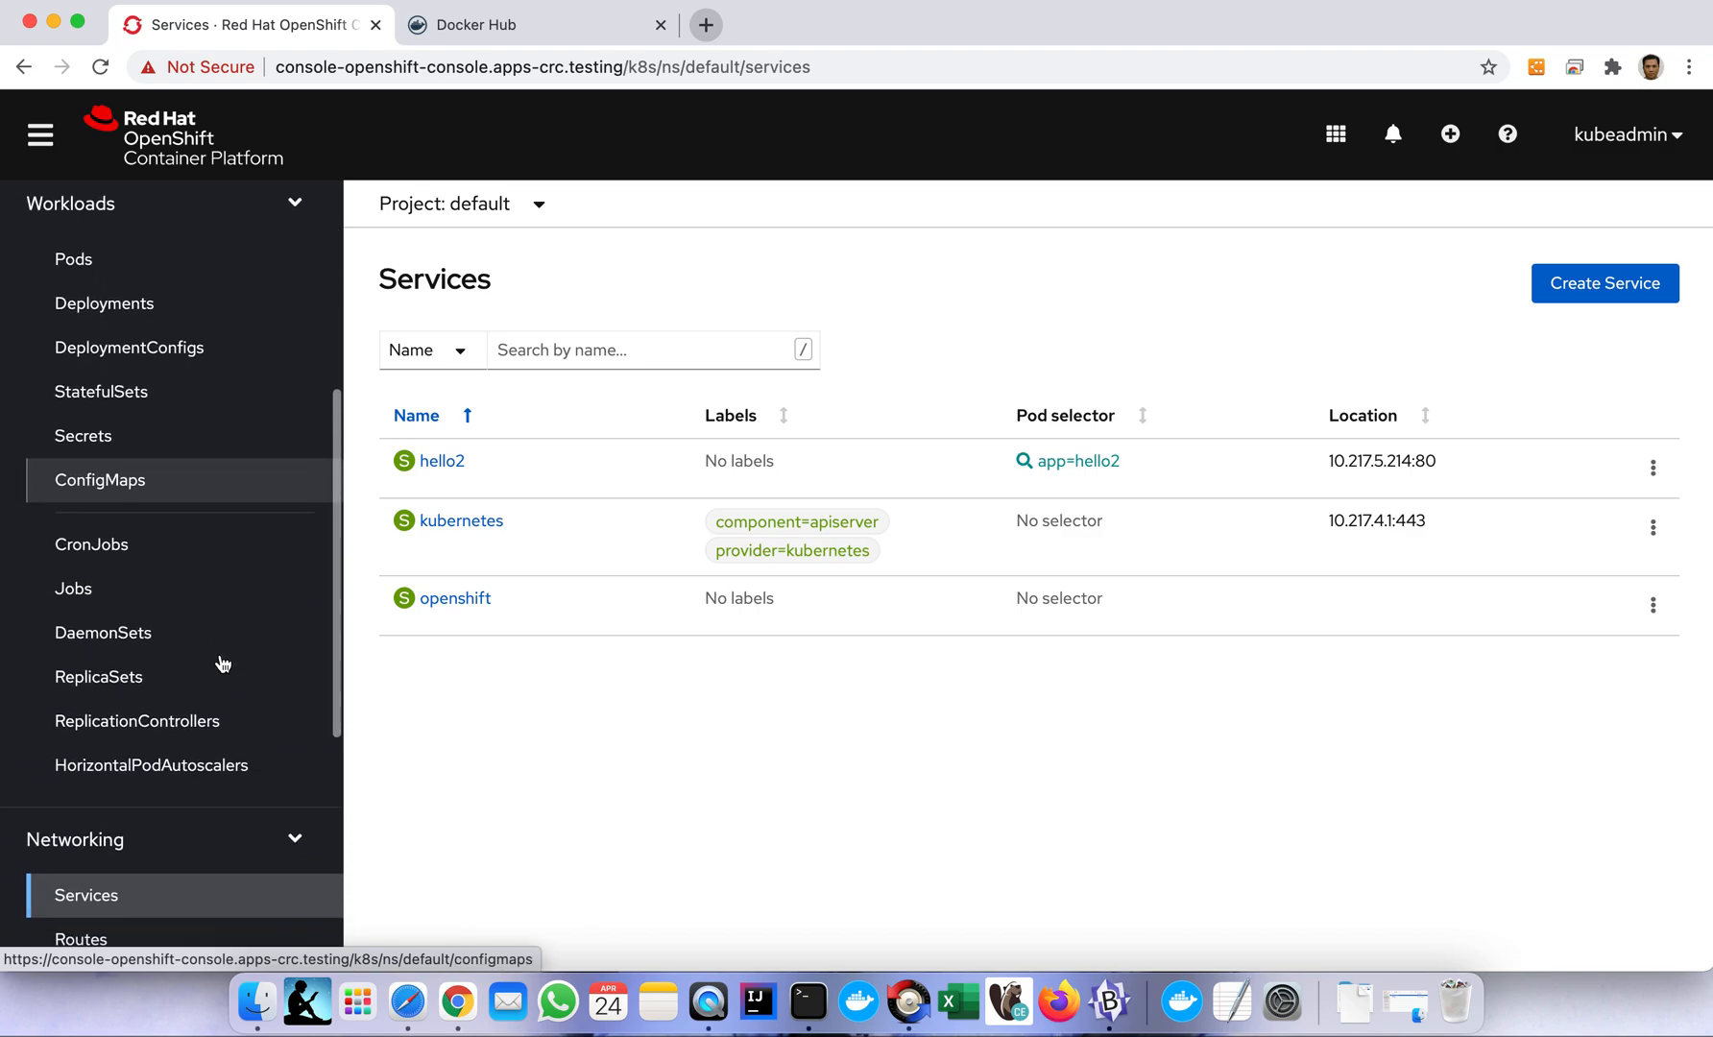
scroll("down", 3)
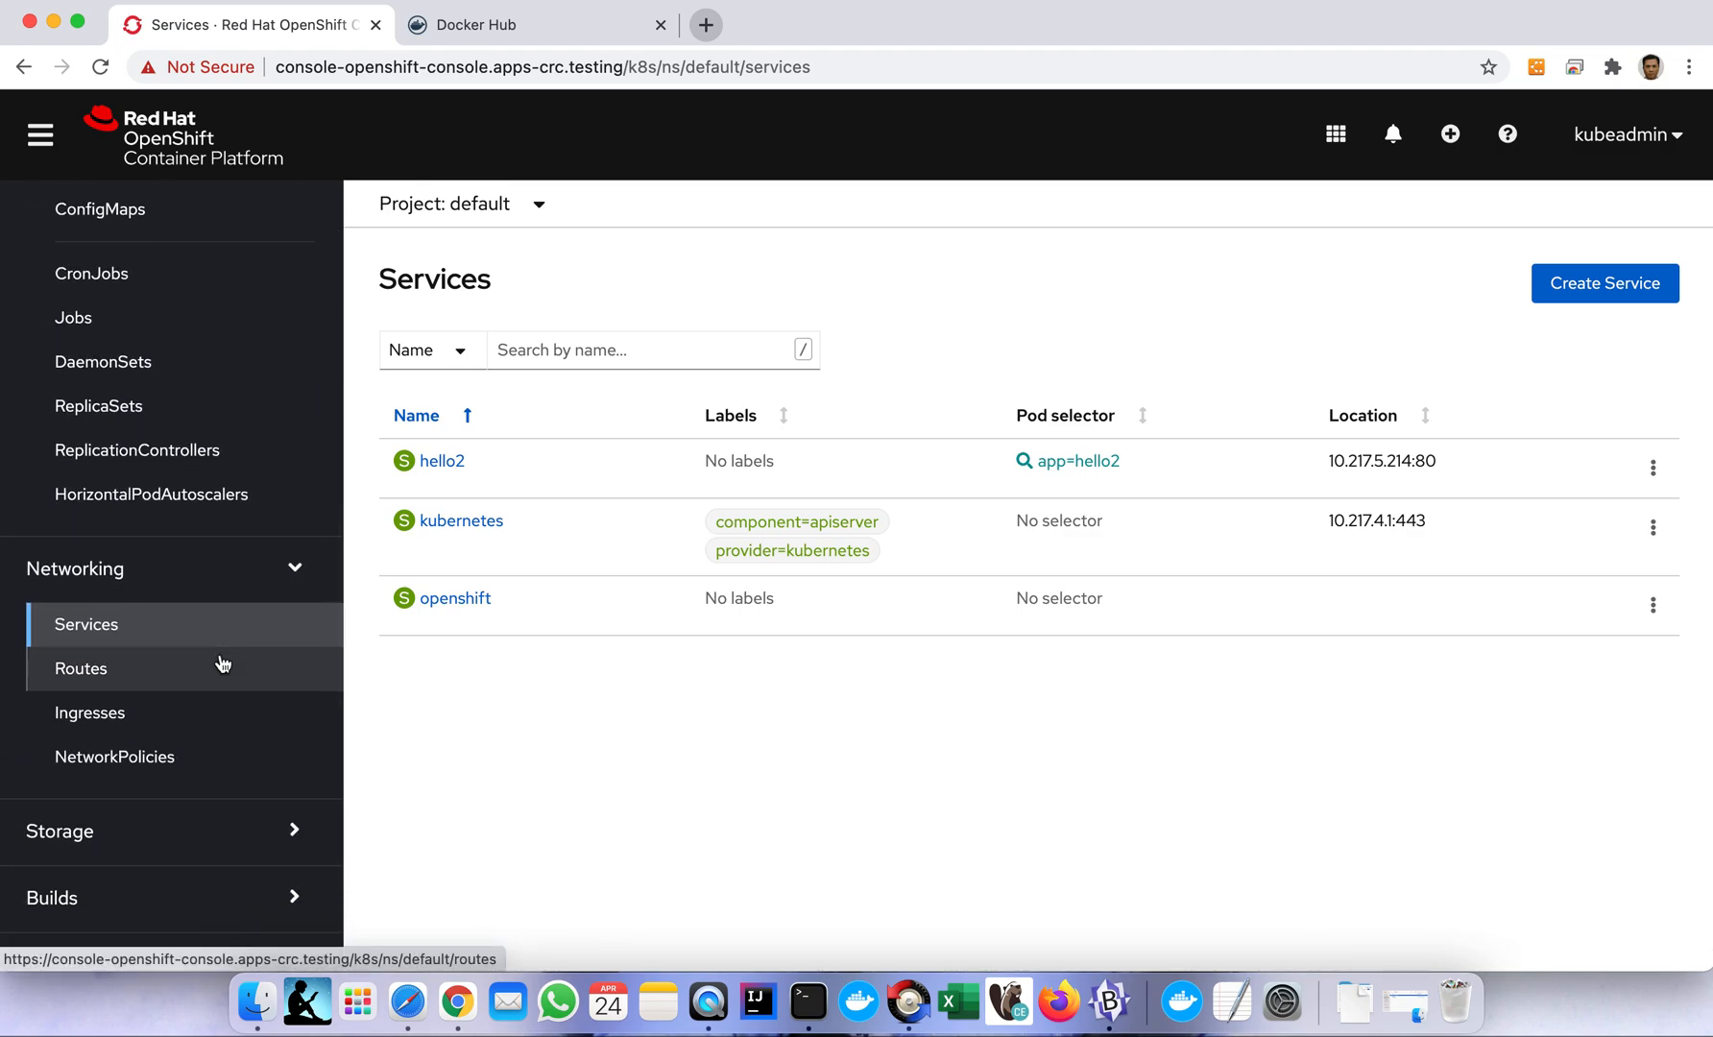
mouse_move(229, 687)
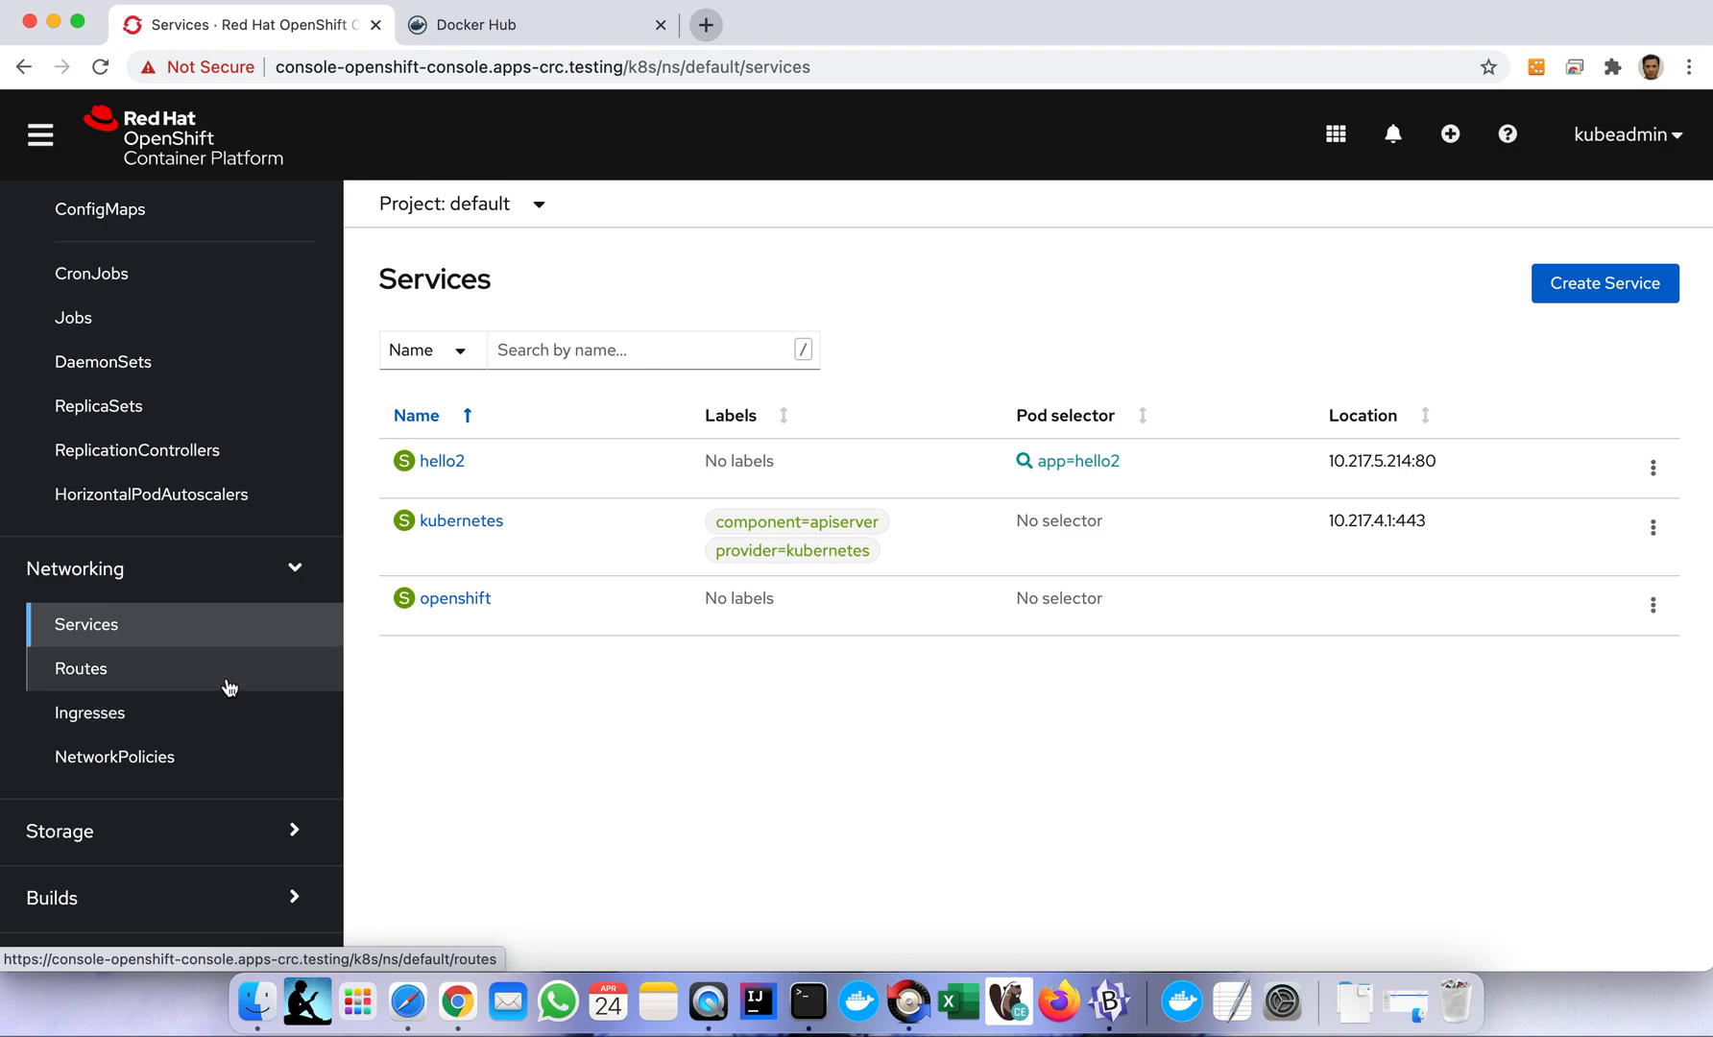
left_click(81, 668)
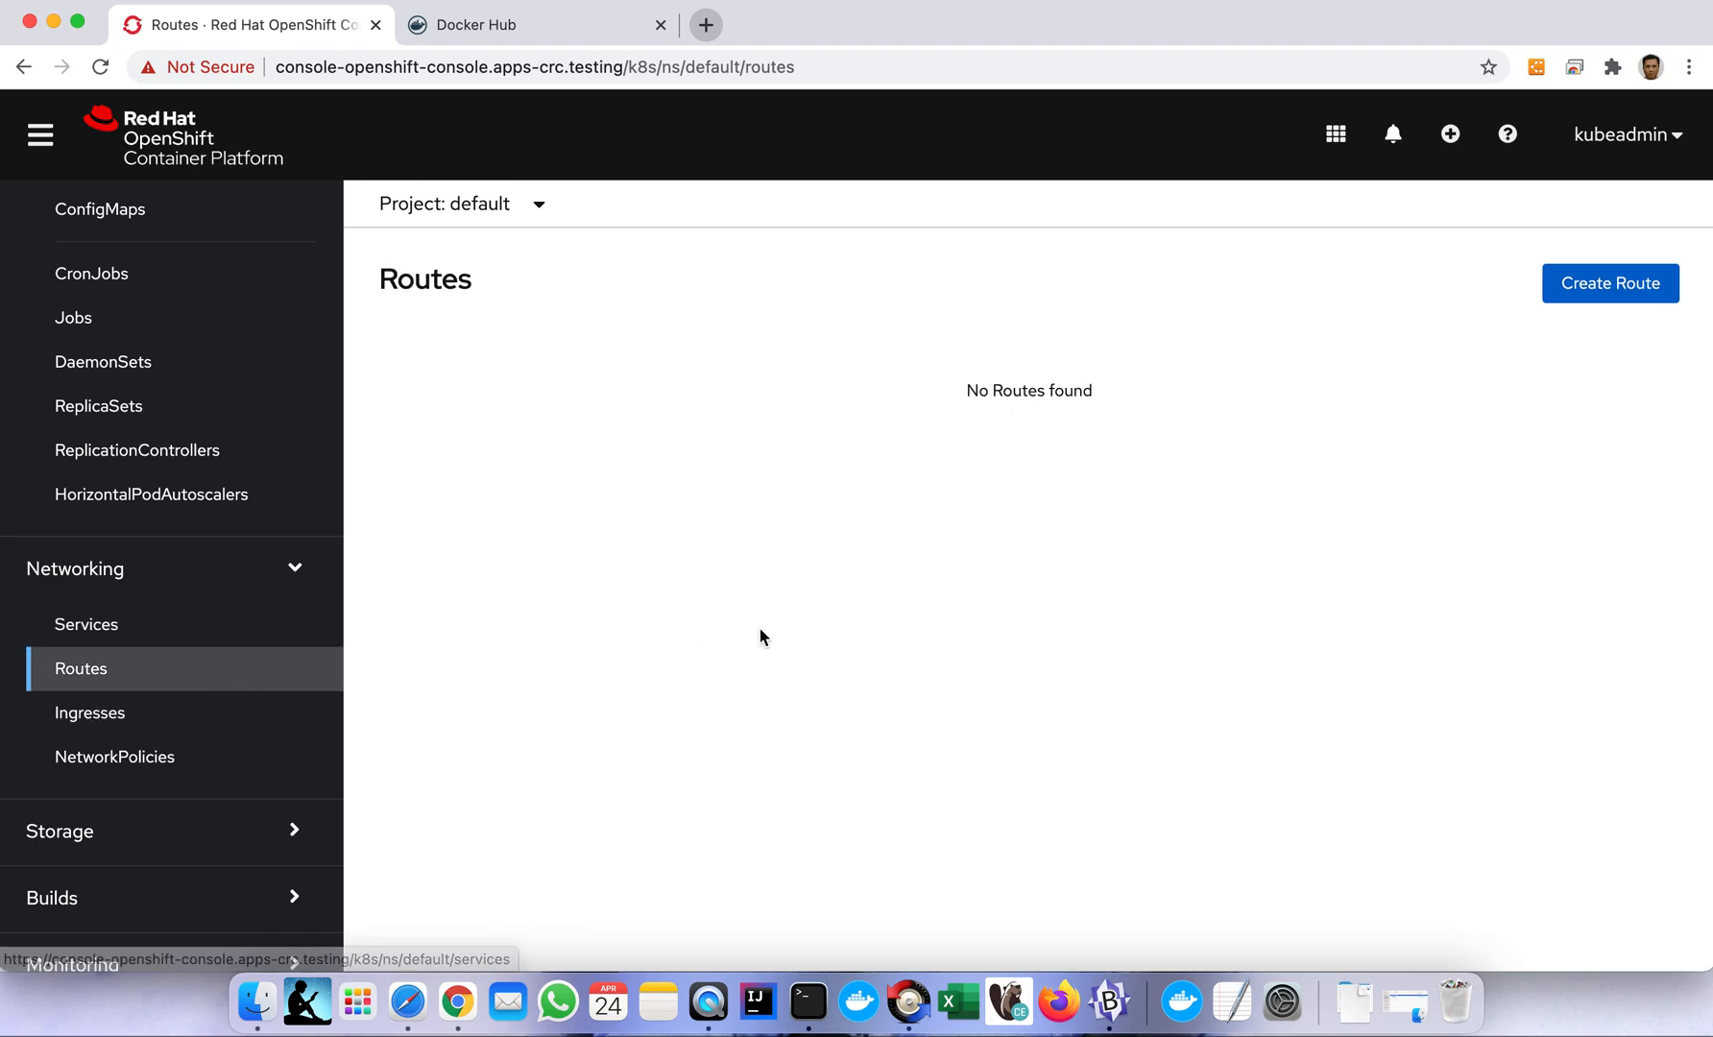
Create route hello2 targeting the hello2 service on port 80 → 80 (TCP).
left_click(1610, 282)
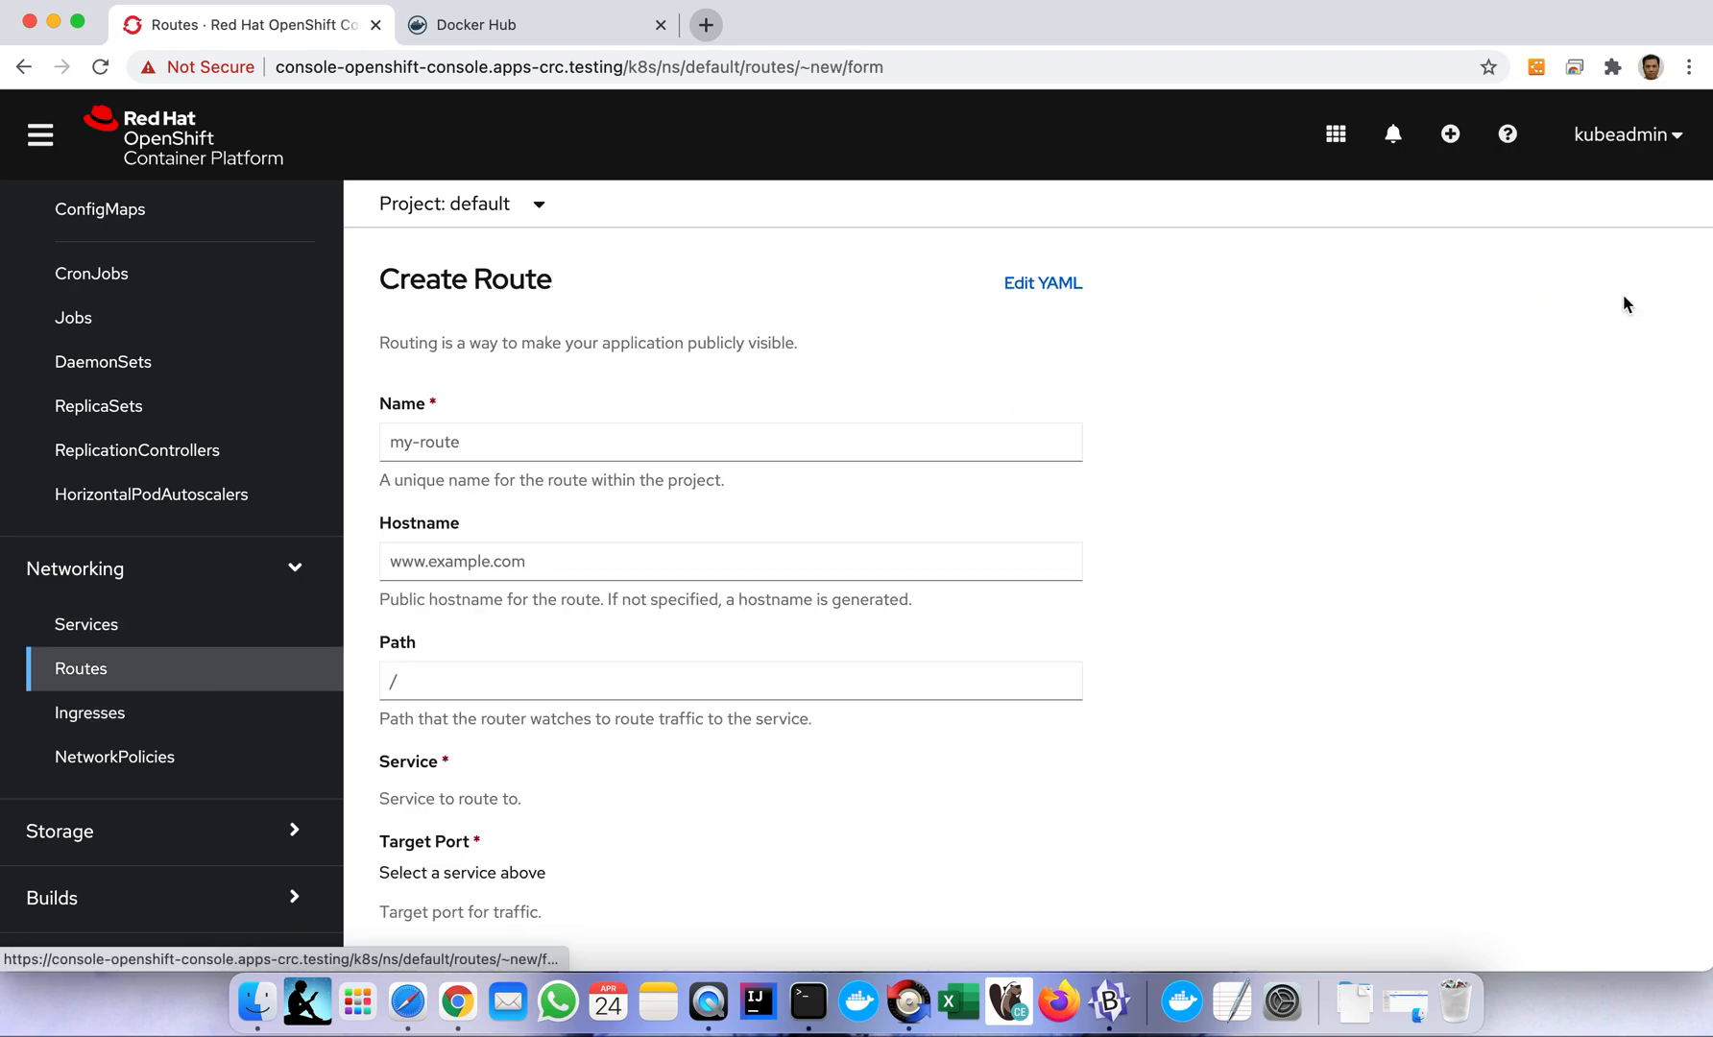
left_click(730, 442)
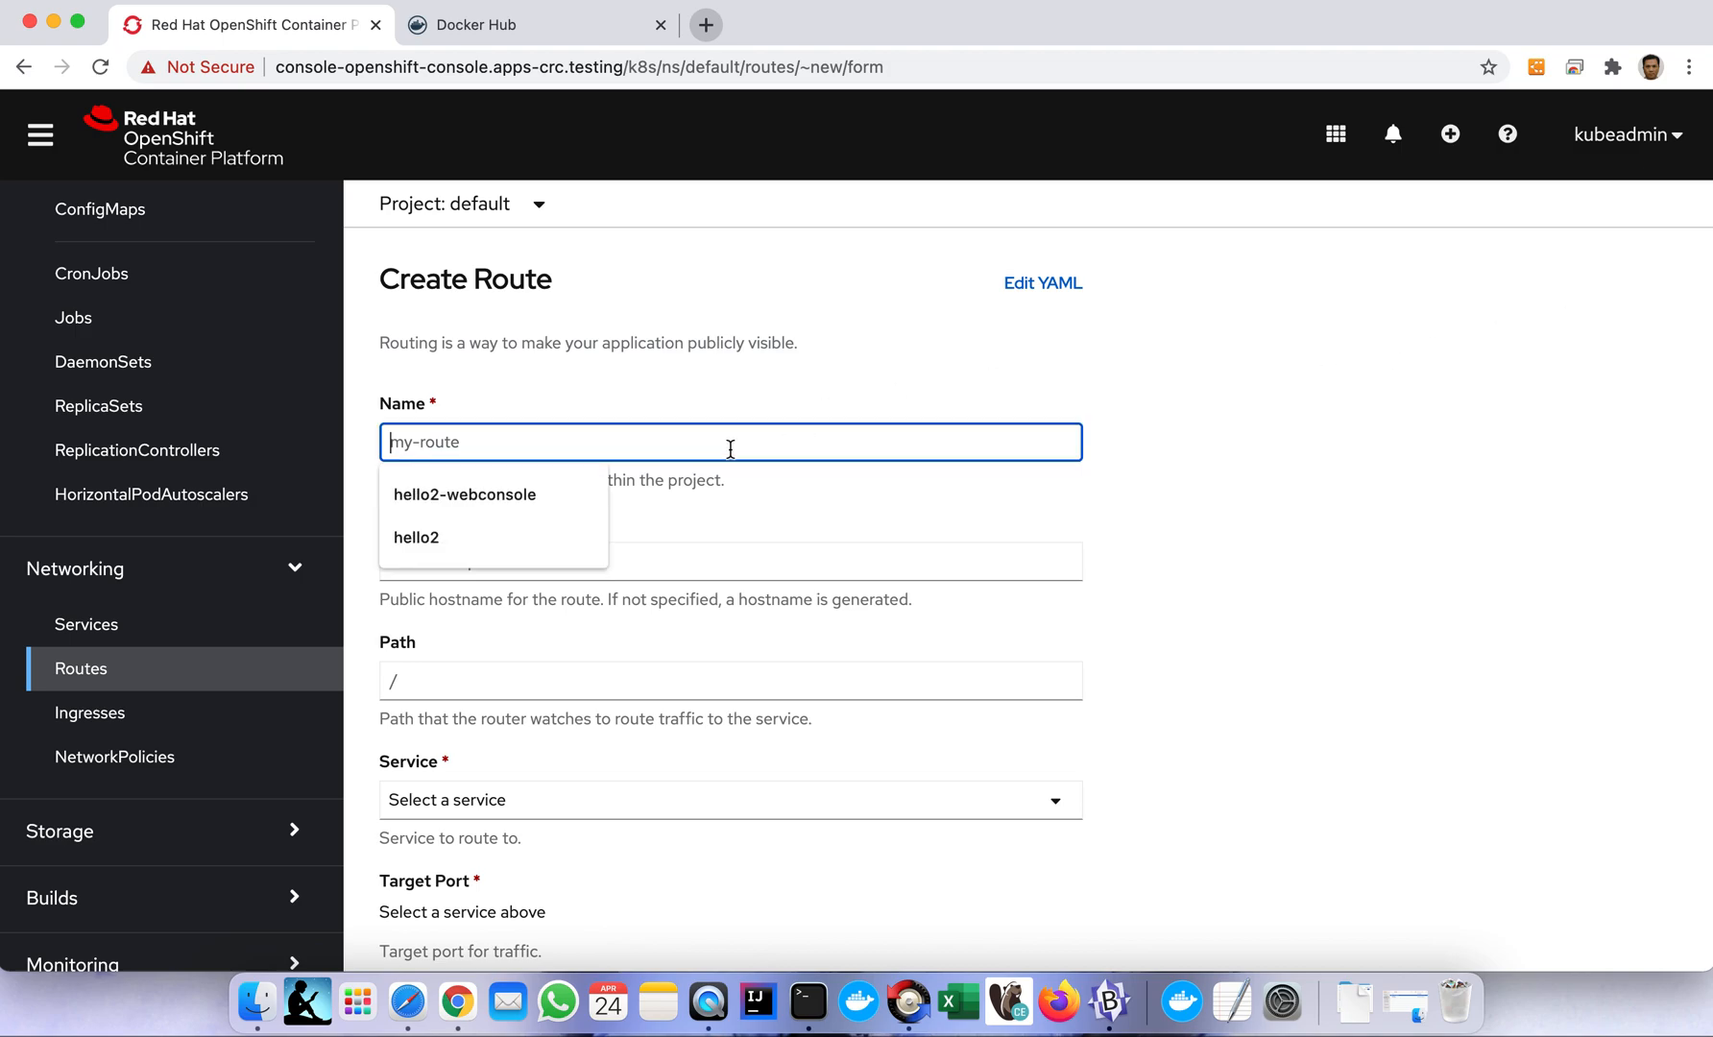
type("h")
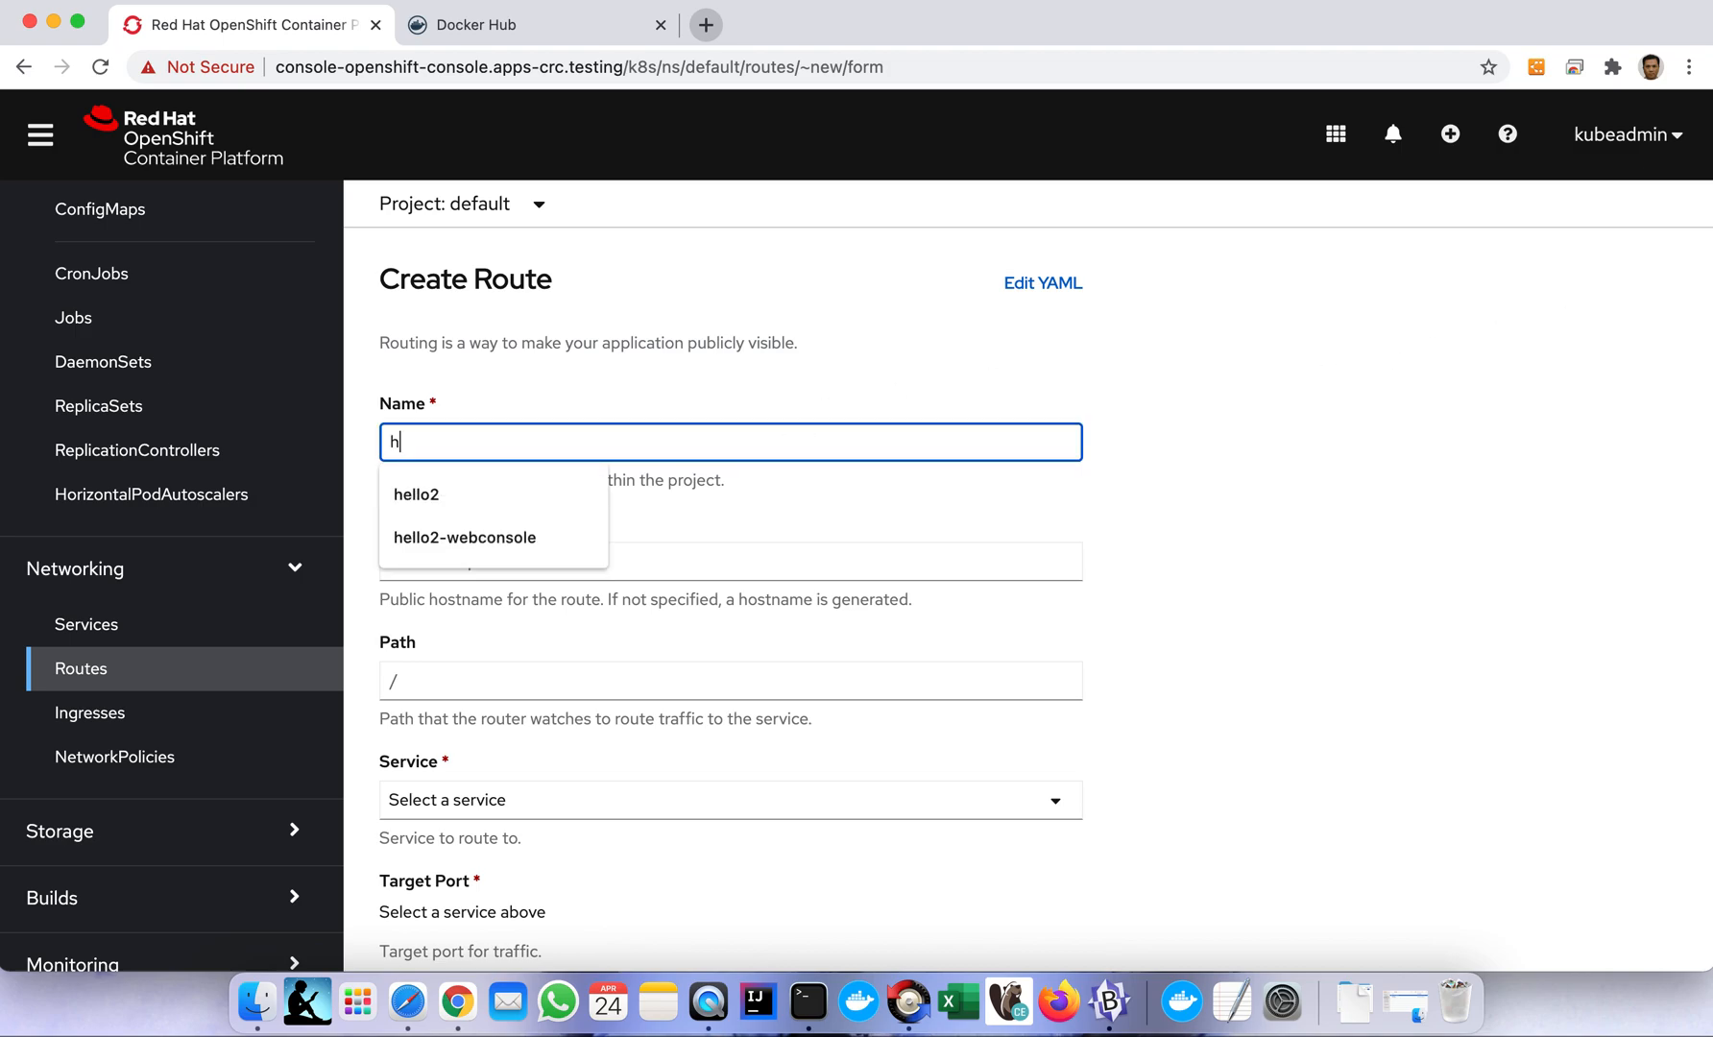
left_click(415, 494)
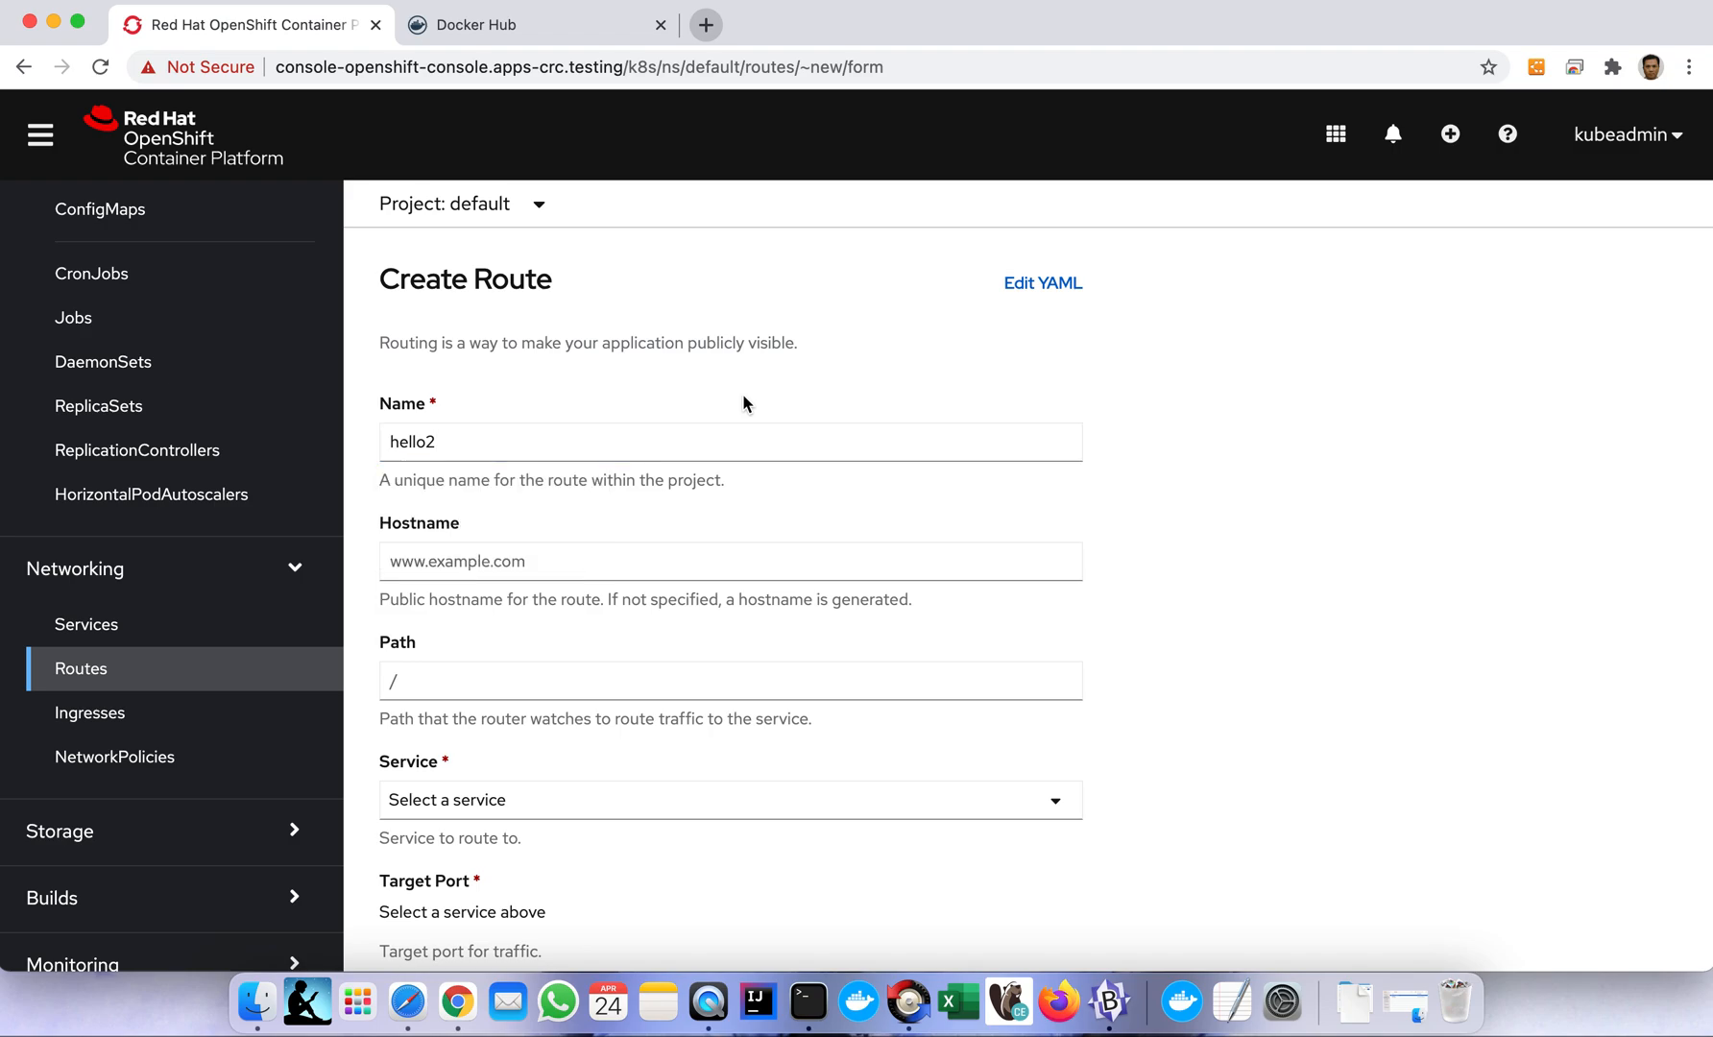
scroll("down", 3)
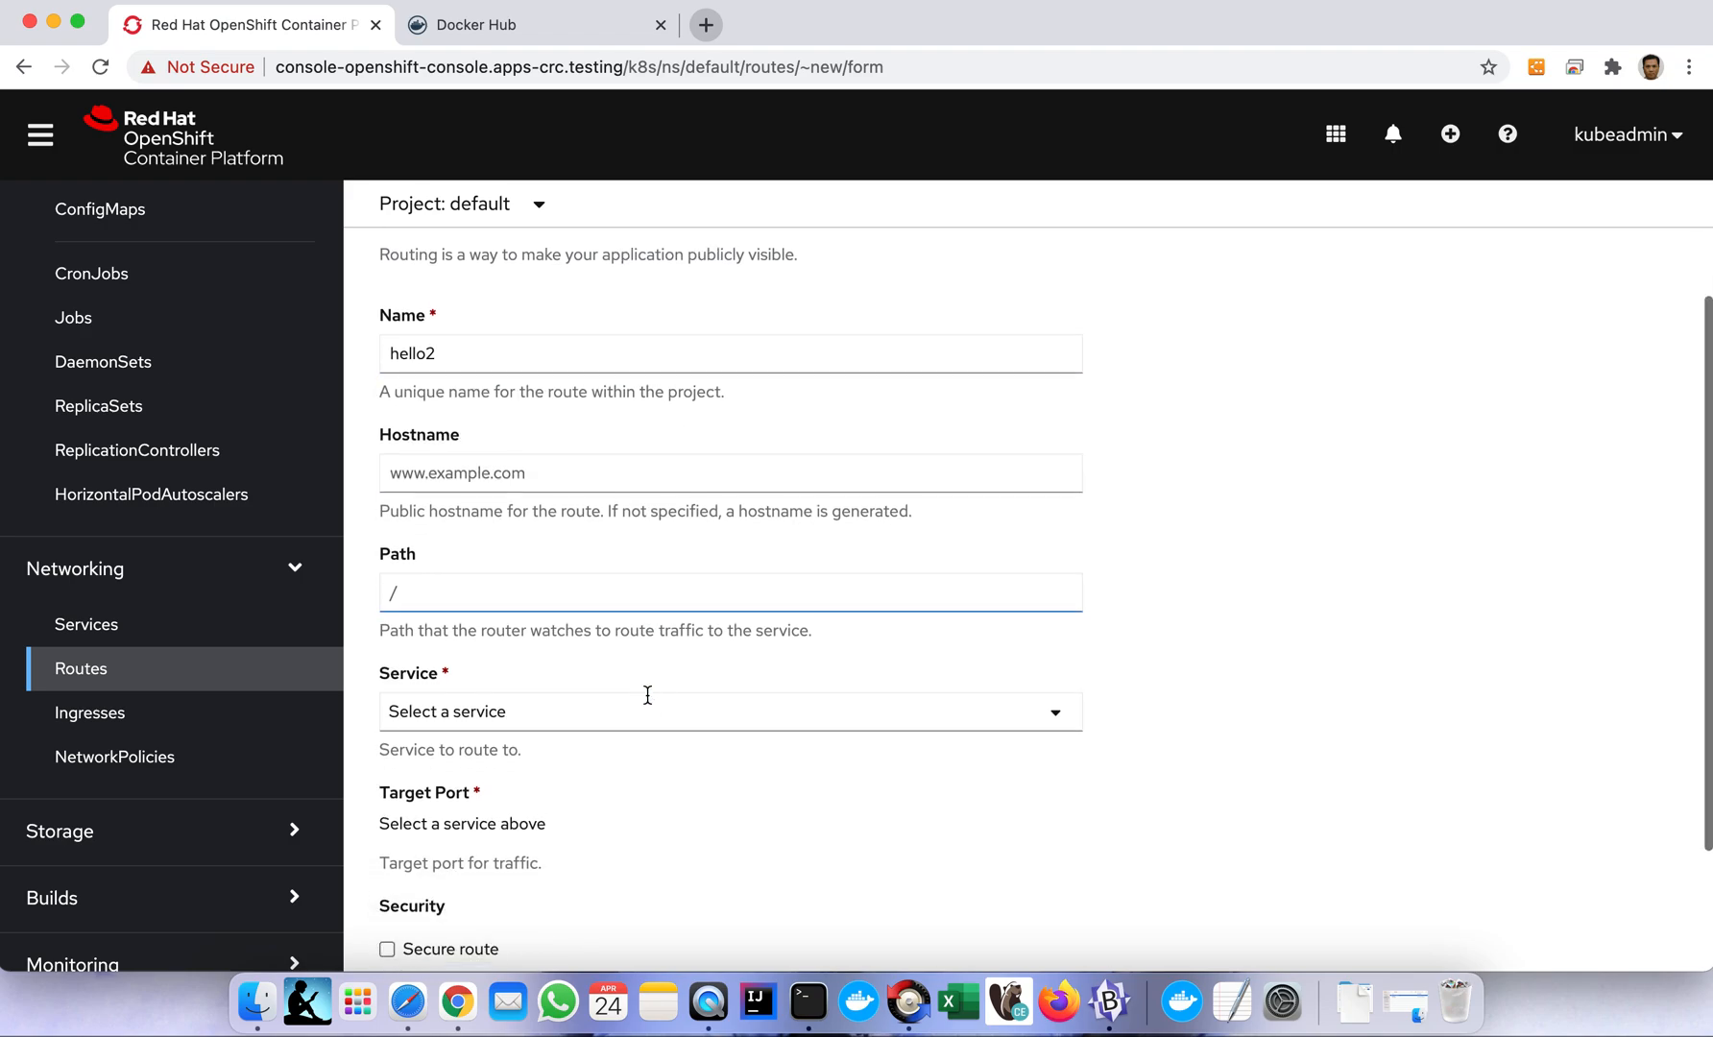
left_click(728, 711)
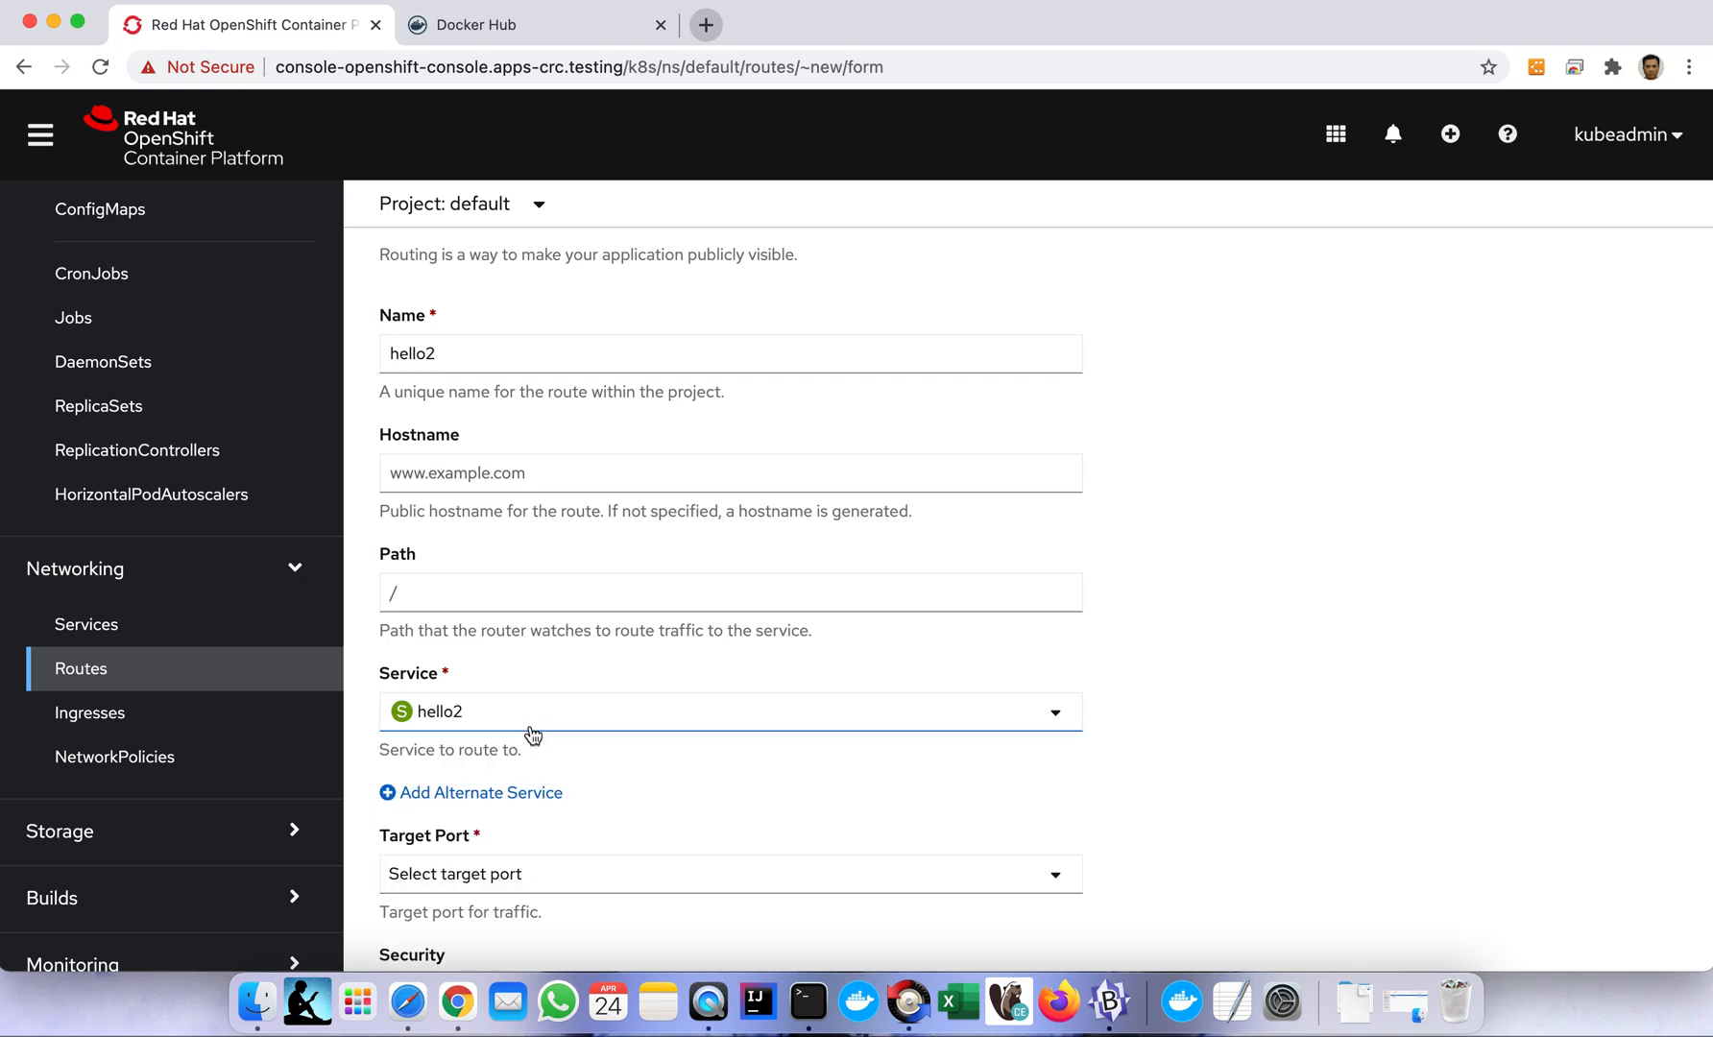
scroll("down", 3)
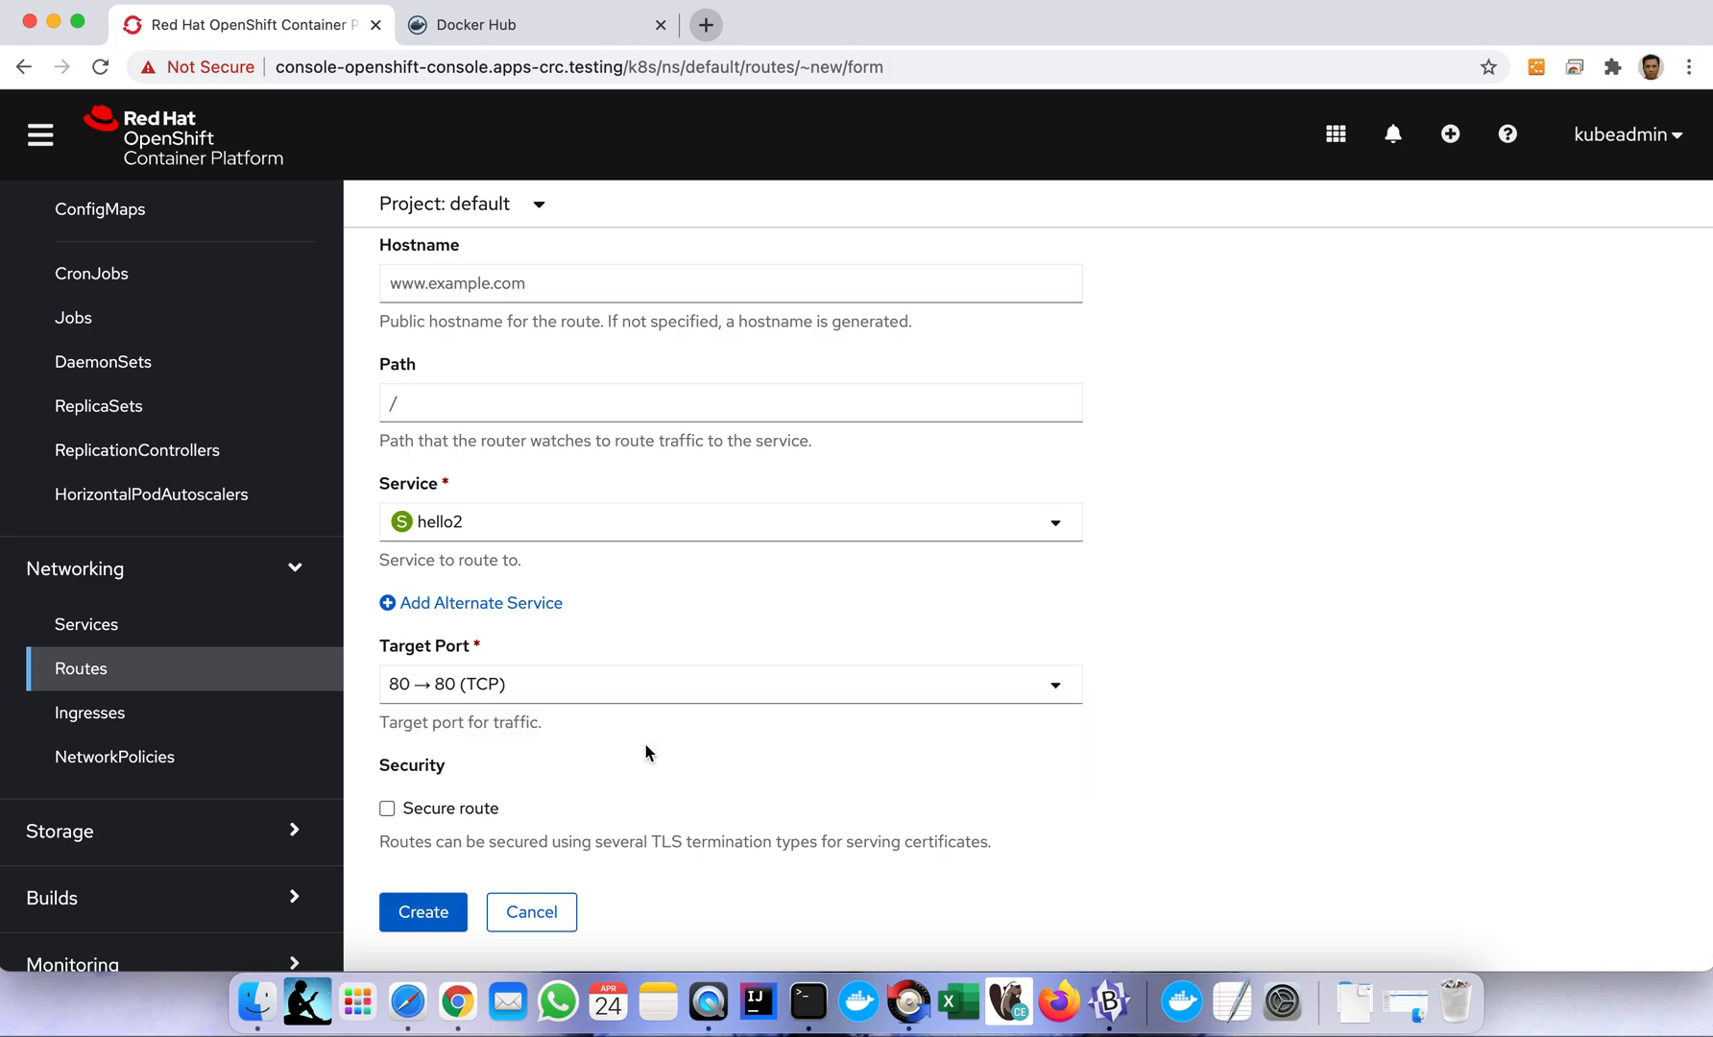
scroll("down", 3)
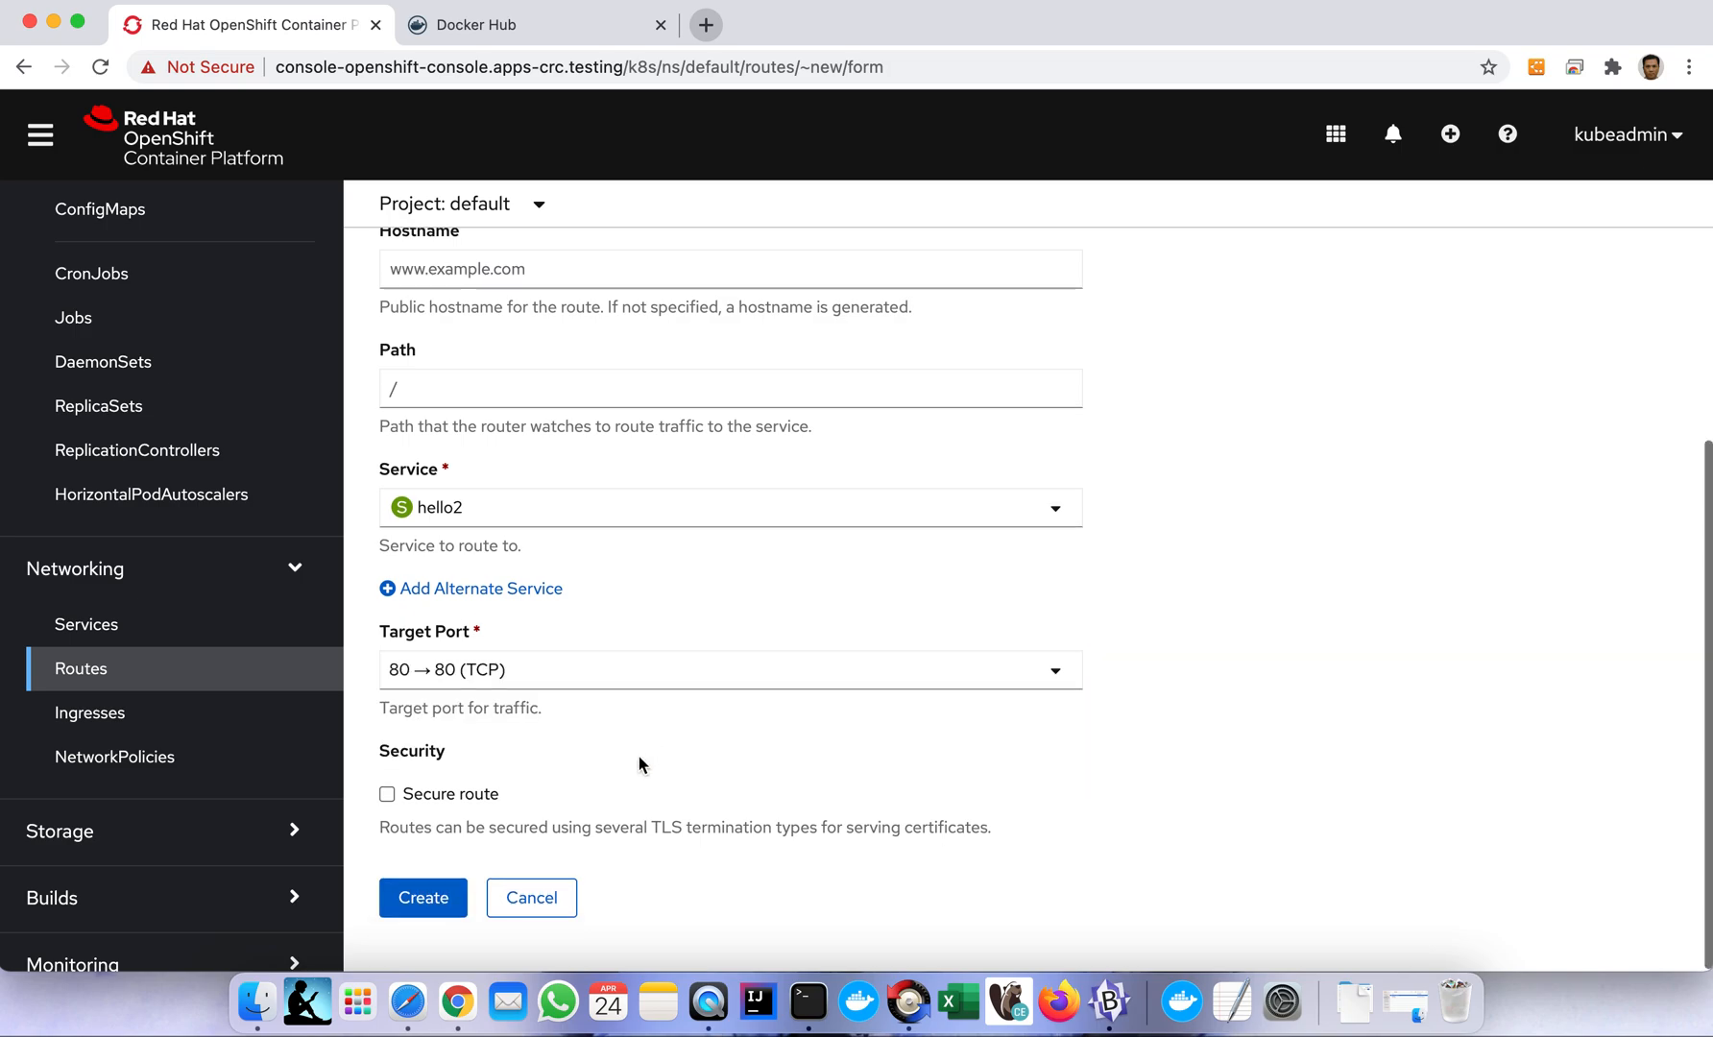
left_click(423, 898)
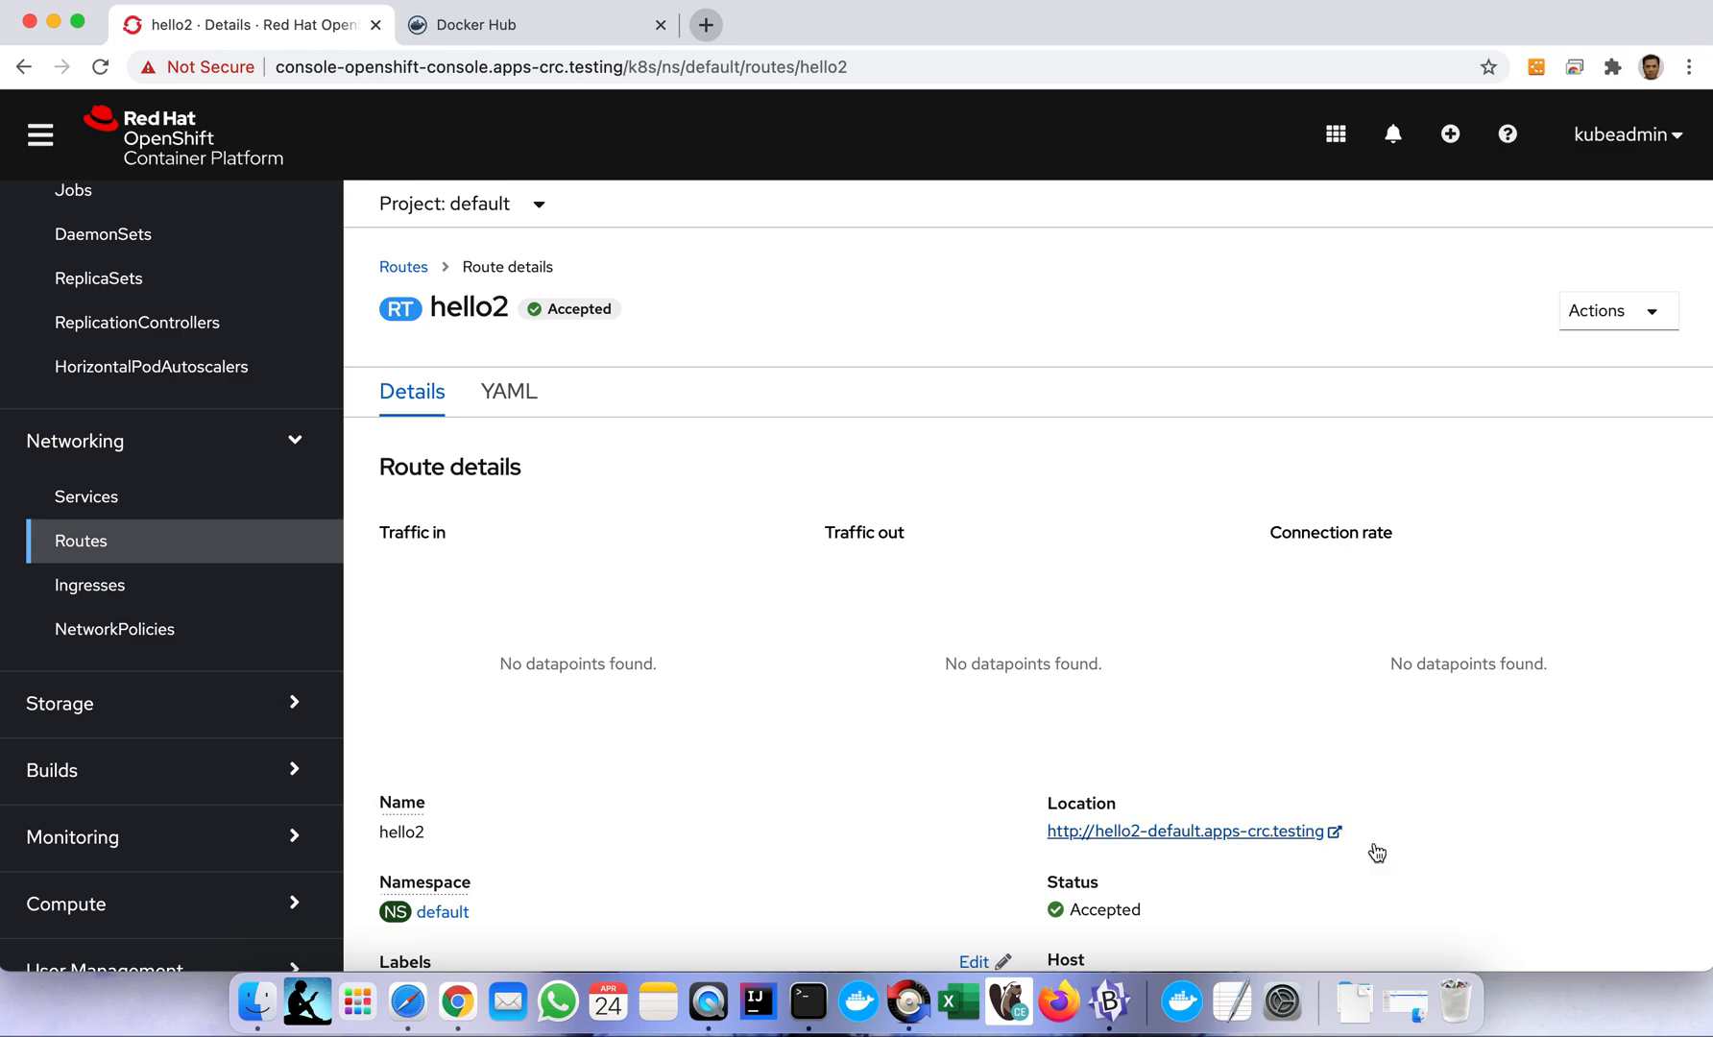
mouse_move(1240, 839)
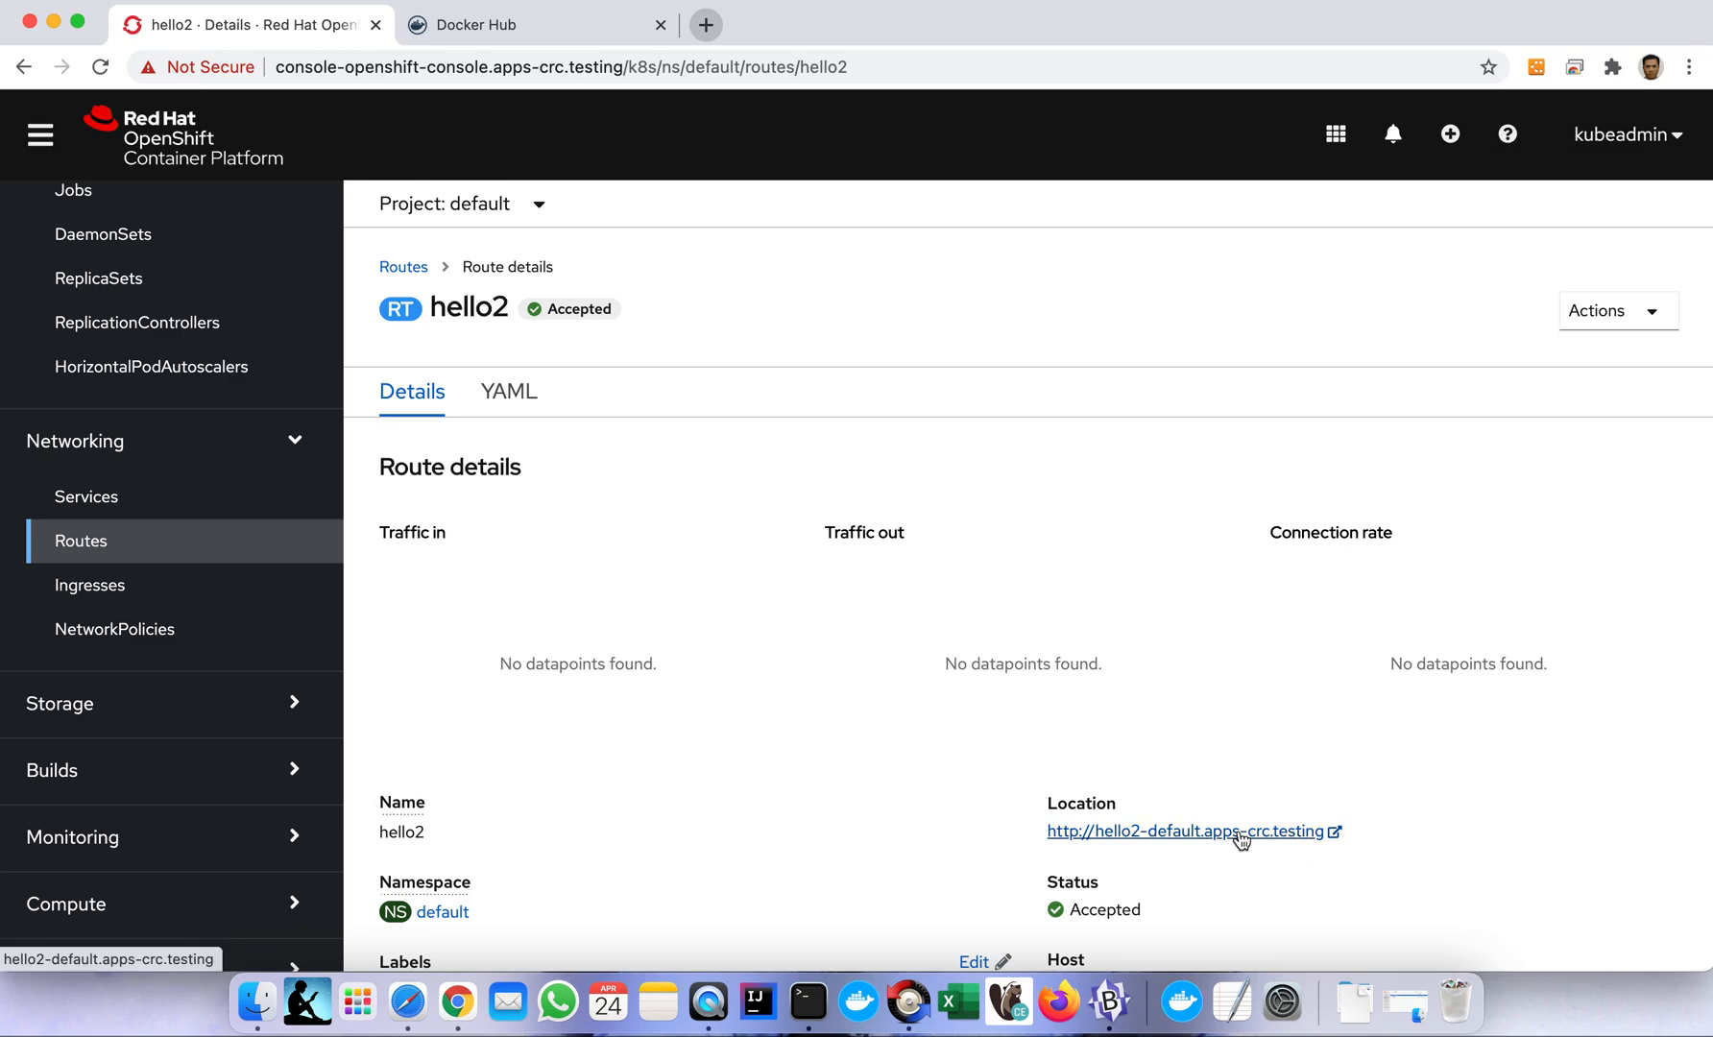
scroll("down", 3)
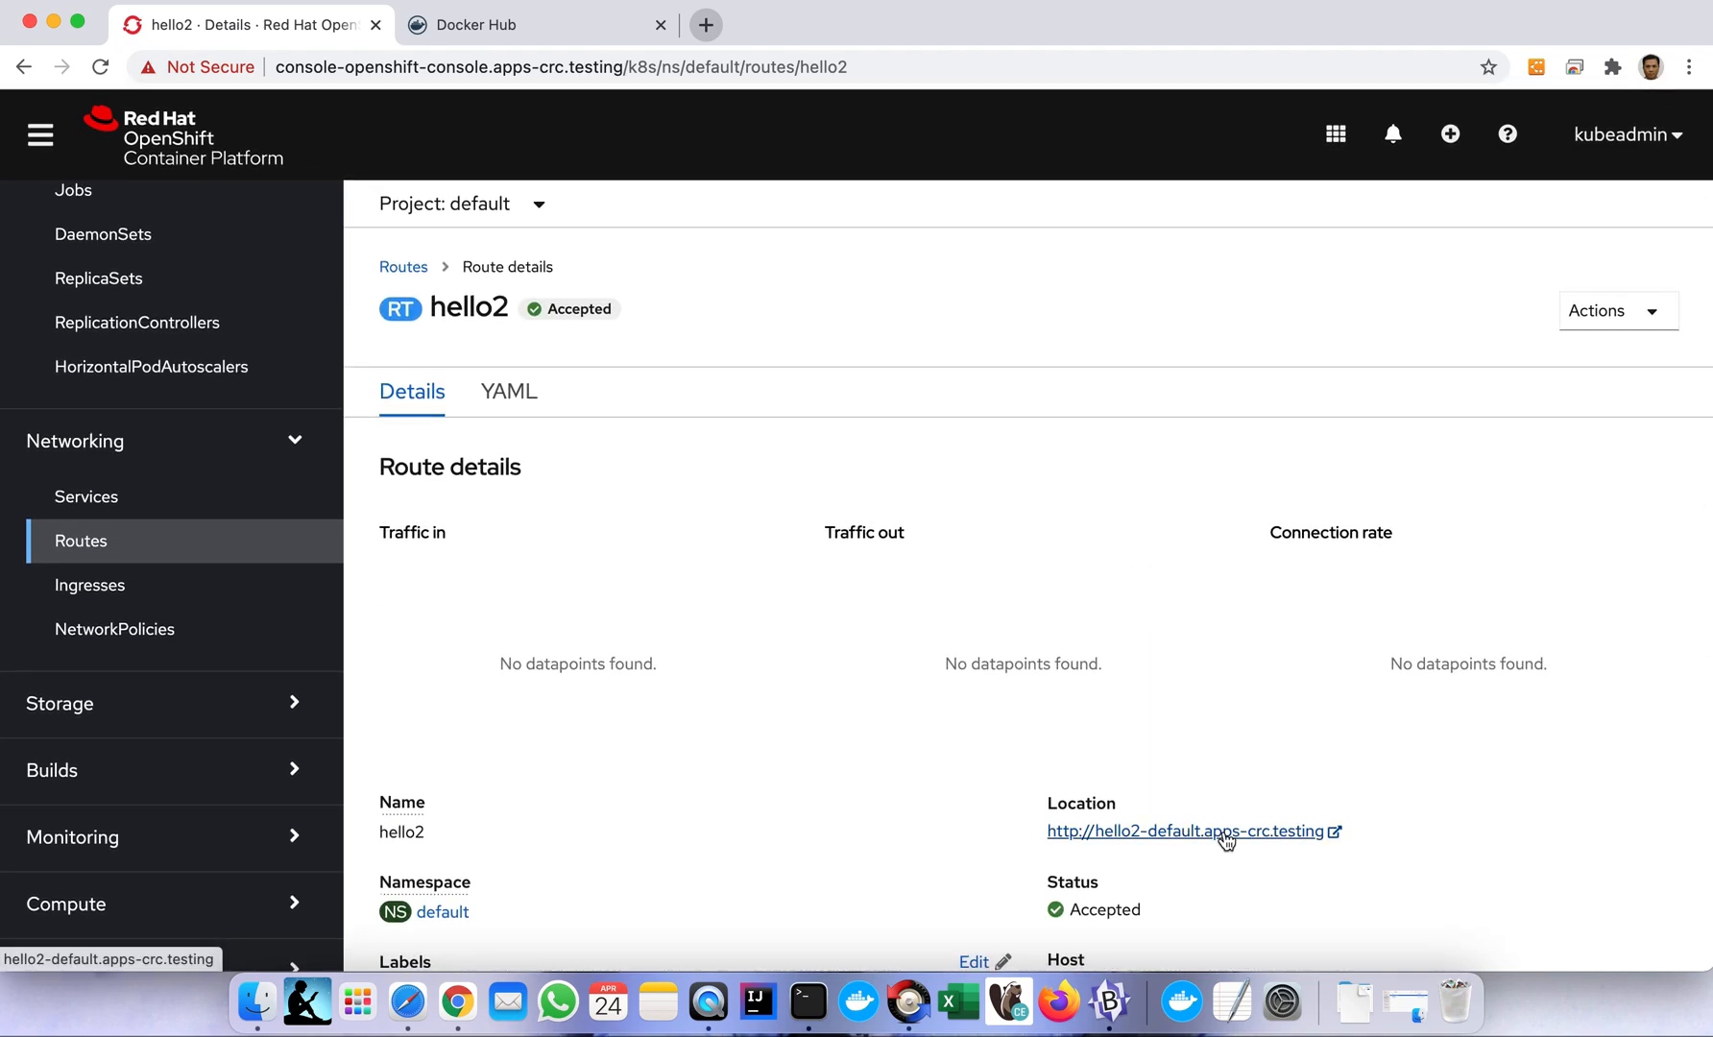
left_click(1191, 832)
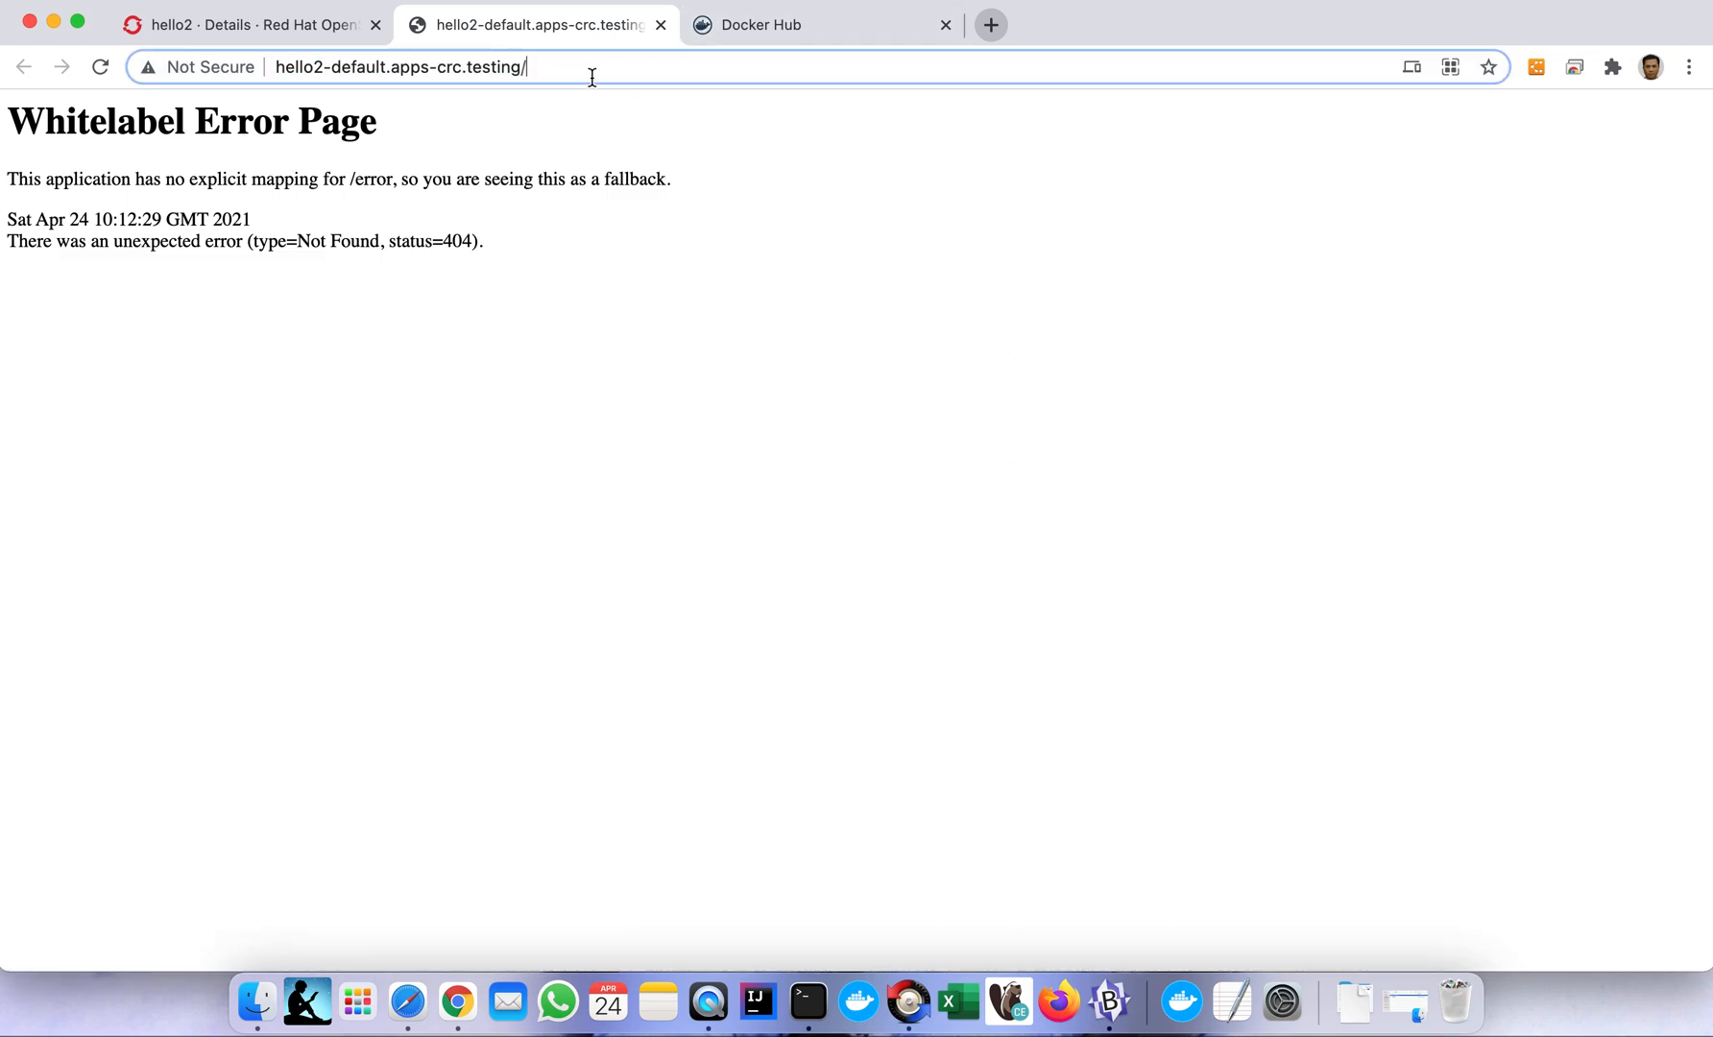
Load the hello2 route URL with /test appended in Chrome.
type("test")
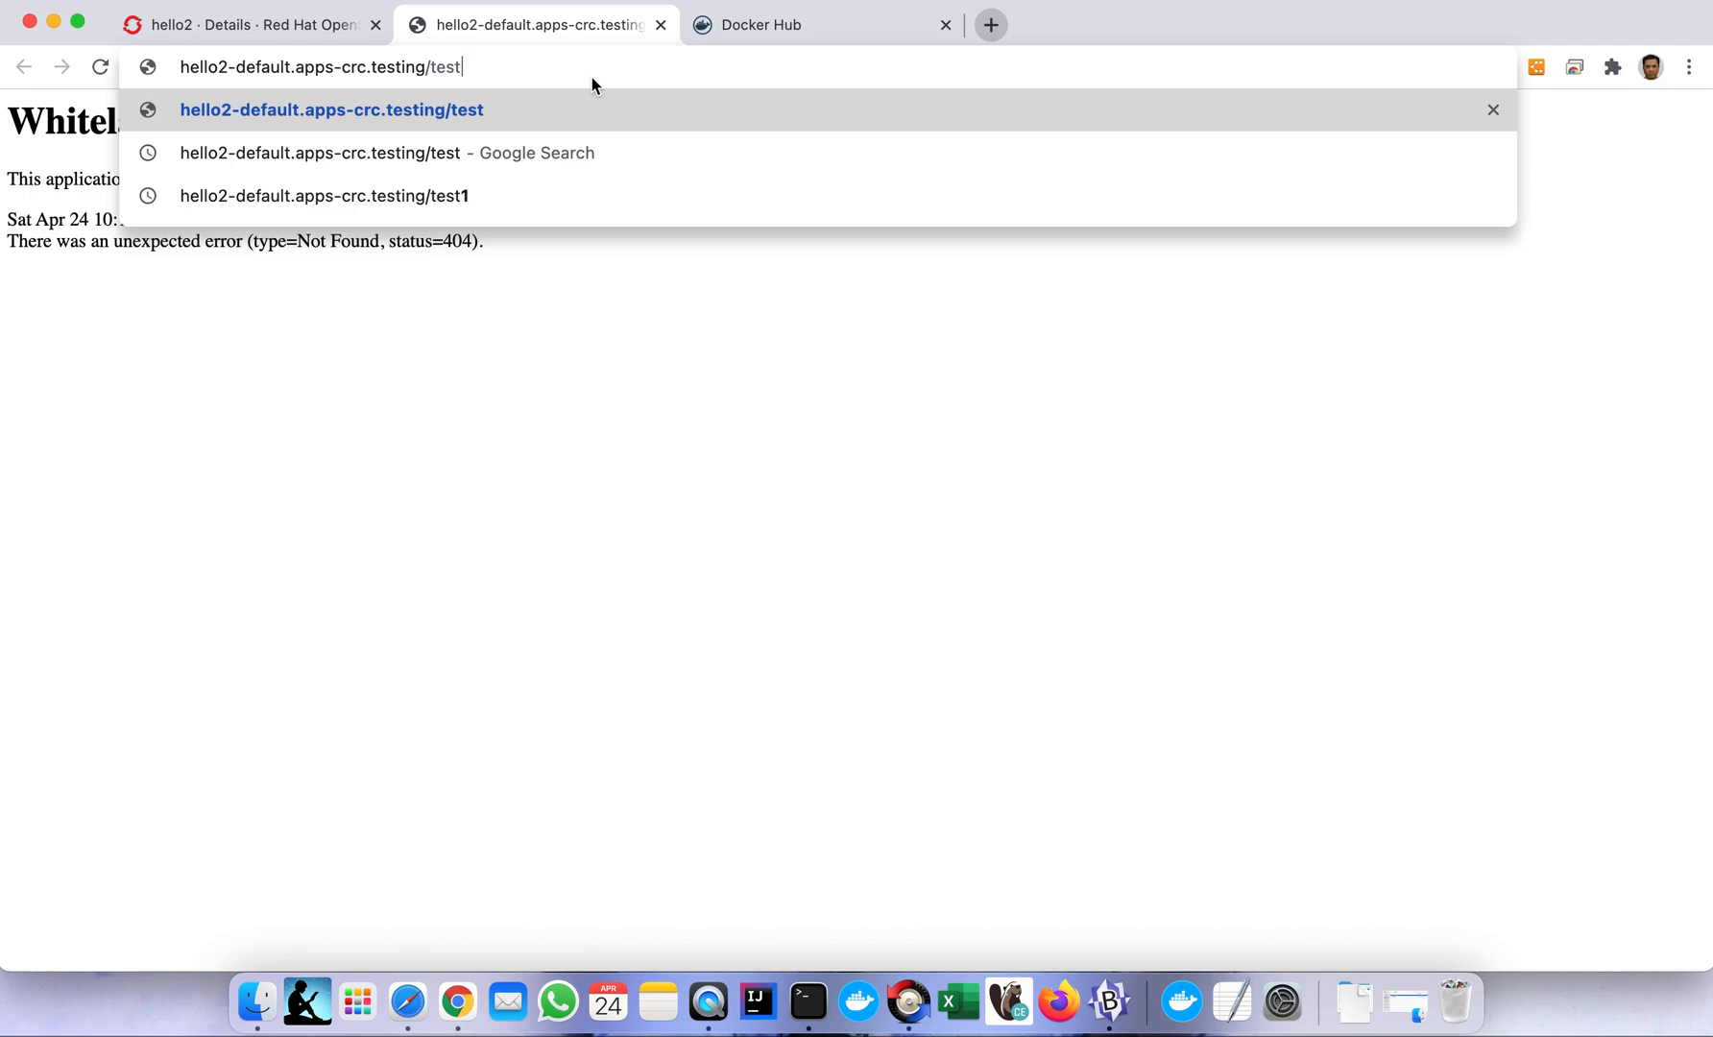
left_click(240, 25)
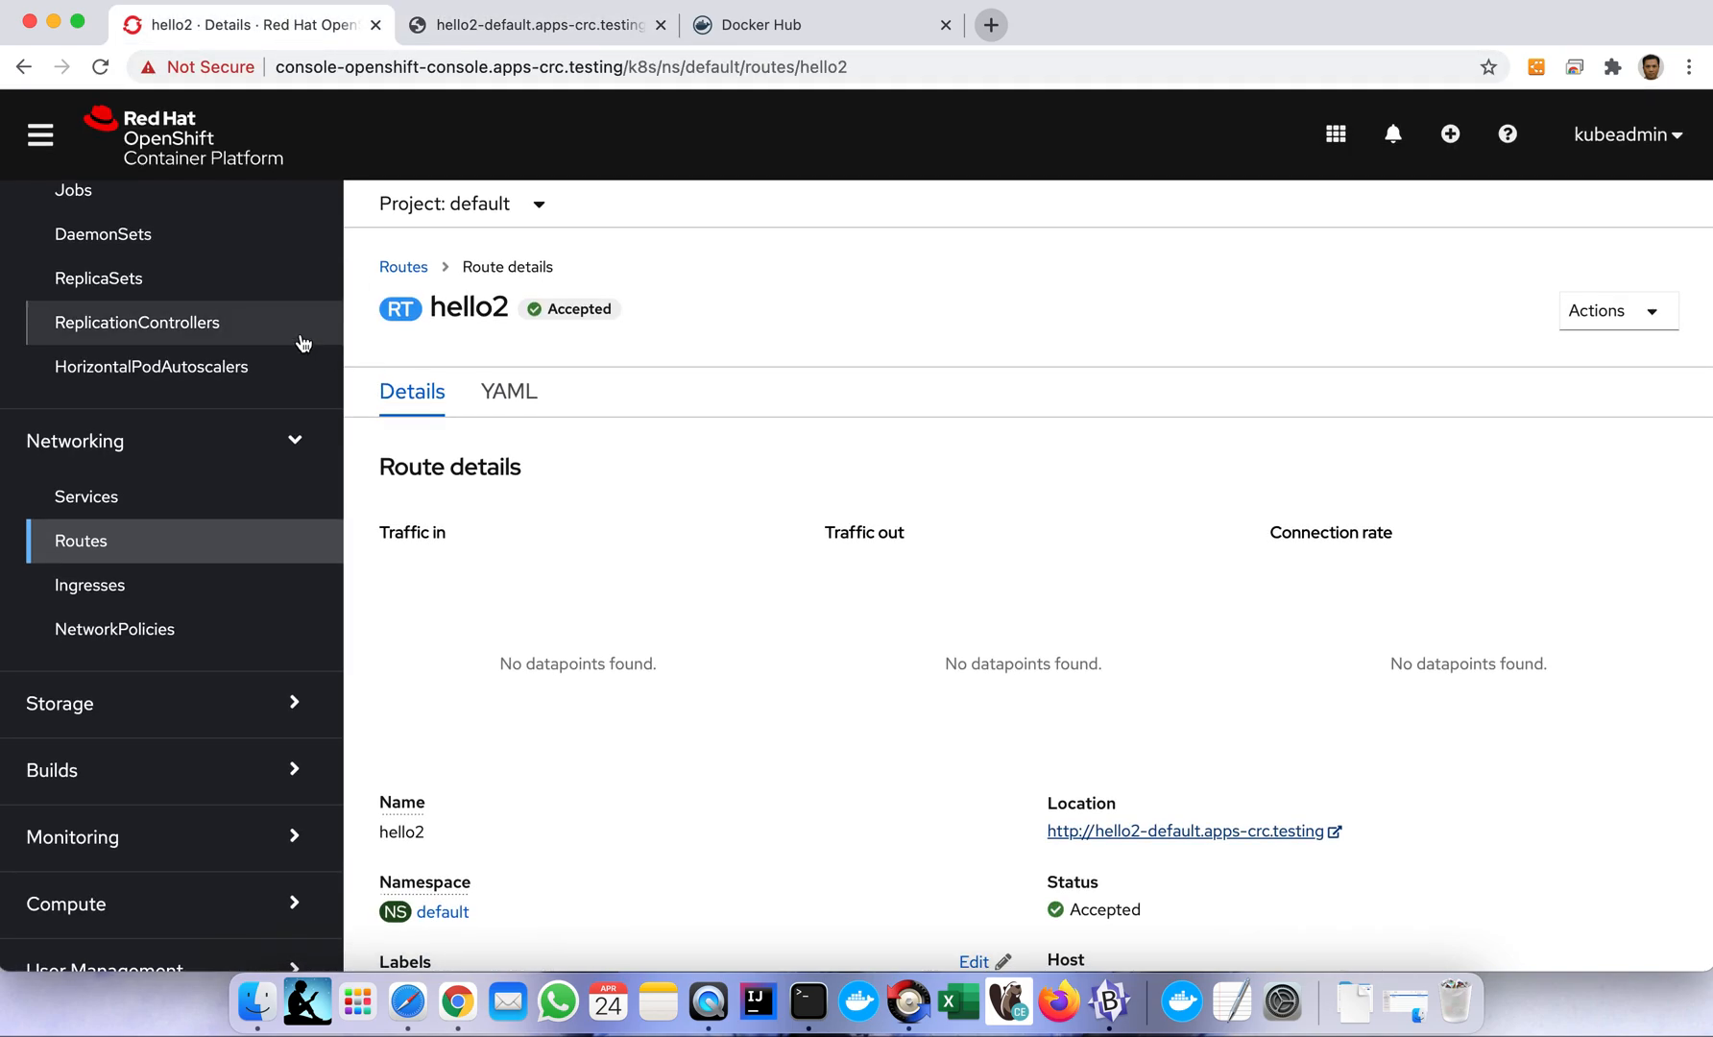
scroll("down", 3)
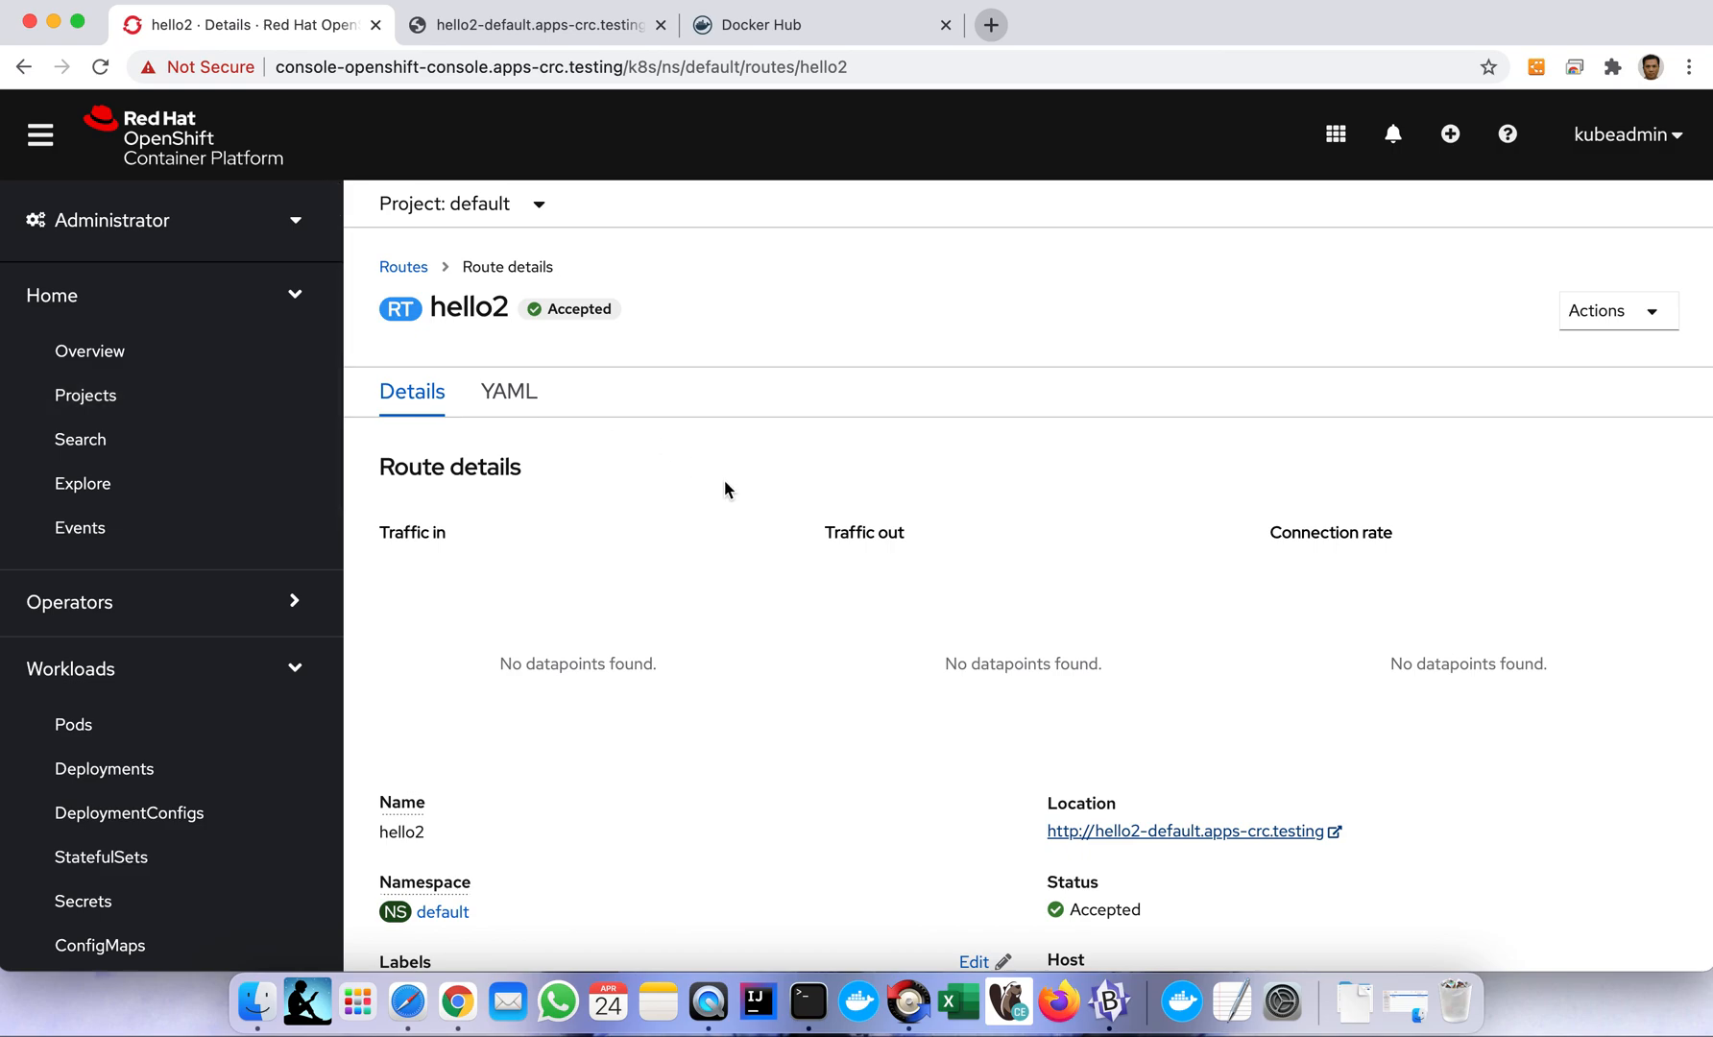
mouse_move(812, 477)
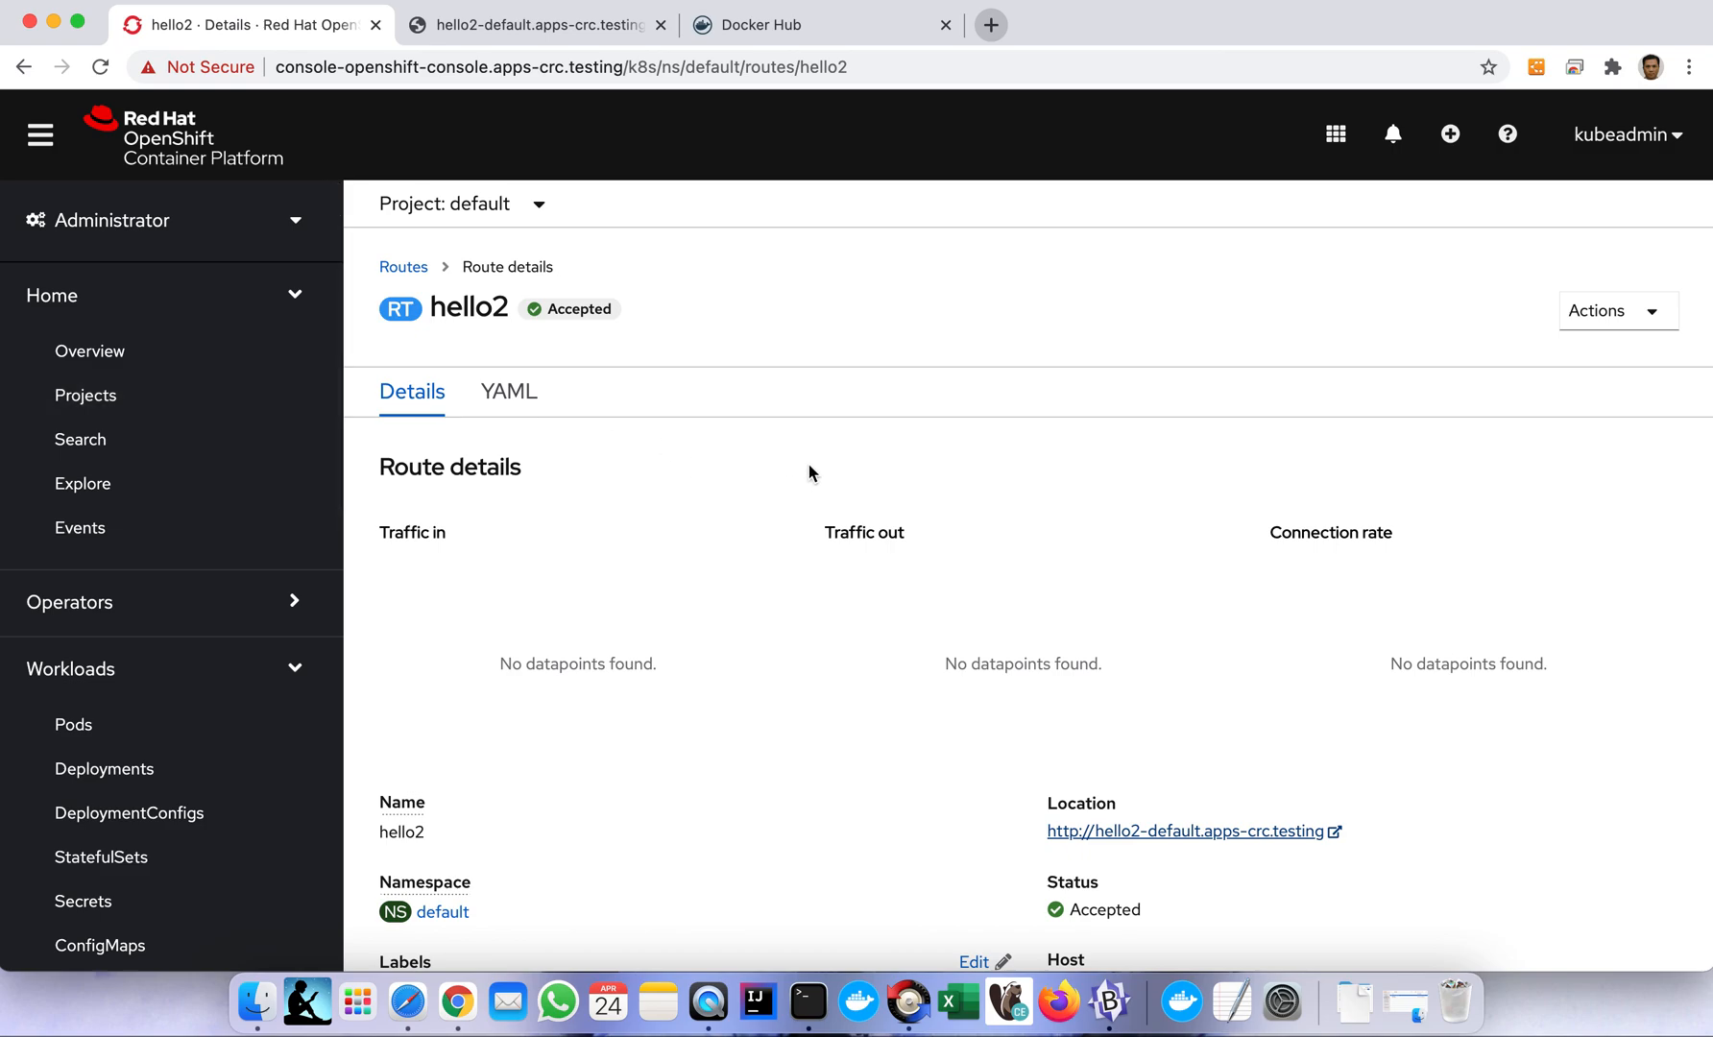
mouse_move(963, 214)
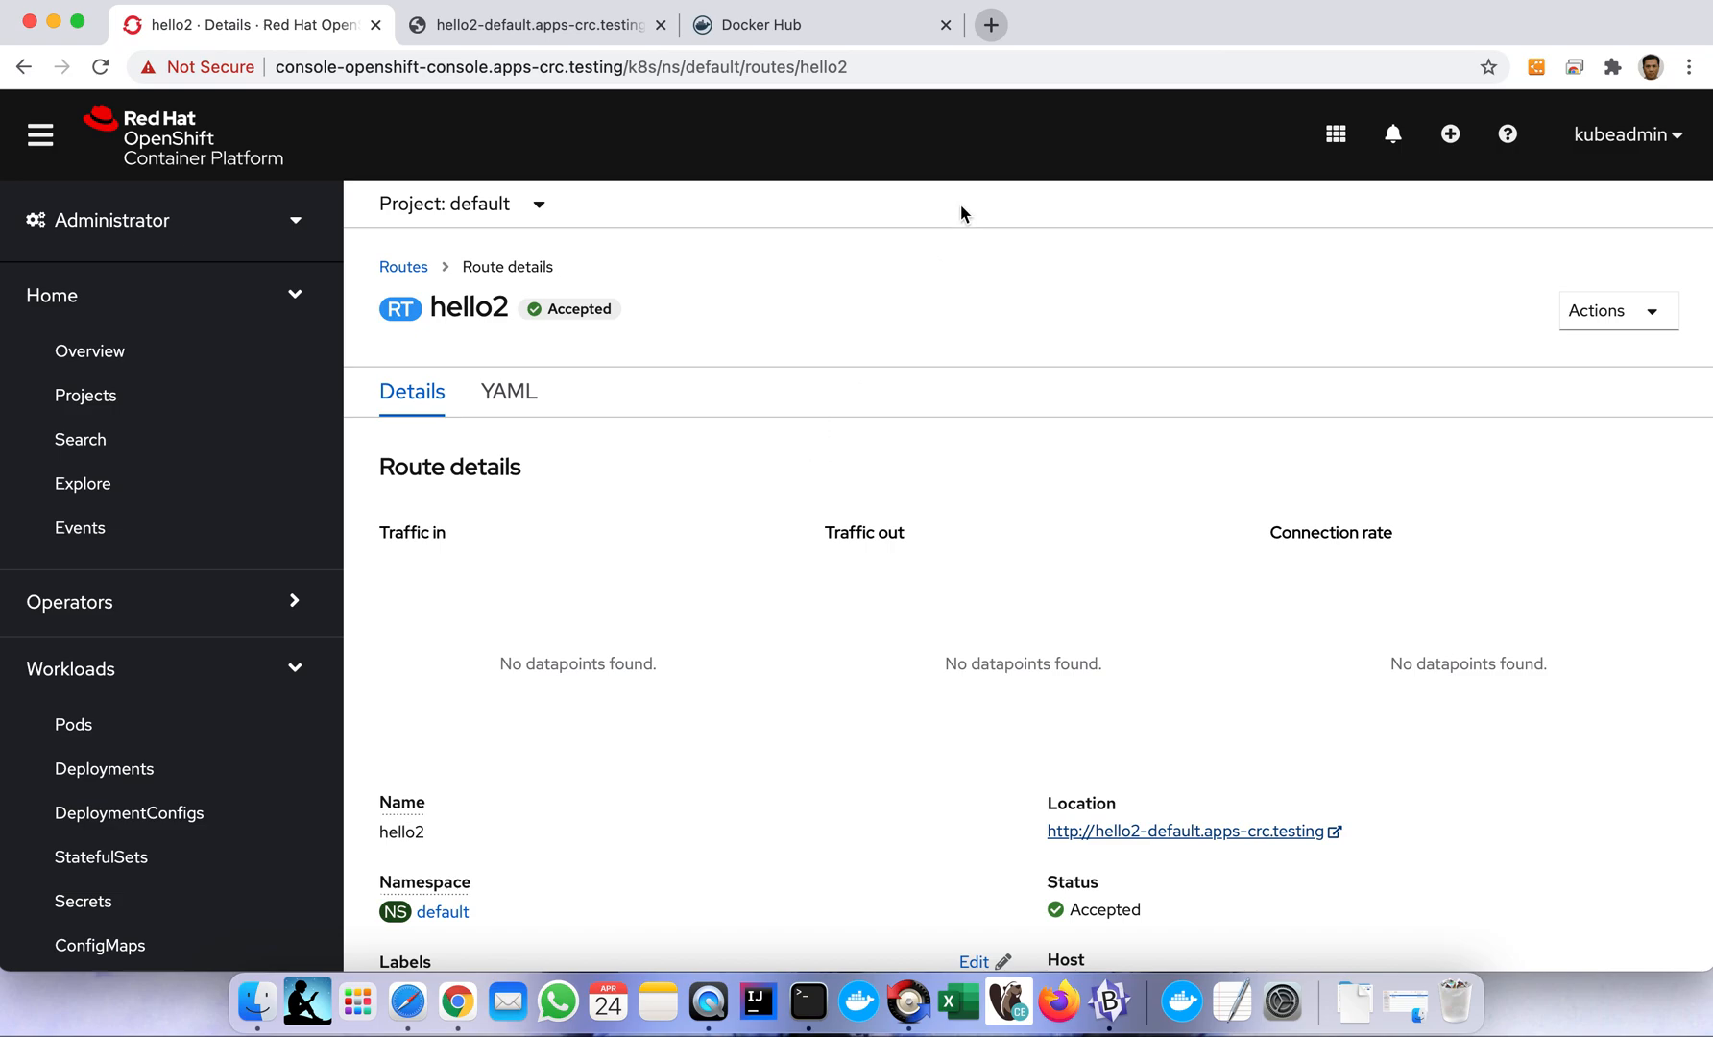
mouse_move(1138, 2)
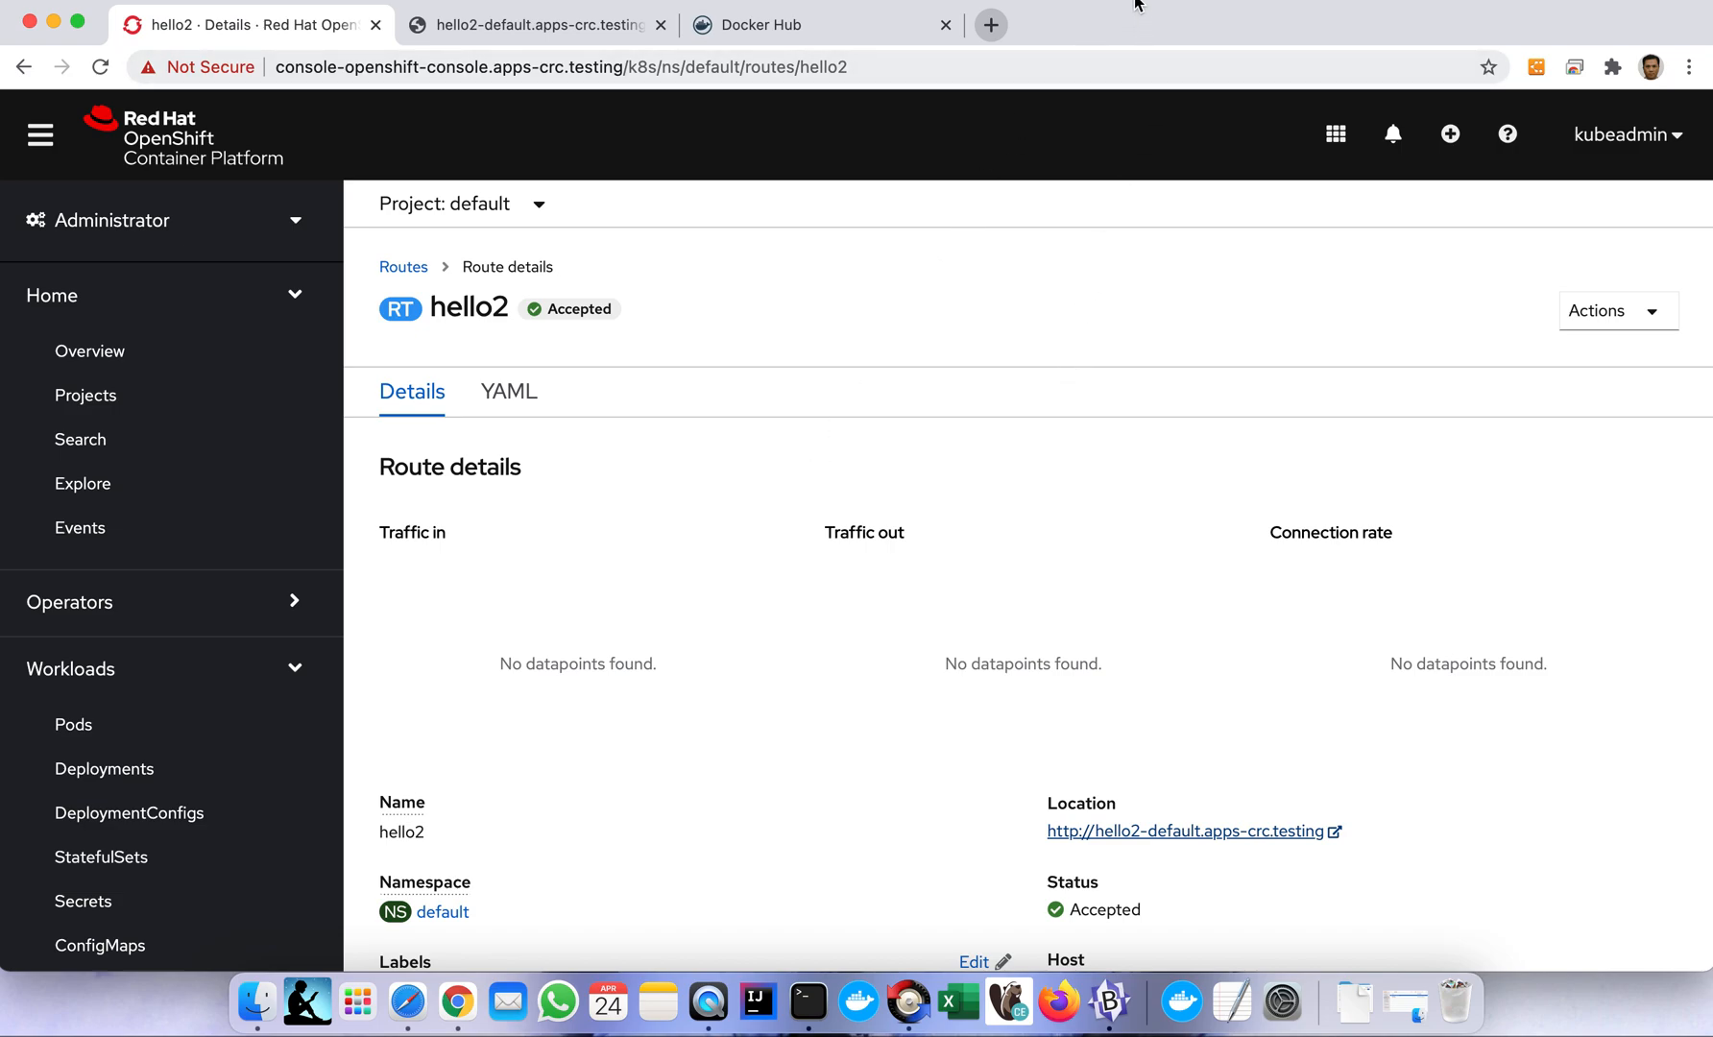